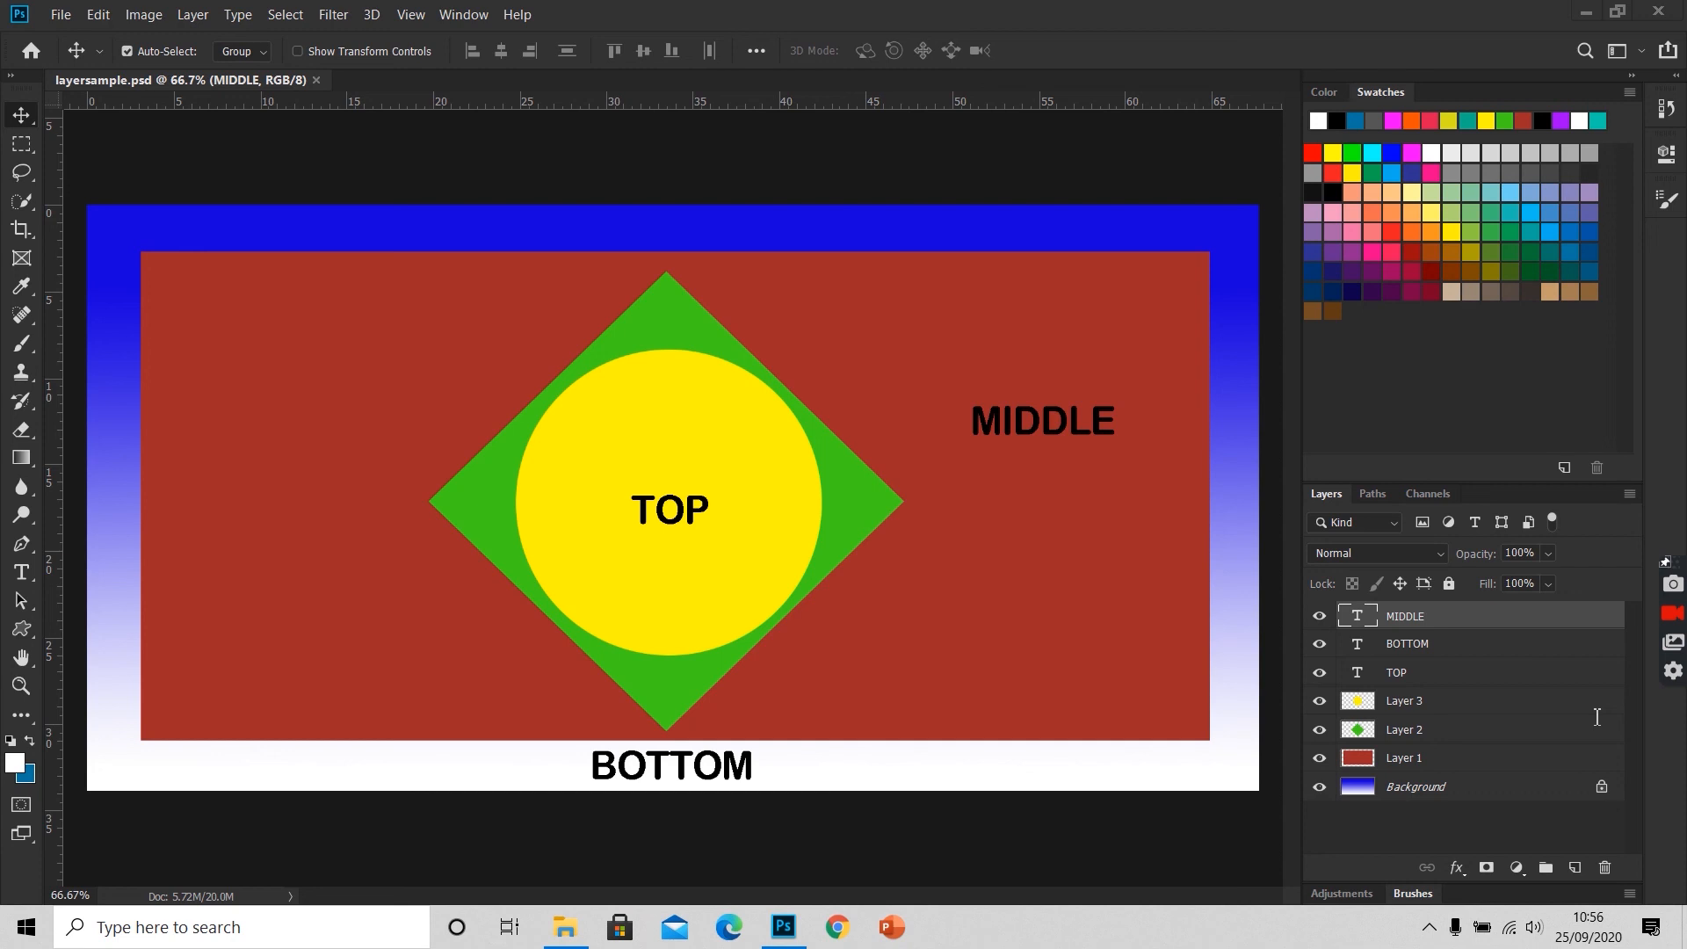
mouse_move(1545, 812)
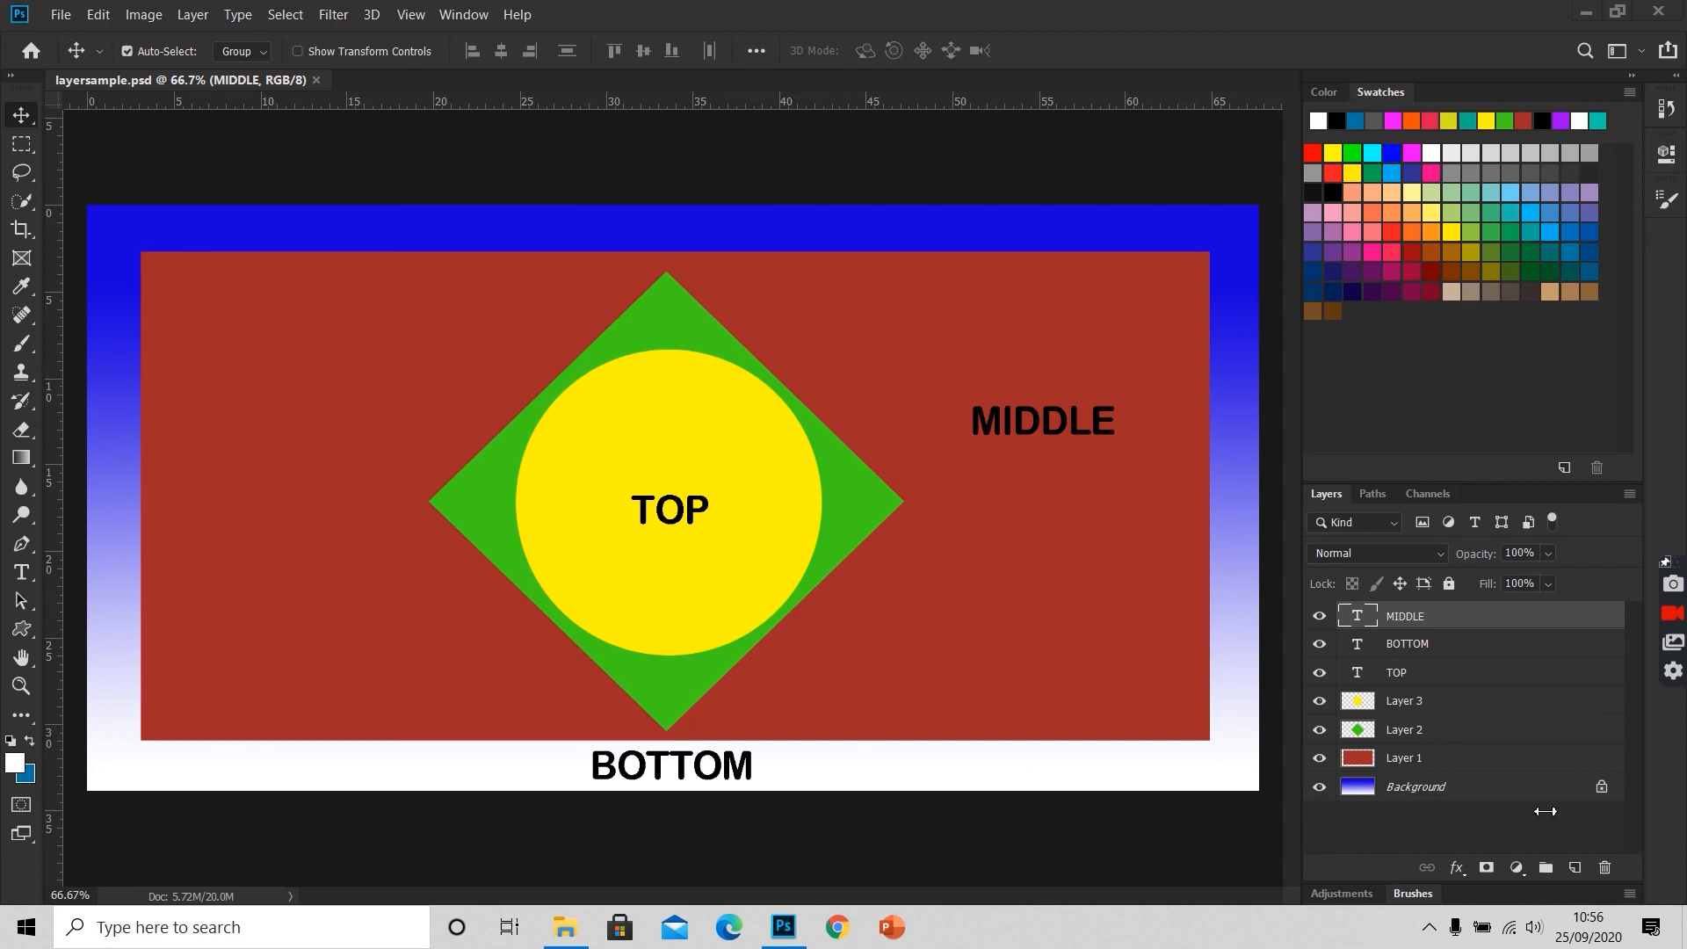
mouse_move(443, 19)
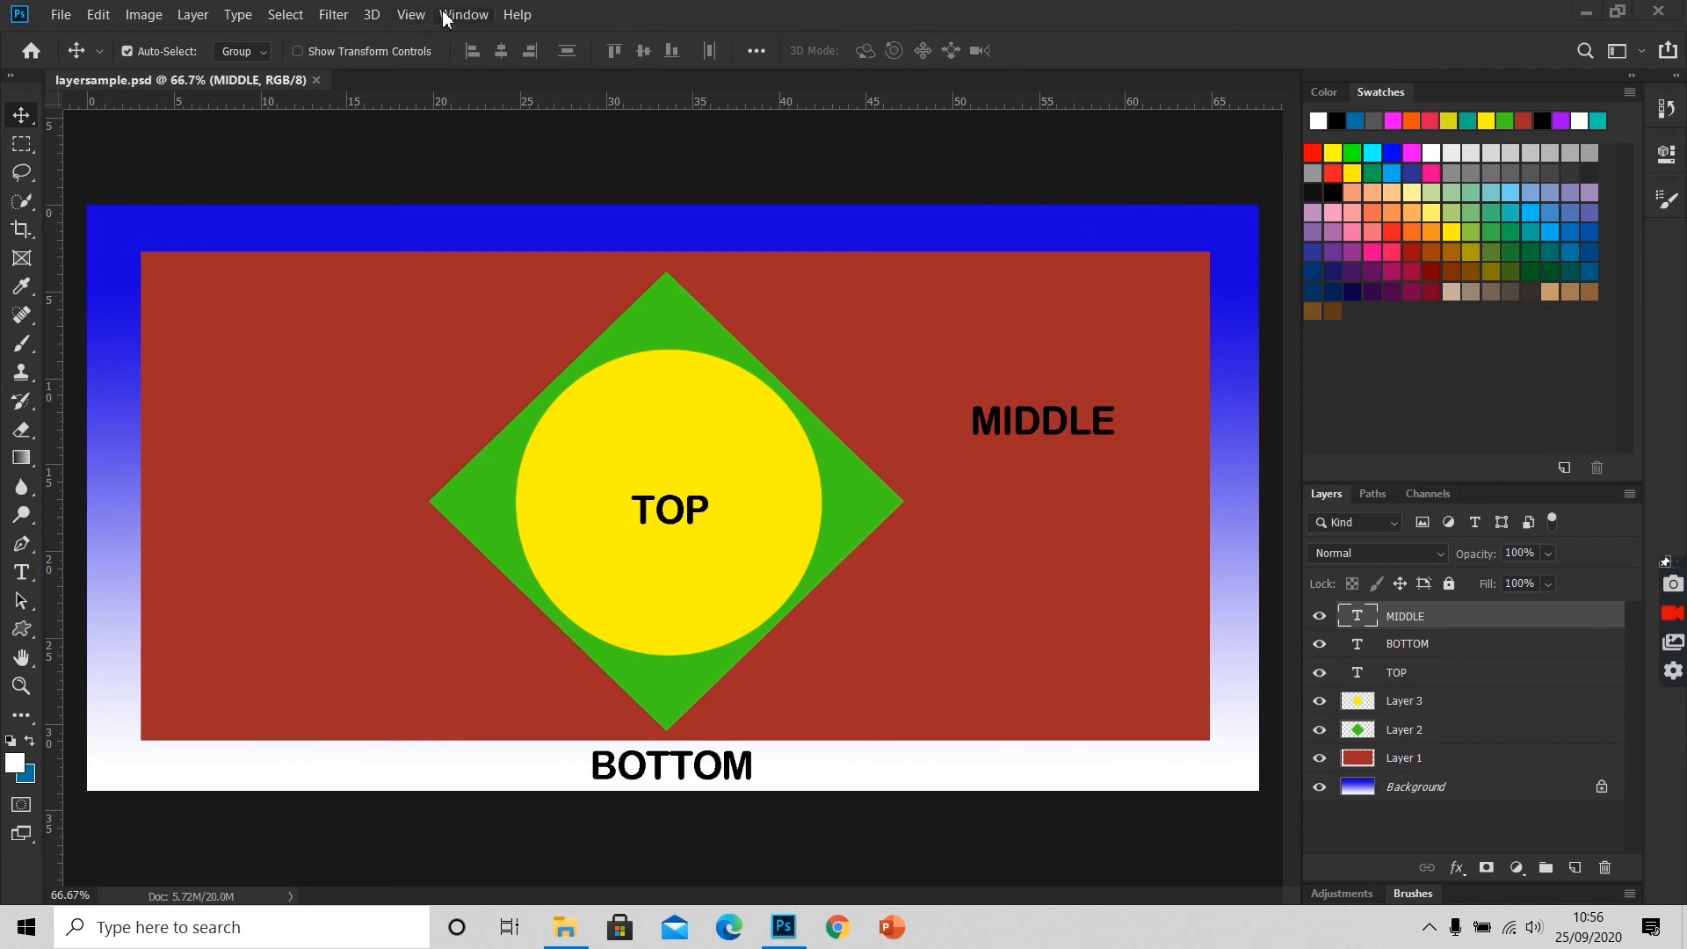
Step: Select the green diamond and yellow circle layers, then the BOTTOM text layer
click(464, 14)
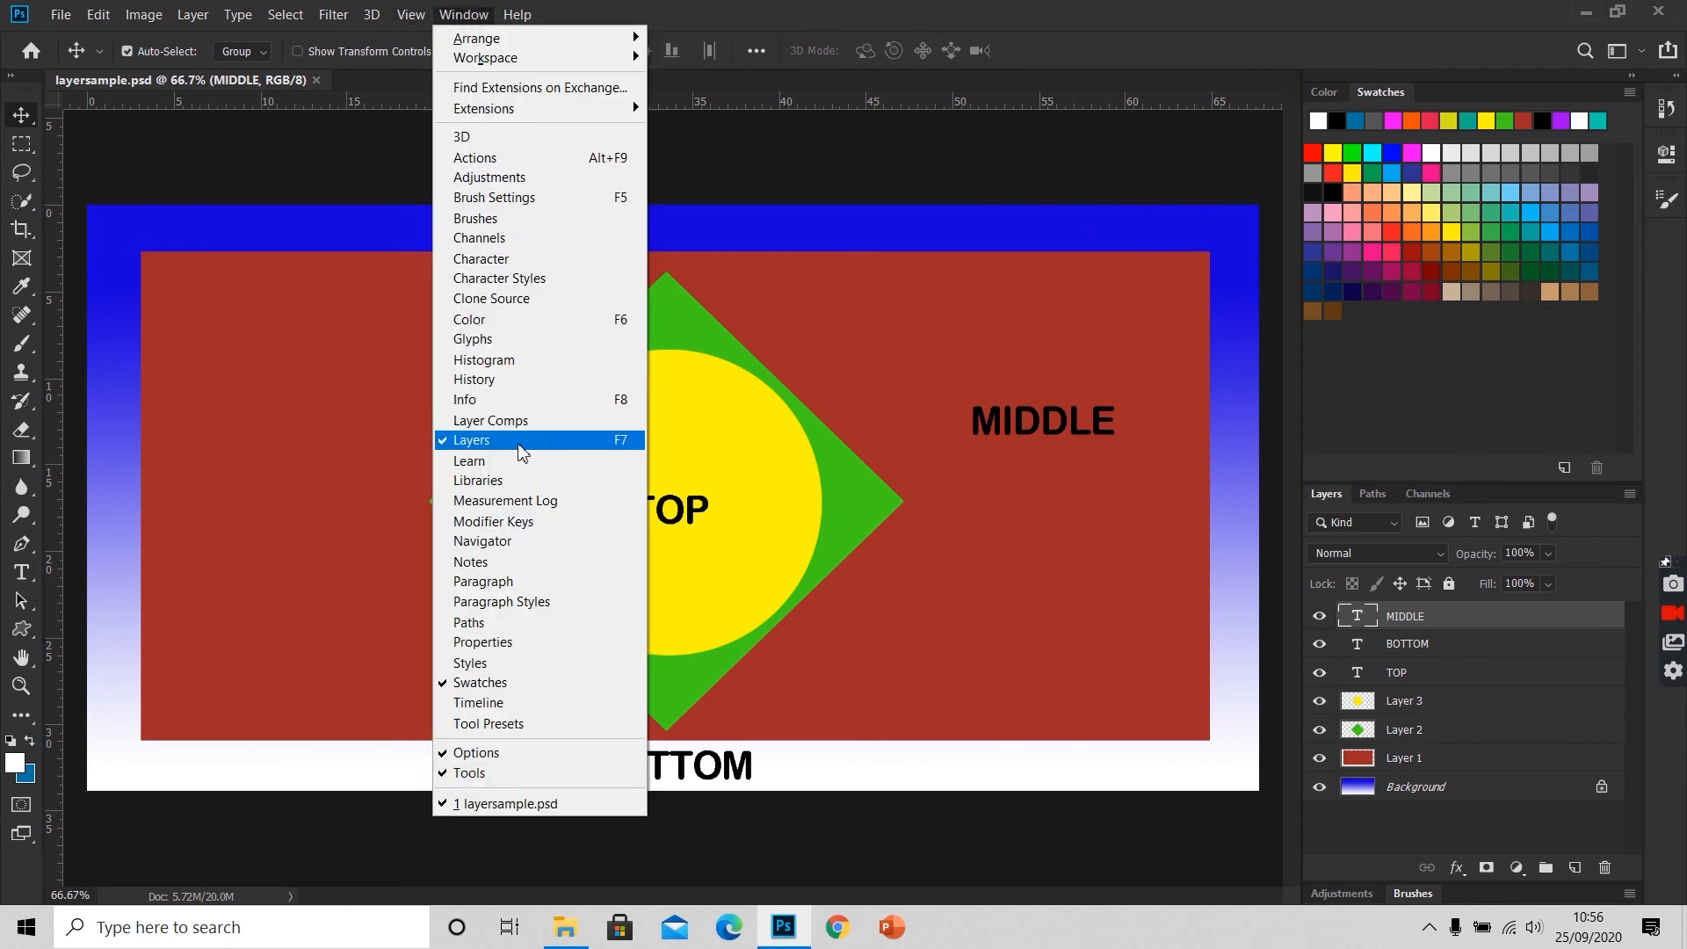
mouse_move(628, 453)
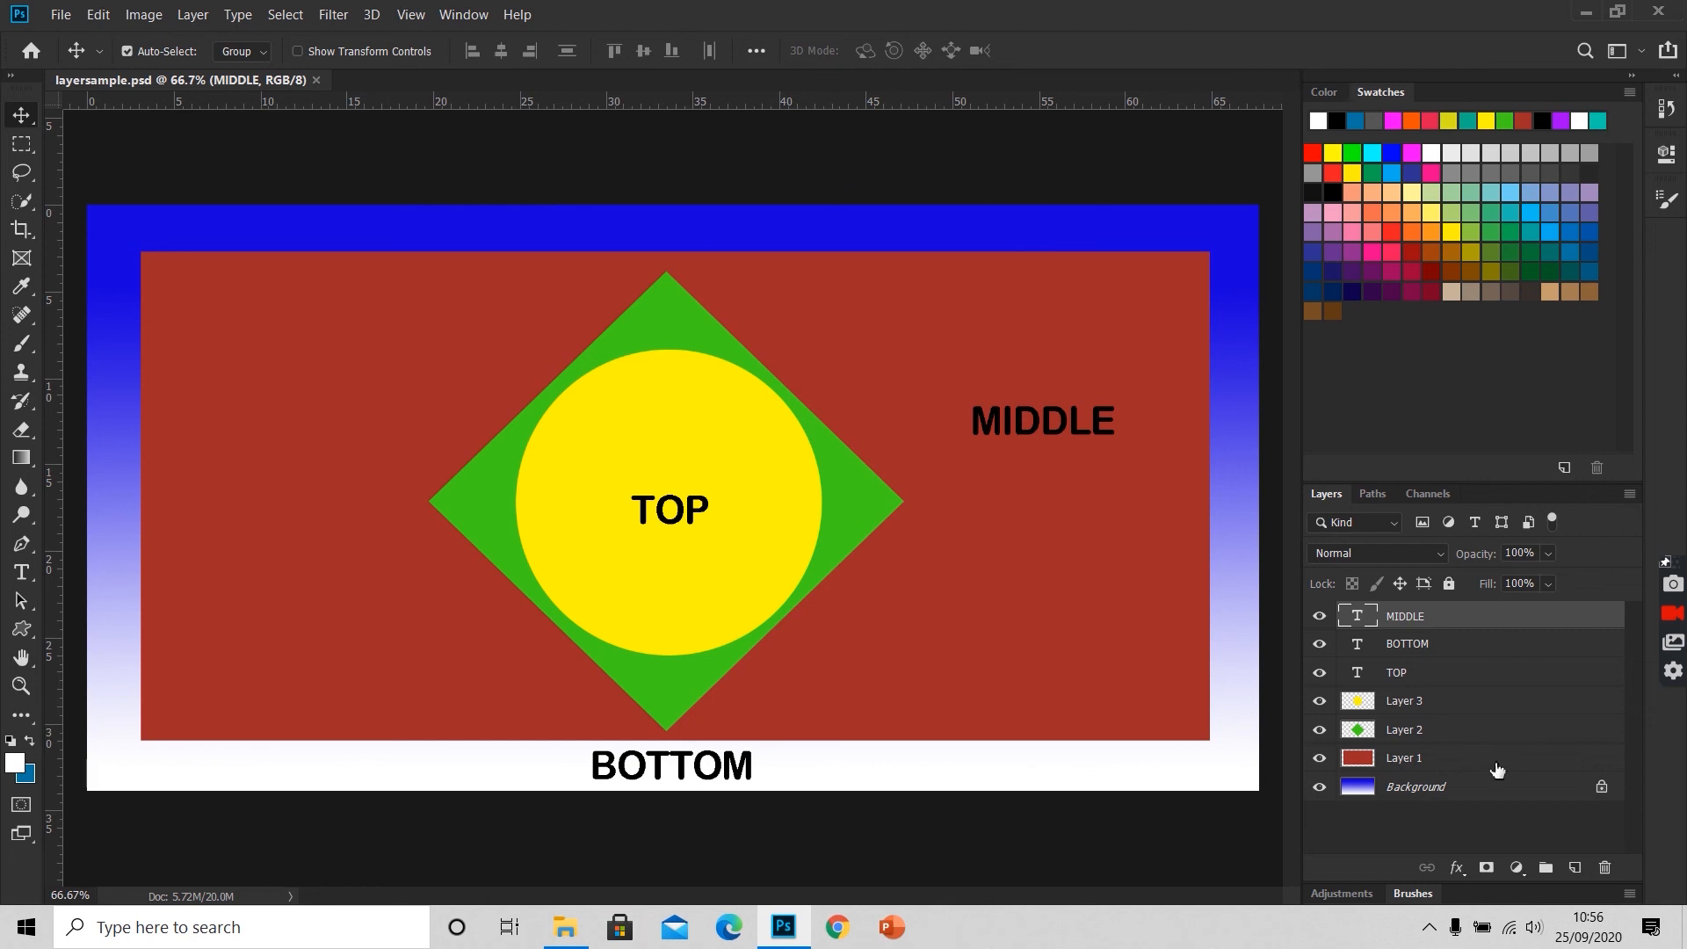
mouse_move(1582, 683)
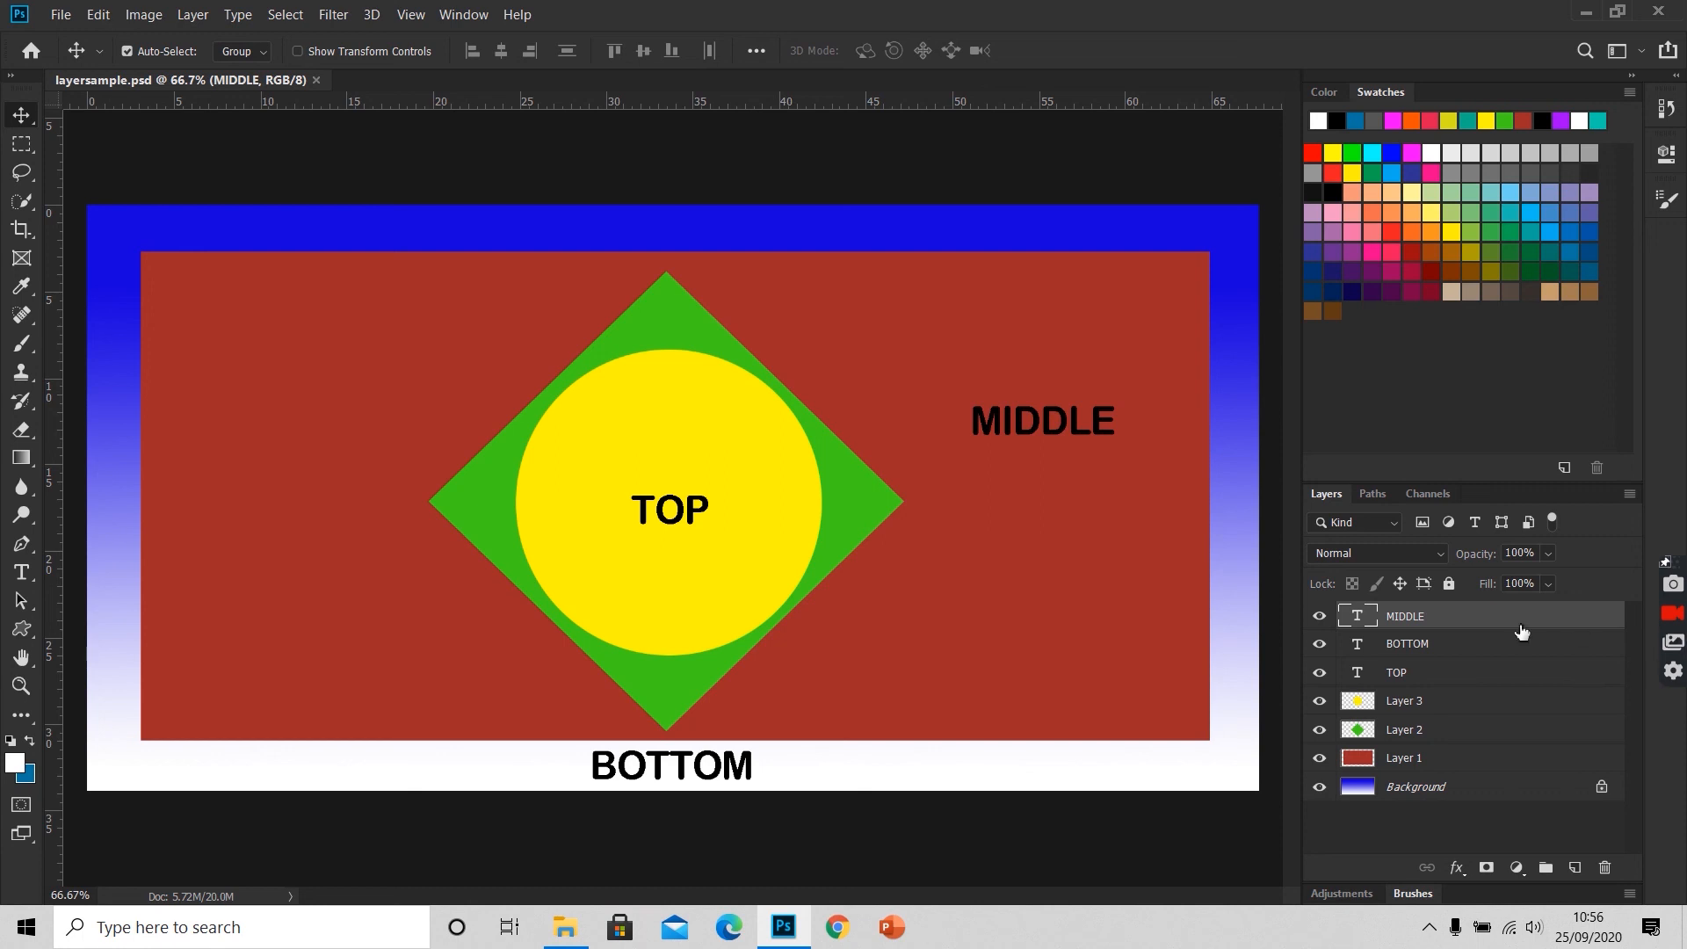
mouse_move(1535, 619)
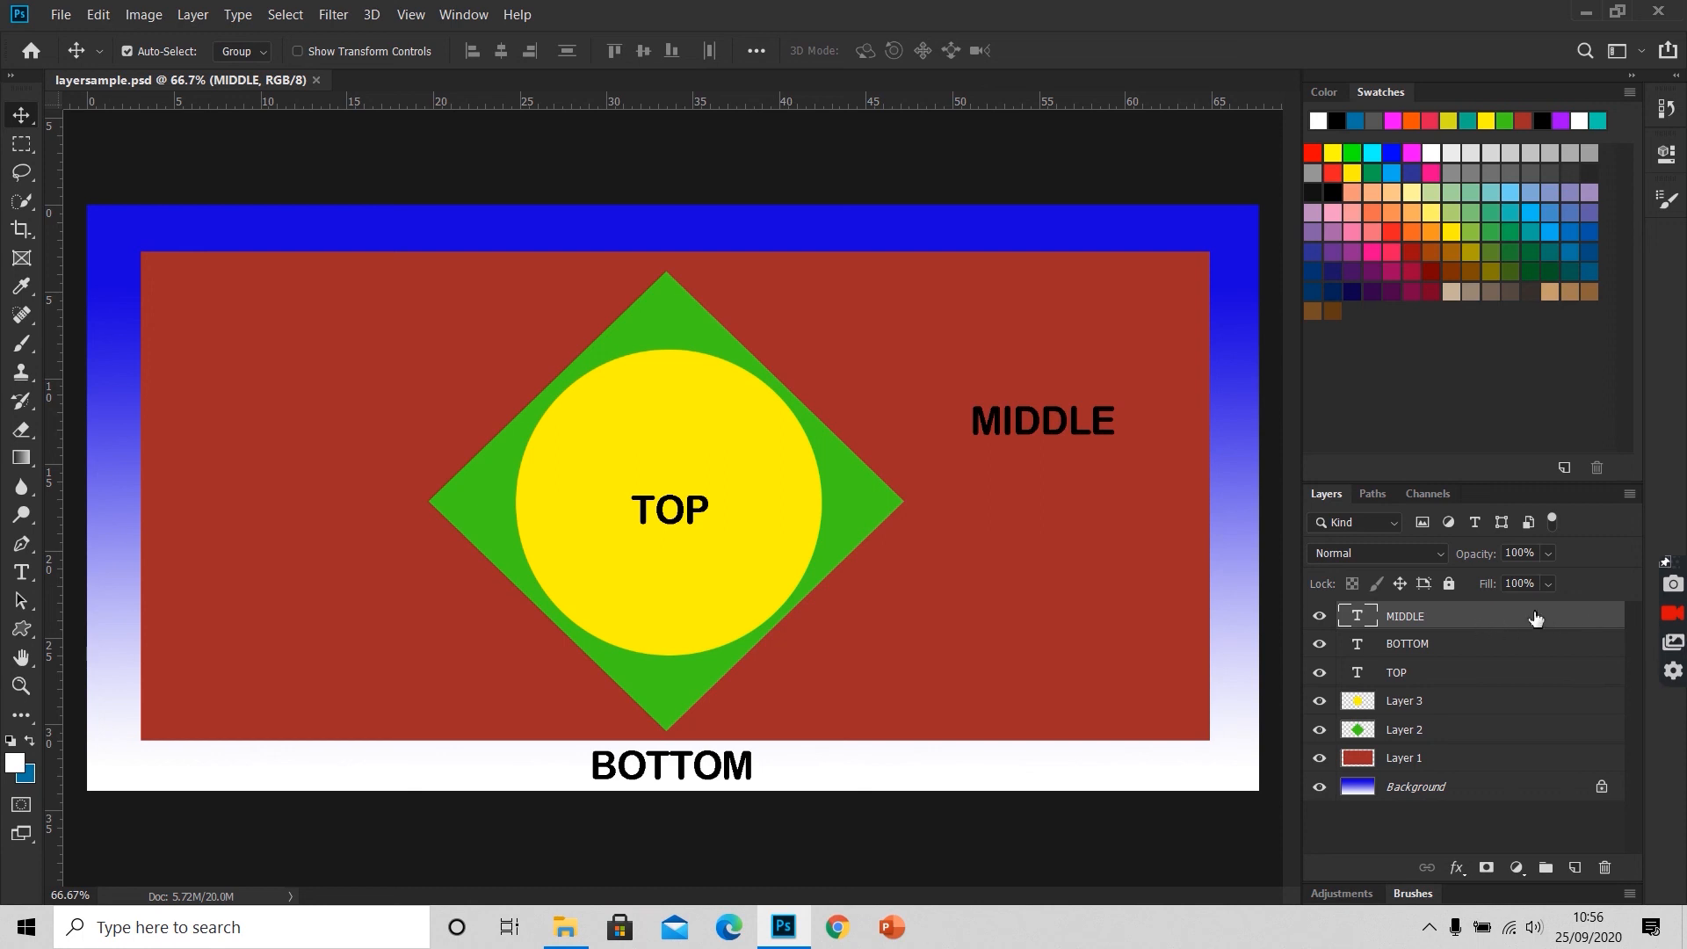
mouse_move(1561, 617)
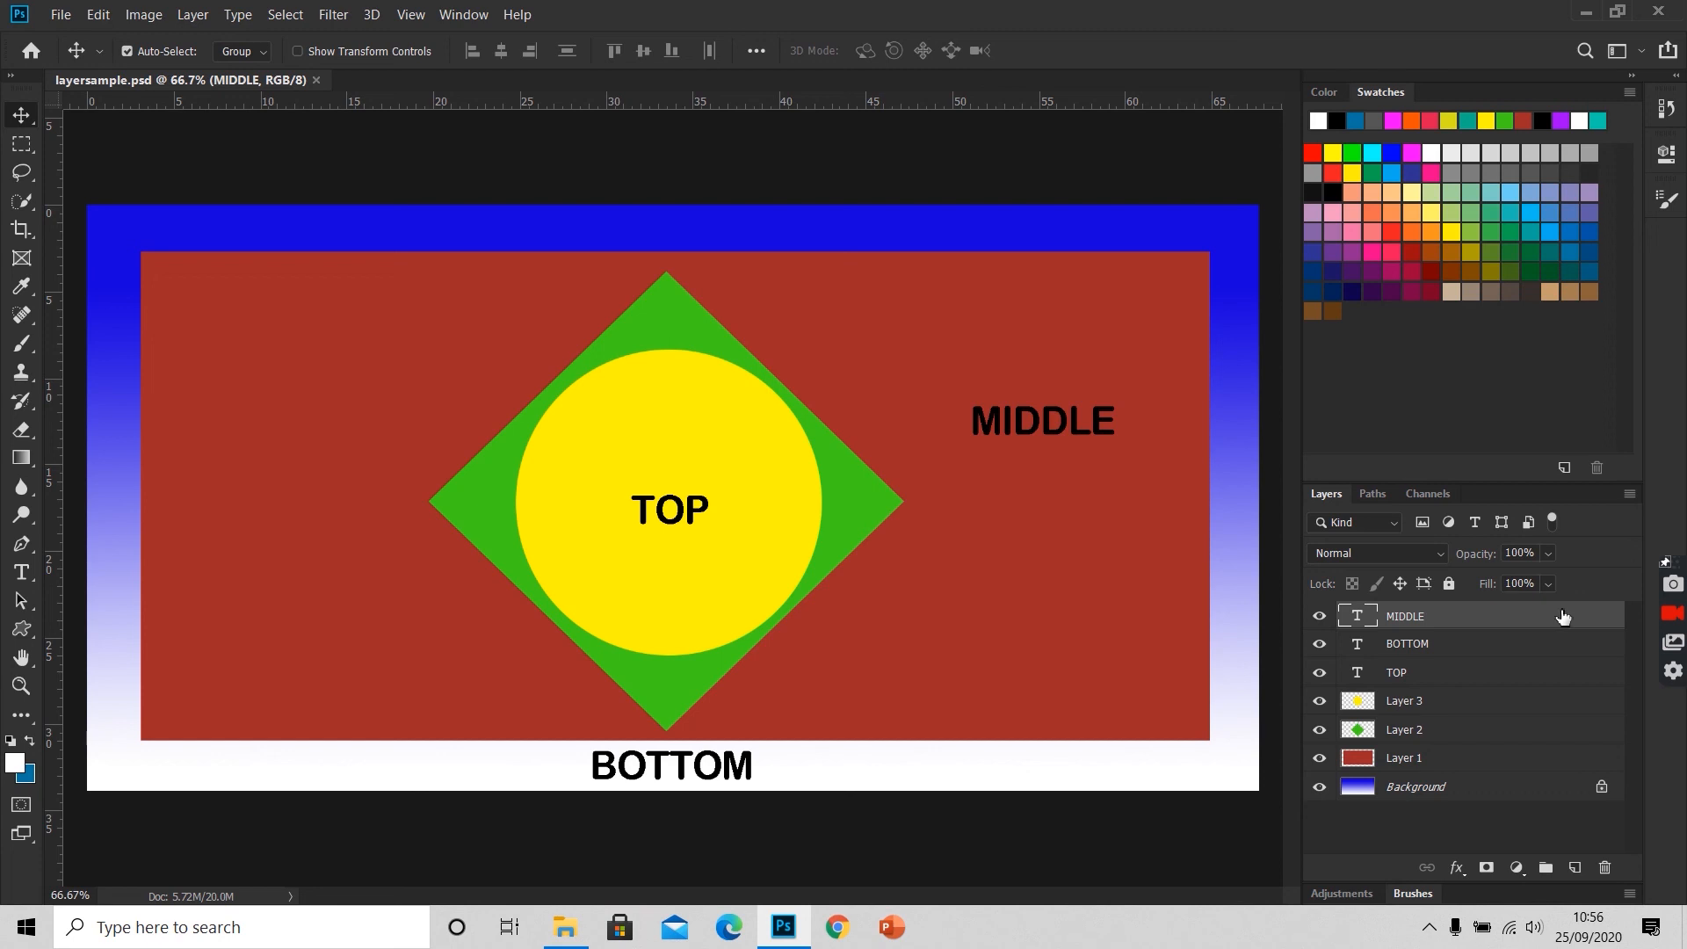
mouse_move(1484, 784)
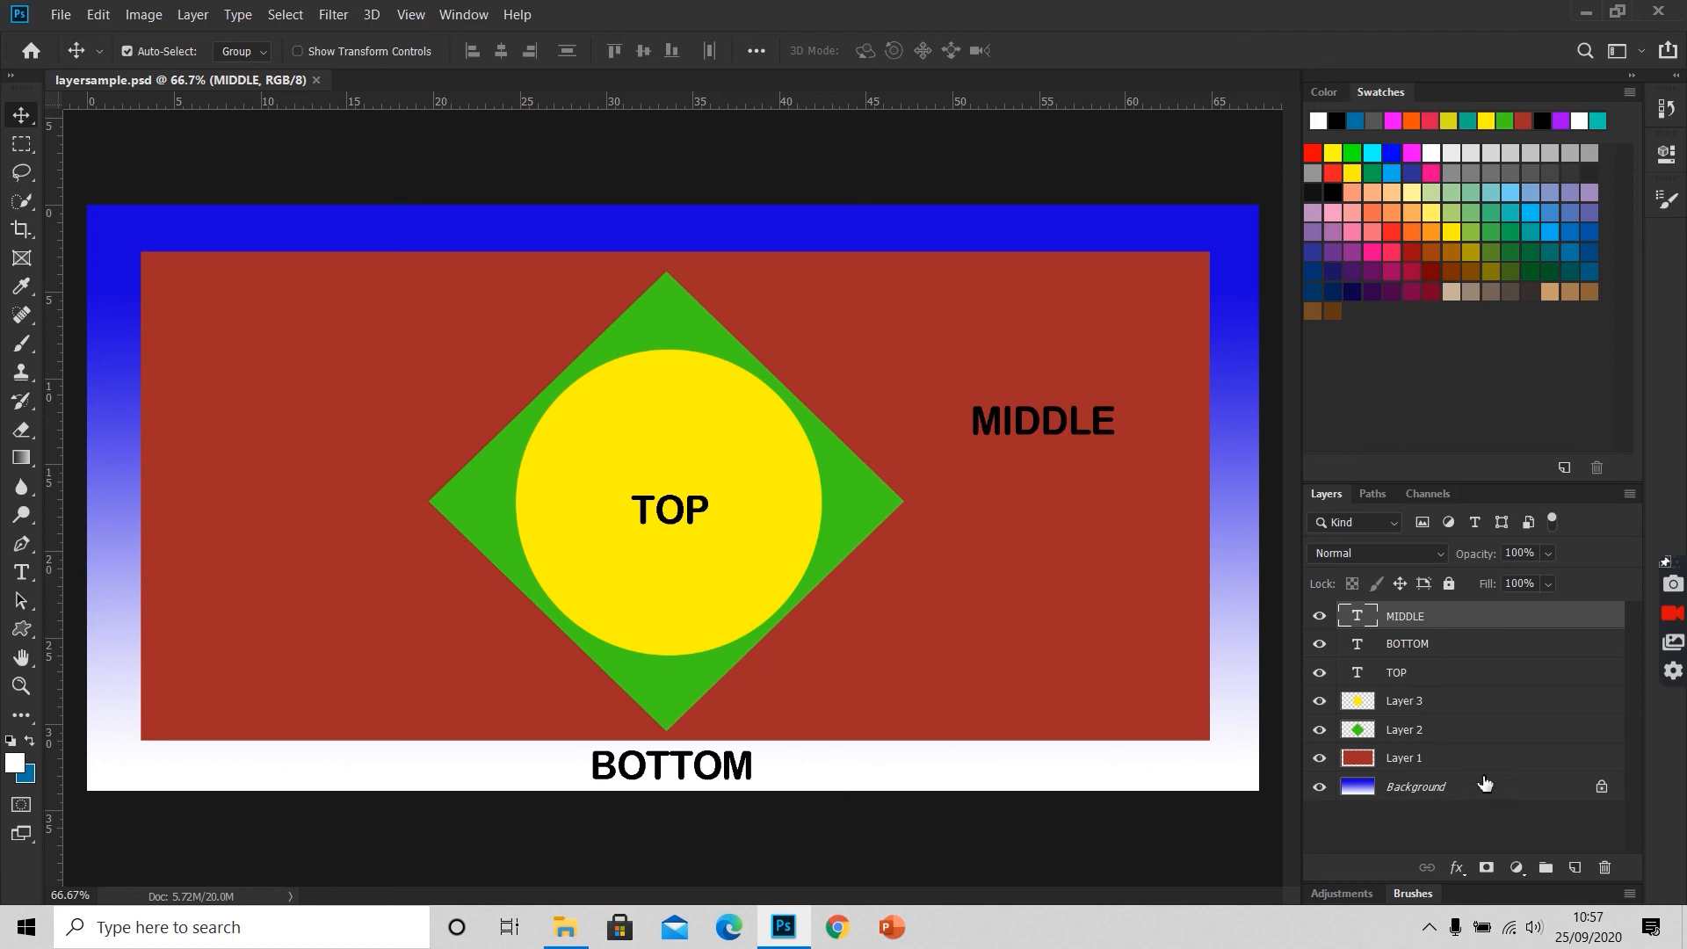
mouse_move(1491, 726)
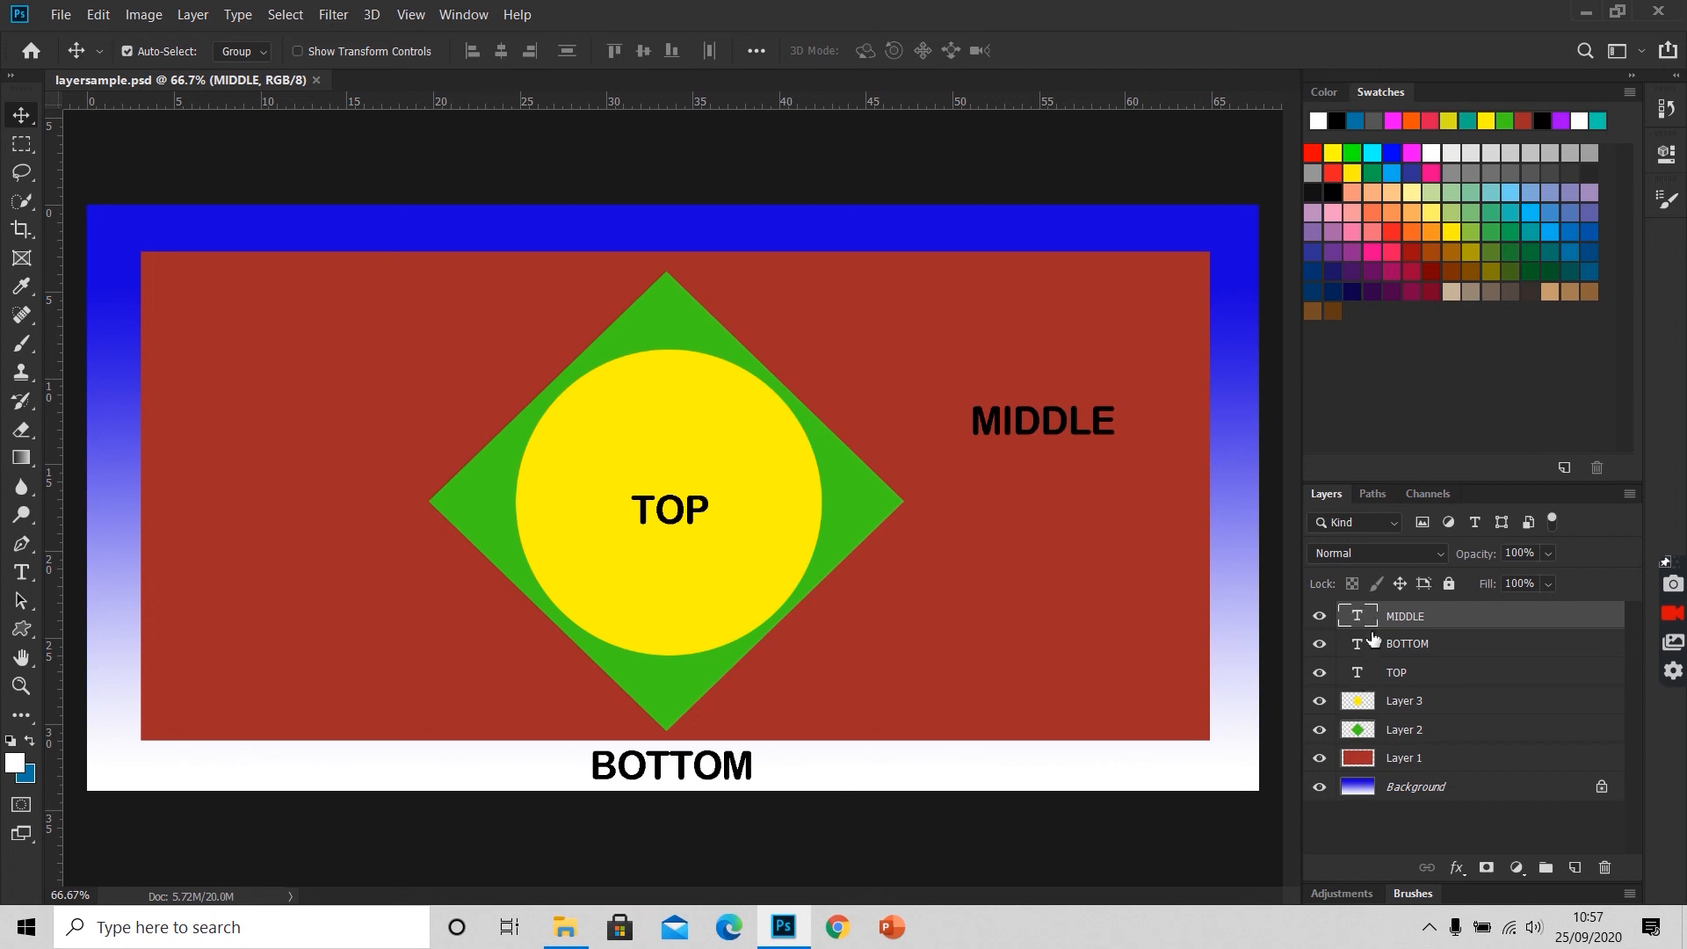
mouse_move(1373, 678)
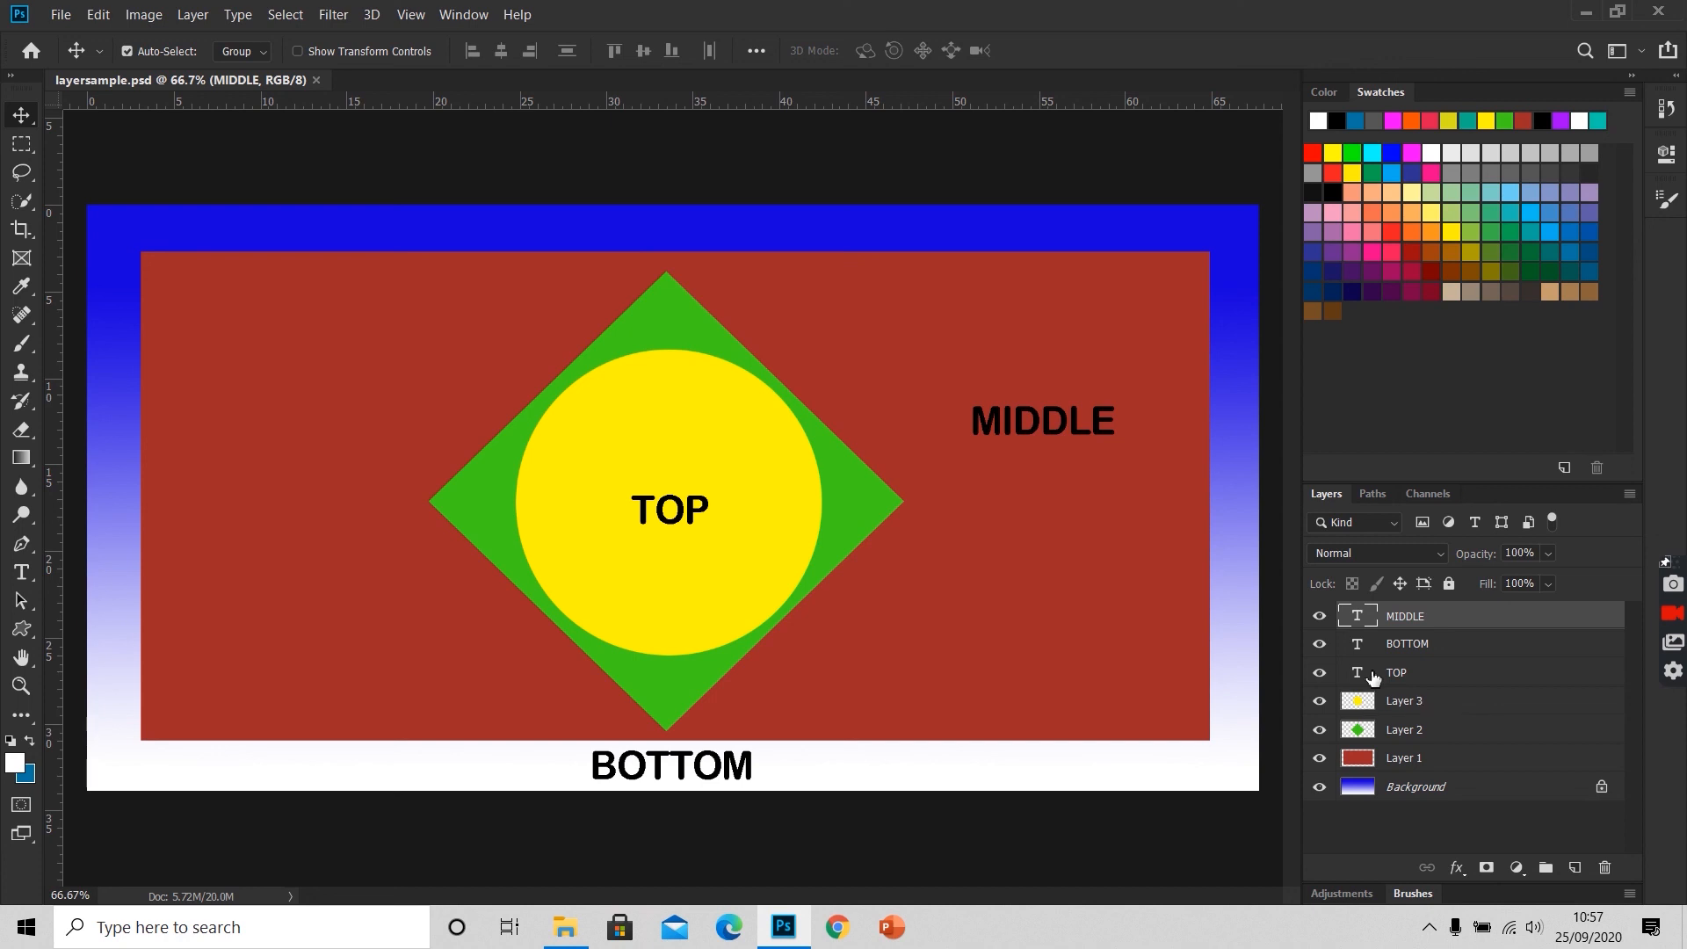
mouse_move(1422, 522)
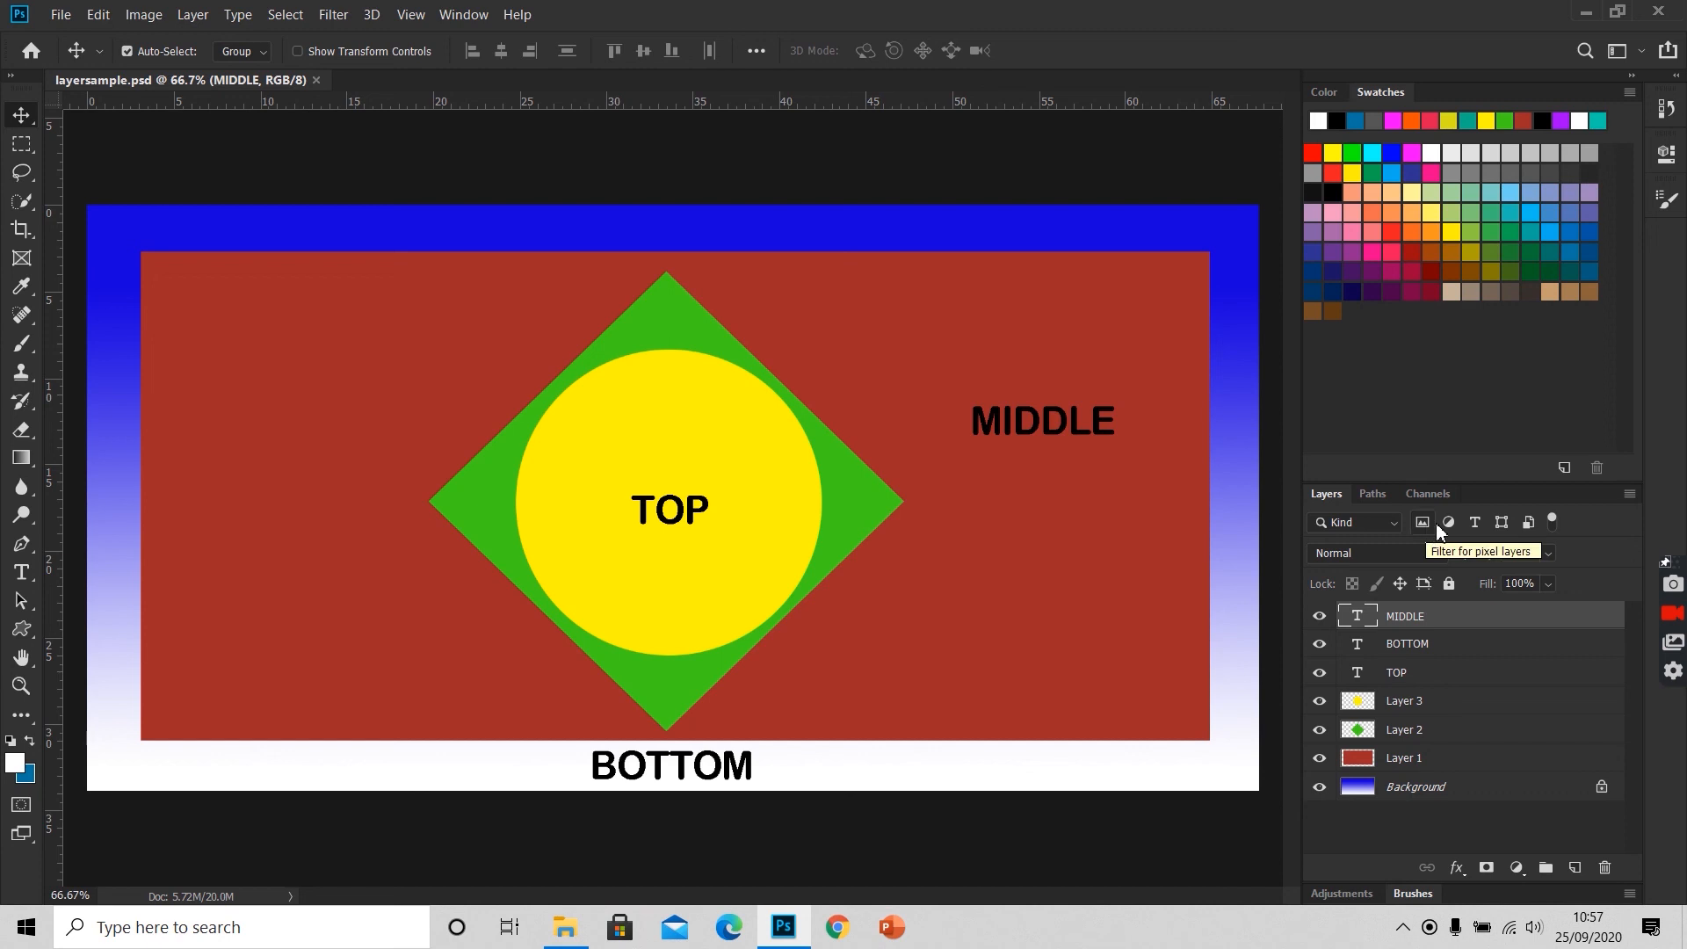
mouse_move(1448, 522)
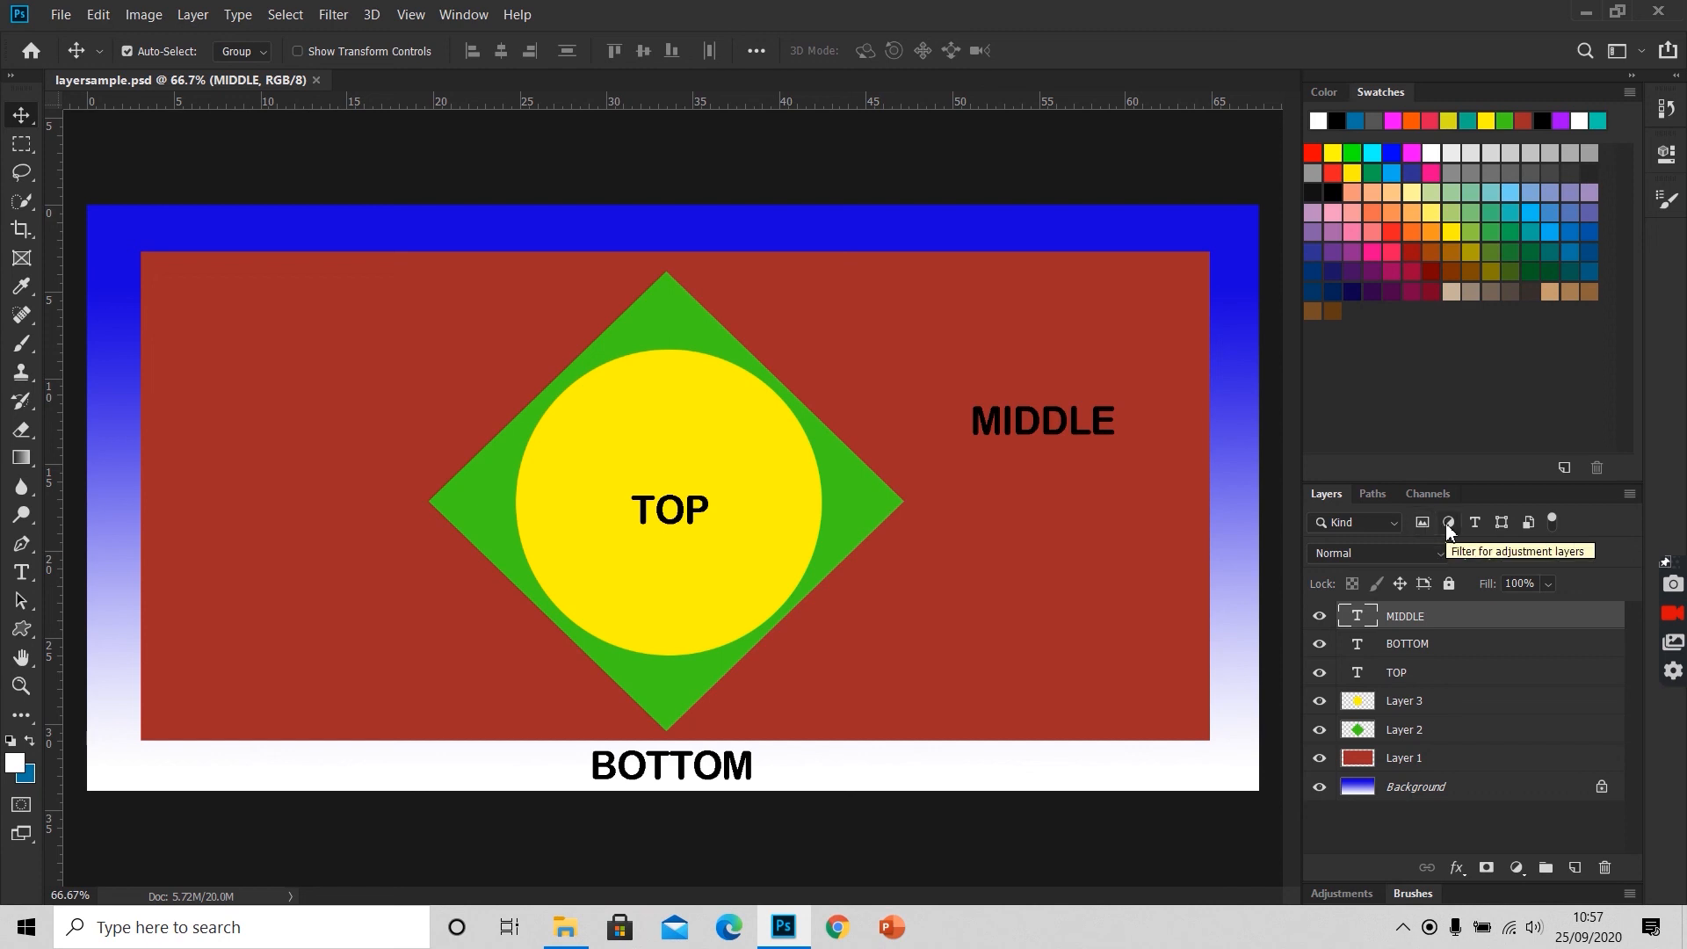
mouse_move(1475, 522)
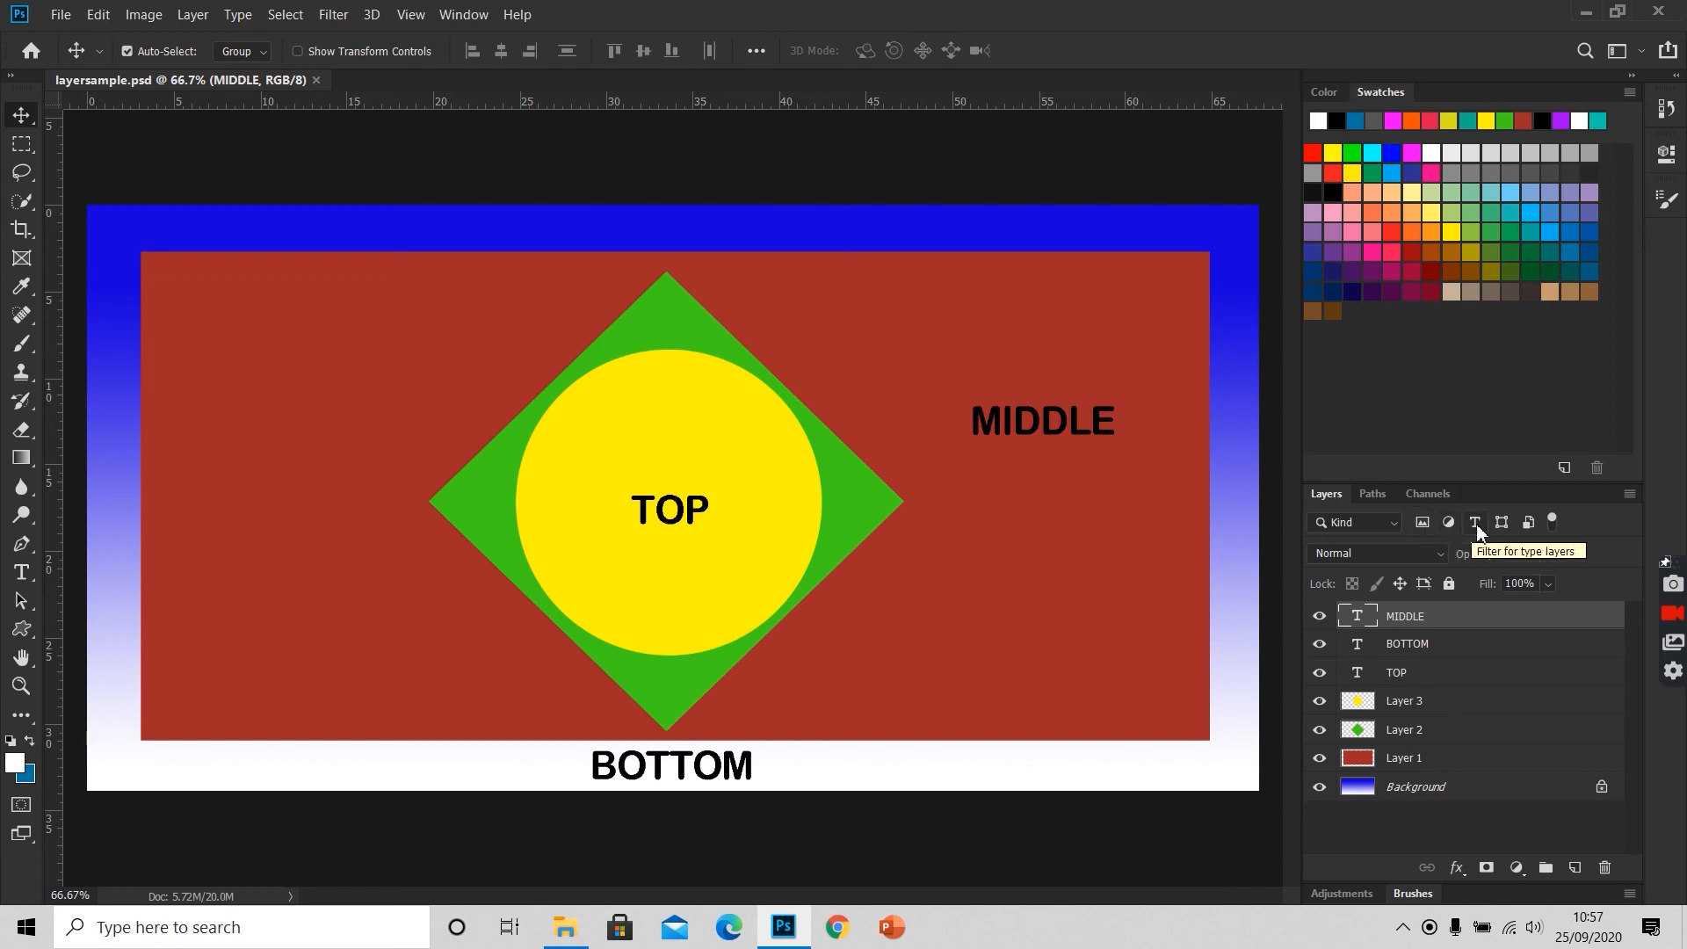
mouse_move(1501, 522)
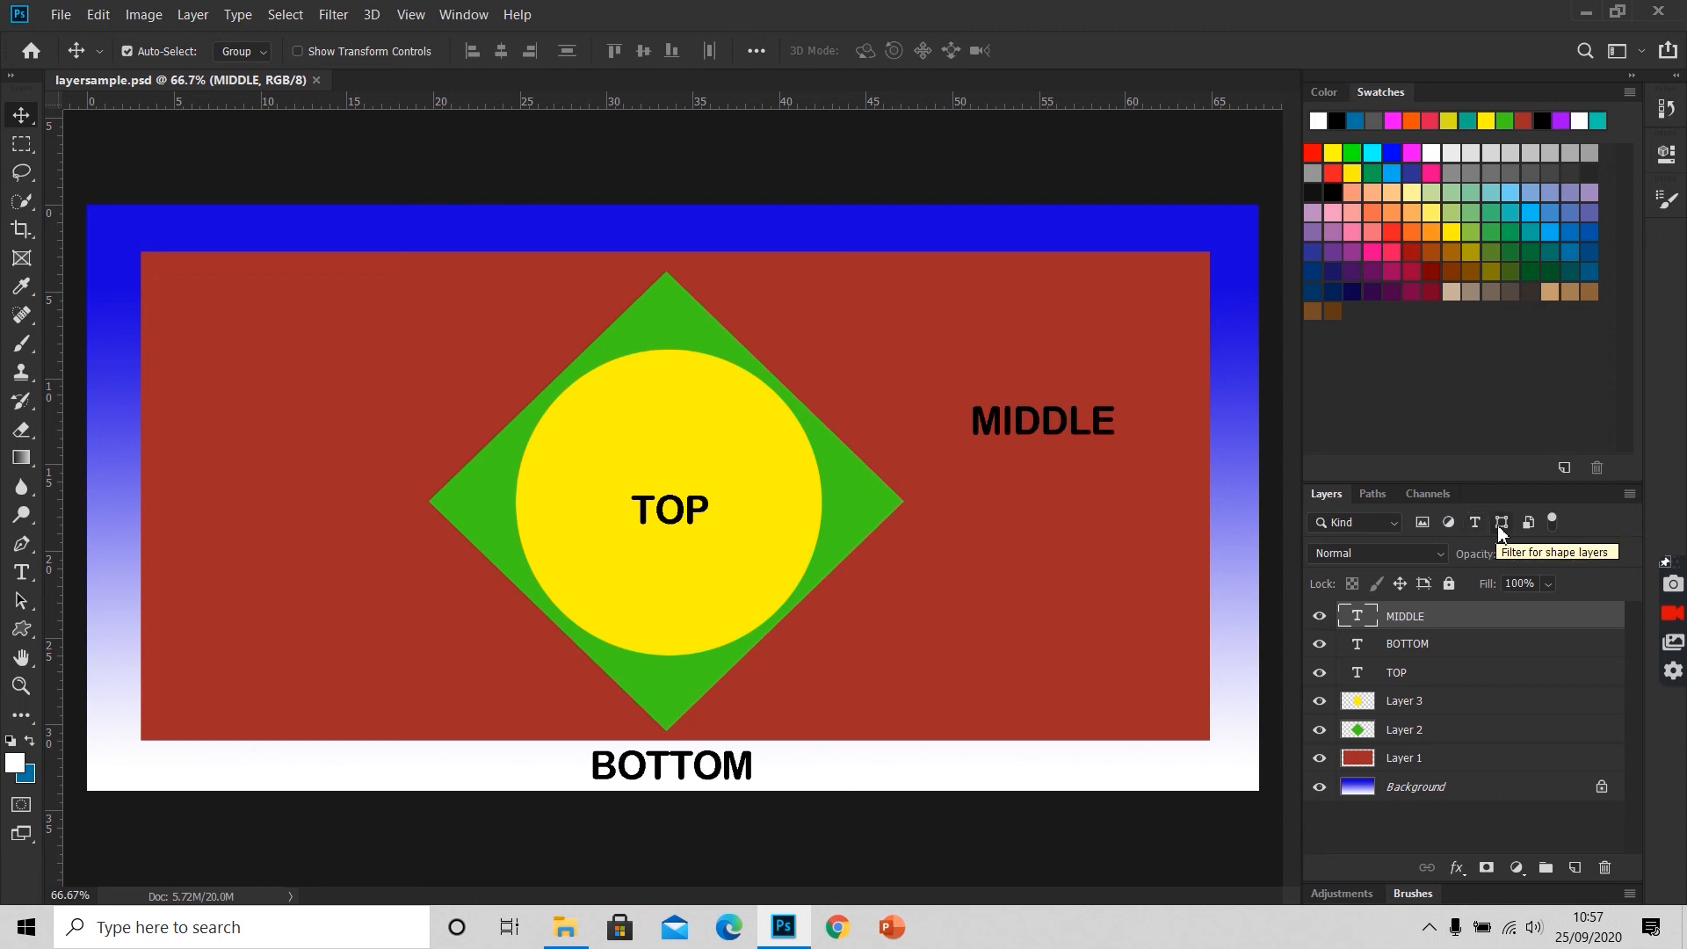
mouse_move(1529, 522)
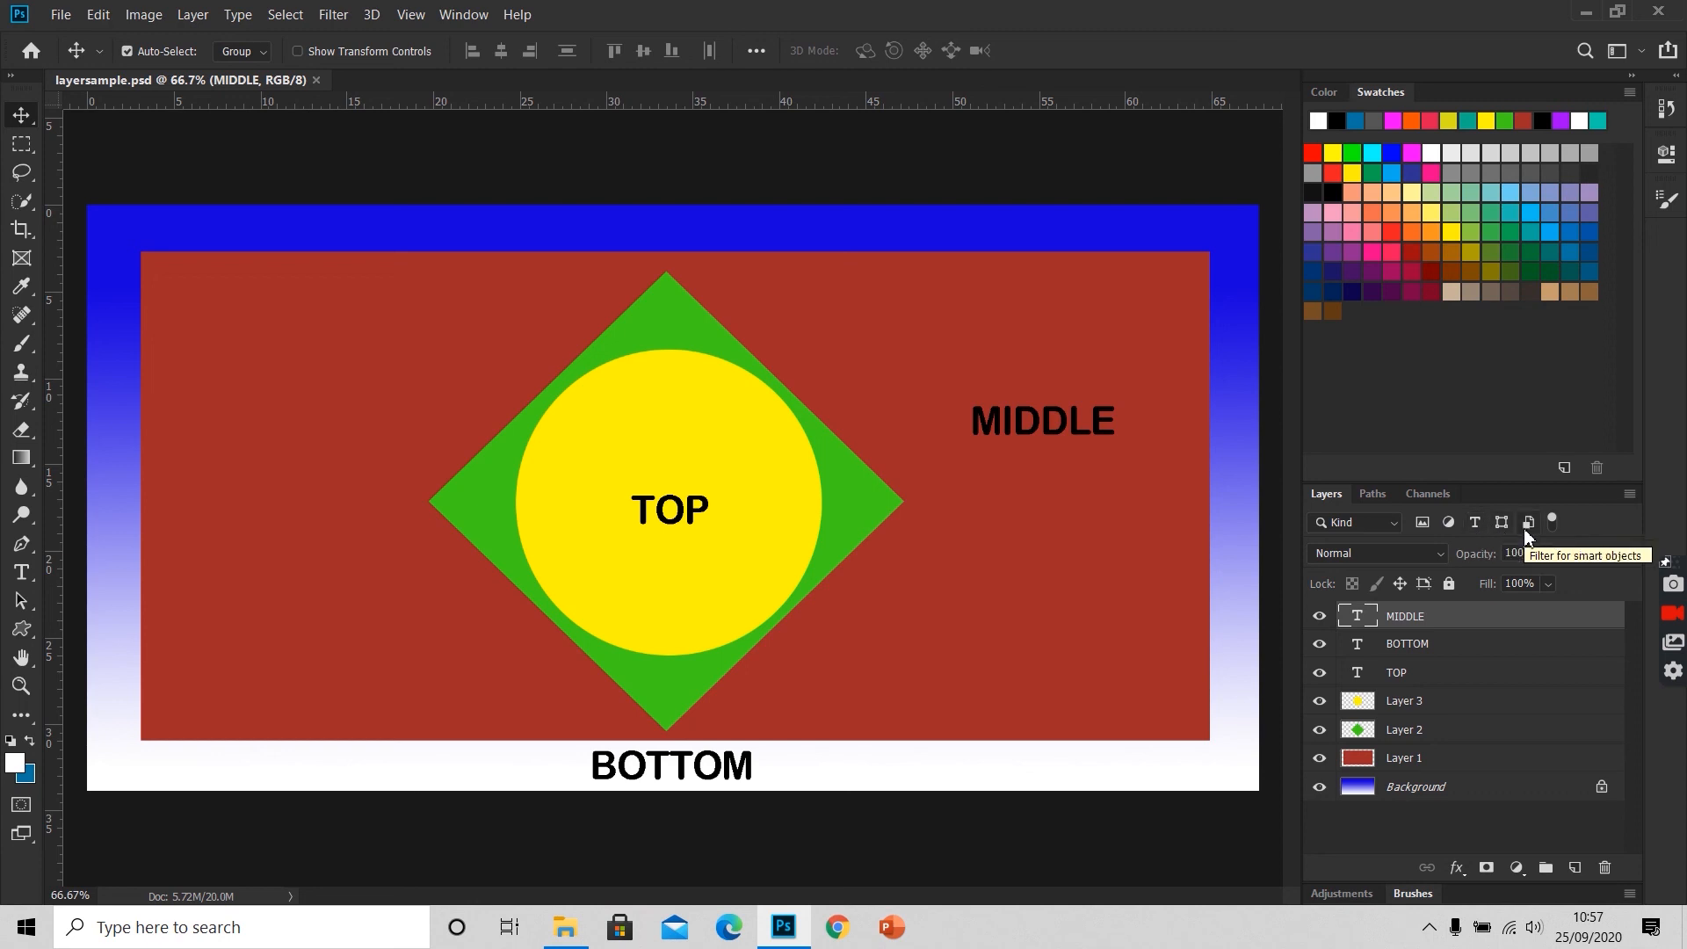
mouse_move(1489, 644)
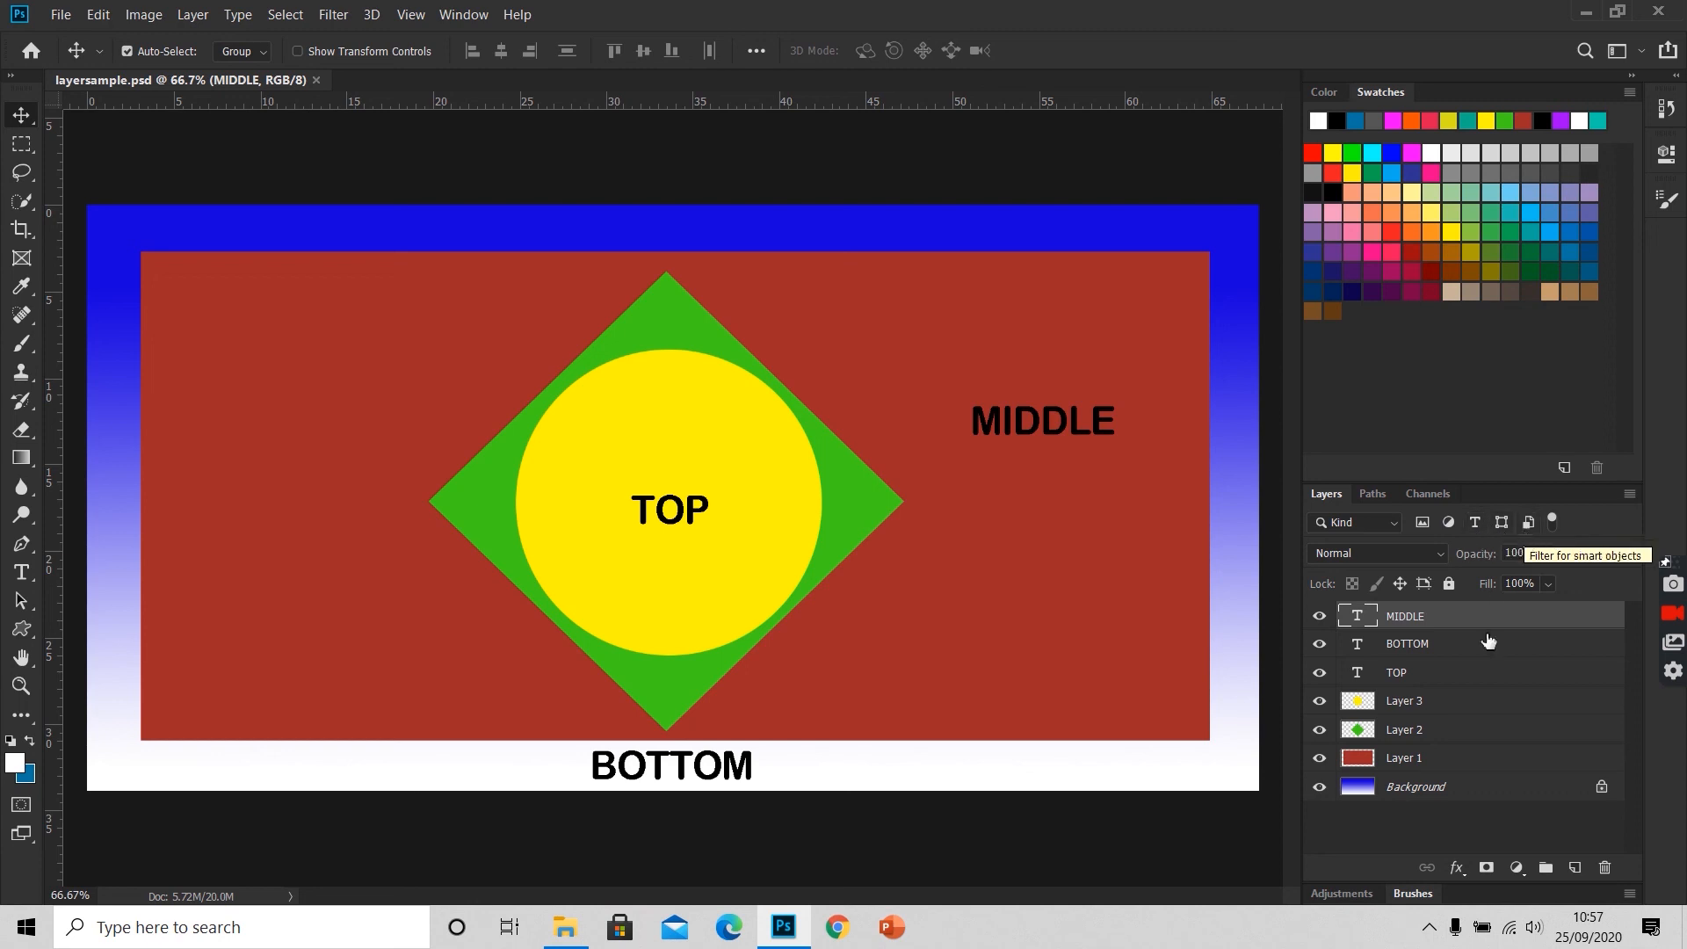
mouse_move(1473, 854)
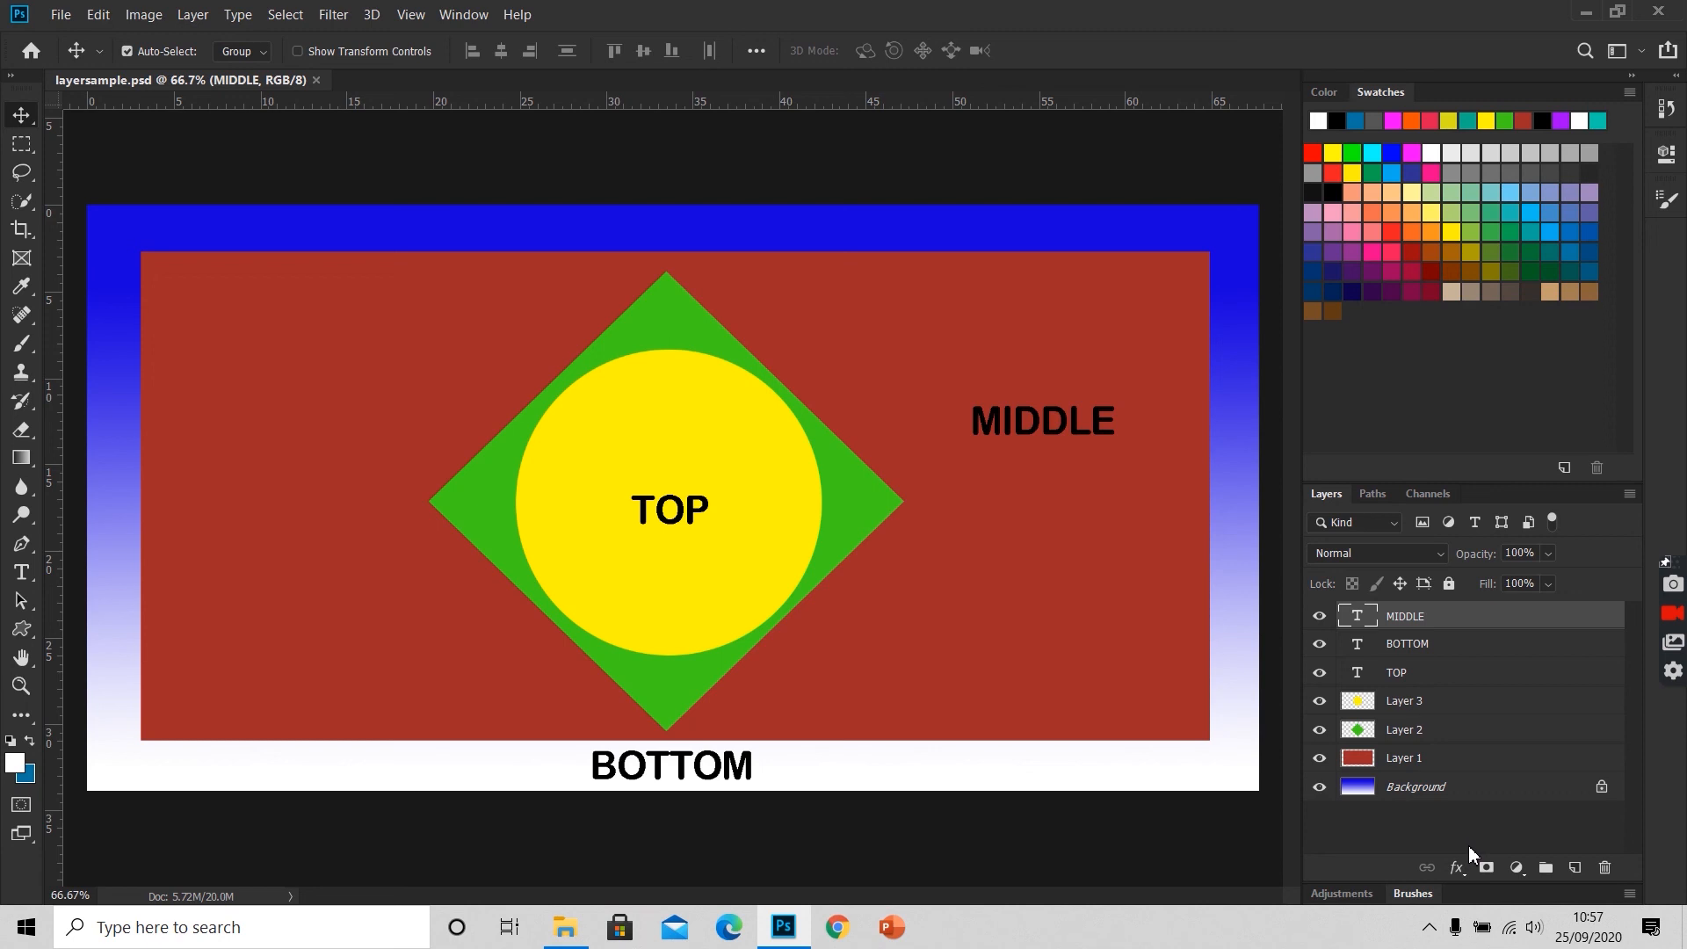
mouse_move(1512, 892)
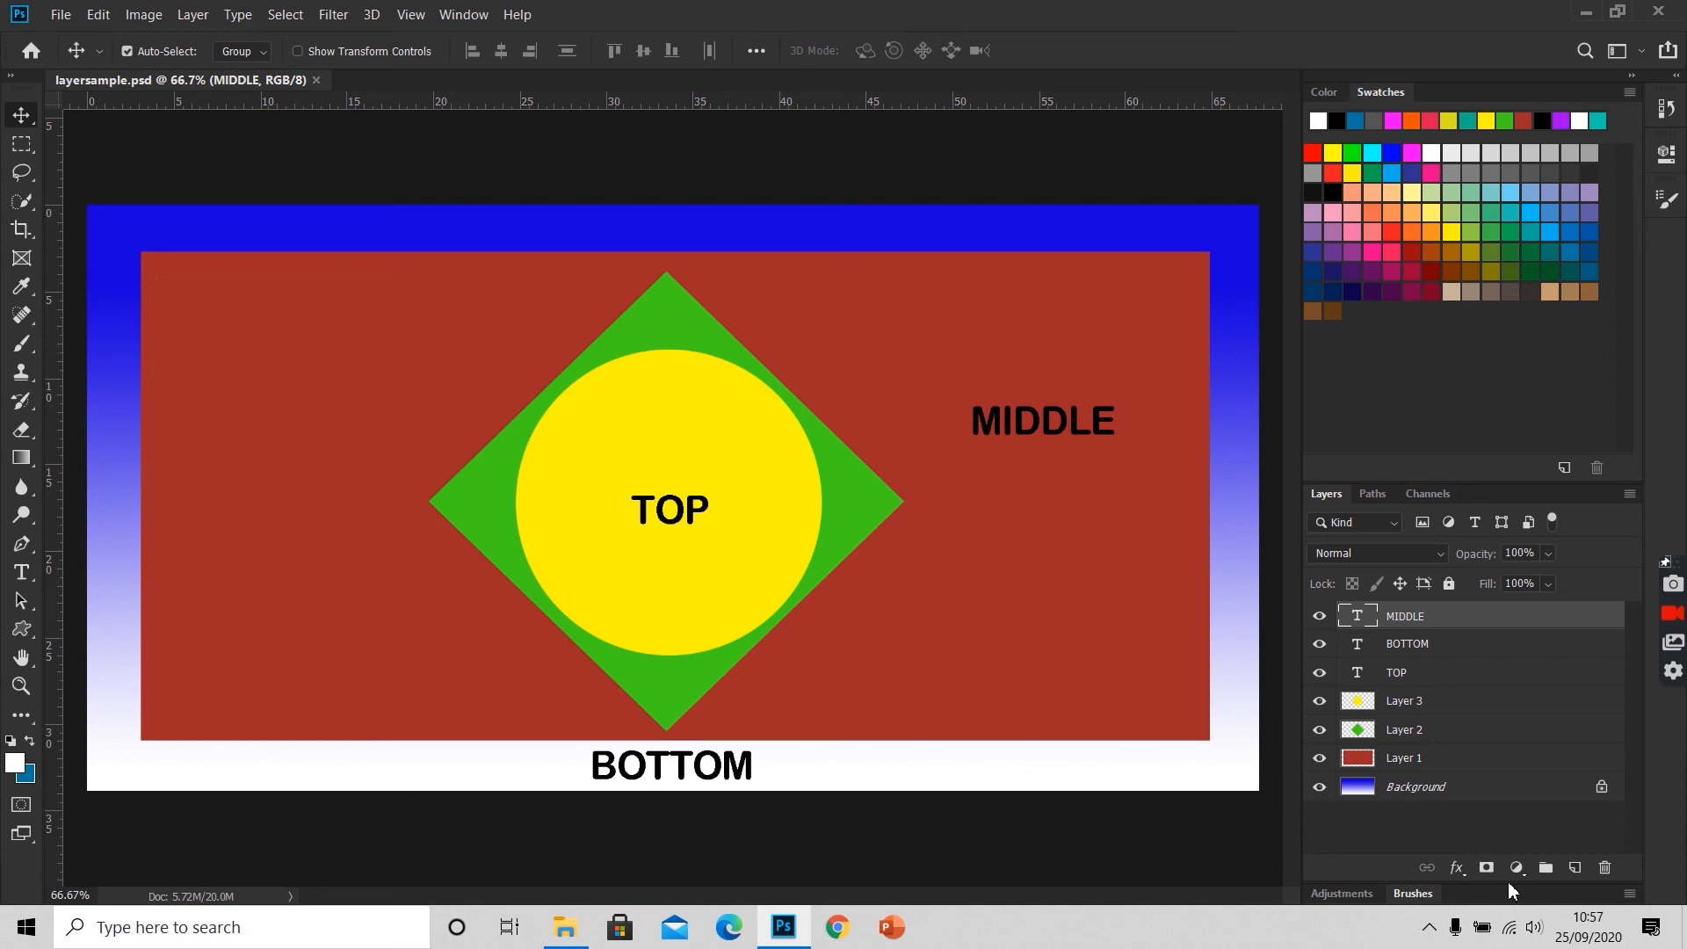
click(1405, 728)
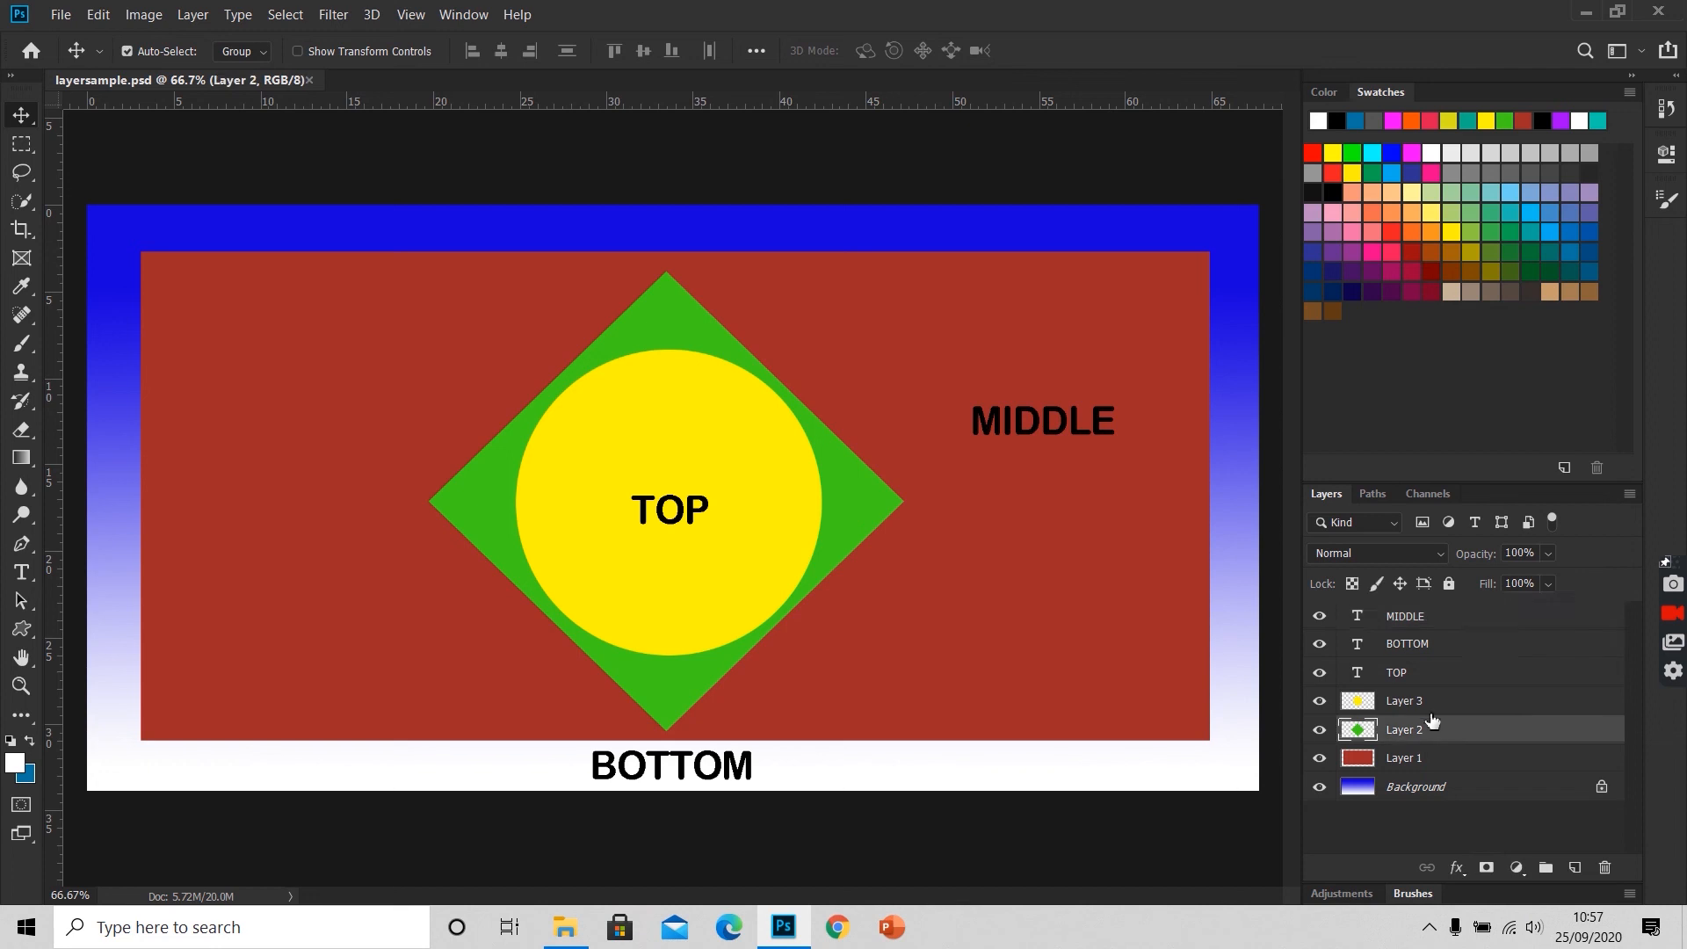
click(1403, 702)
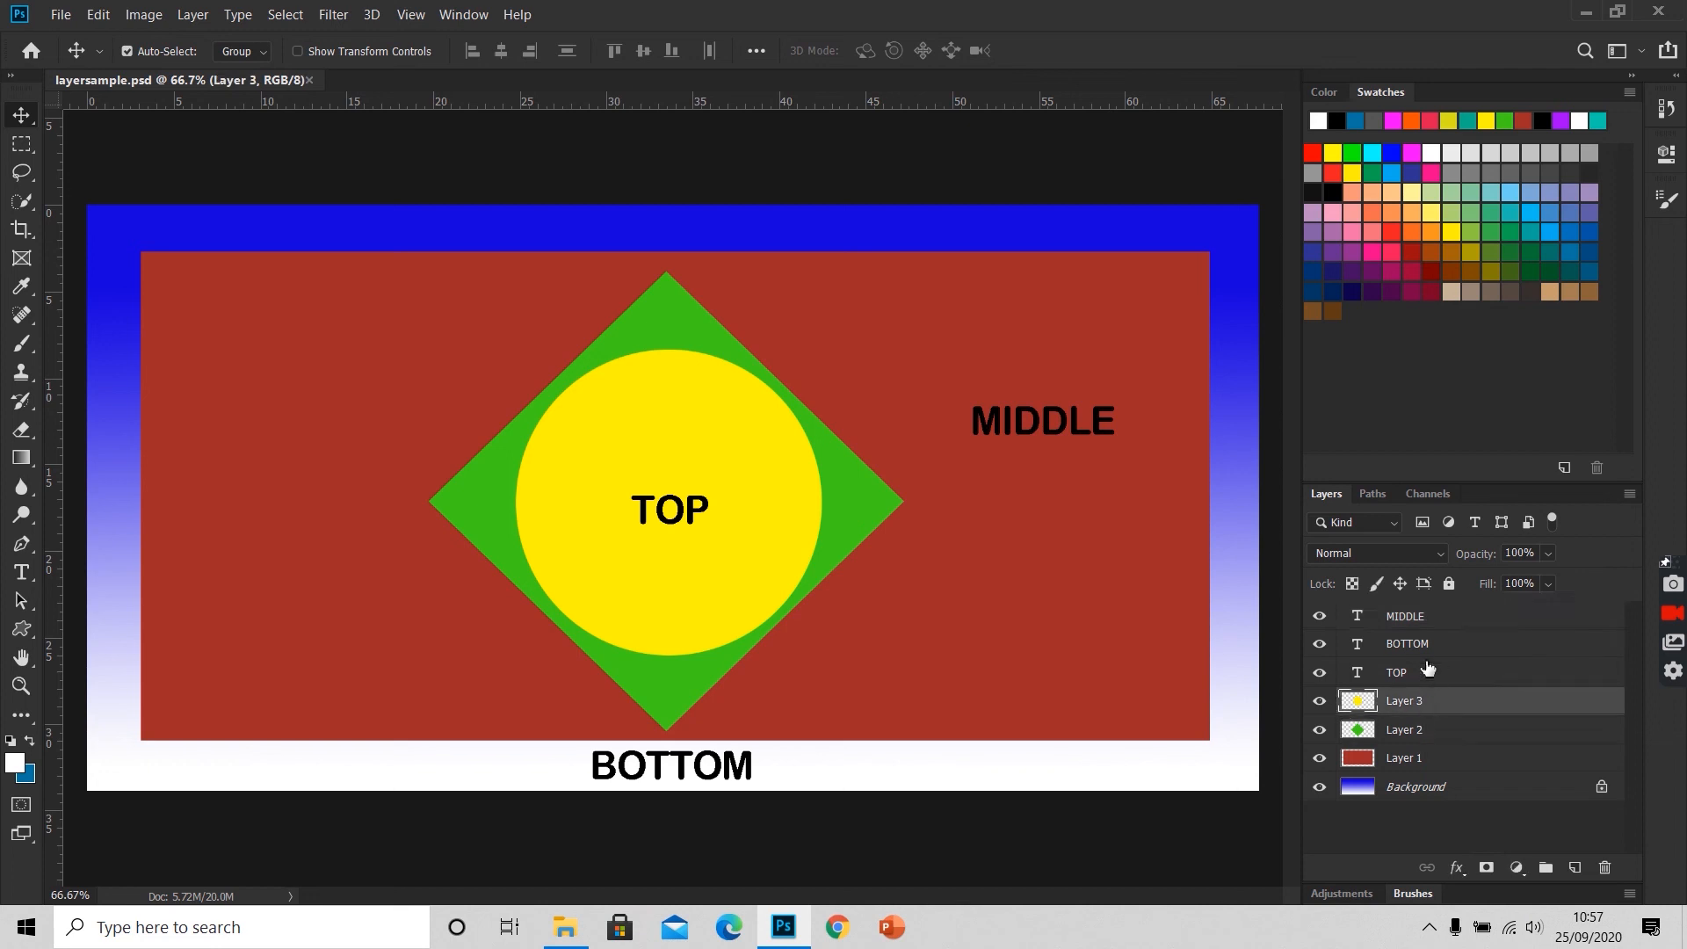
mouse_move(1431, 702)
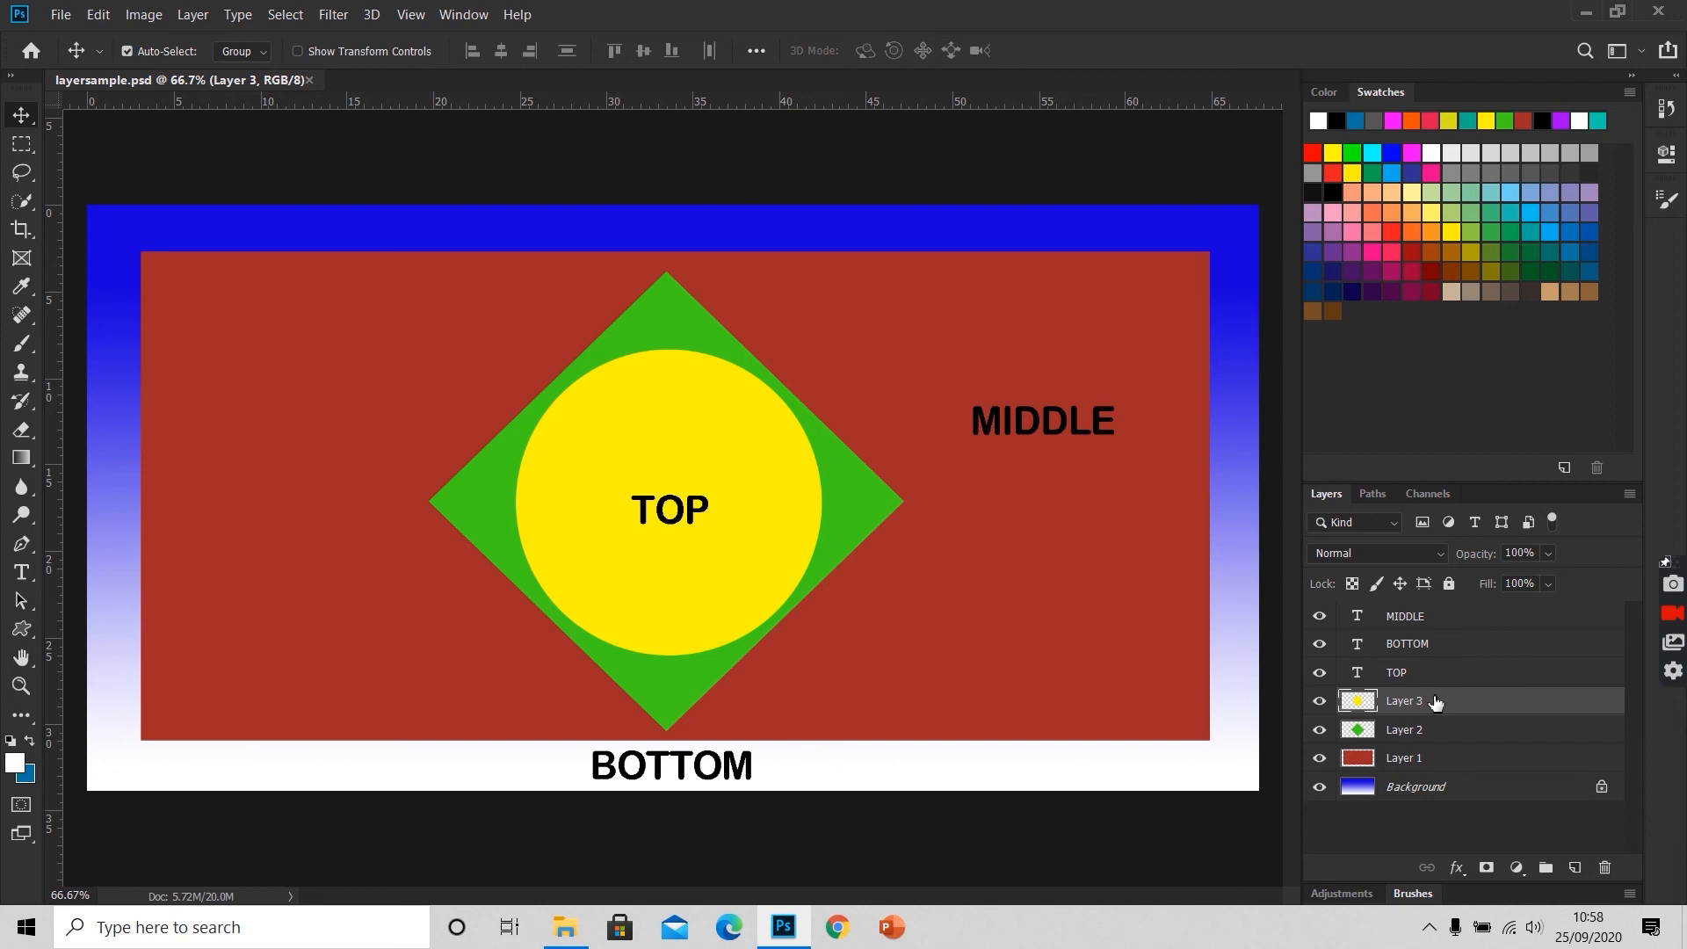
mouse_move(1429, 730)
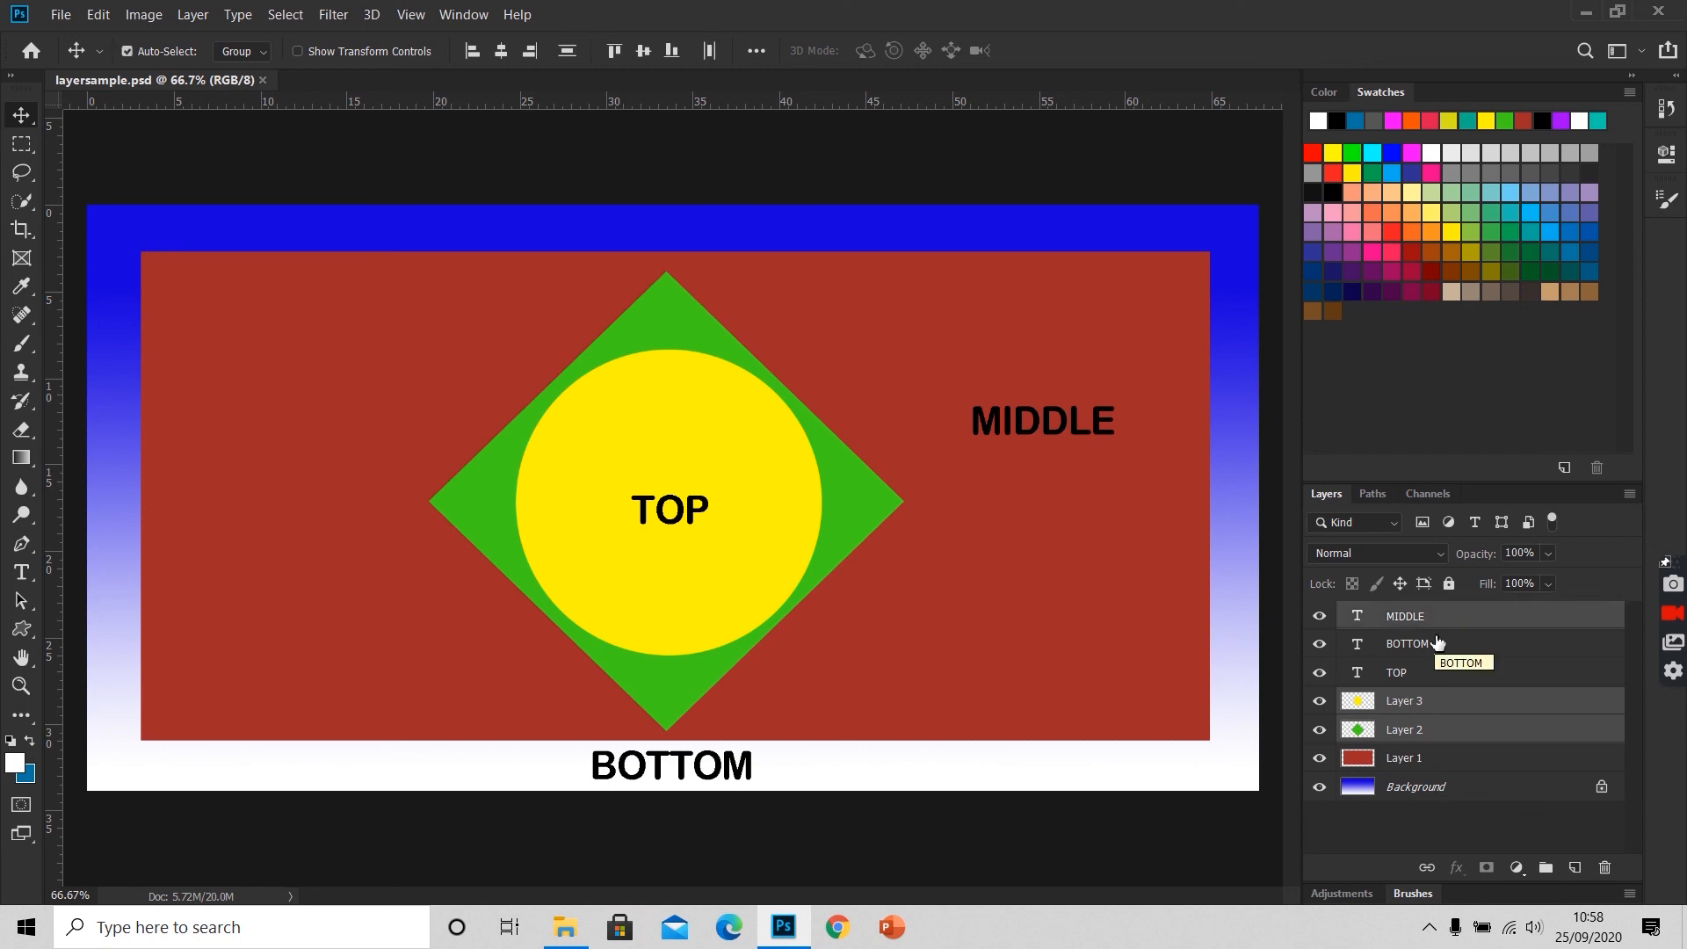
click(1406, 643)
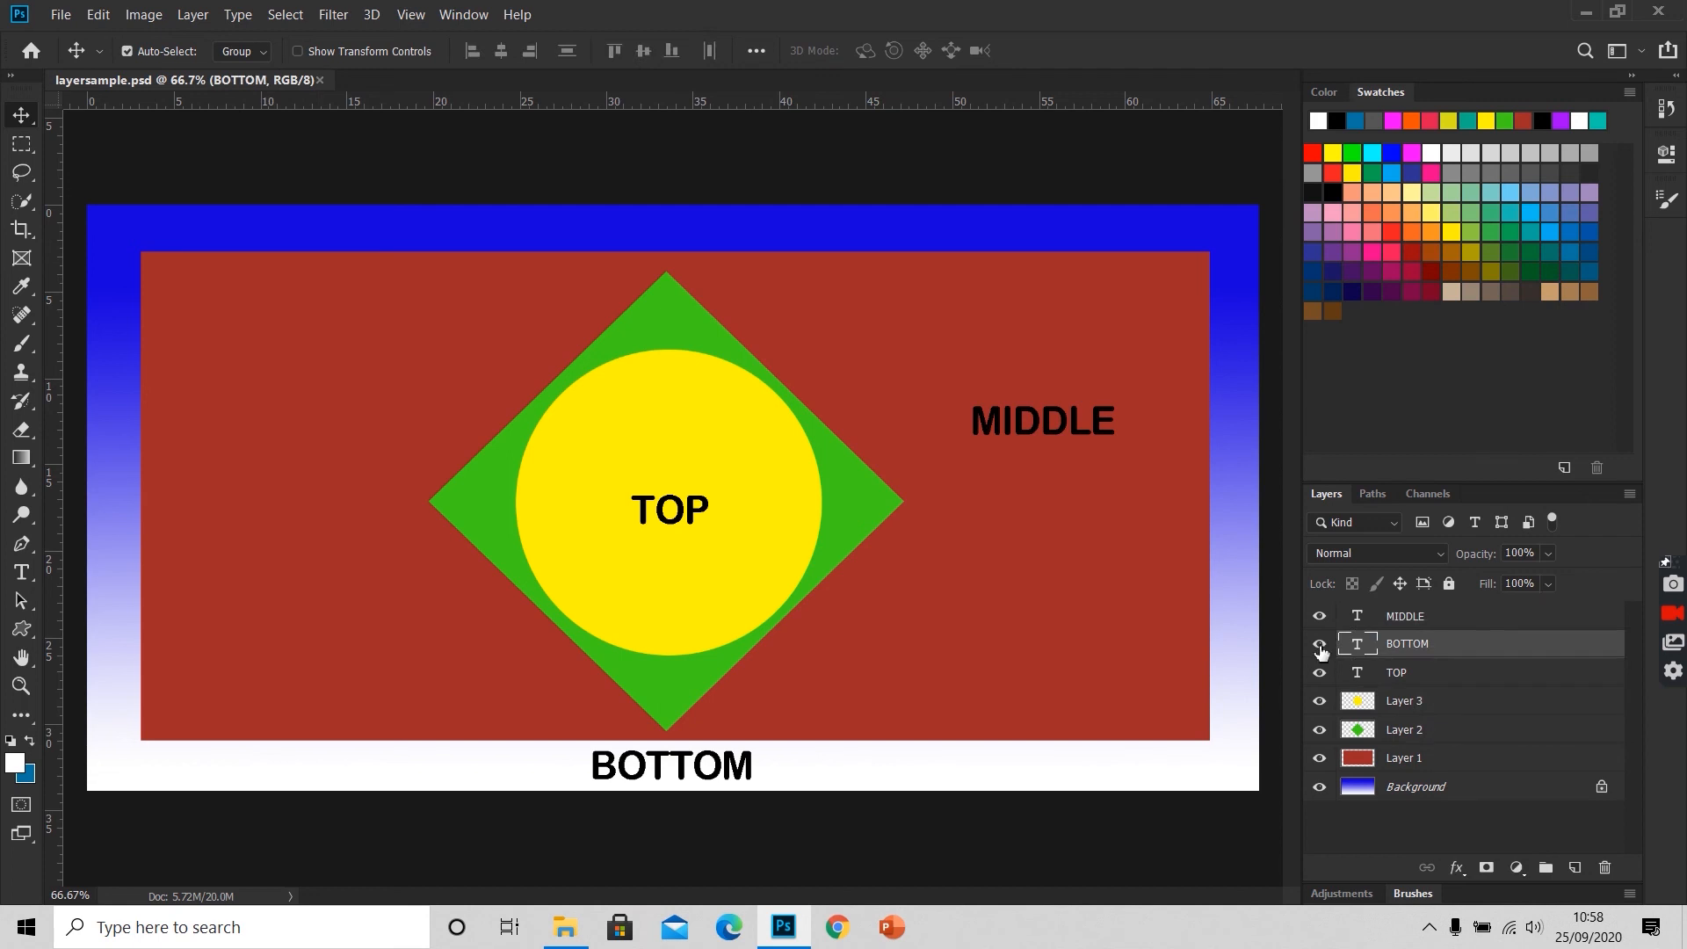
click(1320, 643)
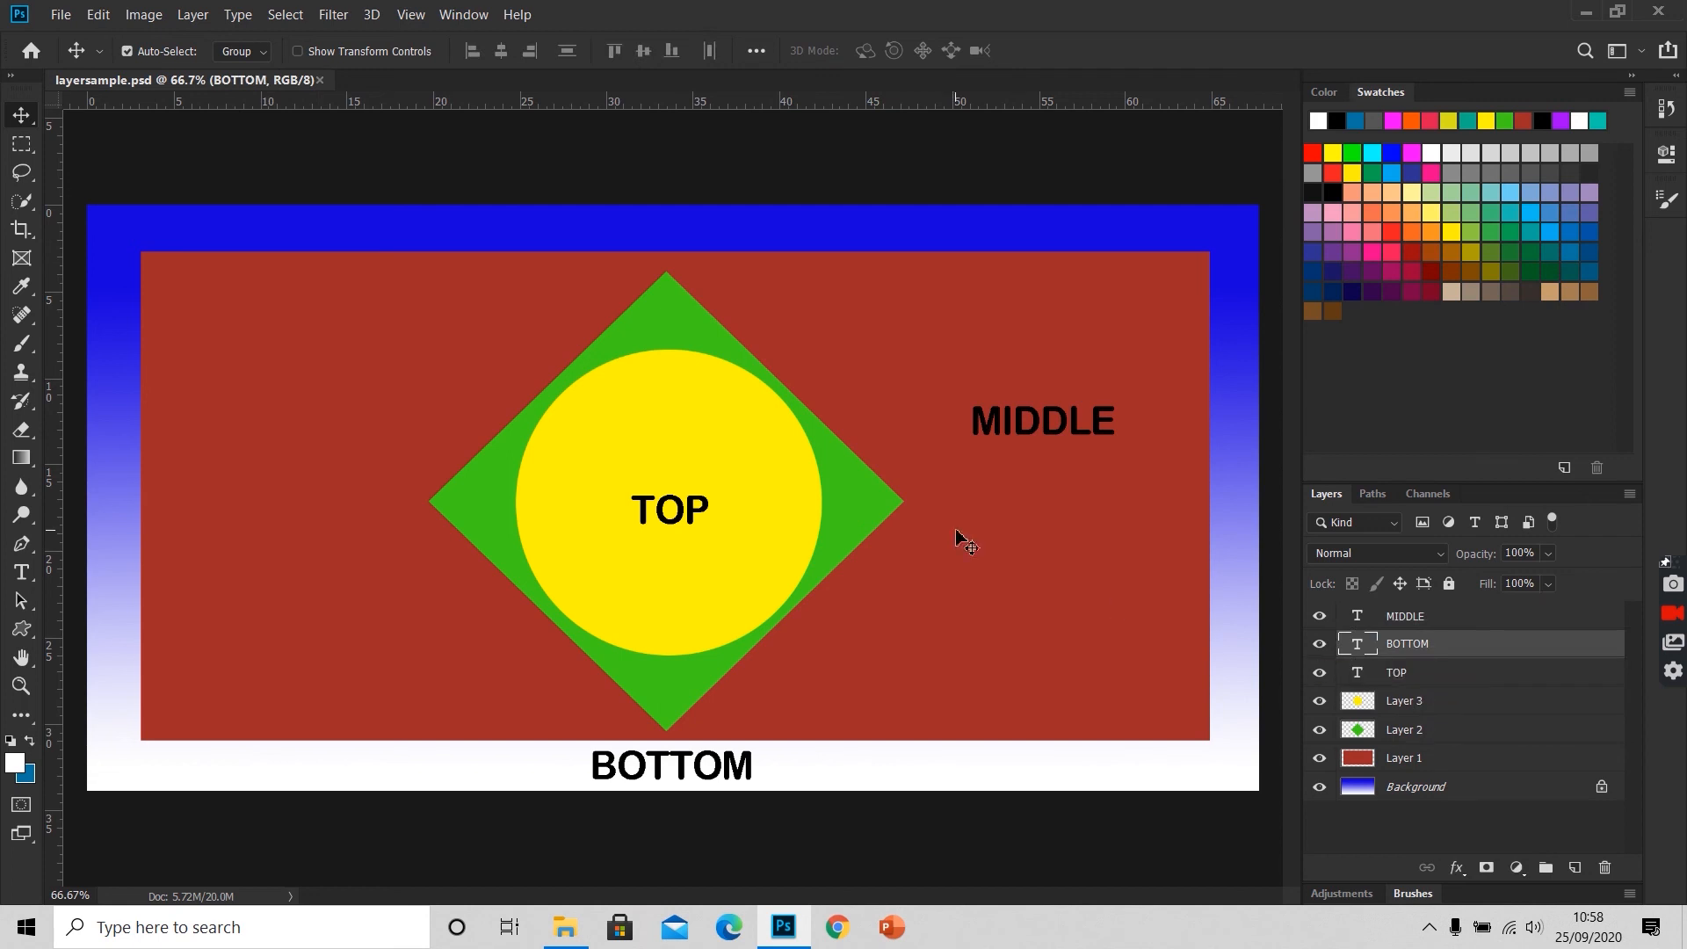
mouse_move(1297, 650)
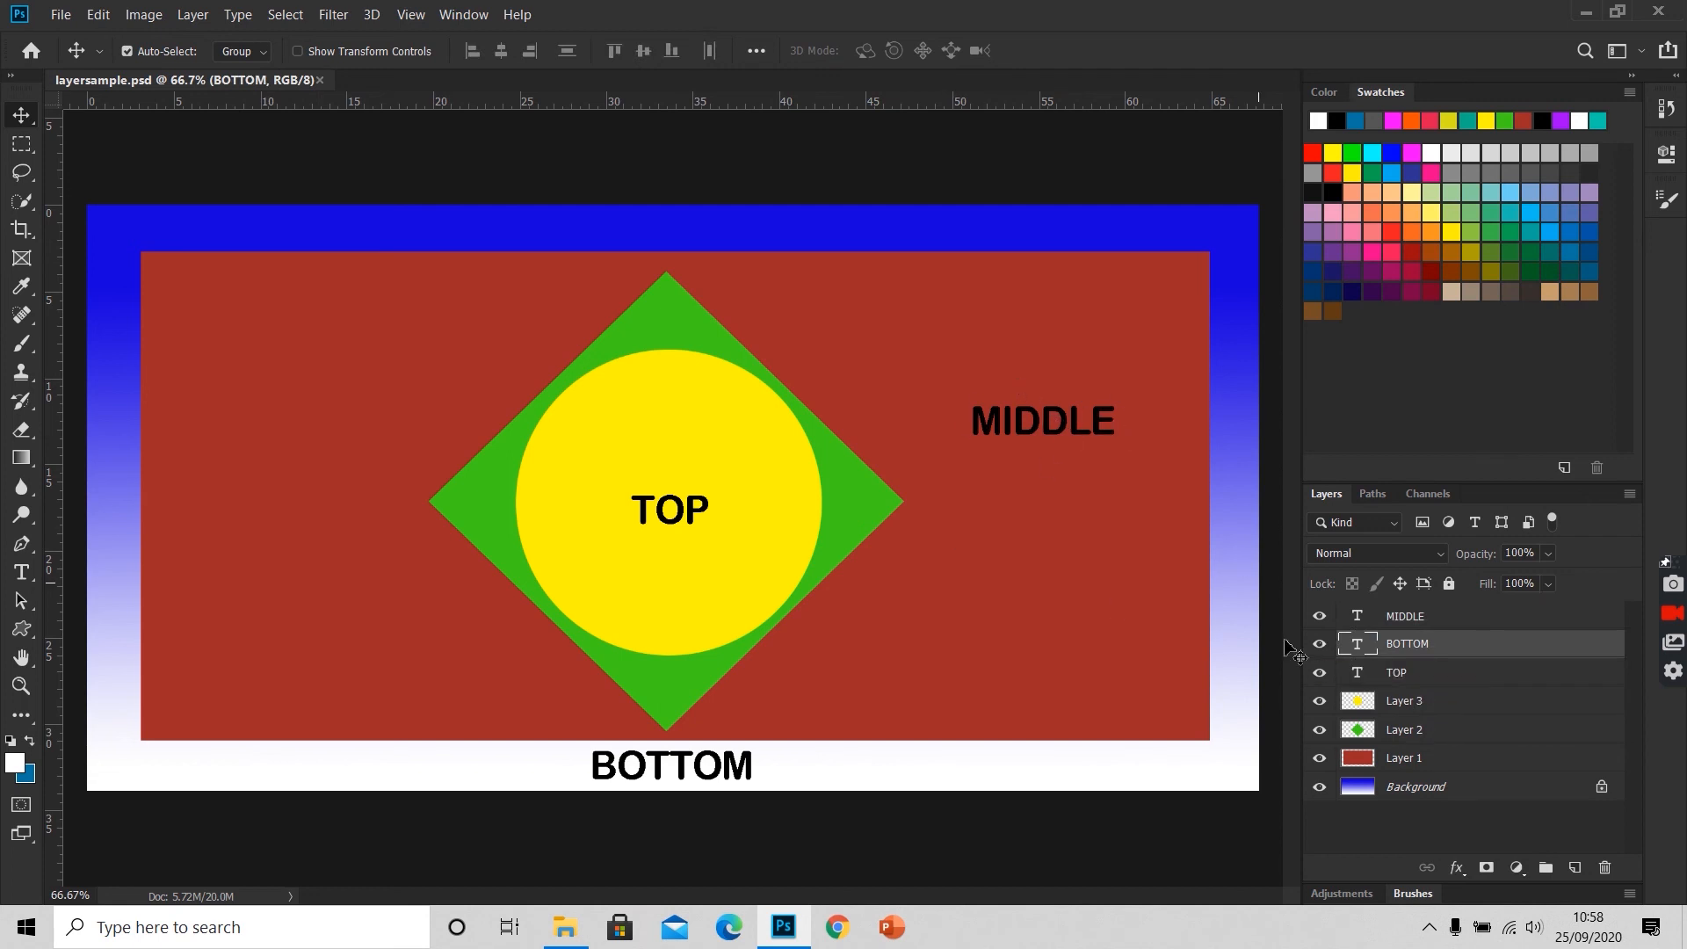
mouse_move(1436, 611)
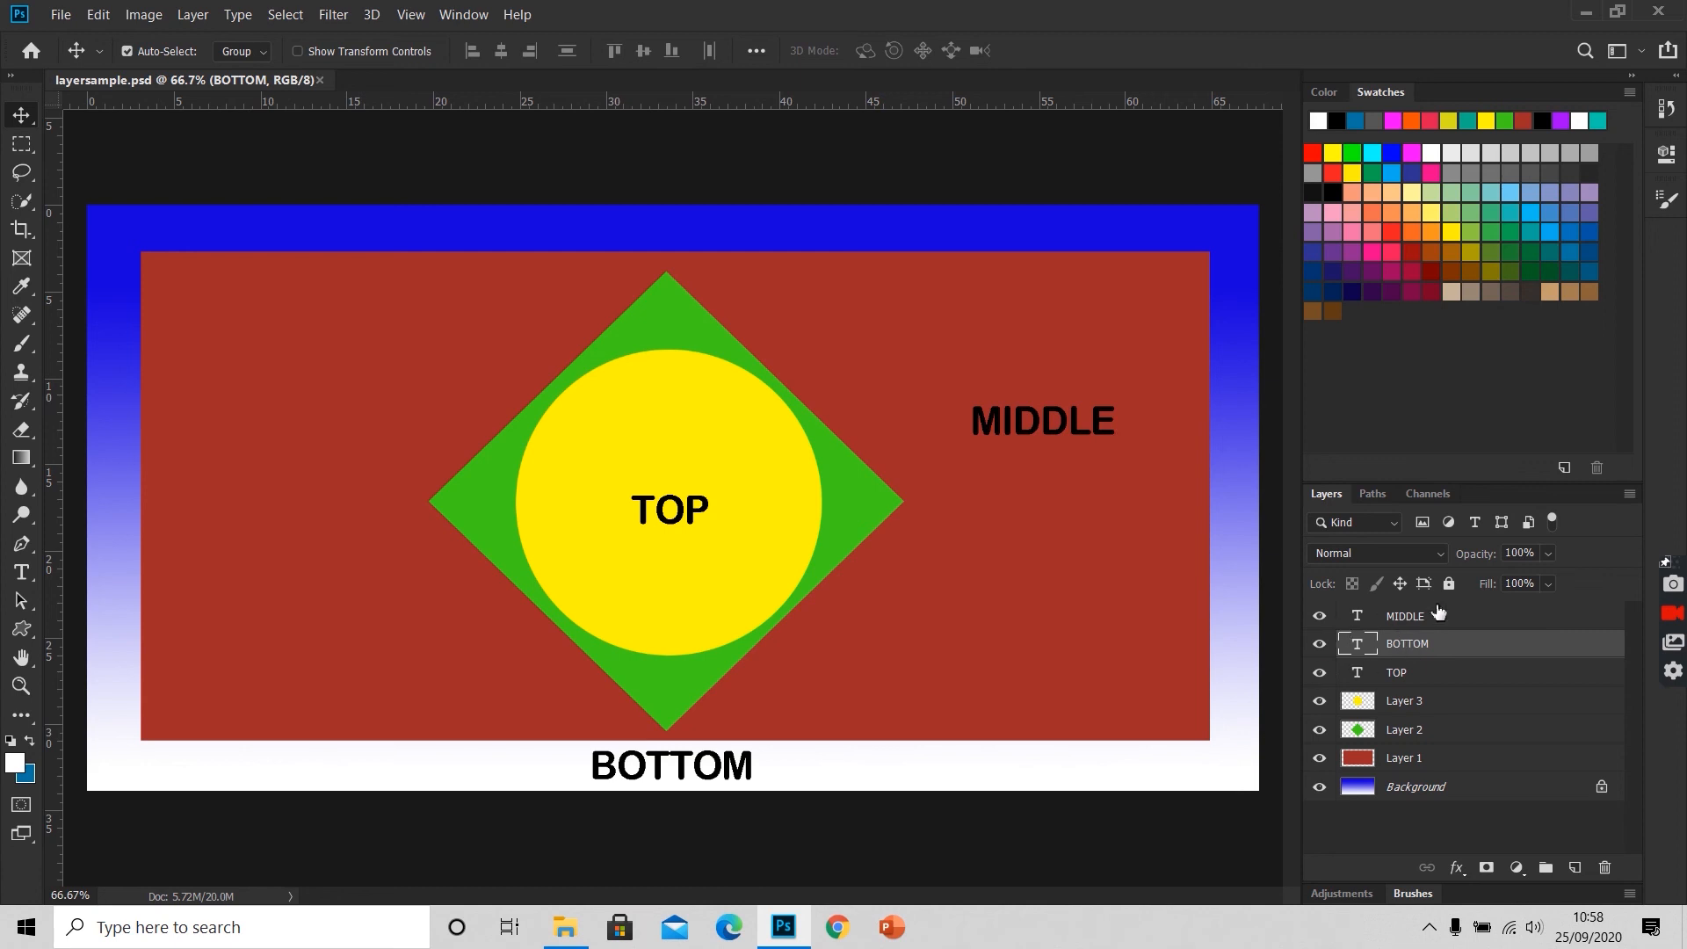
Step: Toggle the MIDDLE text layer's visibility off and back on
click(1405, 615)
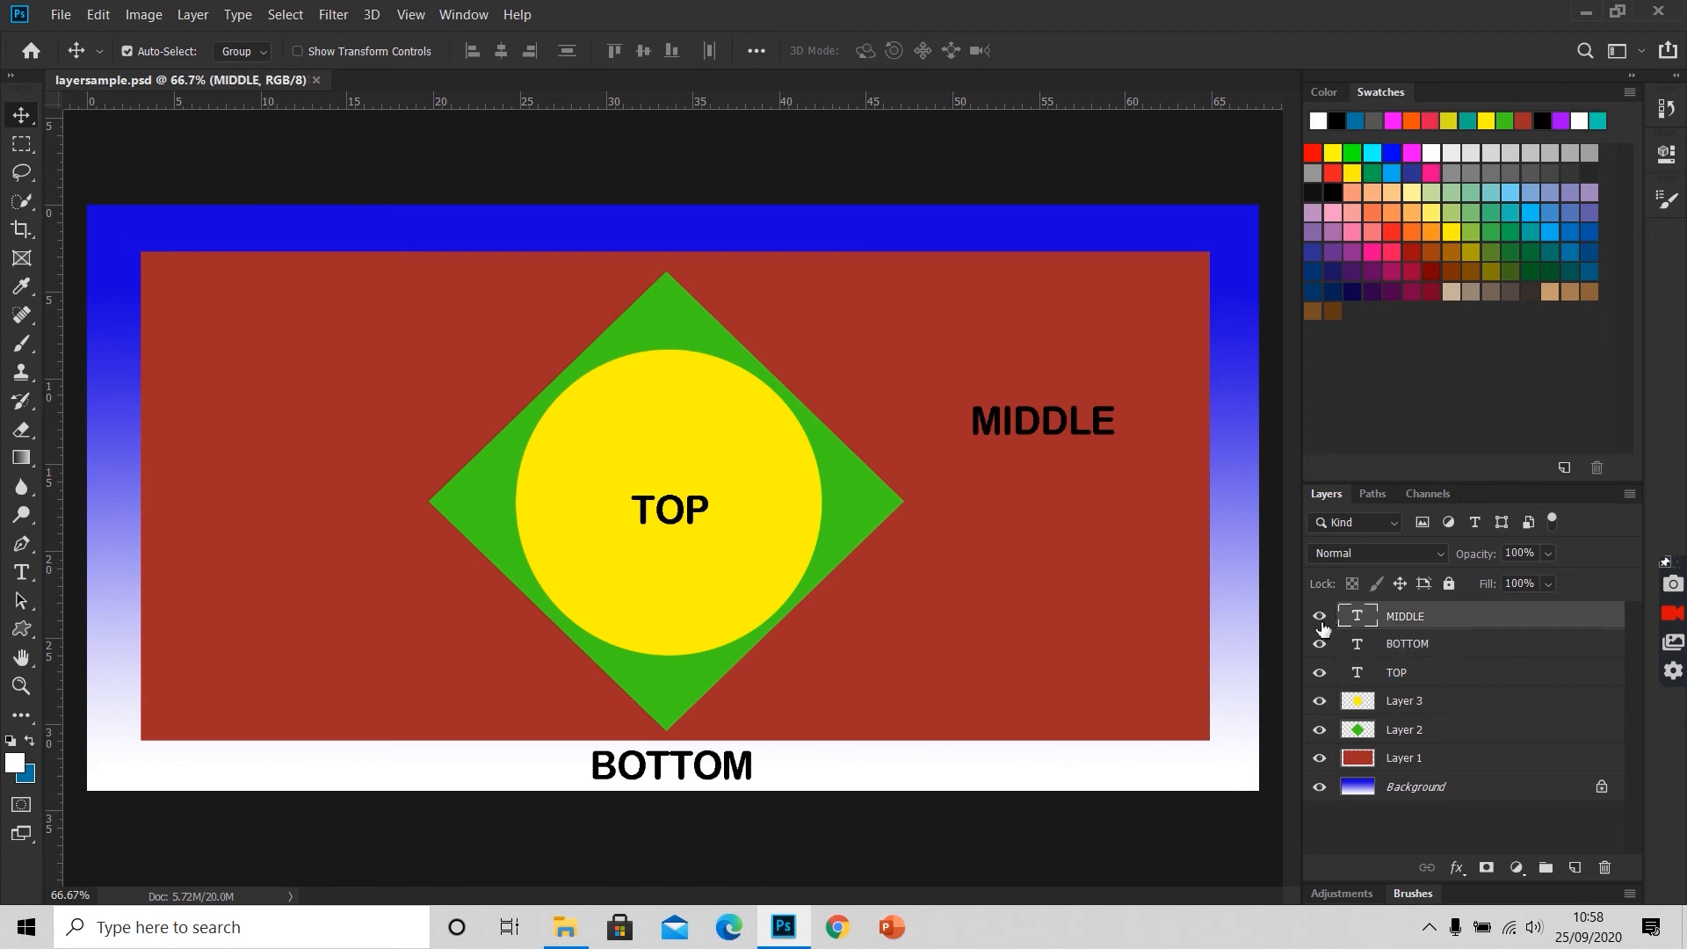
click(1318, 615)
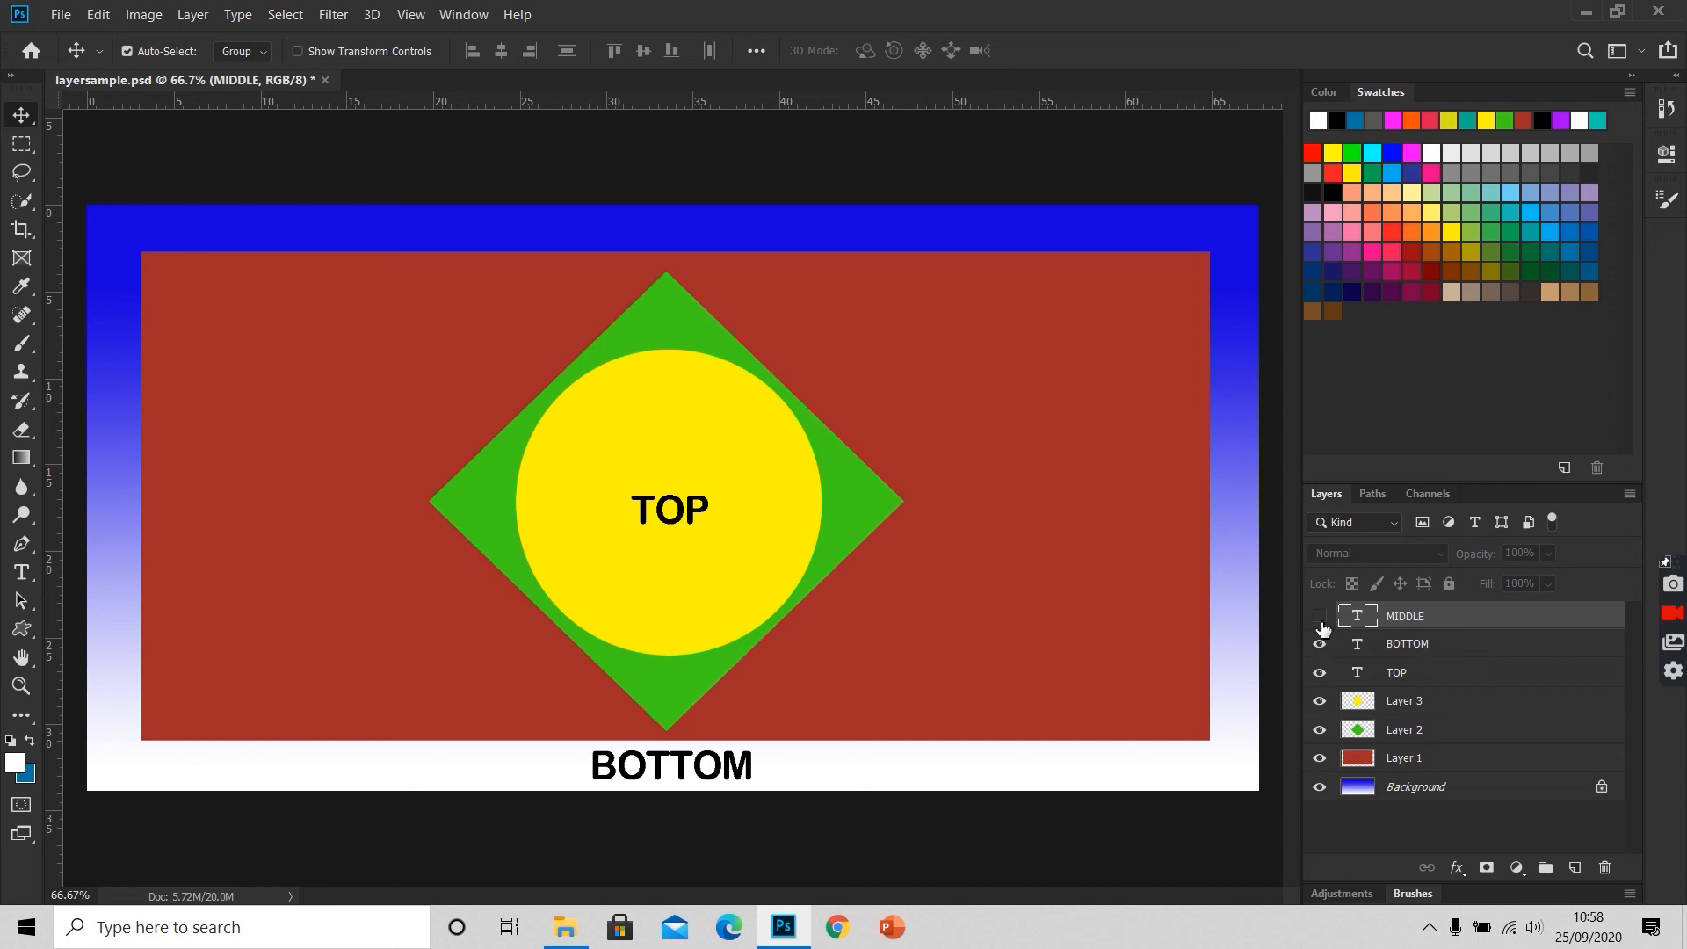
click(1320, 617)
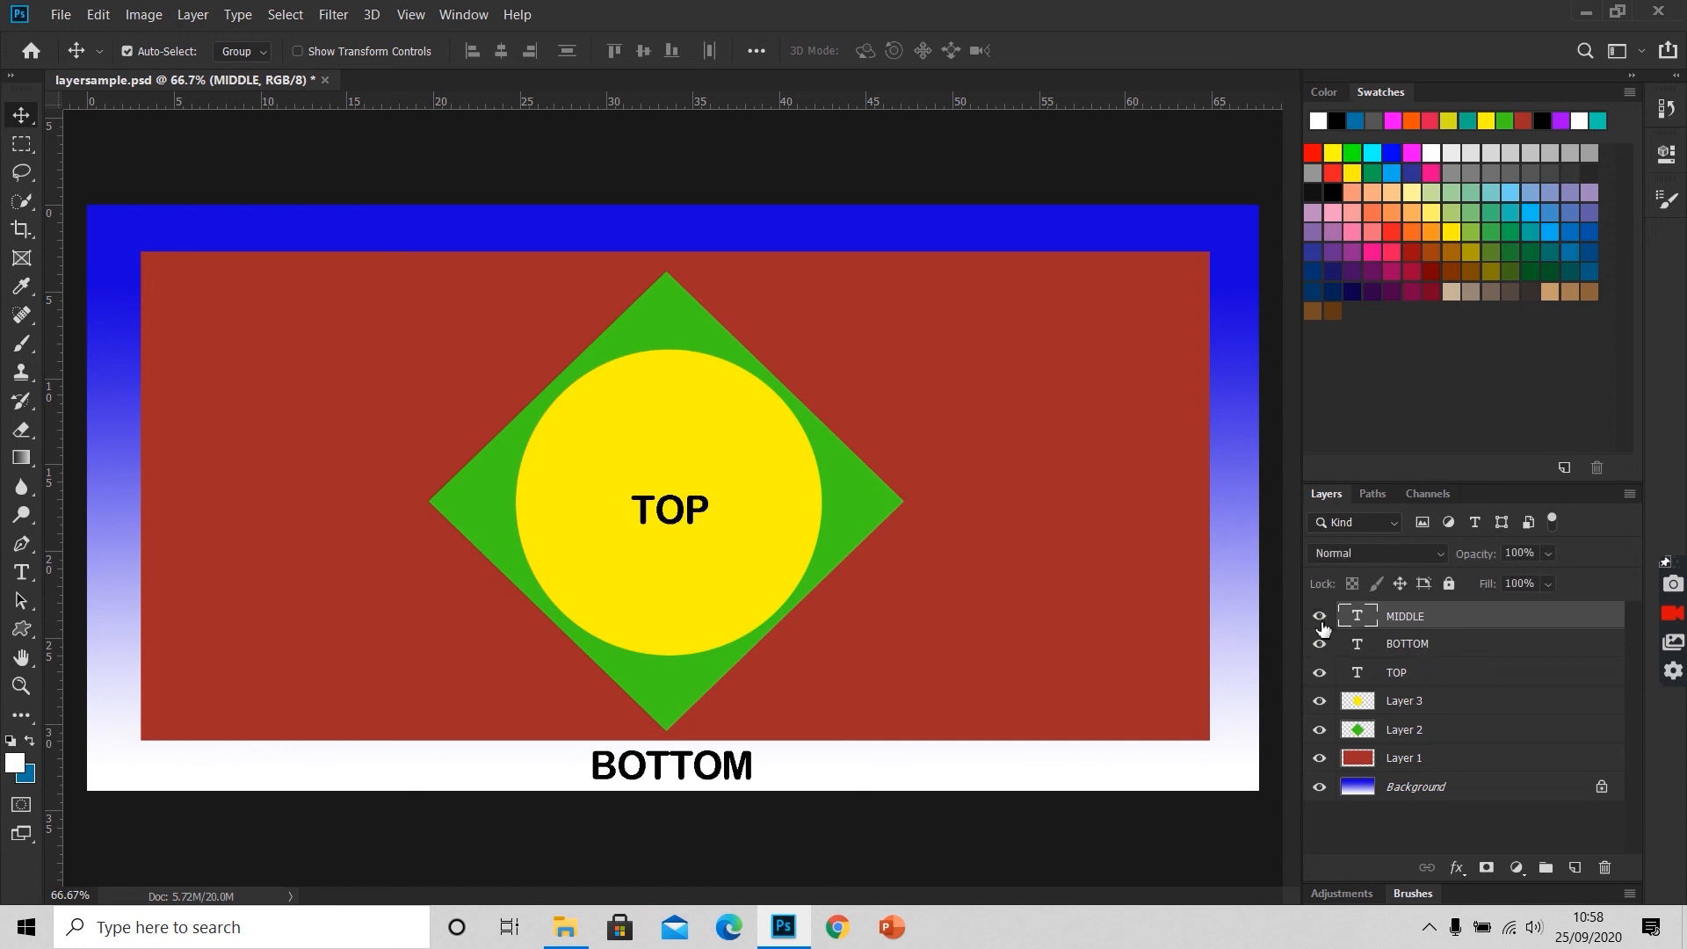
click(1319, 615)
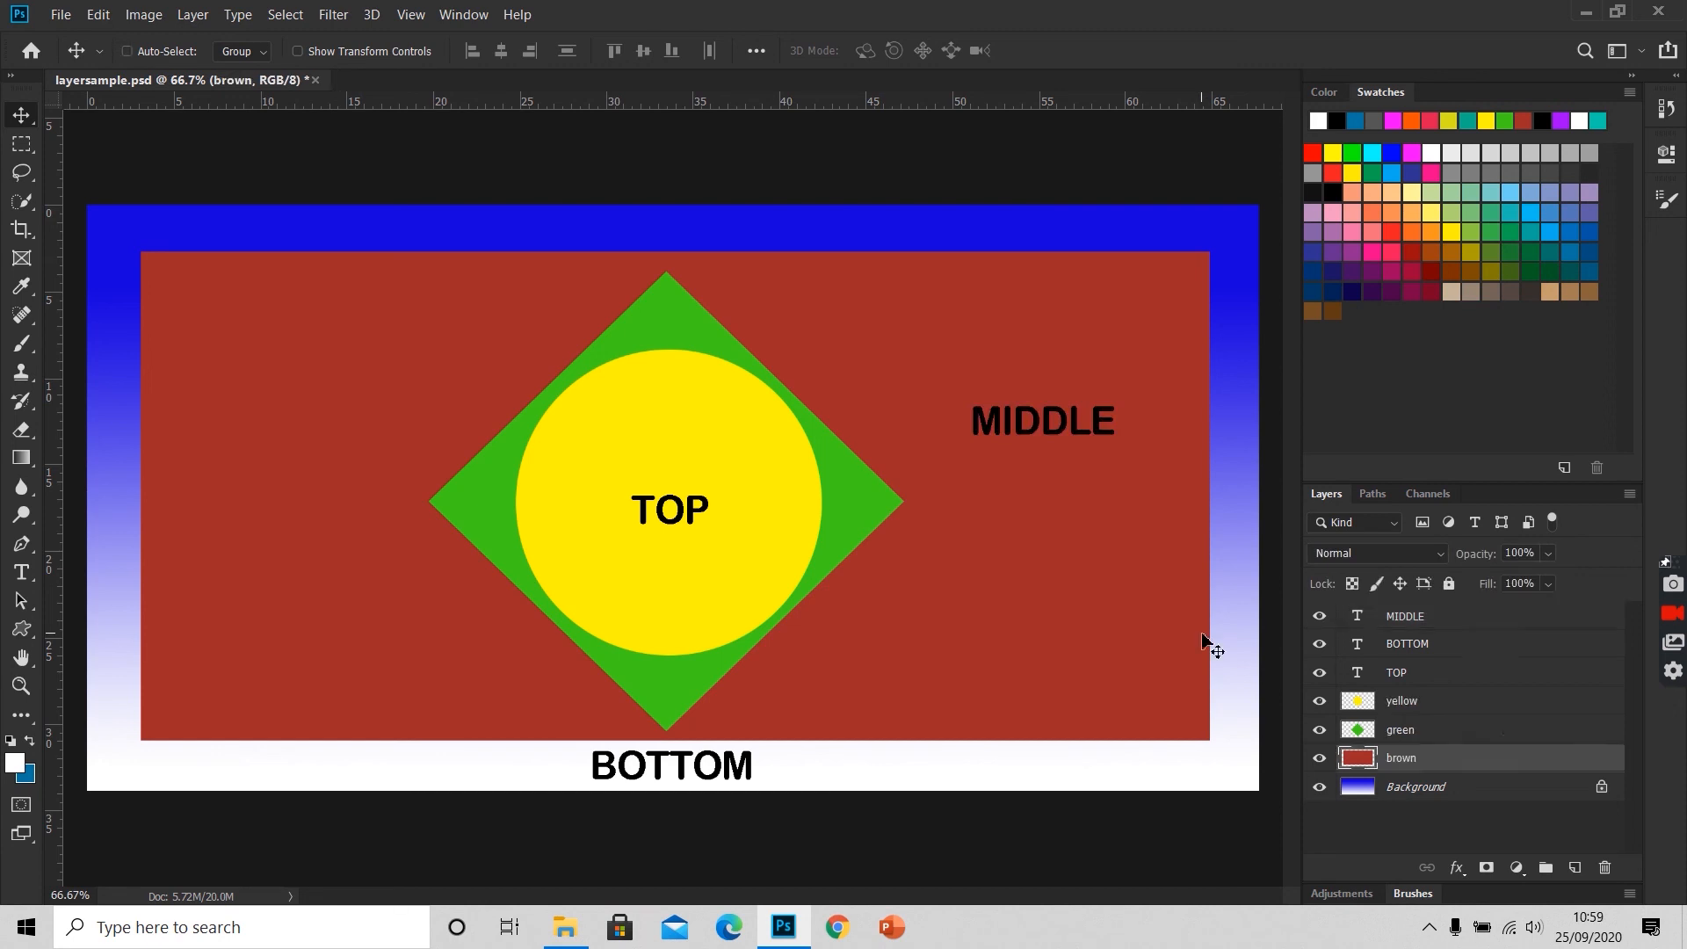
mouse_move(1225, 644)
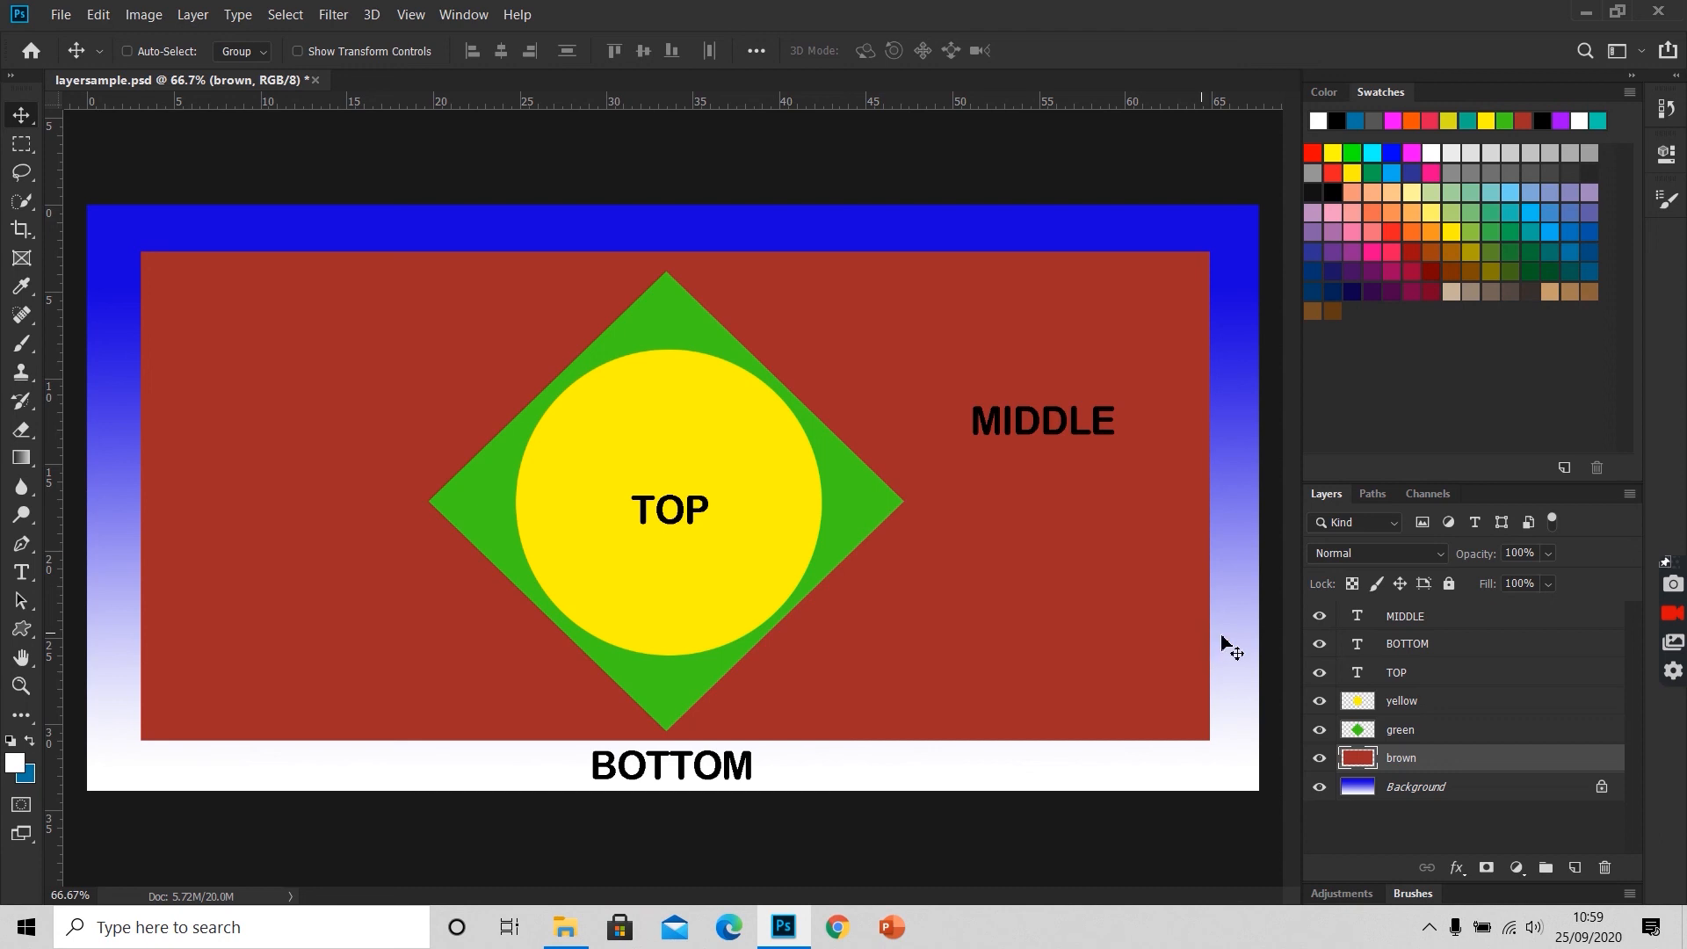
mouse_move(1378, 663)
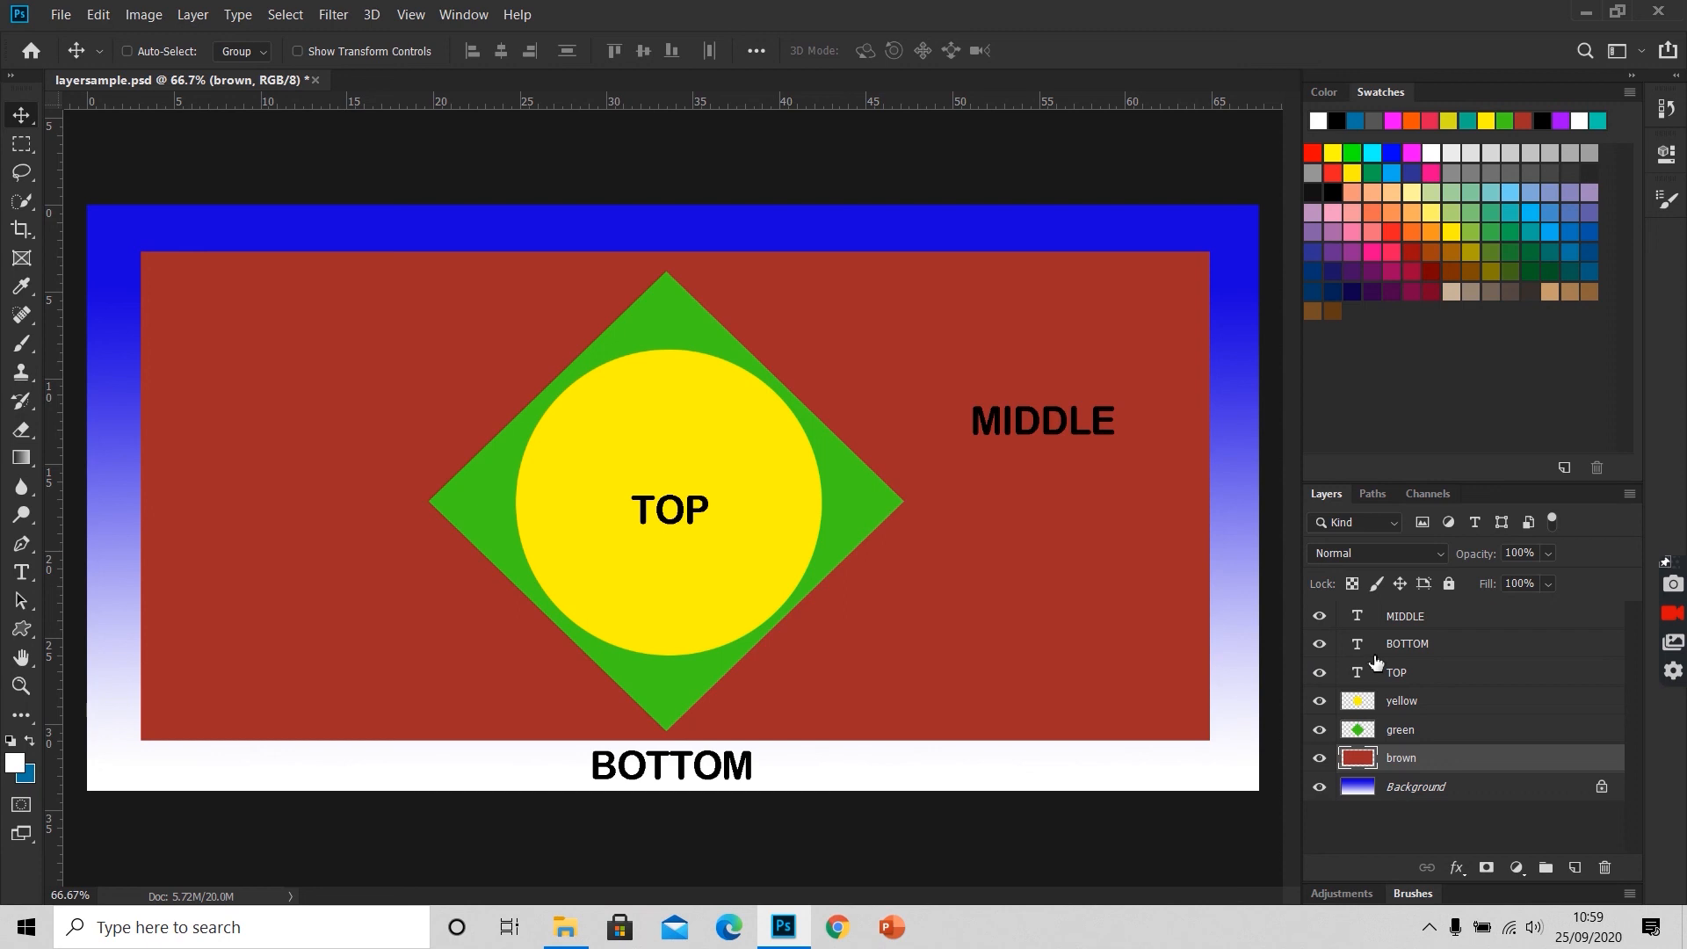
mouse_move(30, 132)
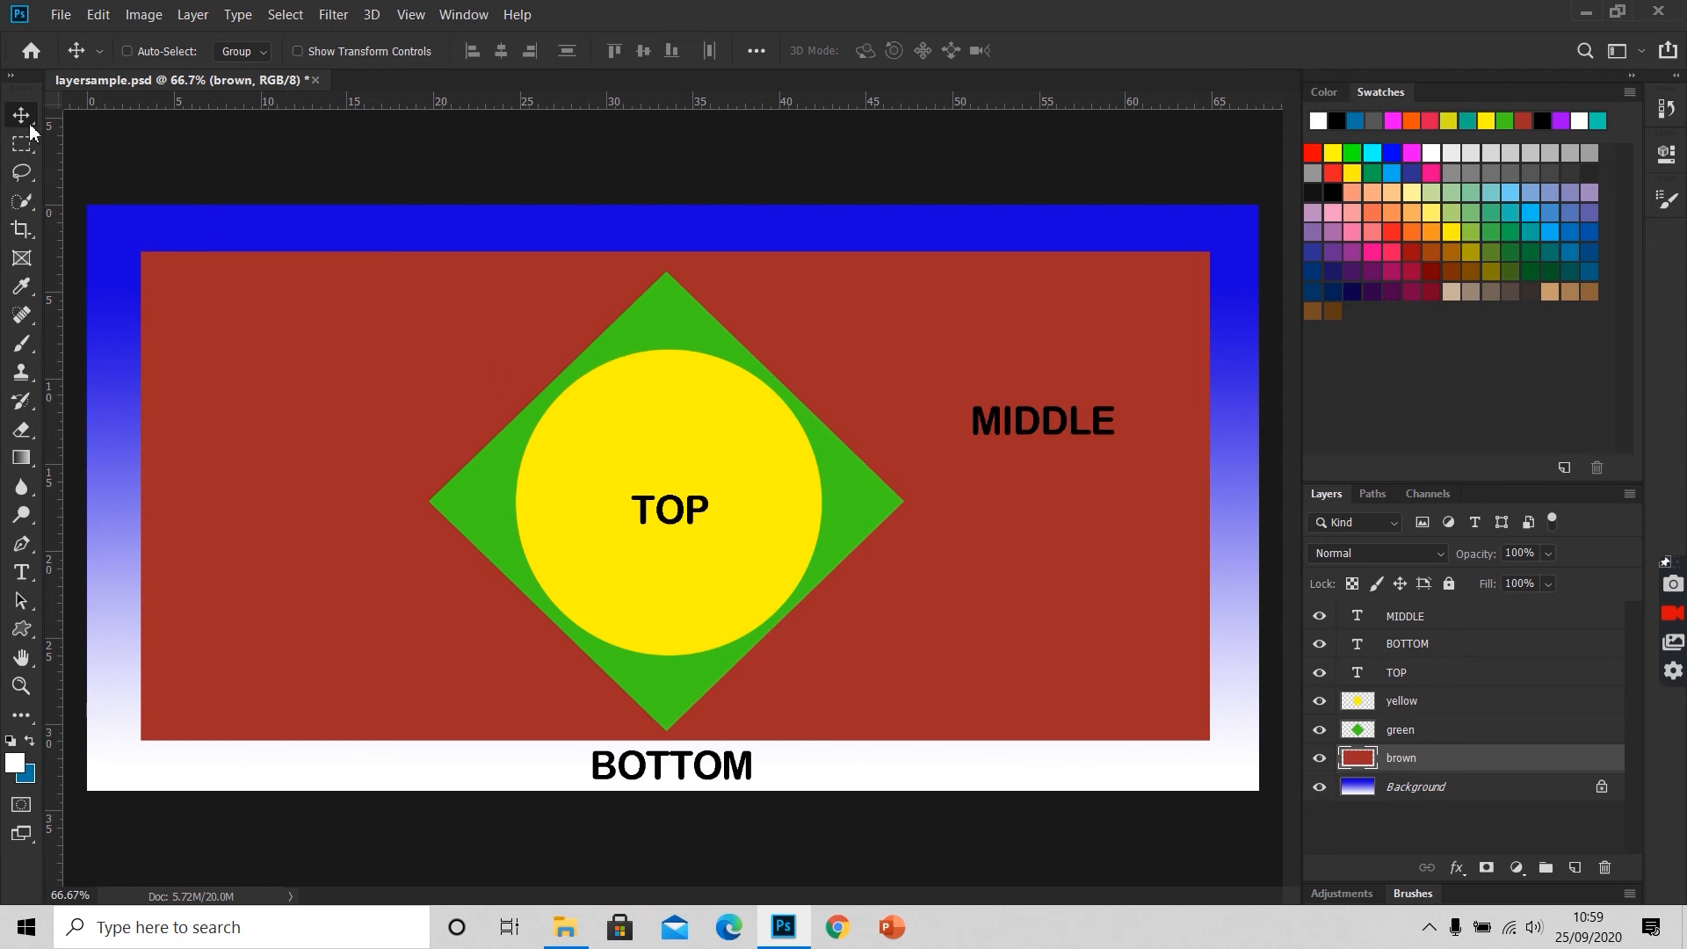
mouse_move(21, 116)
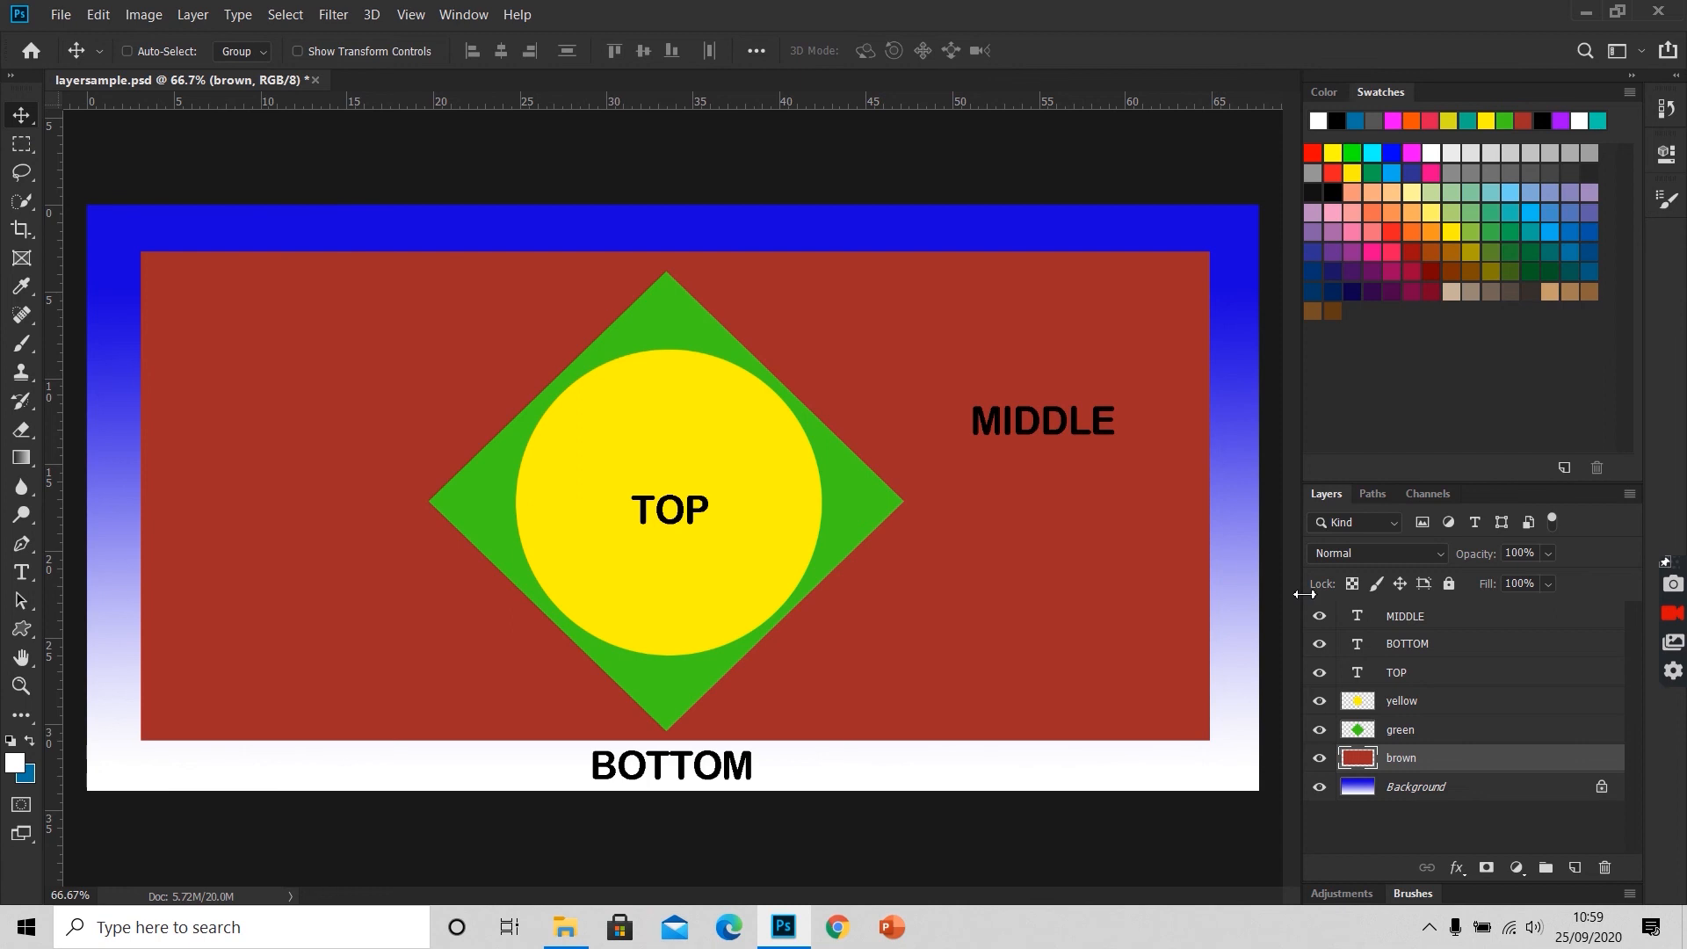
mouse_move(1406, 692)
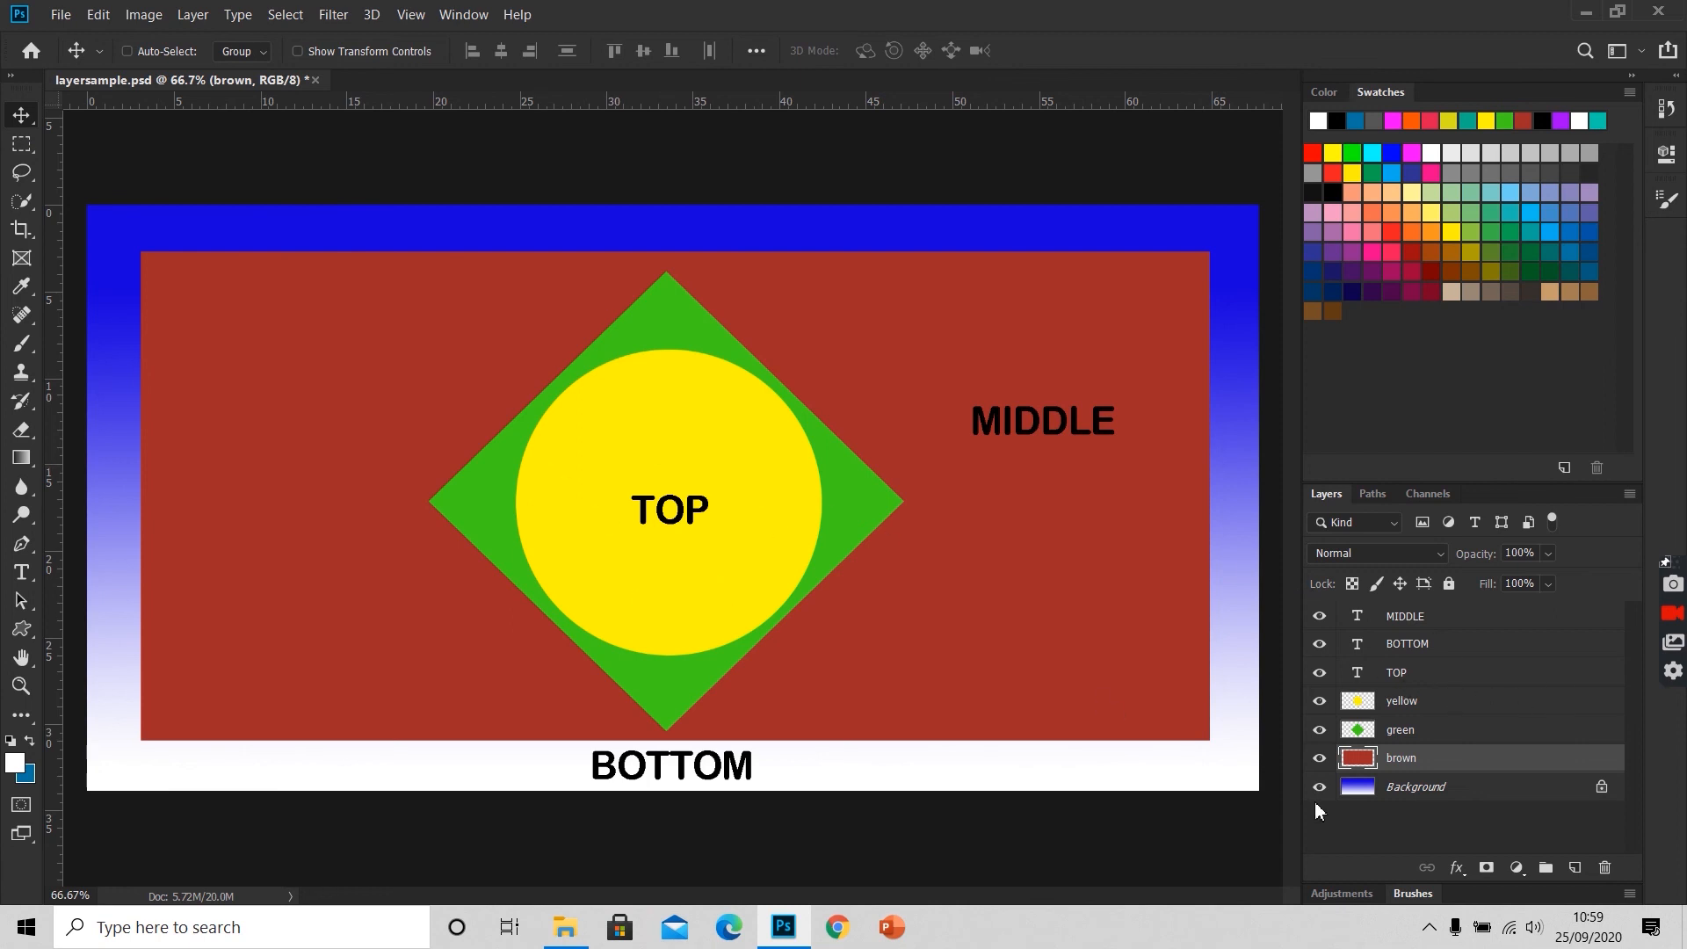
Step: Nudge the yellow circle slightly left and move the TOP label lower inside it
click(1403, 702)
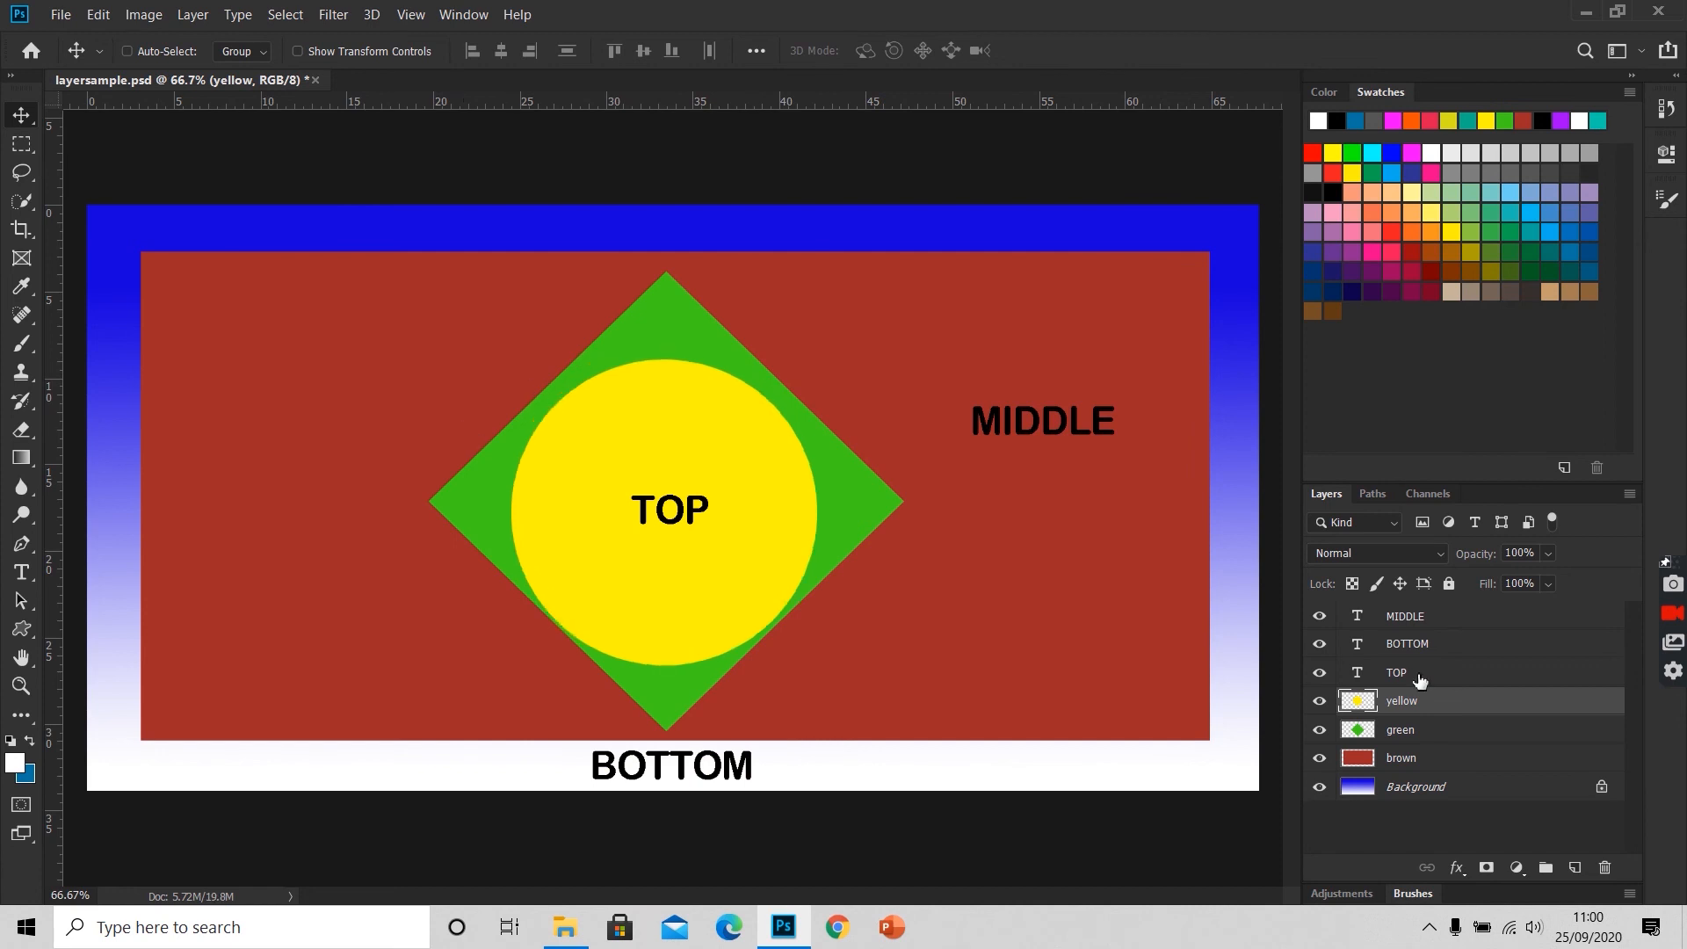
click(1397, 673)
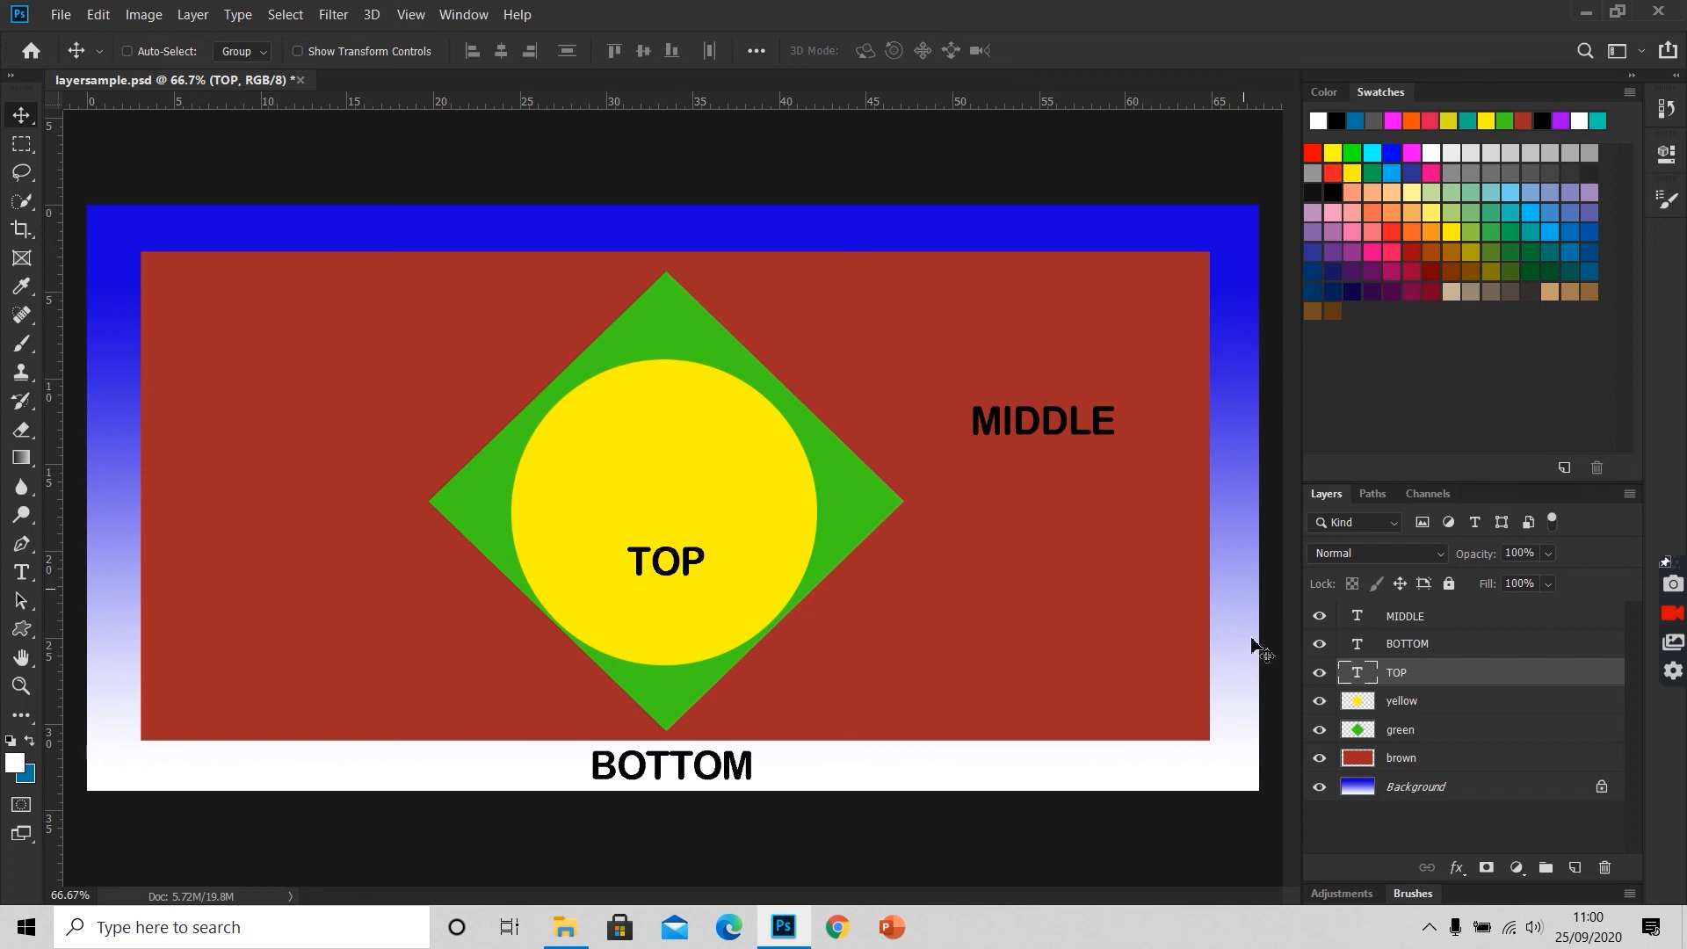
mouse_move(1375, 643)
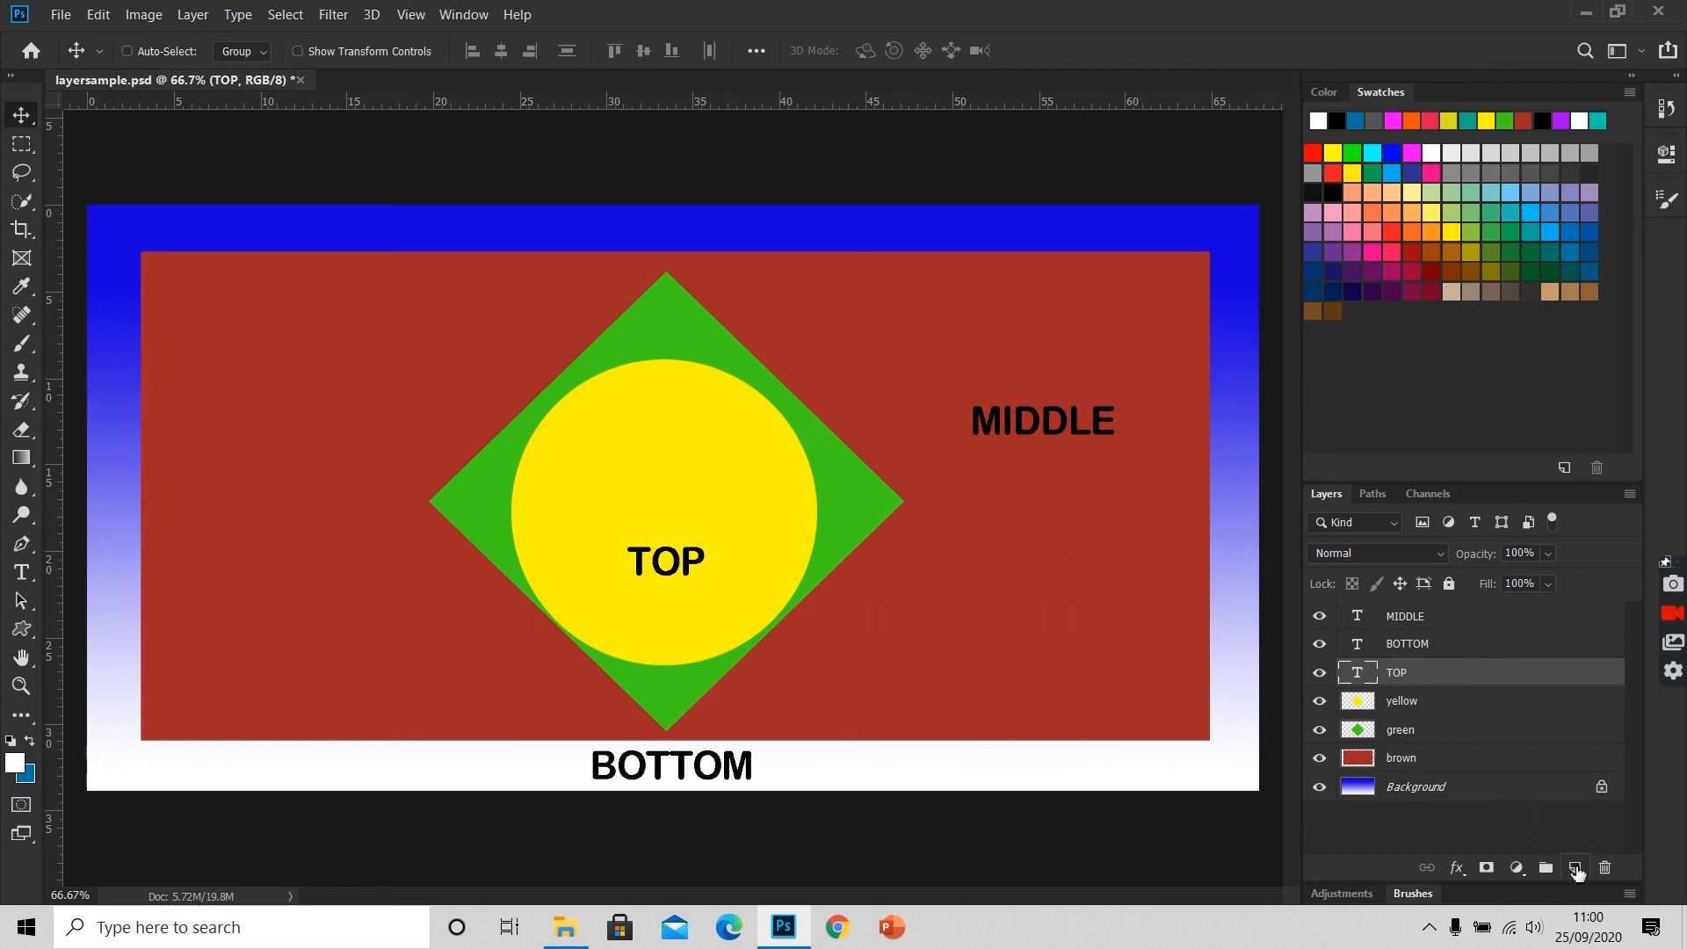
mouse_move(1575, 866)
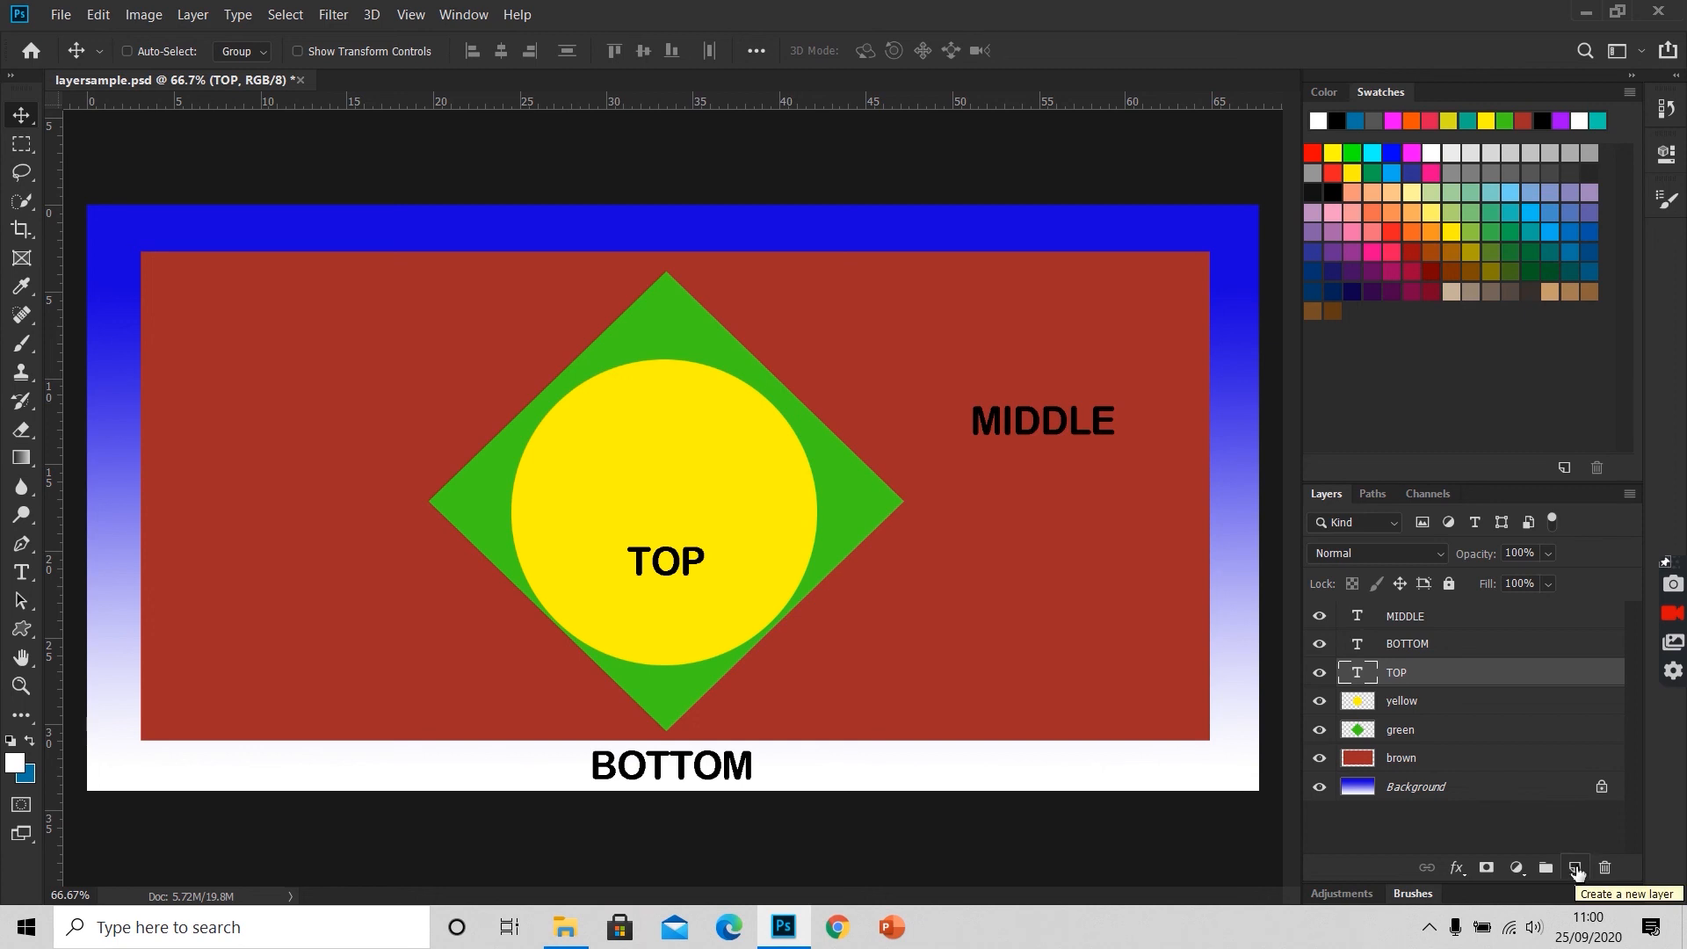
Step: Add a new empty layer named newlayer above the TOP layer
click(1575, 866)
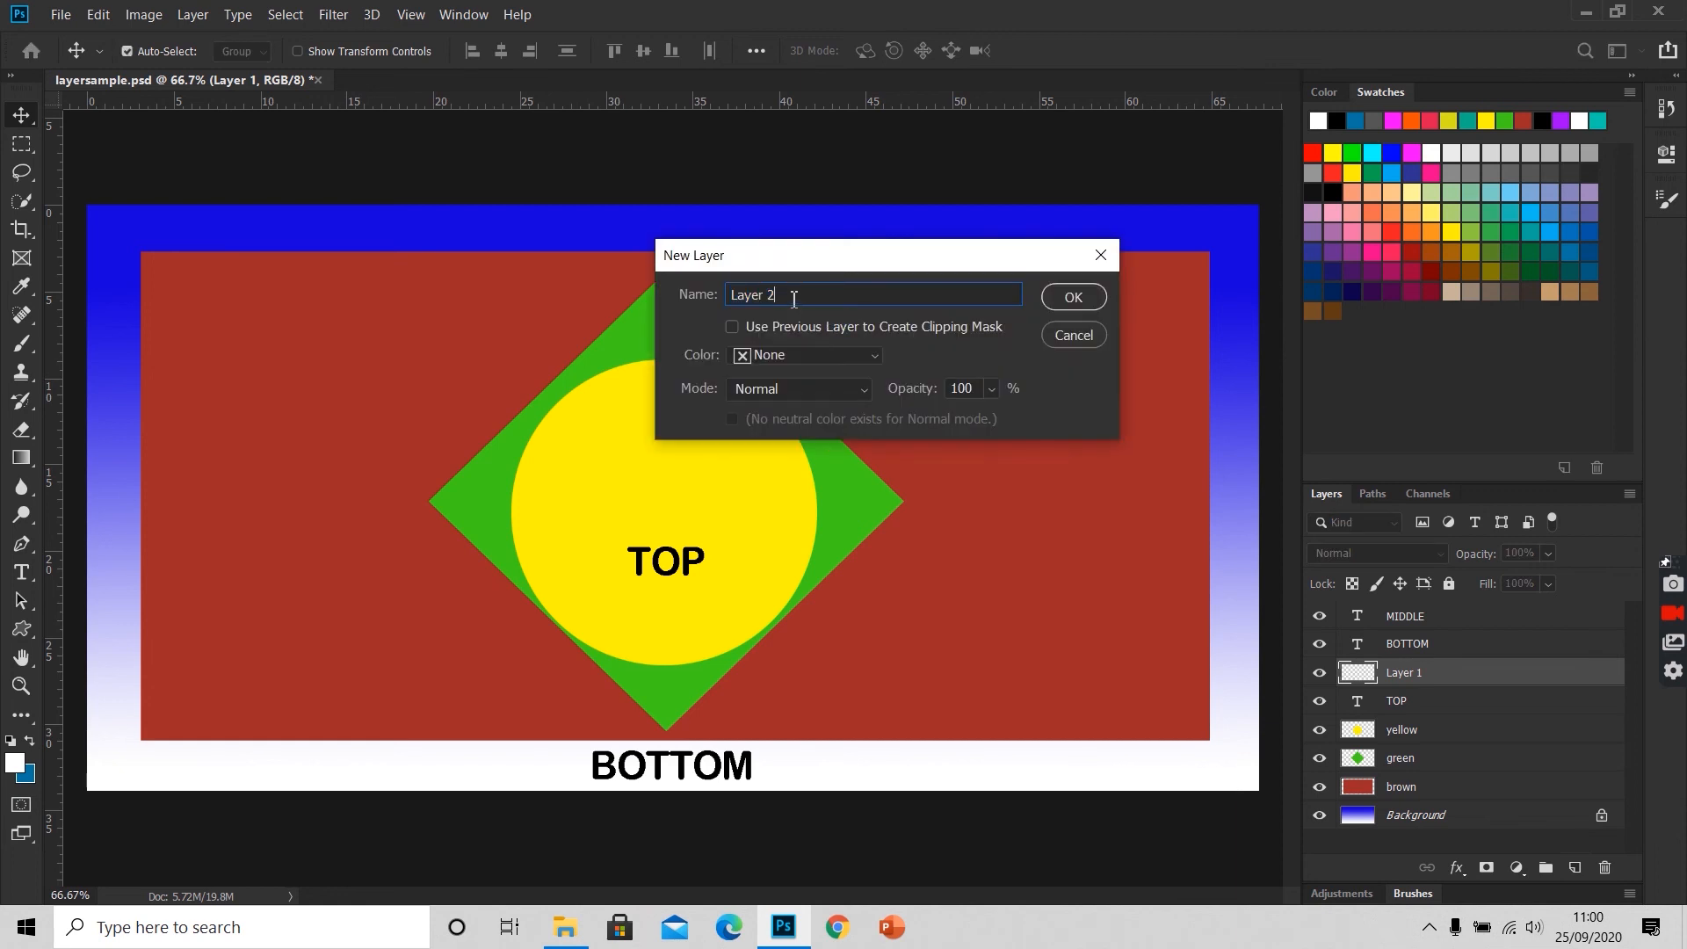
text(new)
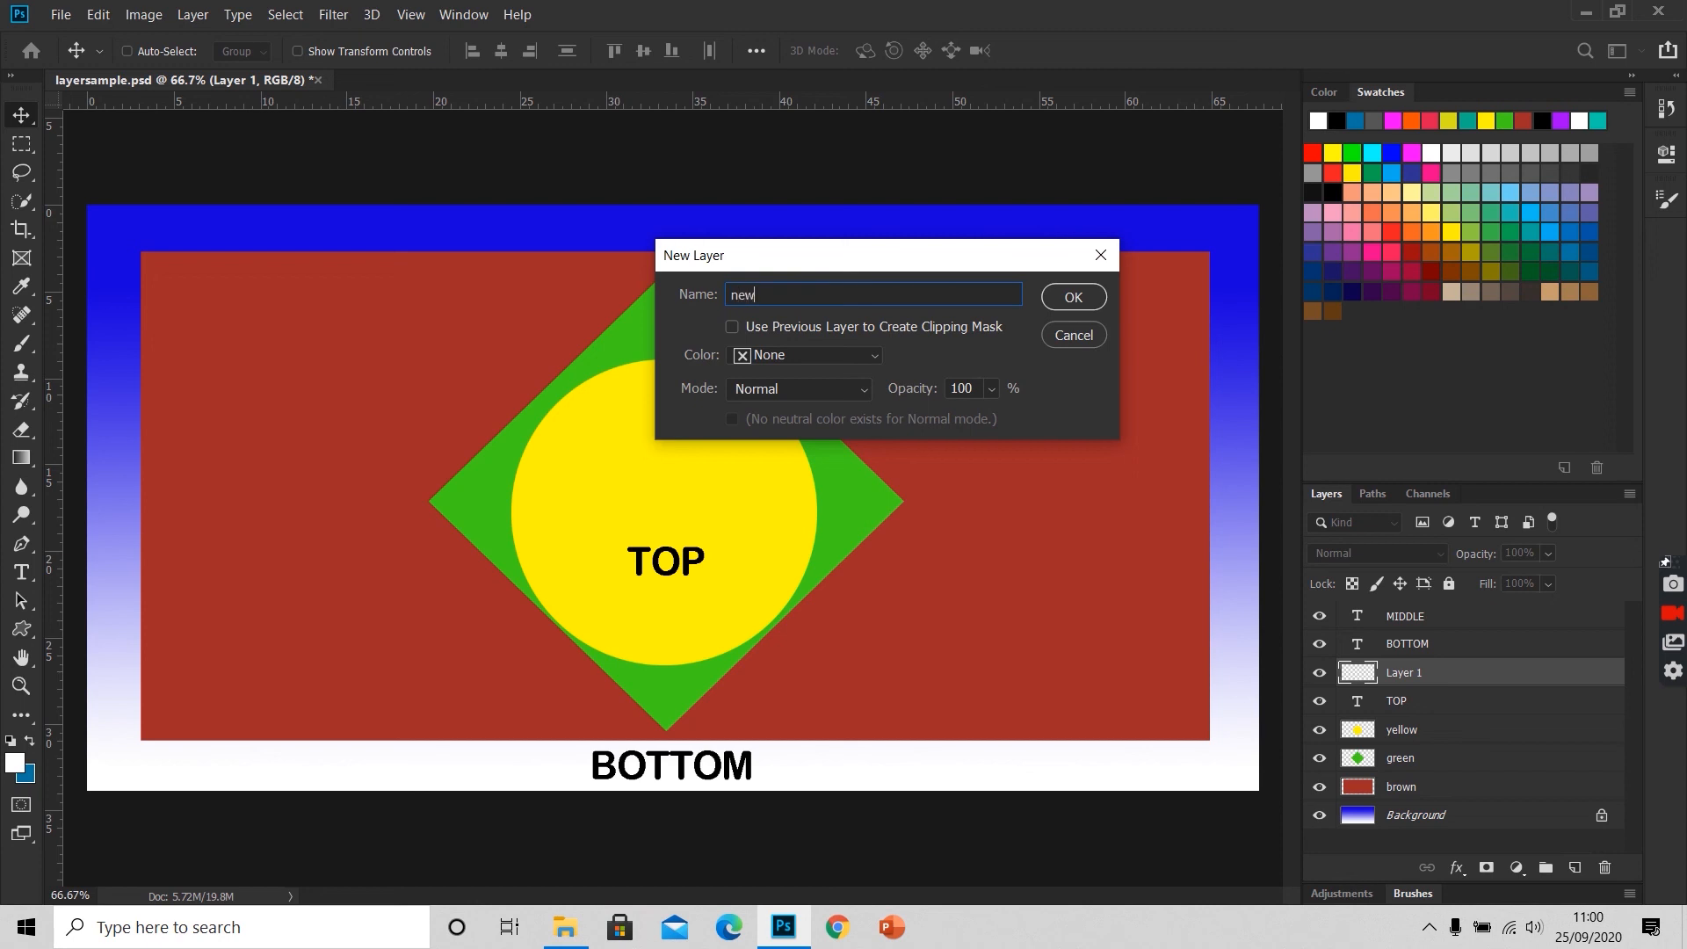
text(layer)
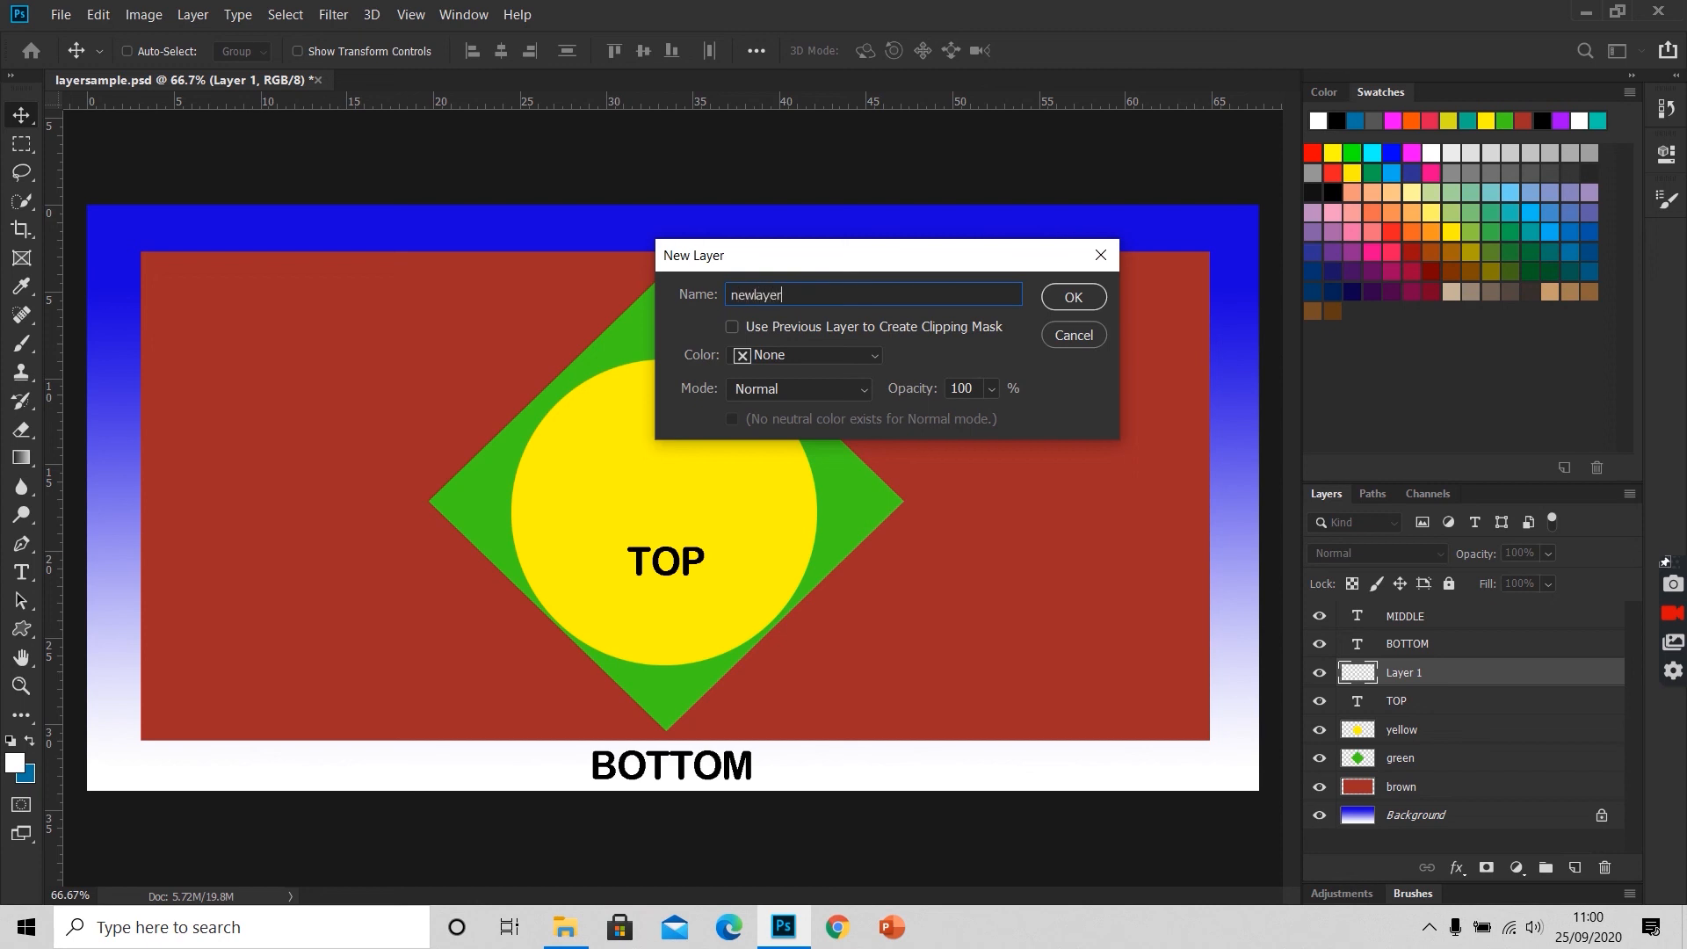
mouse_move(1072, 298)
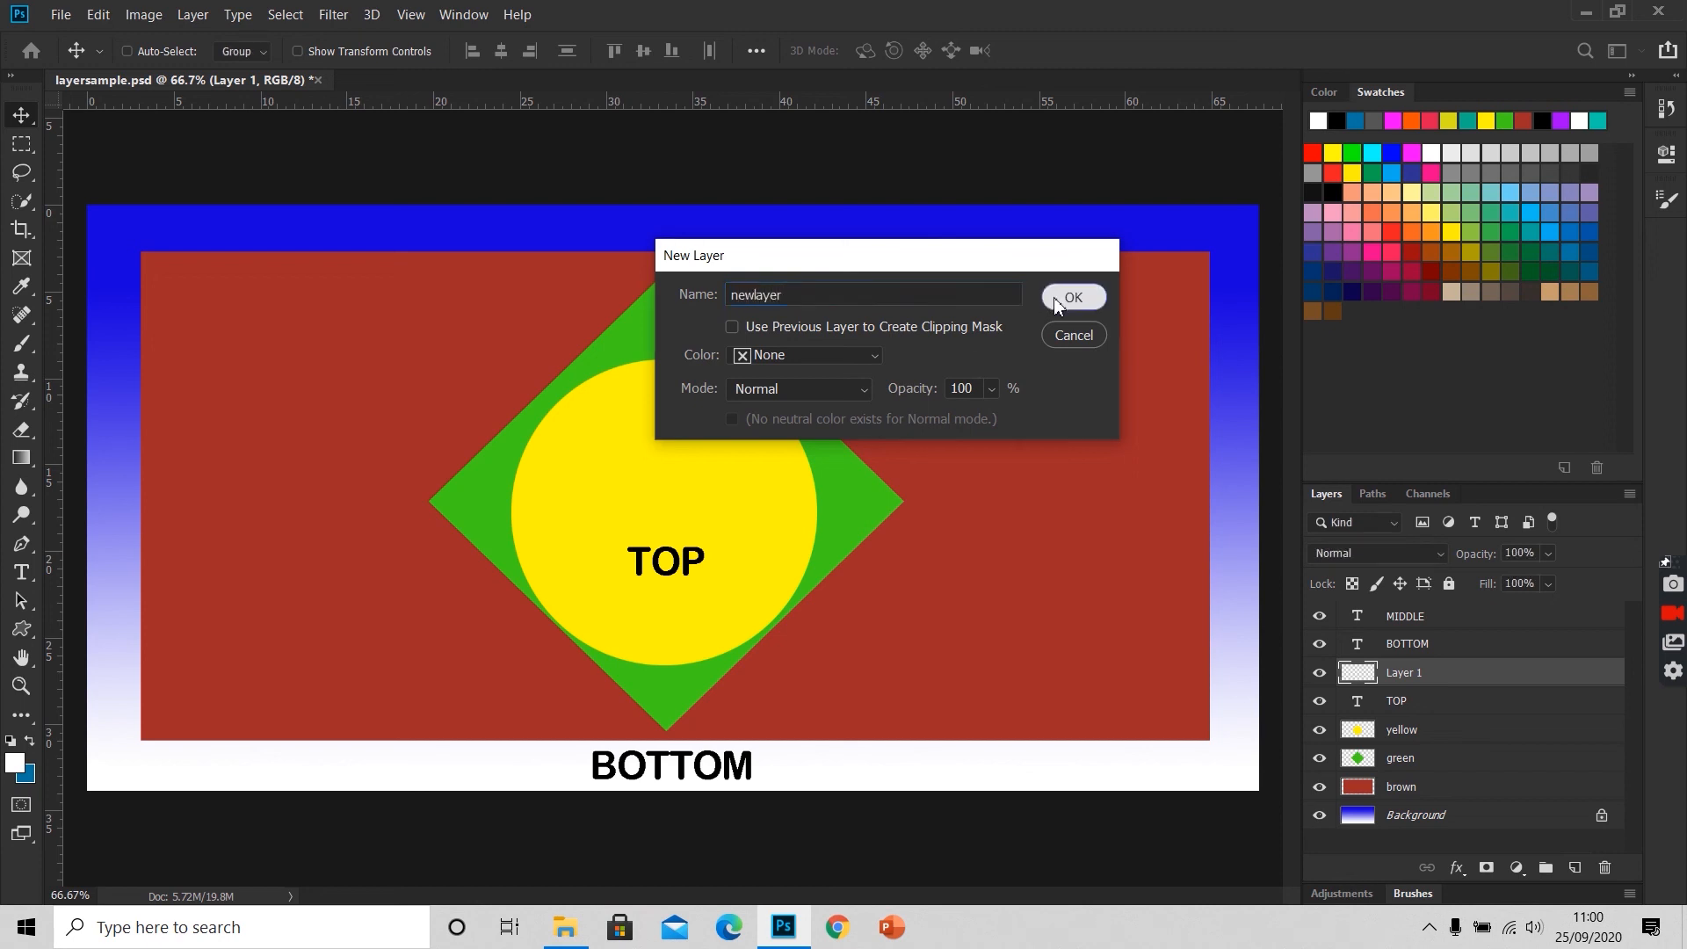
click(1073, 297)
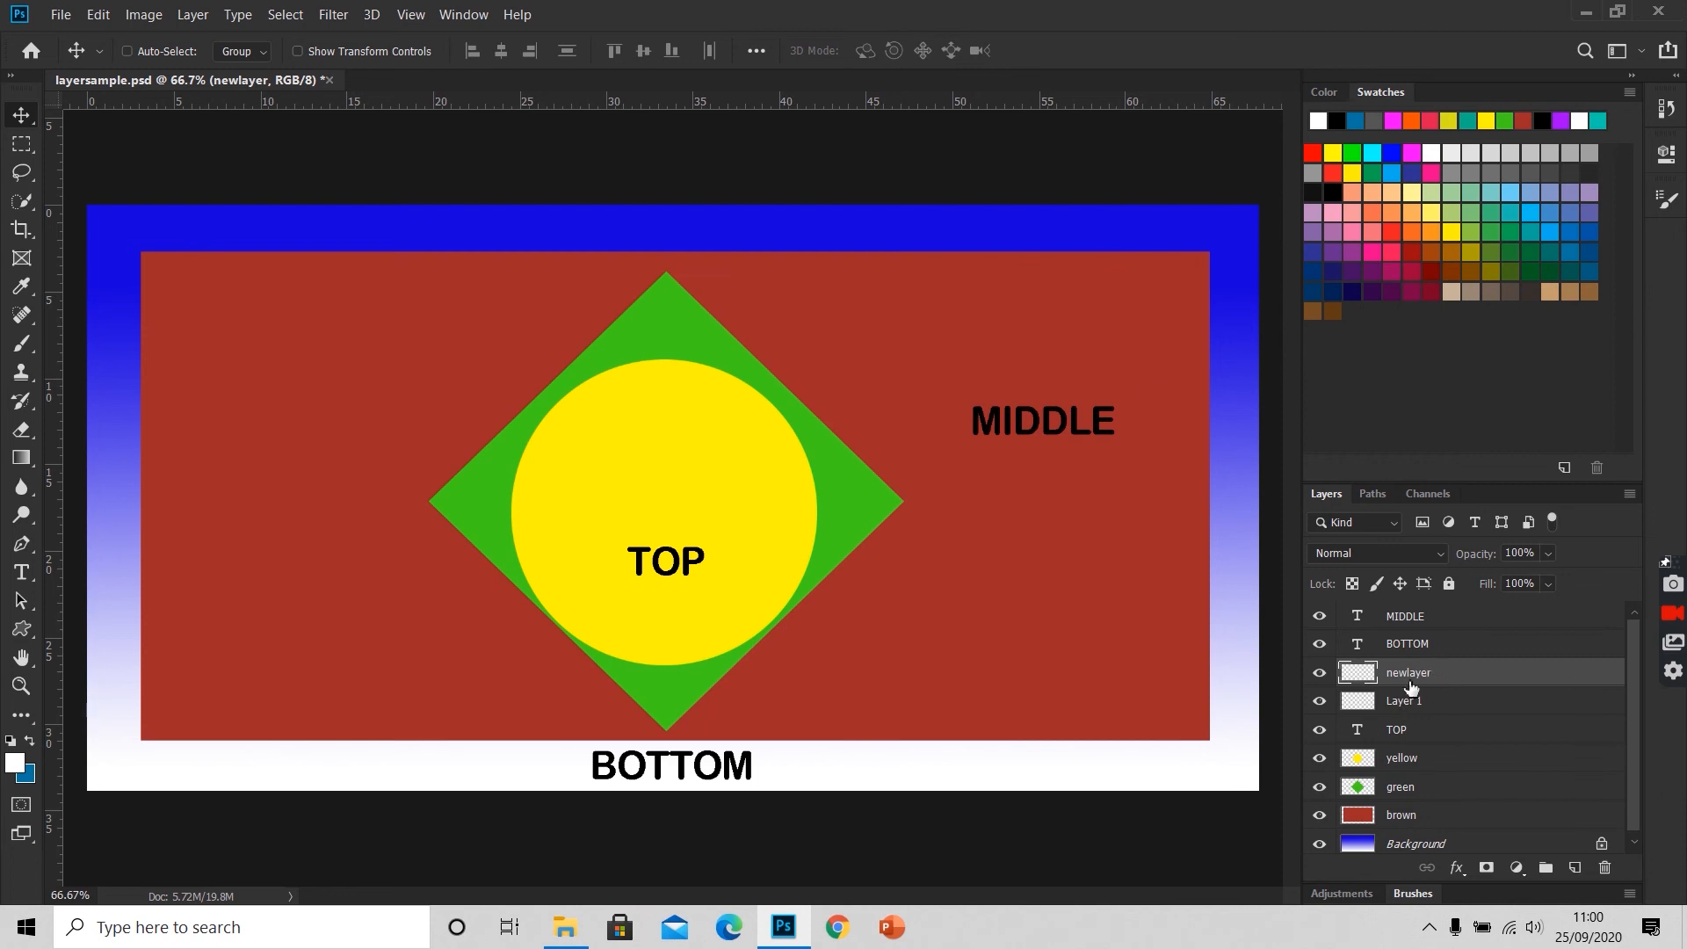
Step: Rename Layer 1 to newlayer2 and add two more empty layers
click(1403, 702)
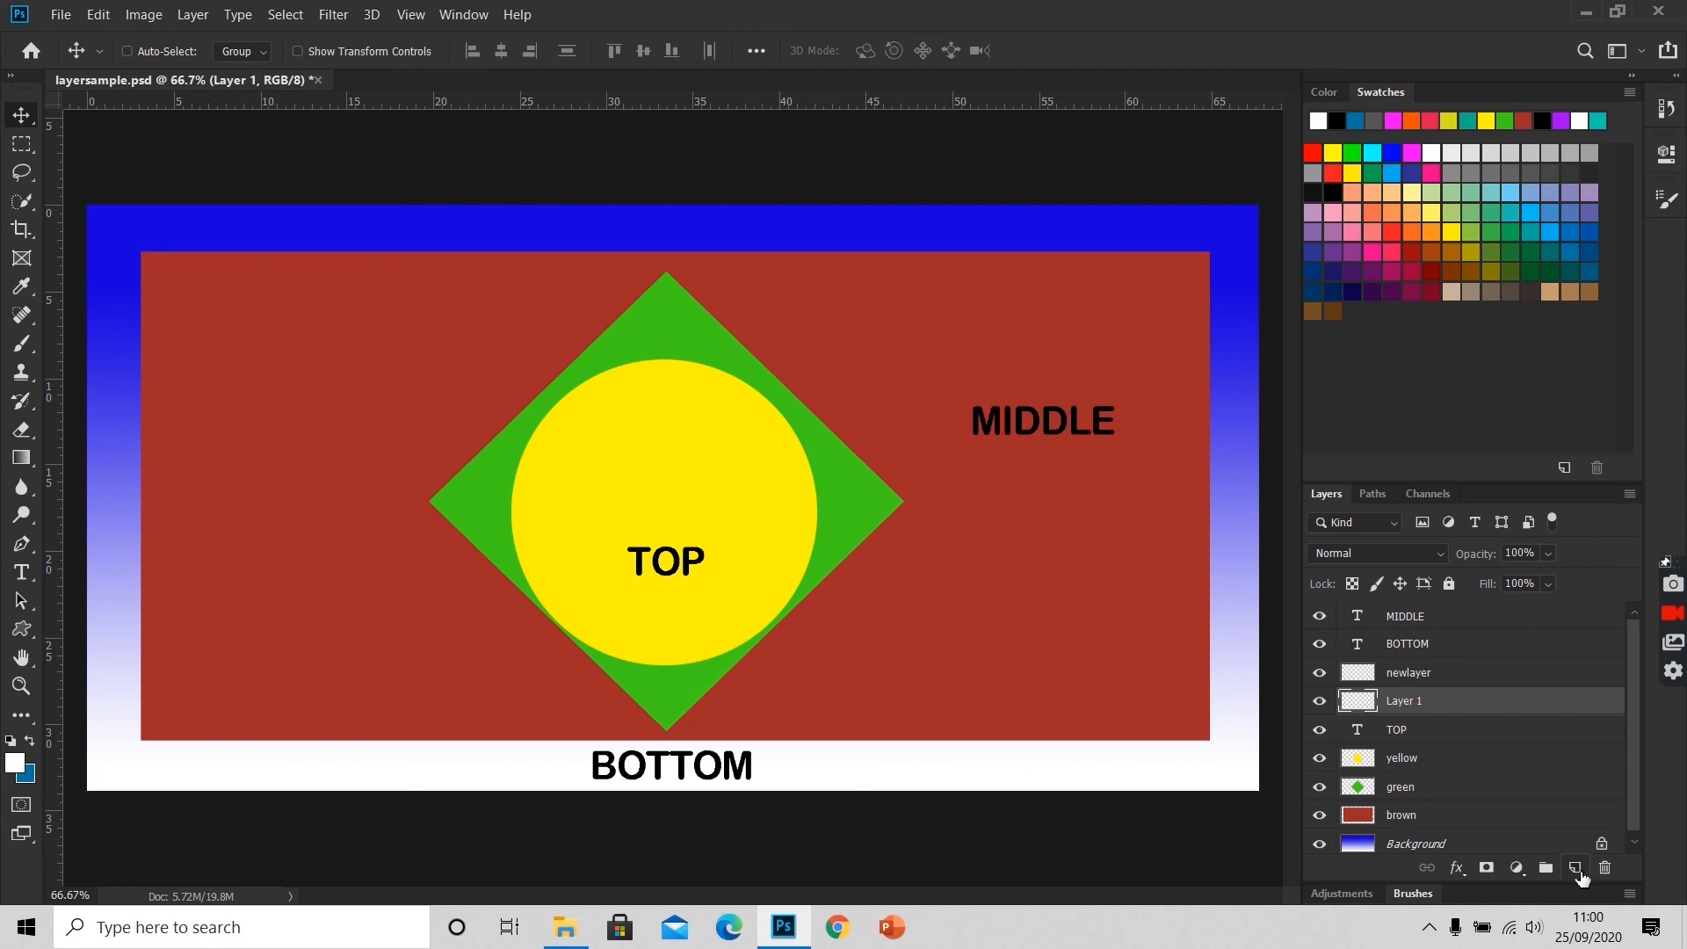
mouse_move(1464, 735)
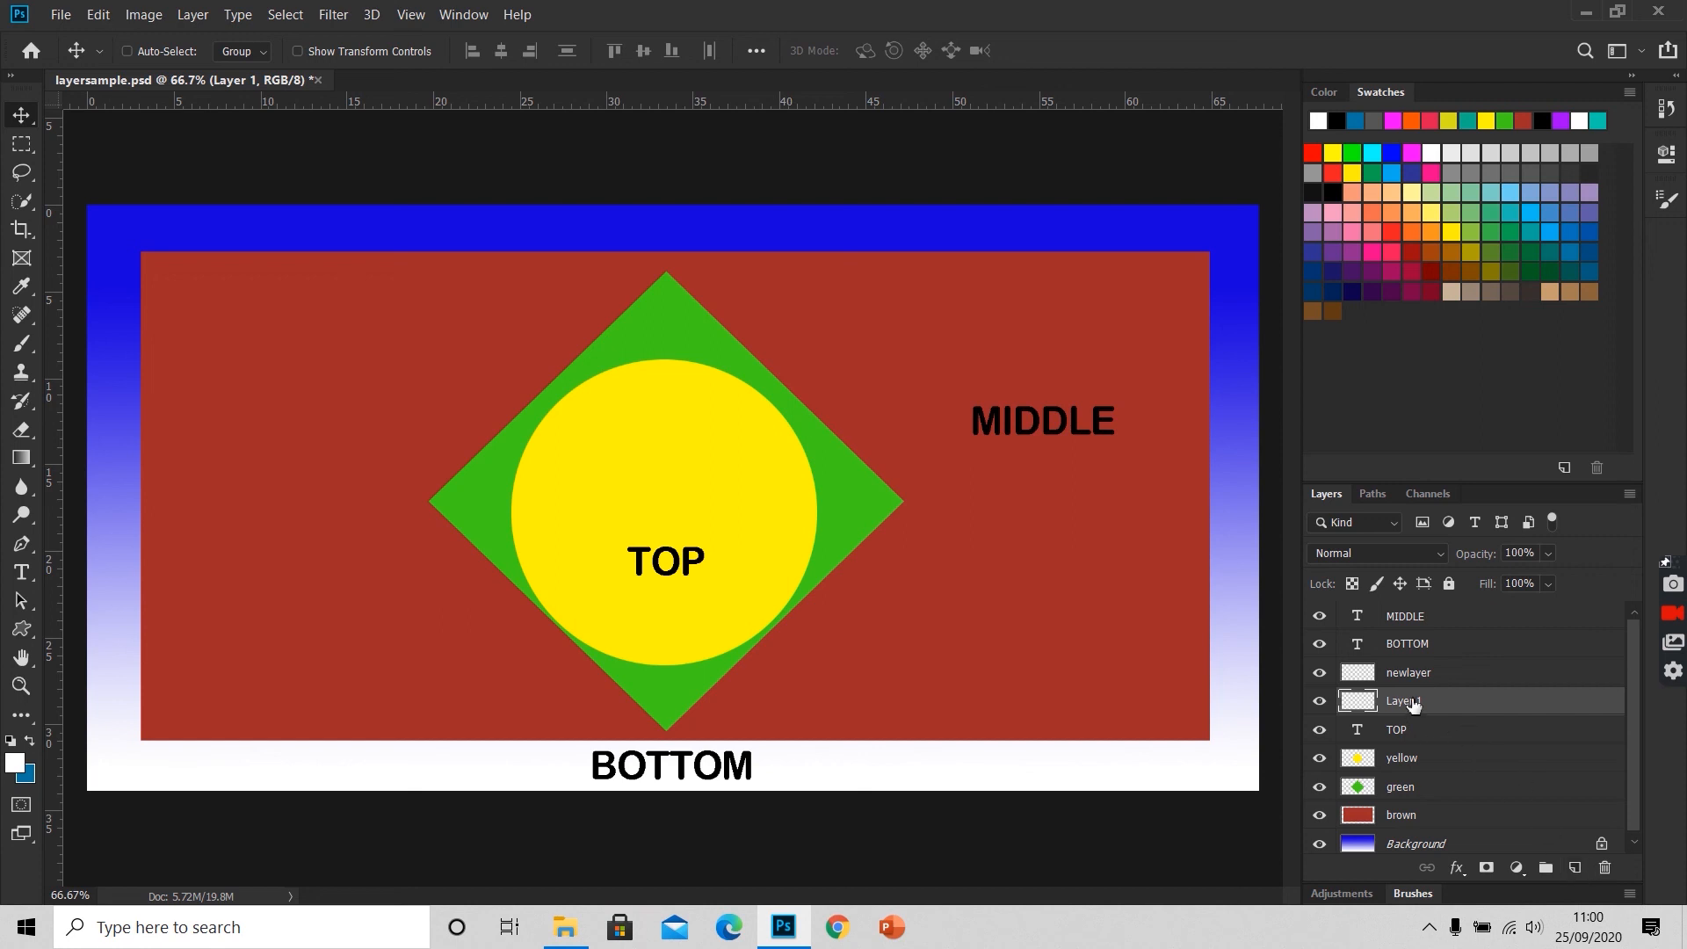
double_click(1405, 701)
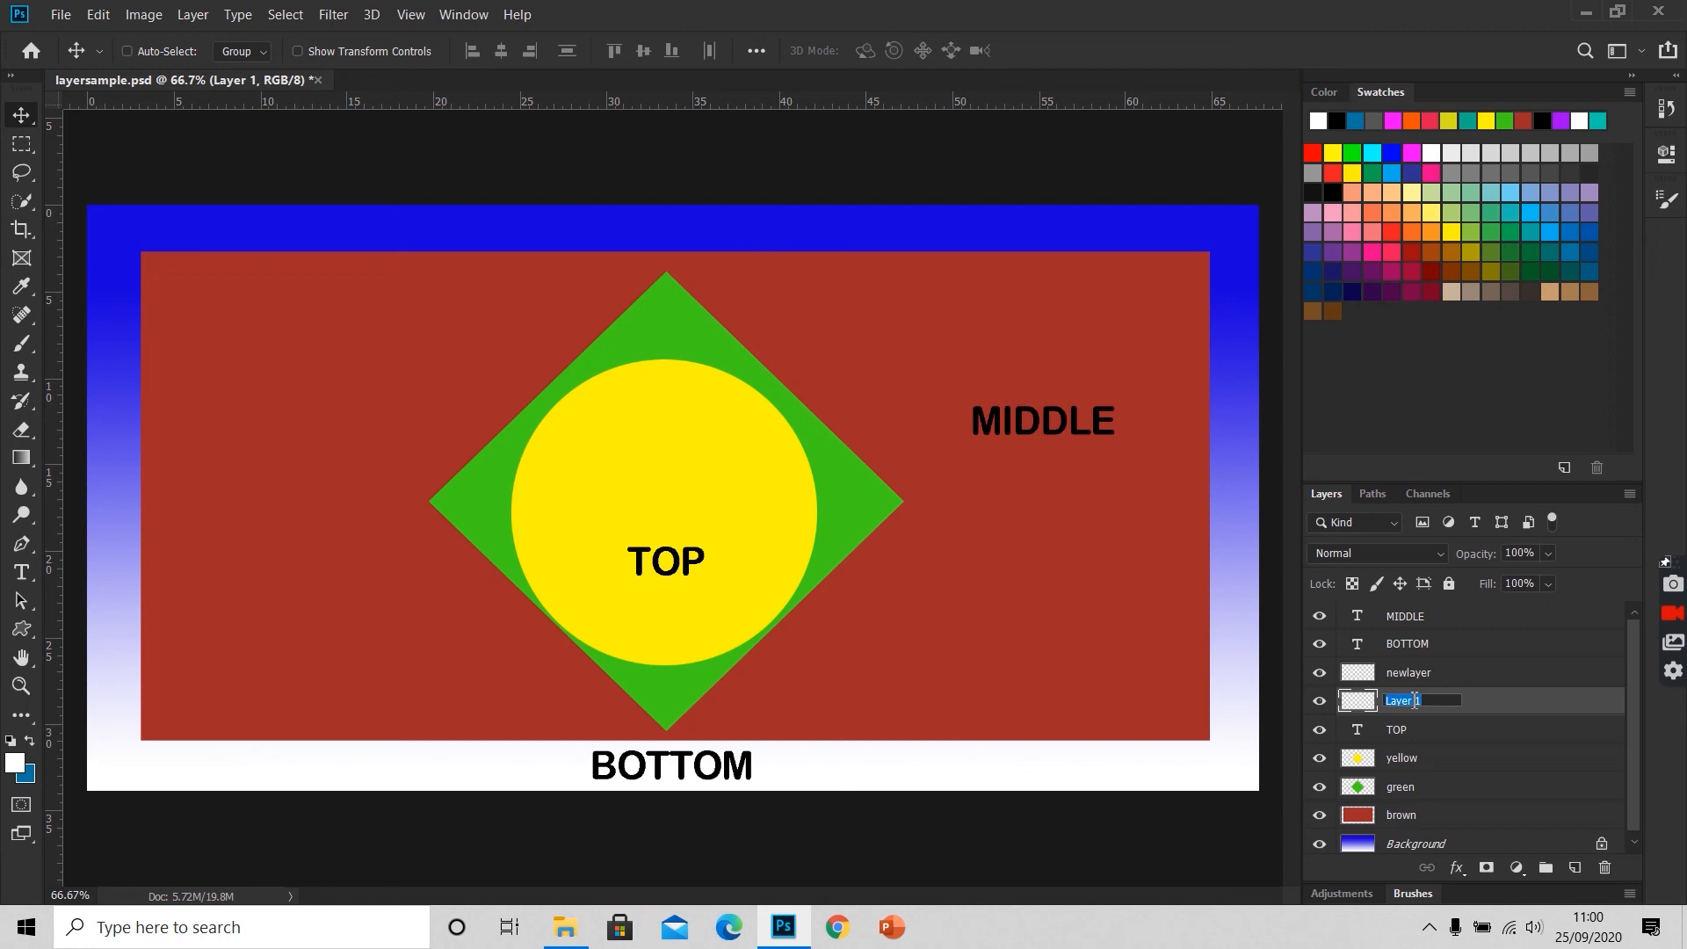
text(newl)
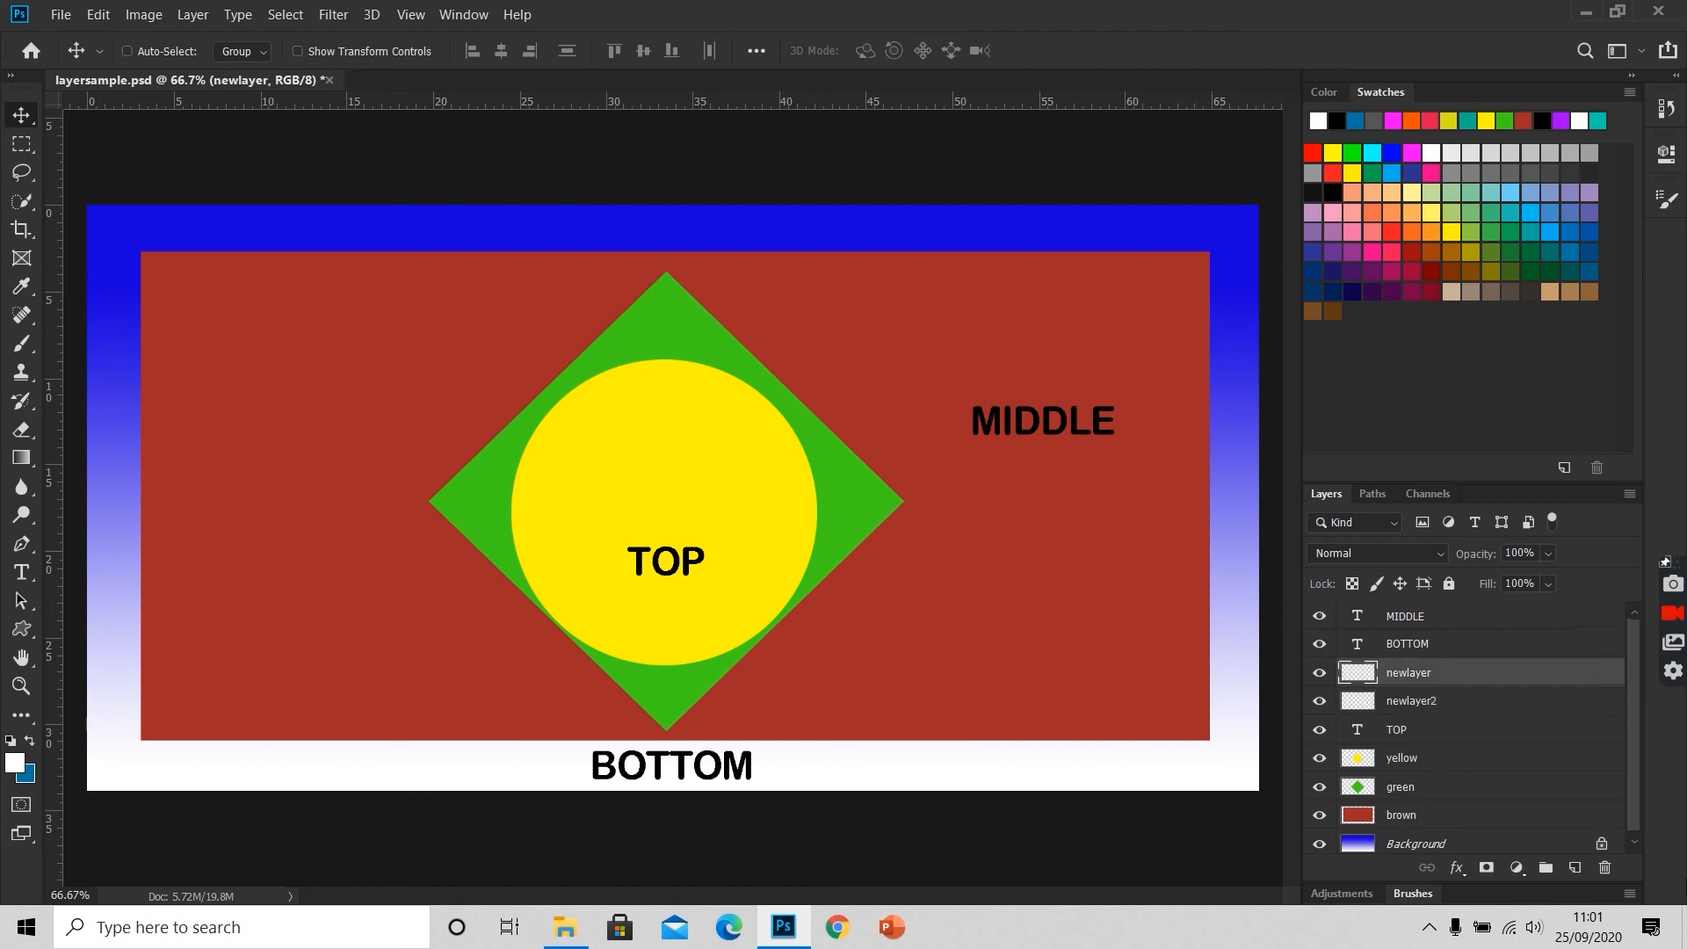
mouse_move(1575, 866)
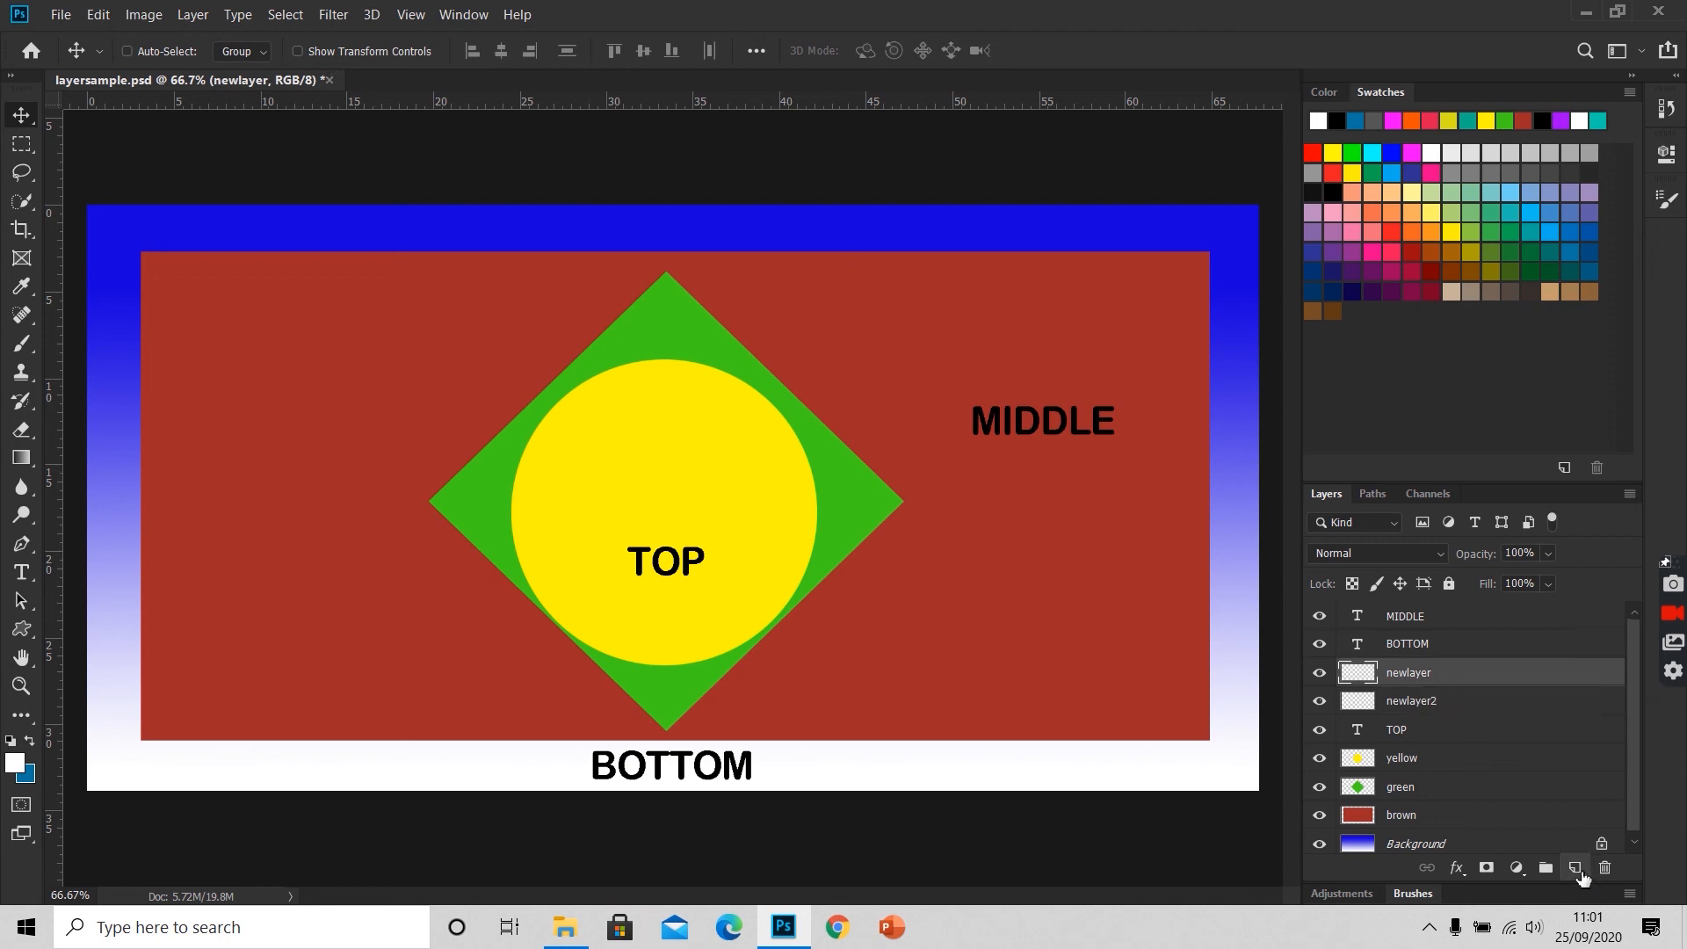
click(1575, 867)
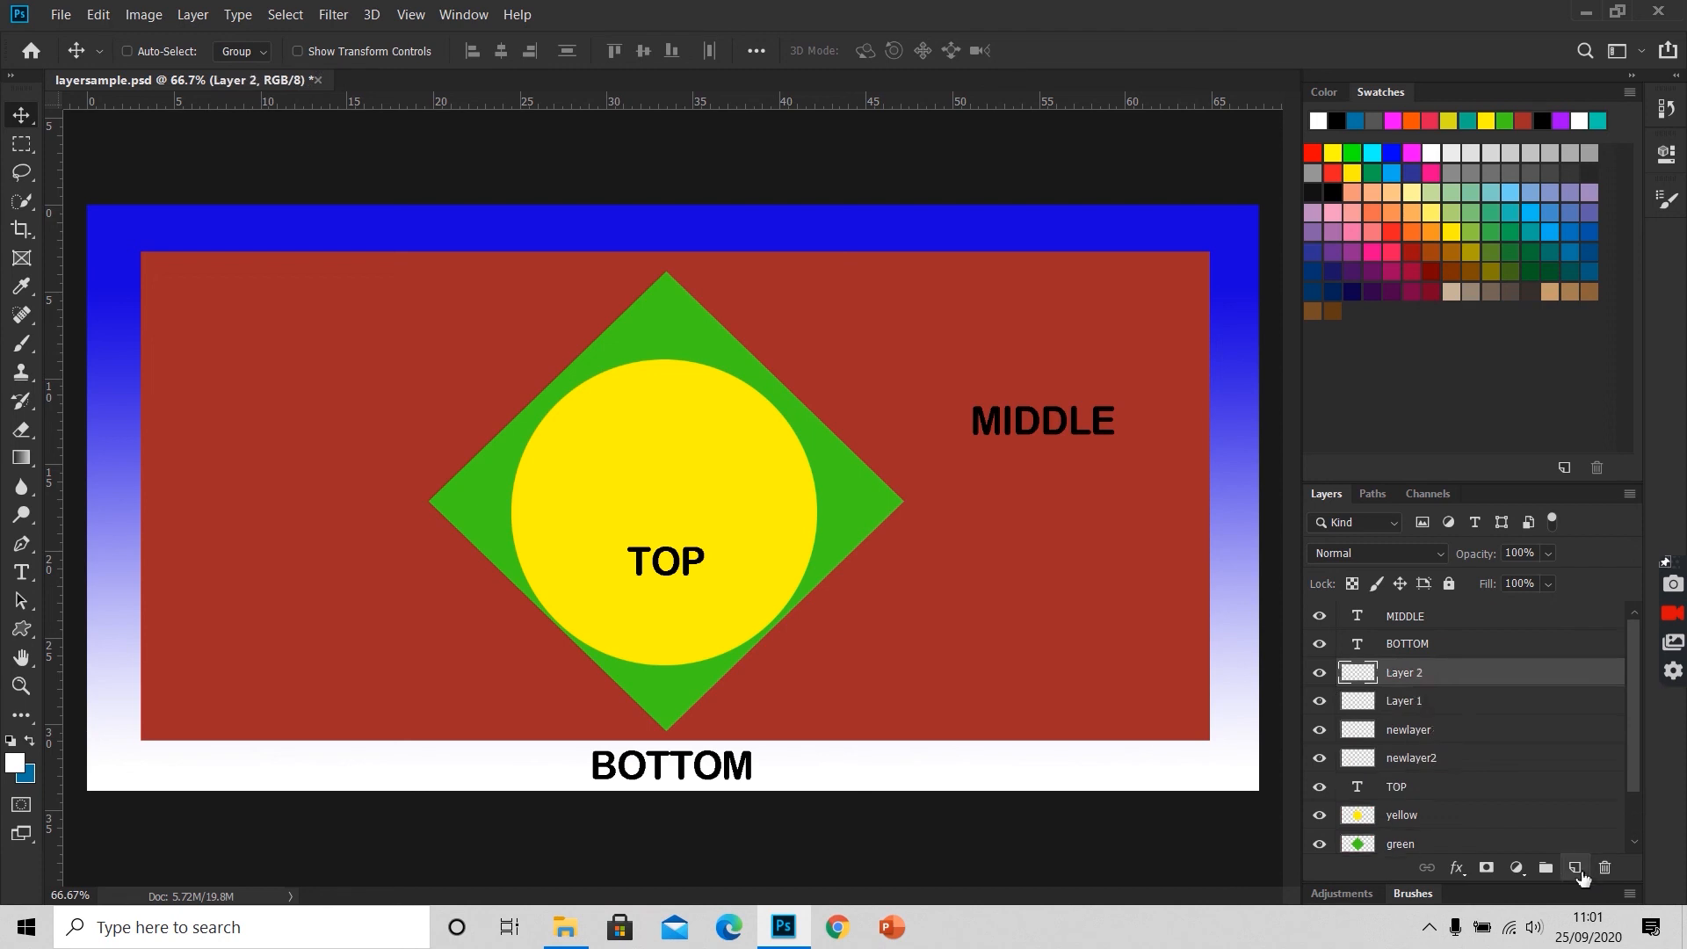
click(1575, 867)
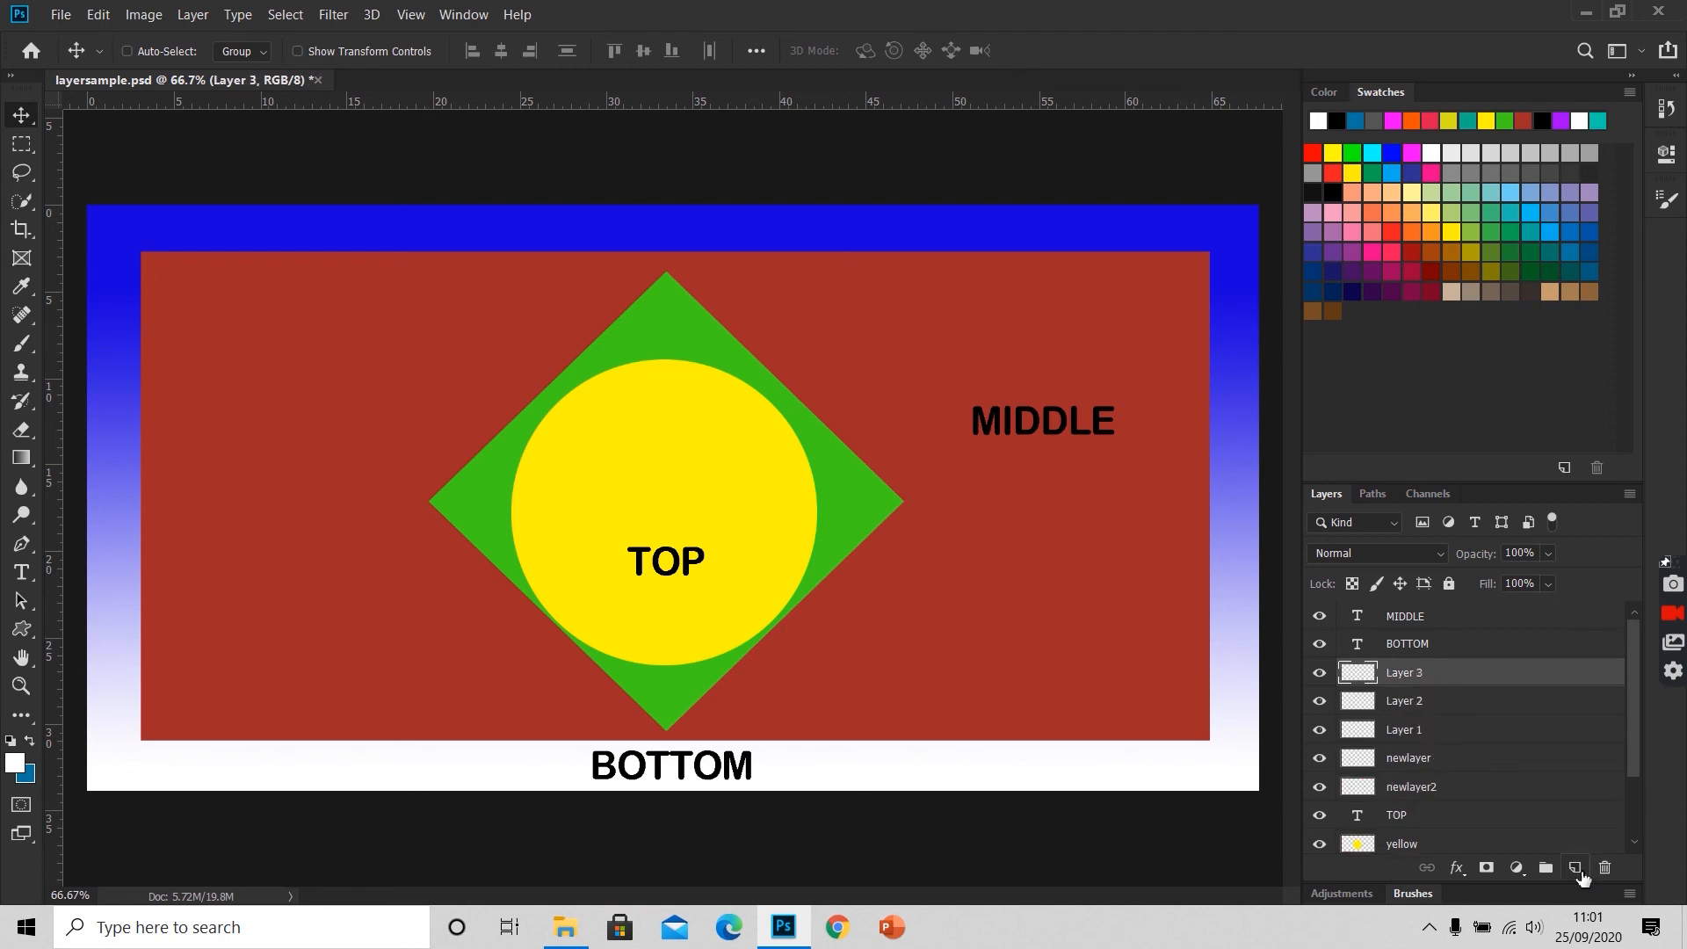
mouse_move(1507, 710)
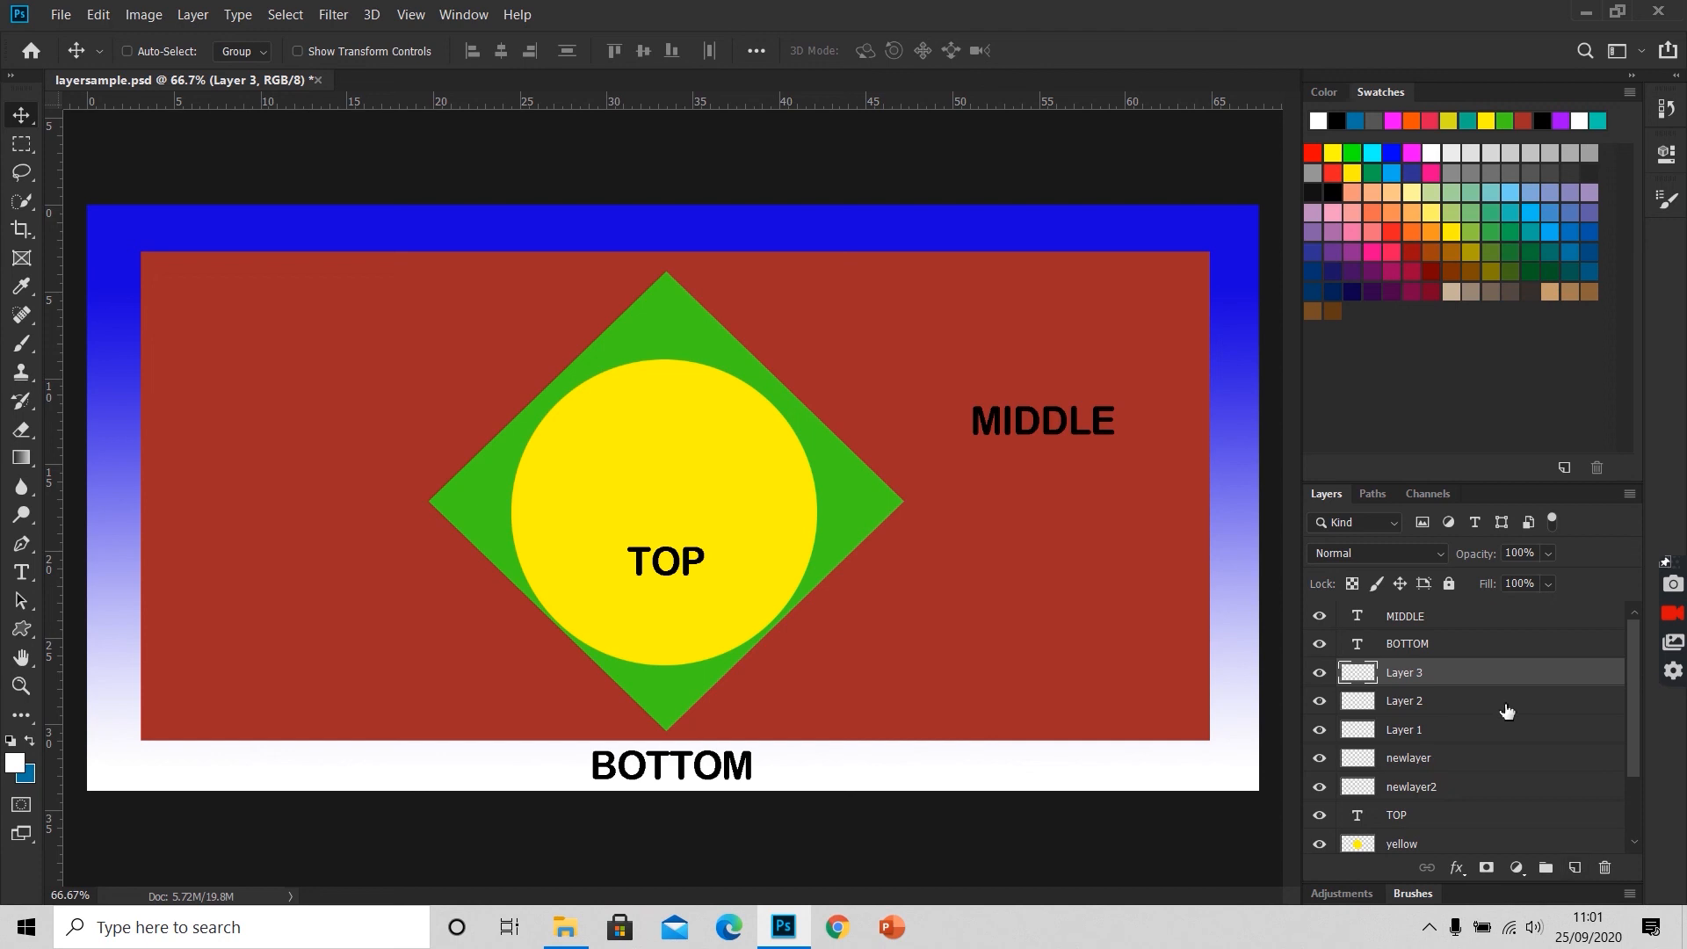
mouse_move(1480, 707)
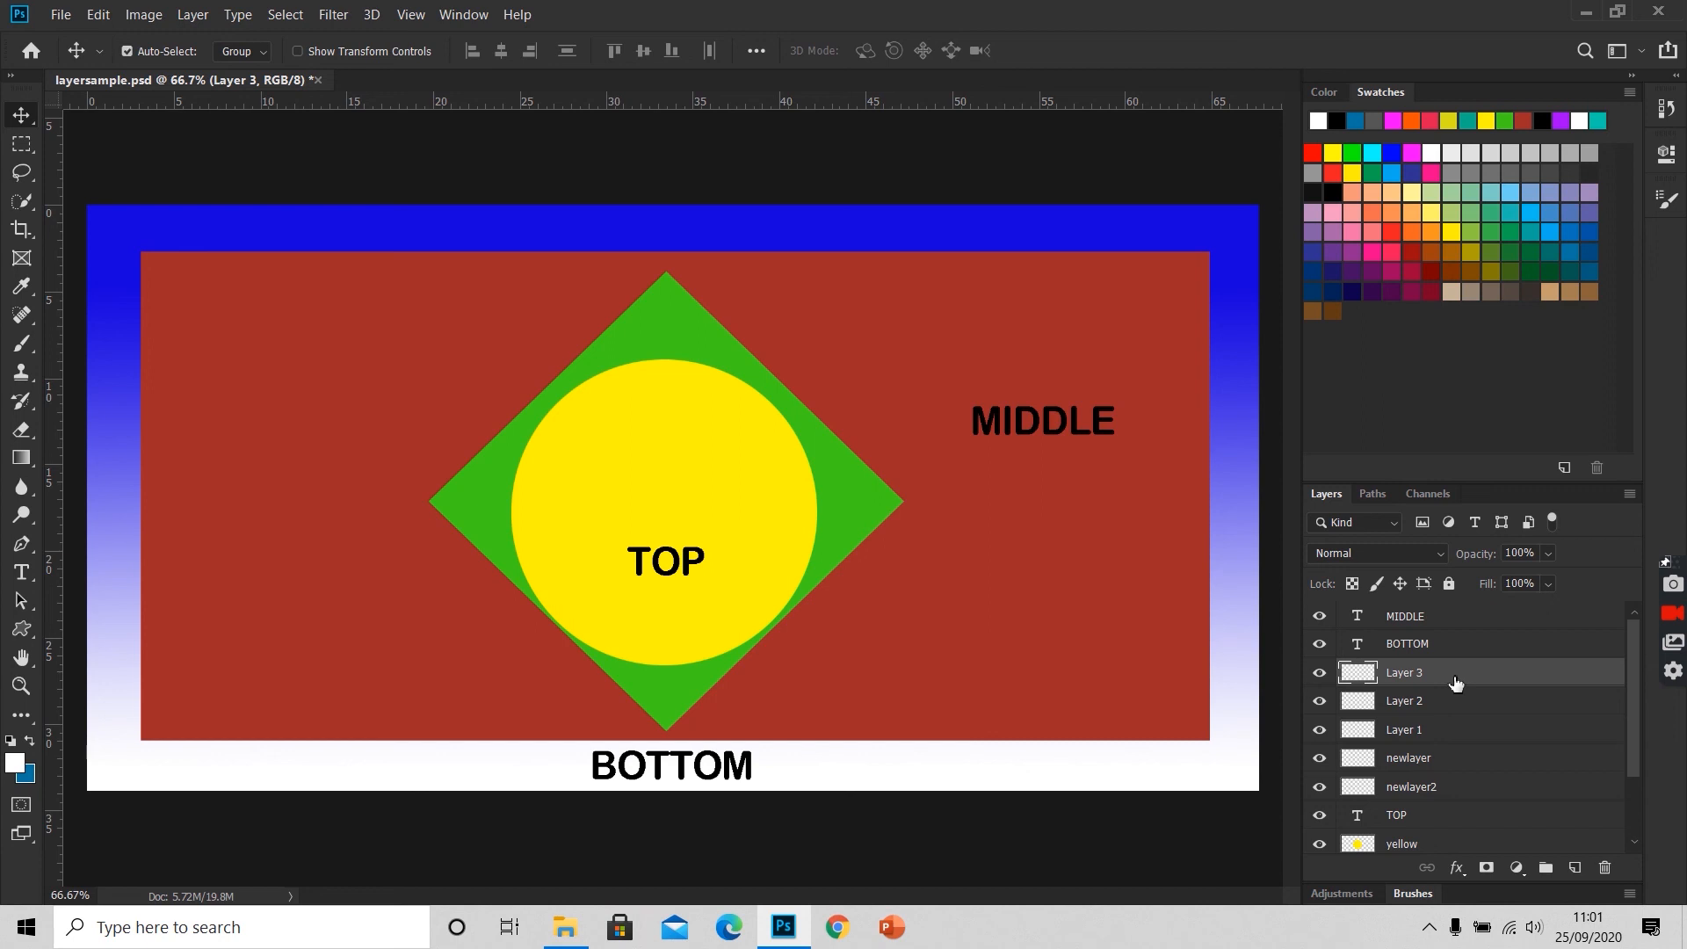
Step: Delete the five empty layers, leaving the text, shape and background layers
click(1404, 702)
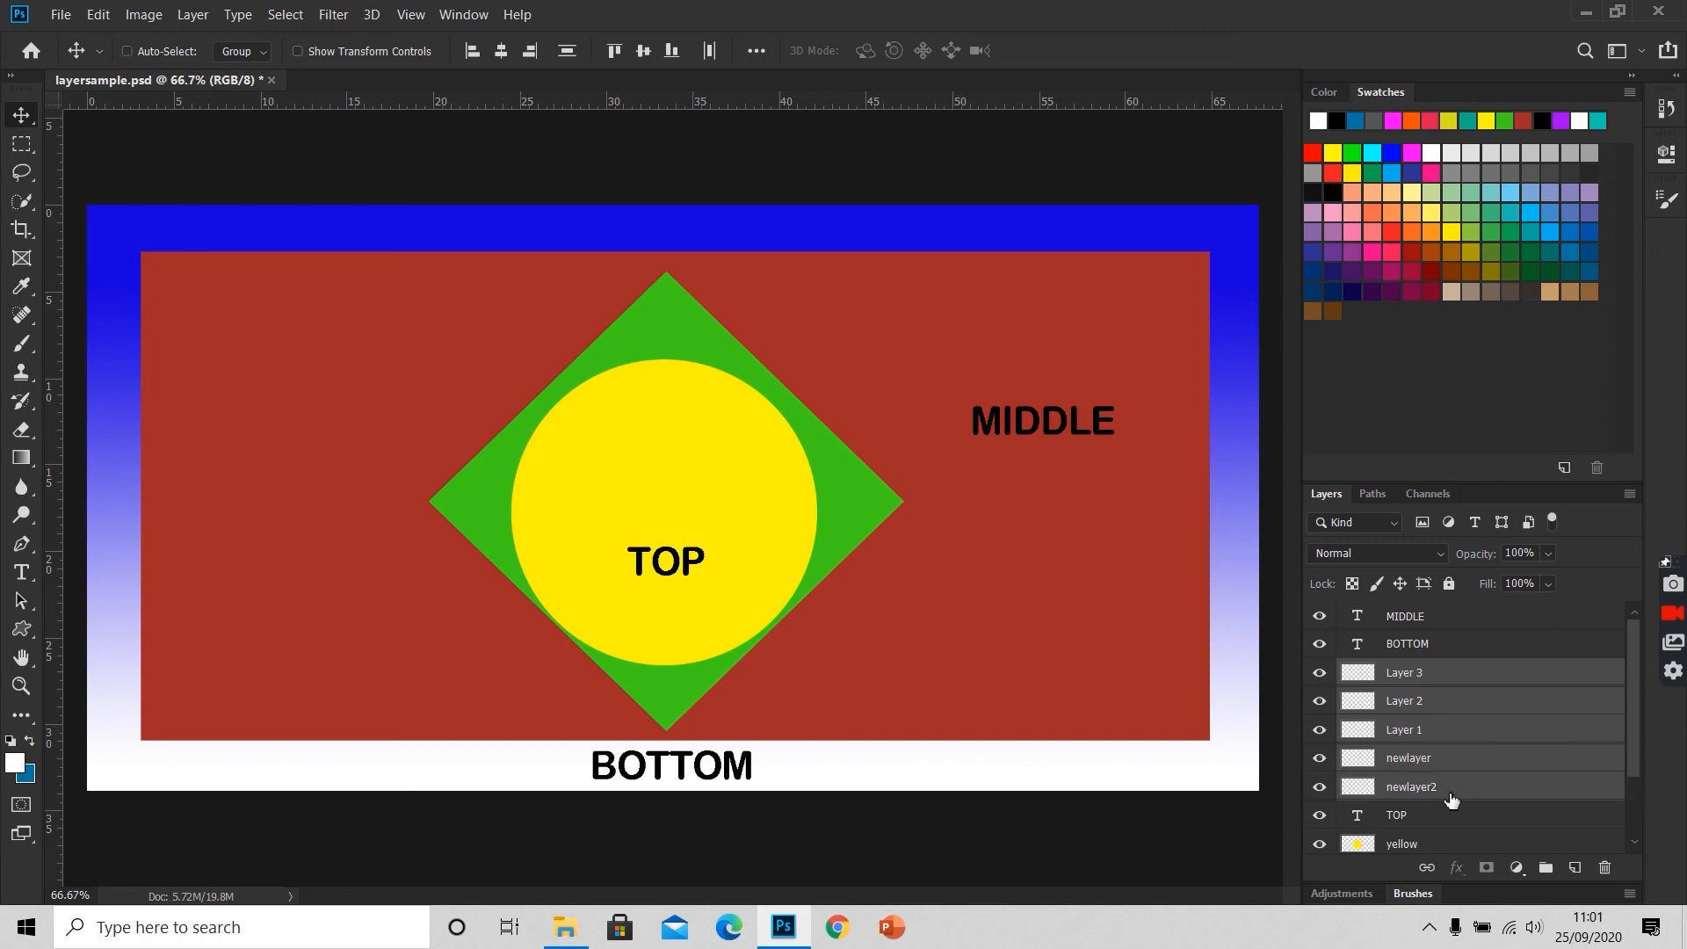
mouse_move(1608, 877)
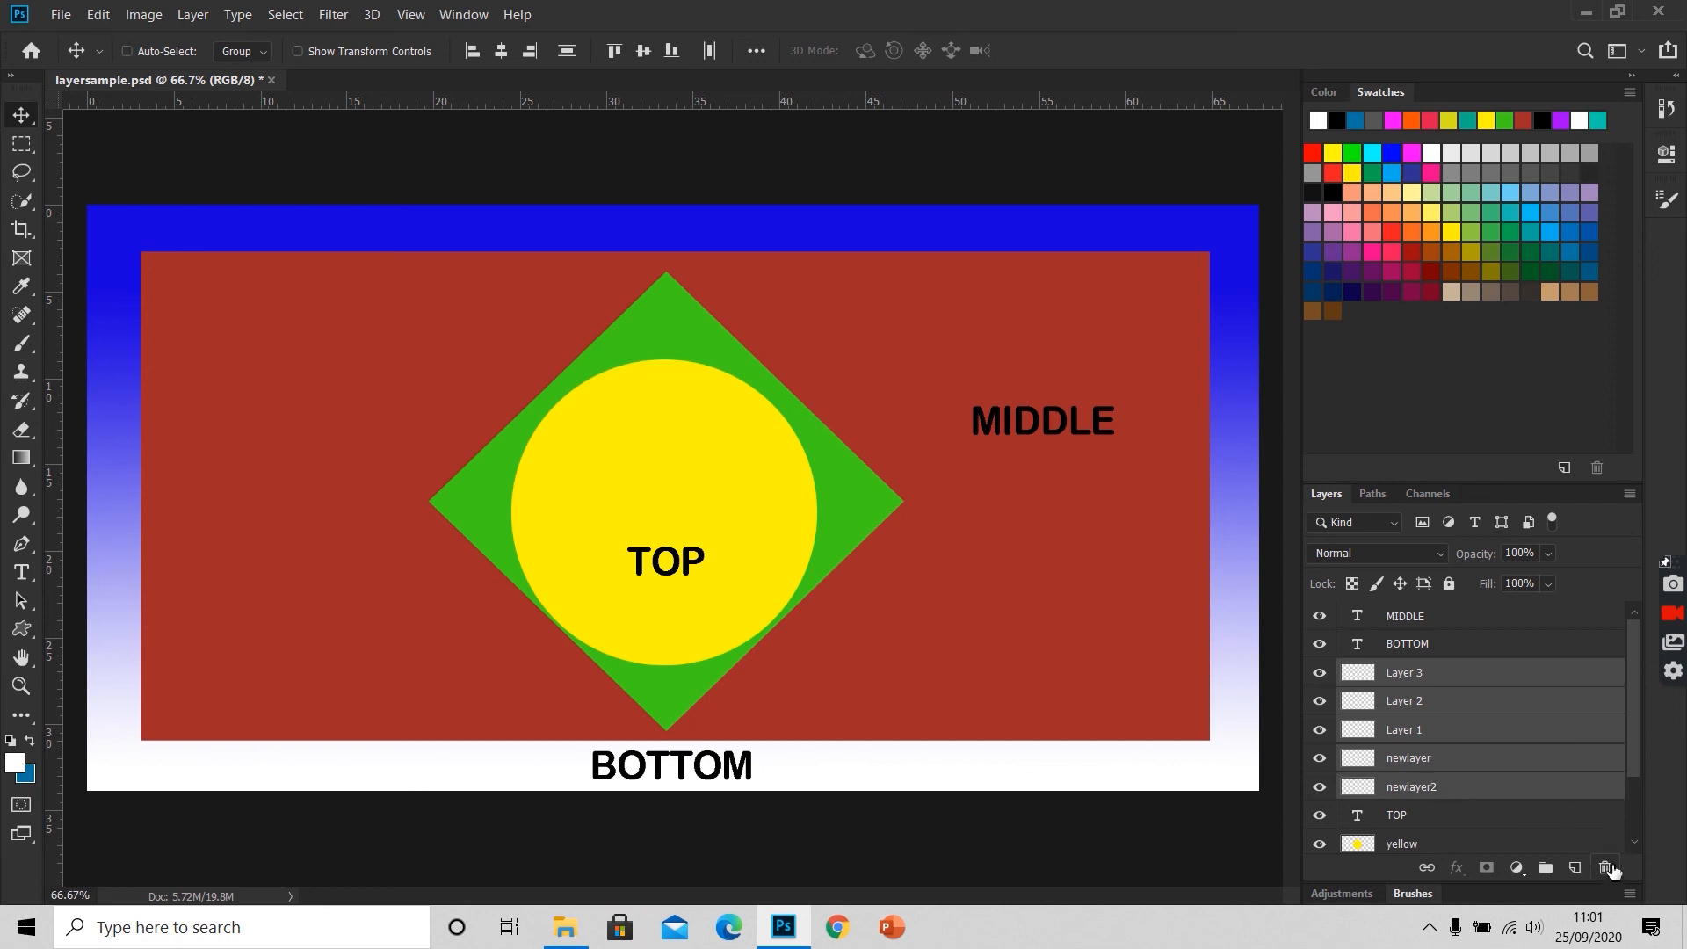
mouse_move(1612, 866)
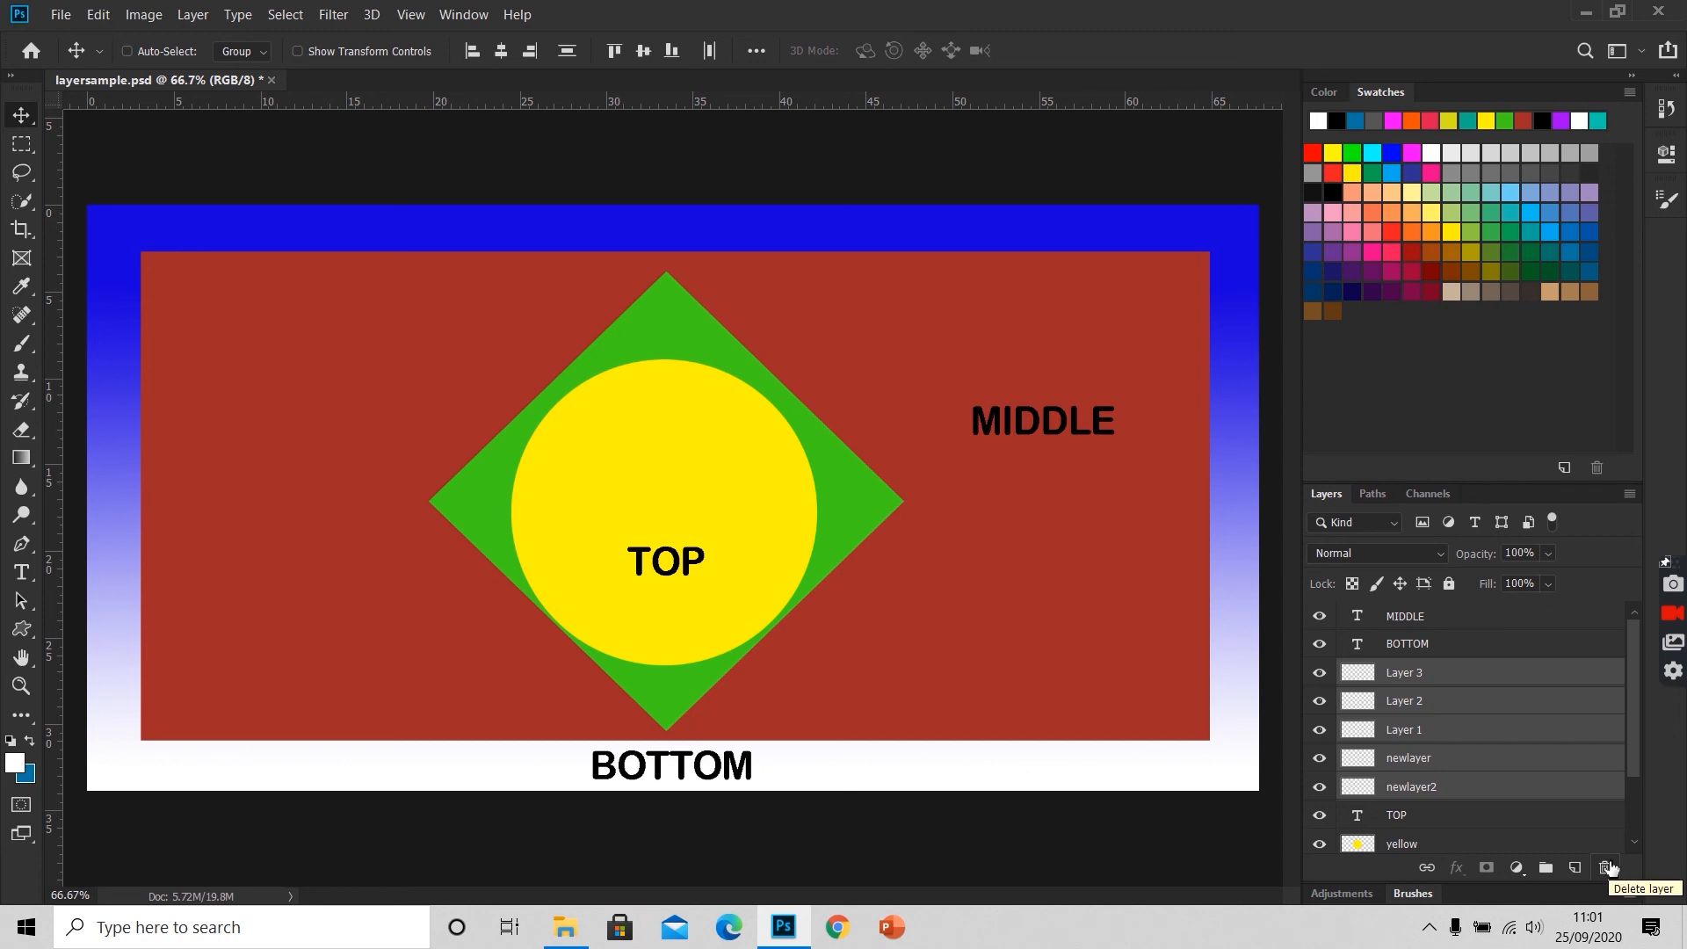
click(1605, 866)
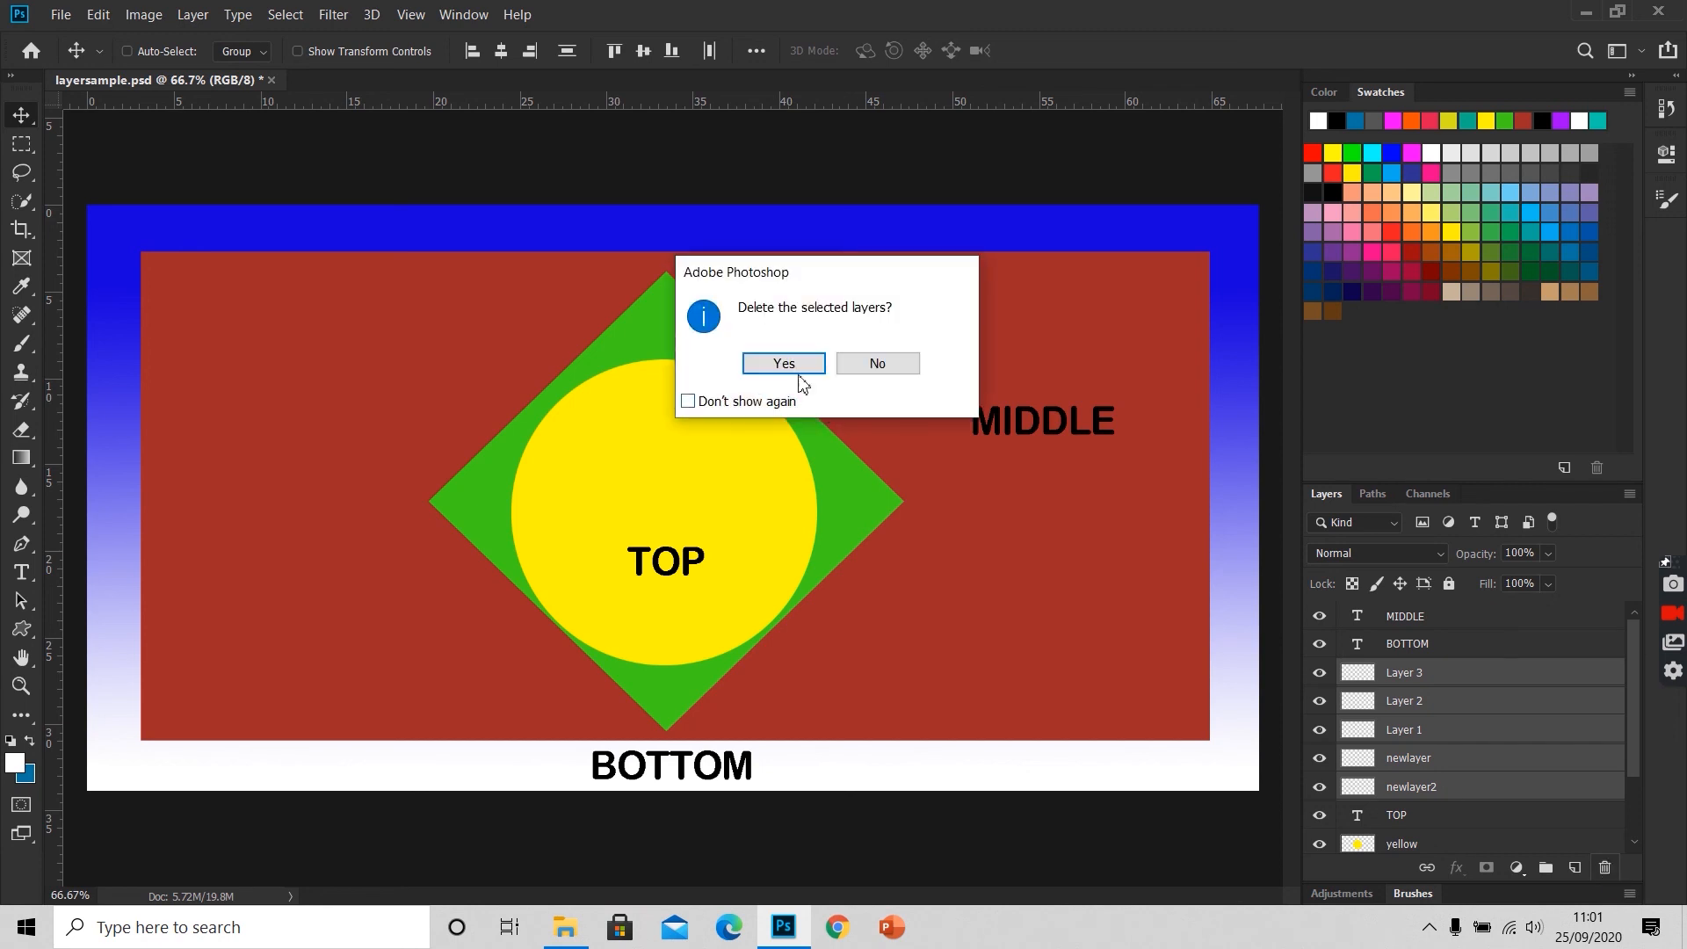
mouse_move(777, 320)
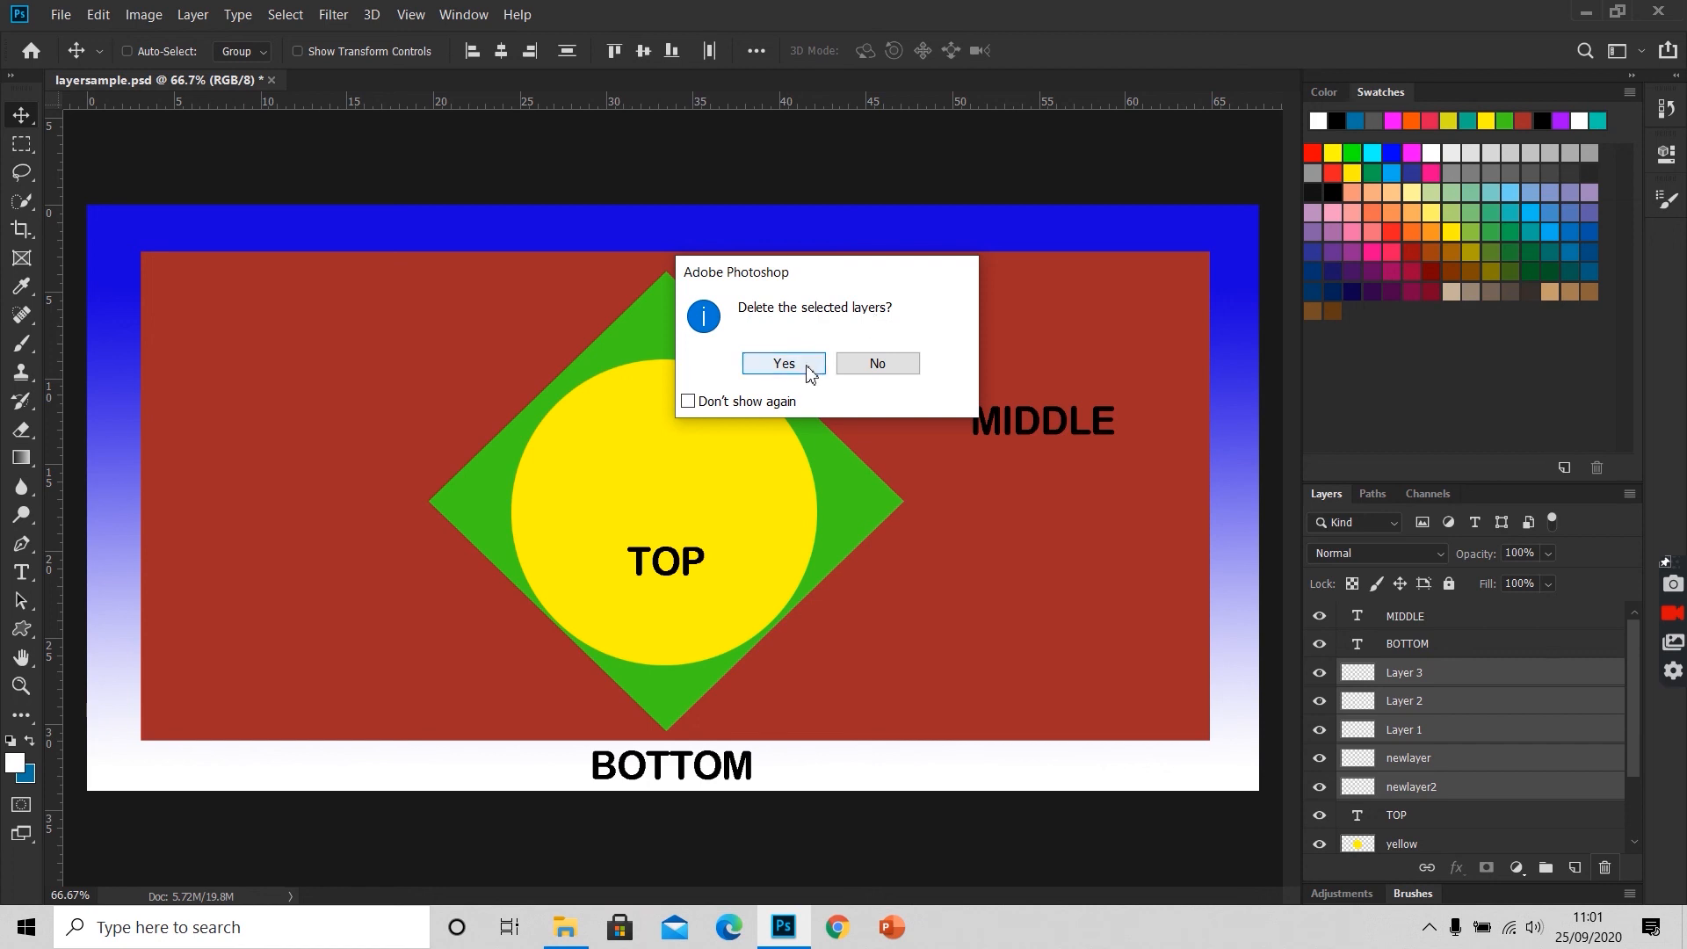
click(783, 363)
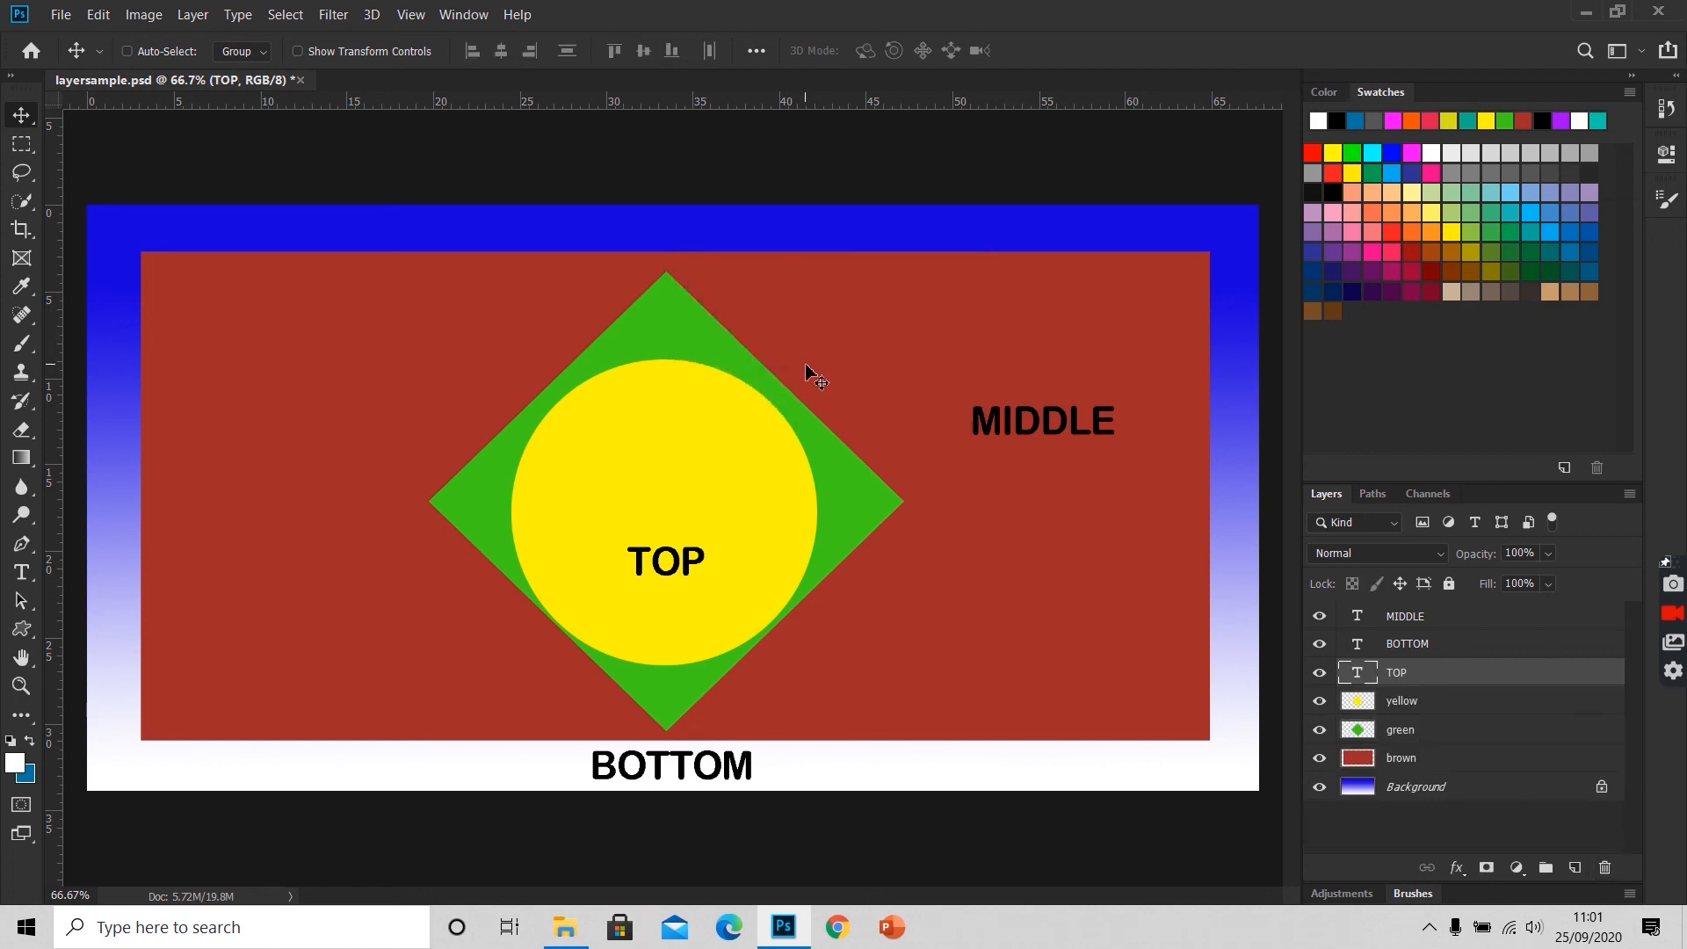
mouse_move(826, 377)
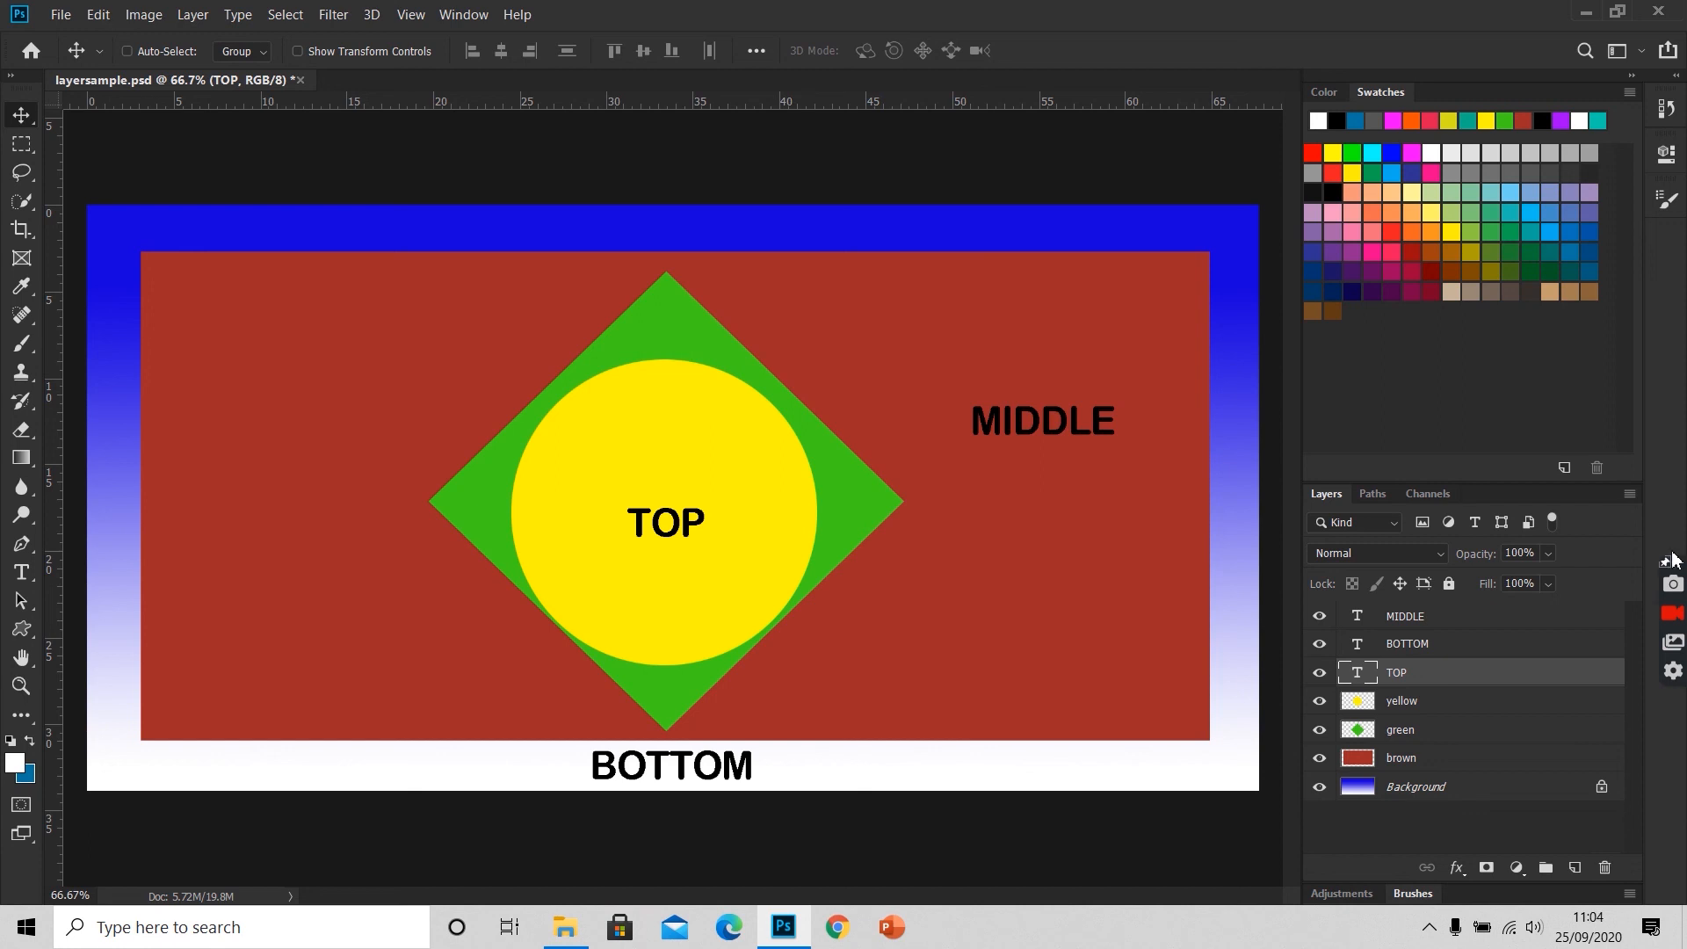
mouse_move(1483, 564)
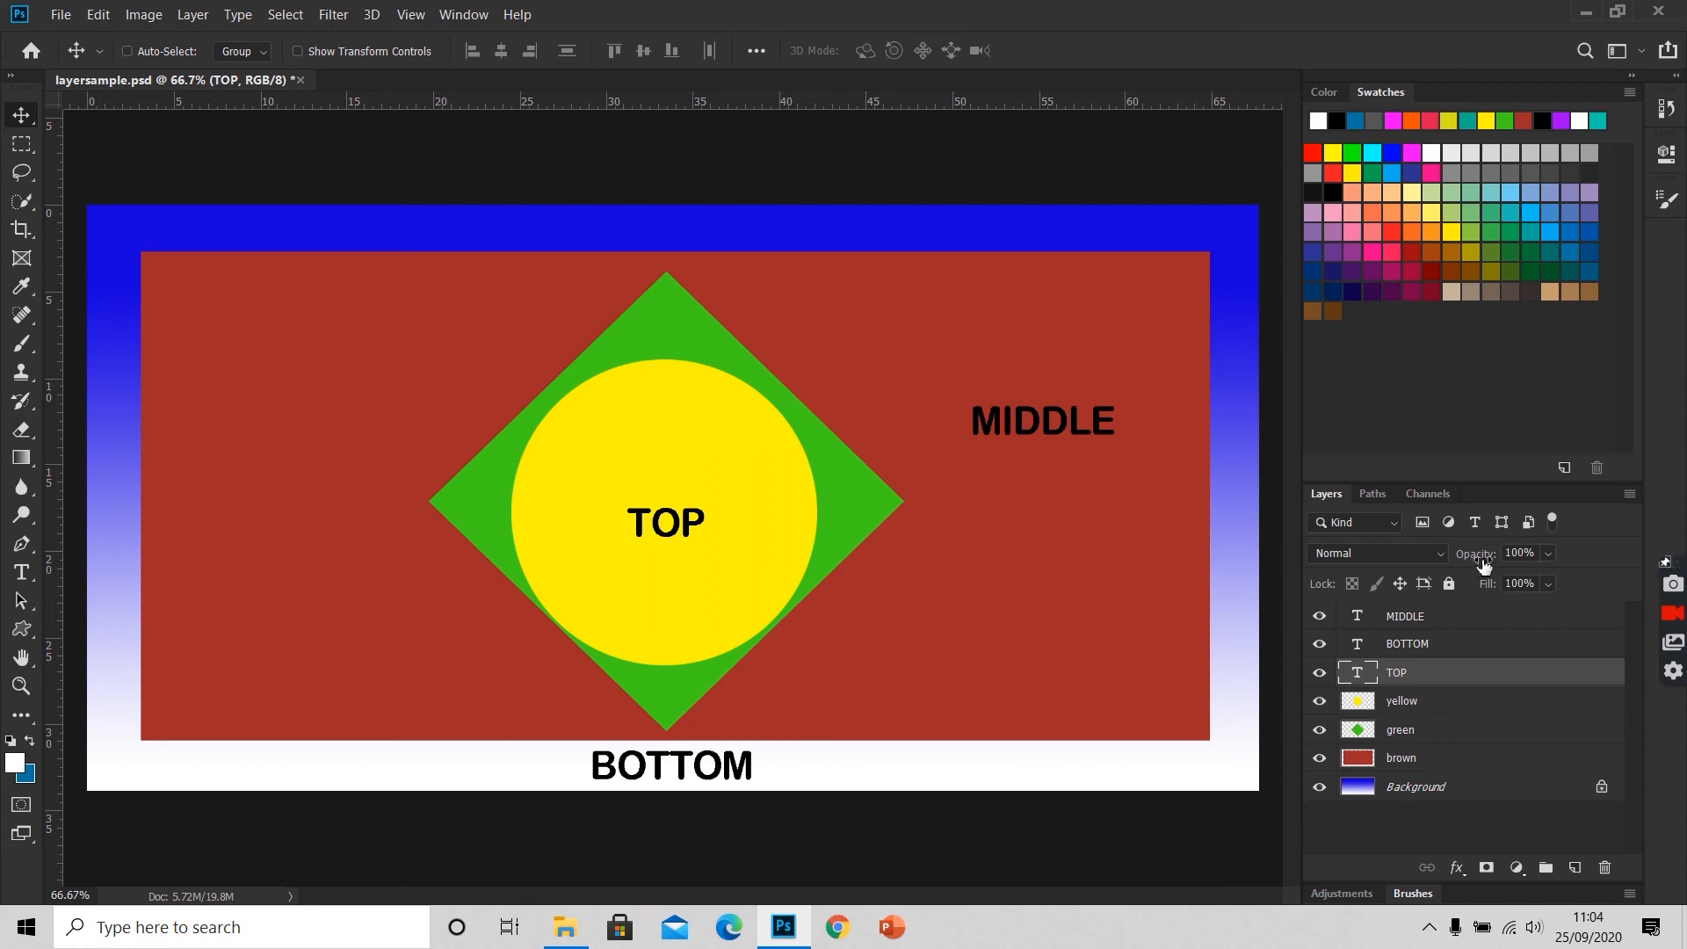
mouse_move(1537, 553)
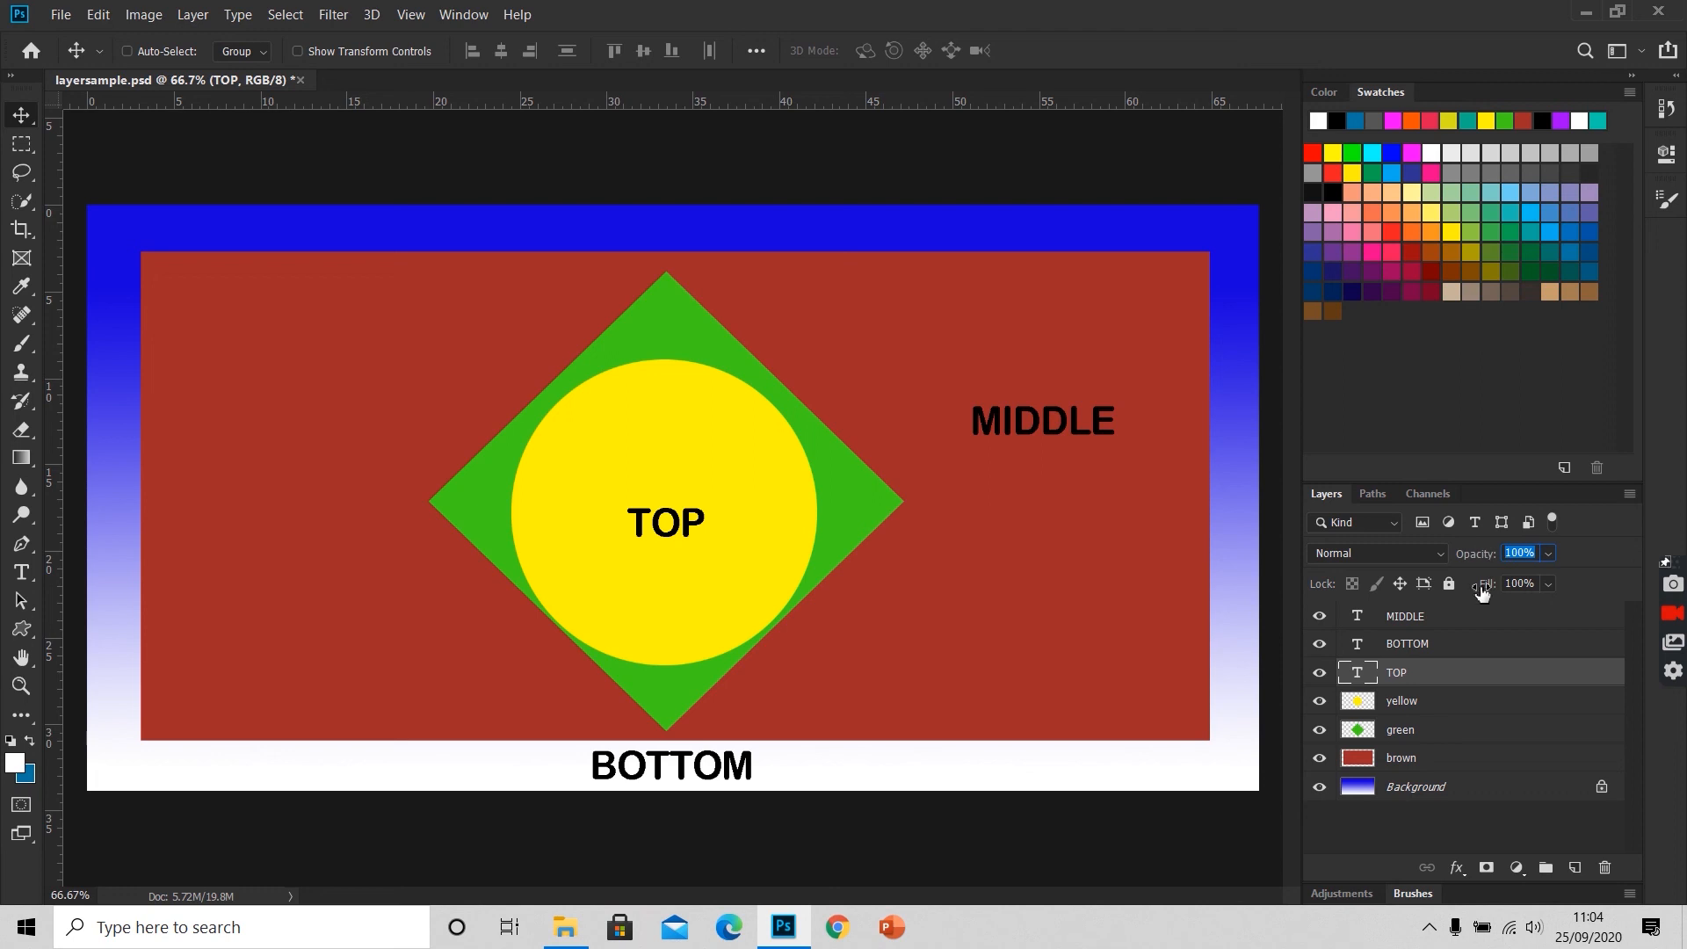
mouse_move(1453, 705)
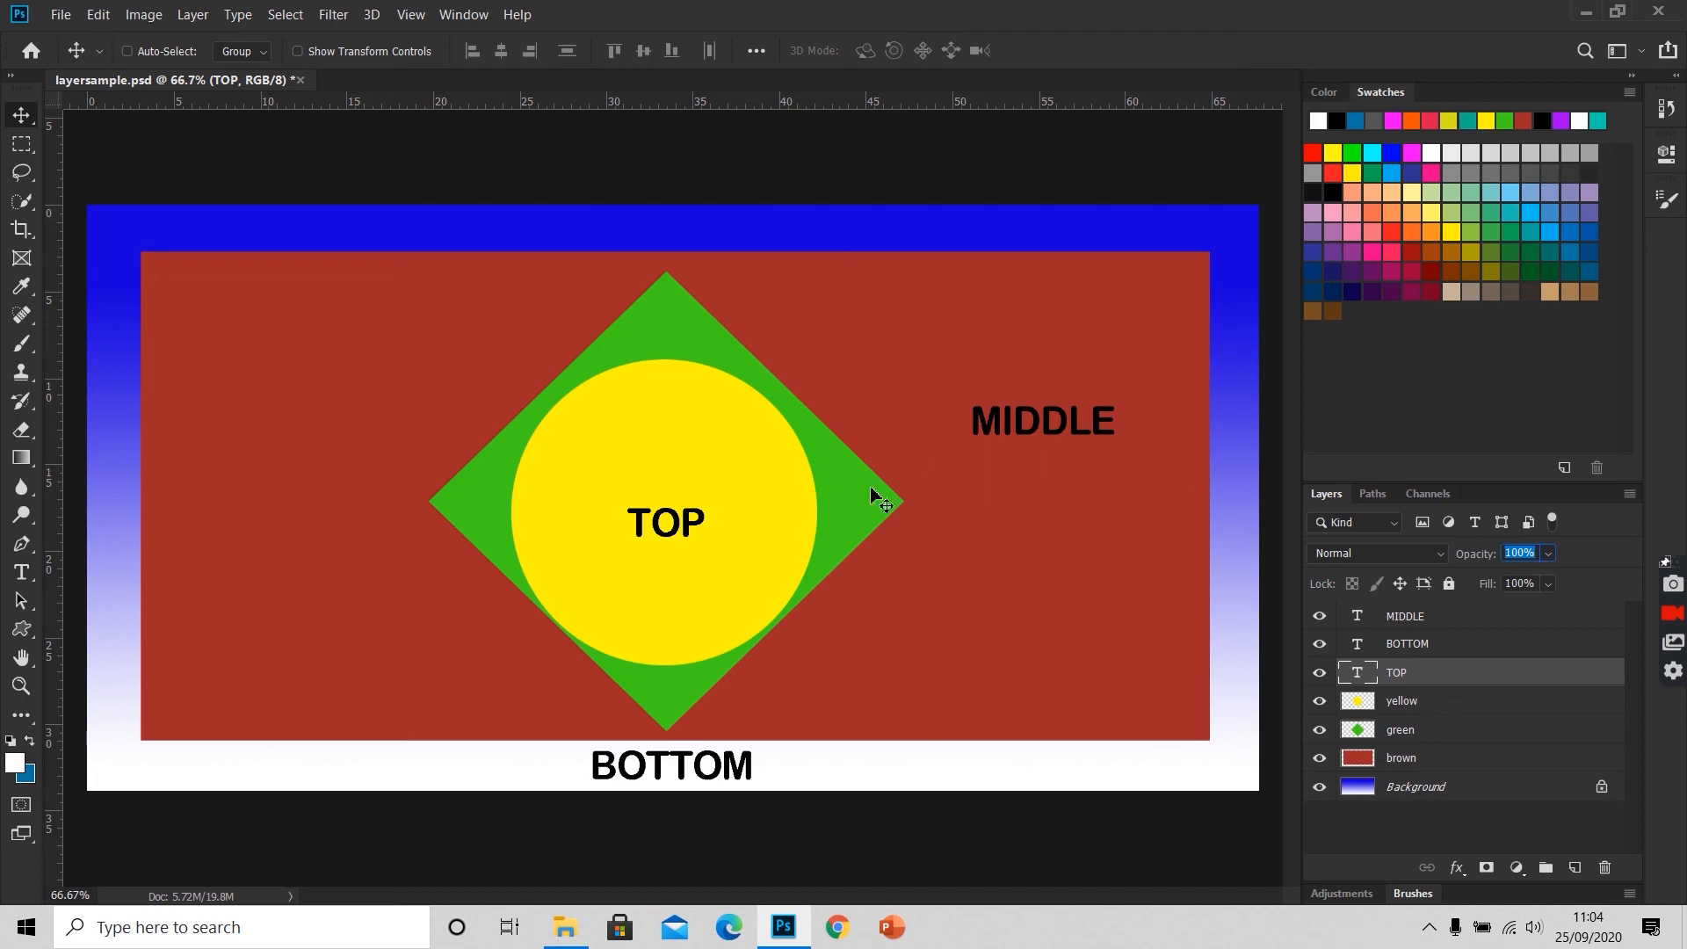
mouse_move(871, 516)
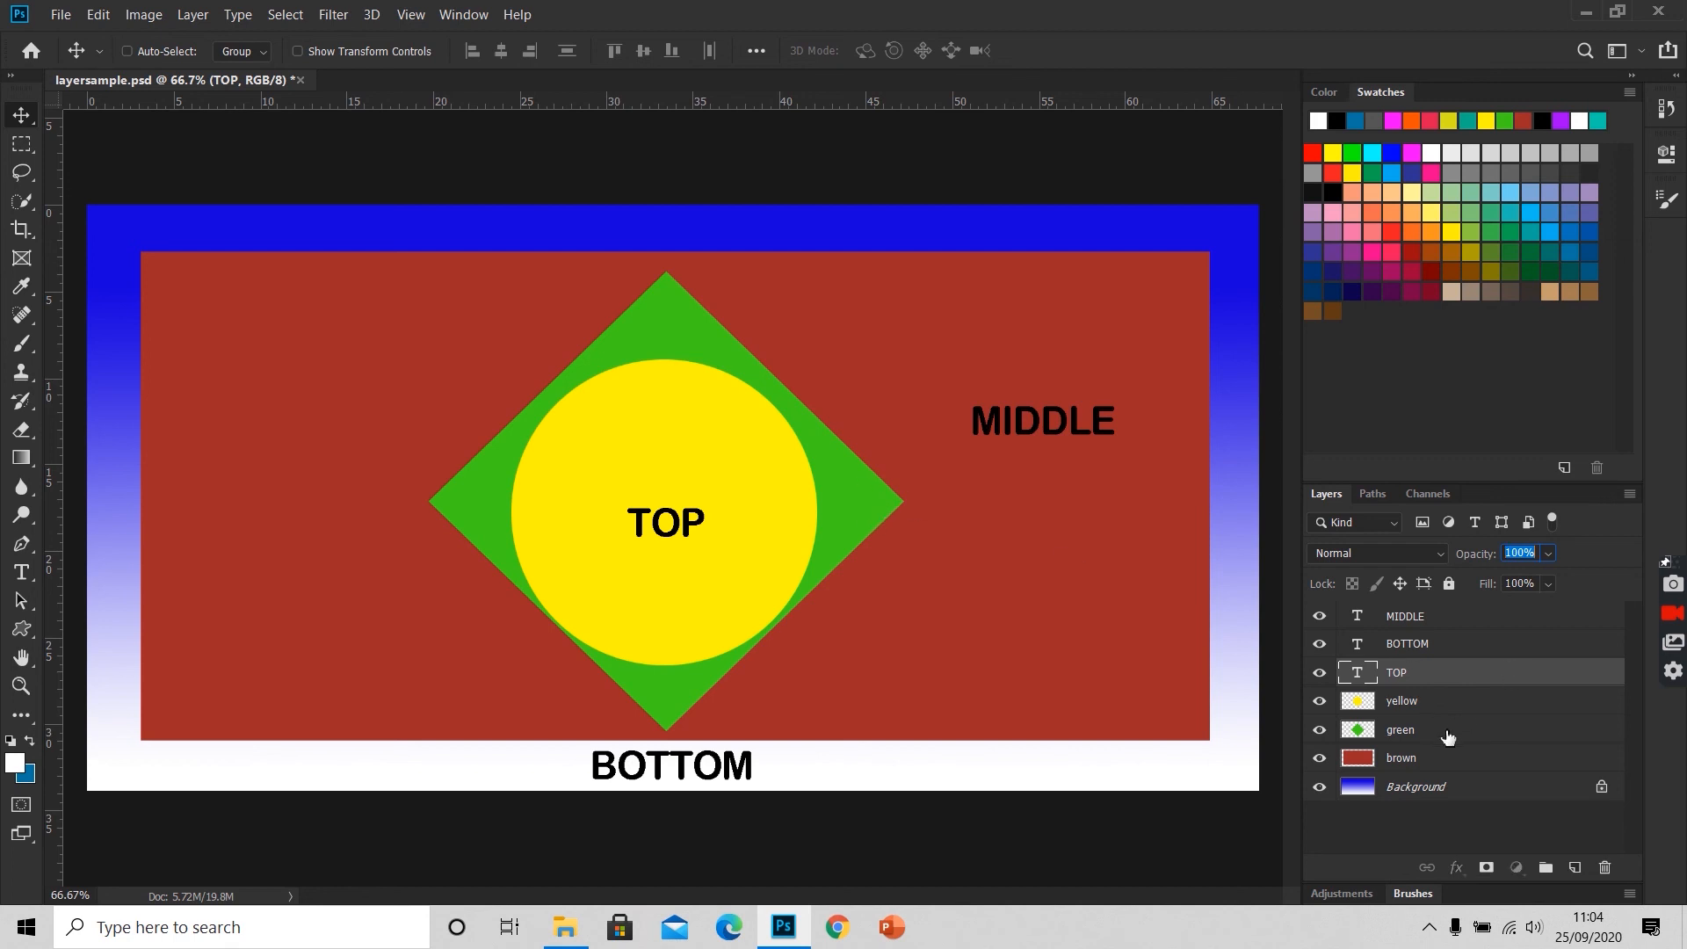
click(1401, 730)
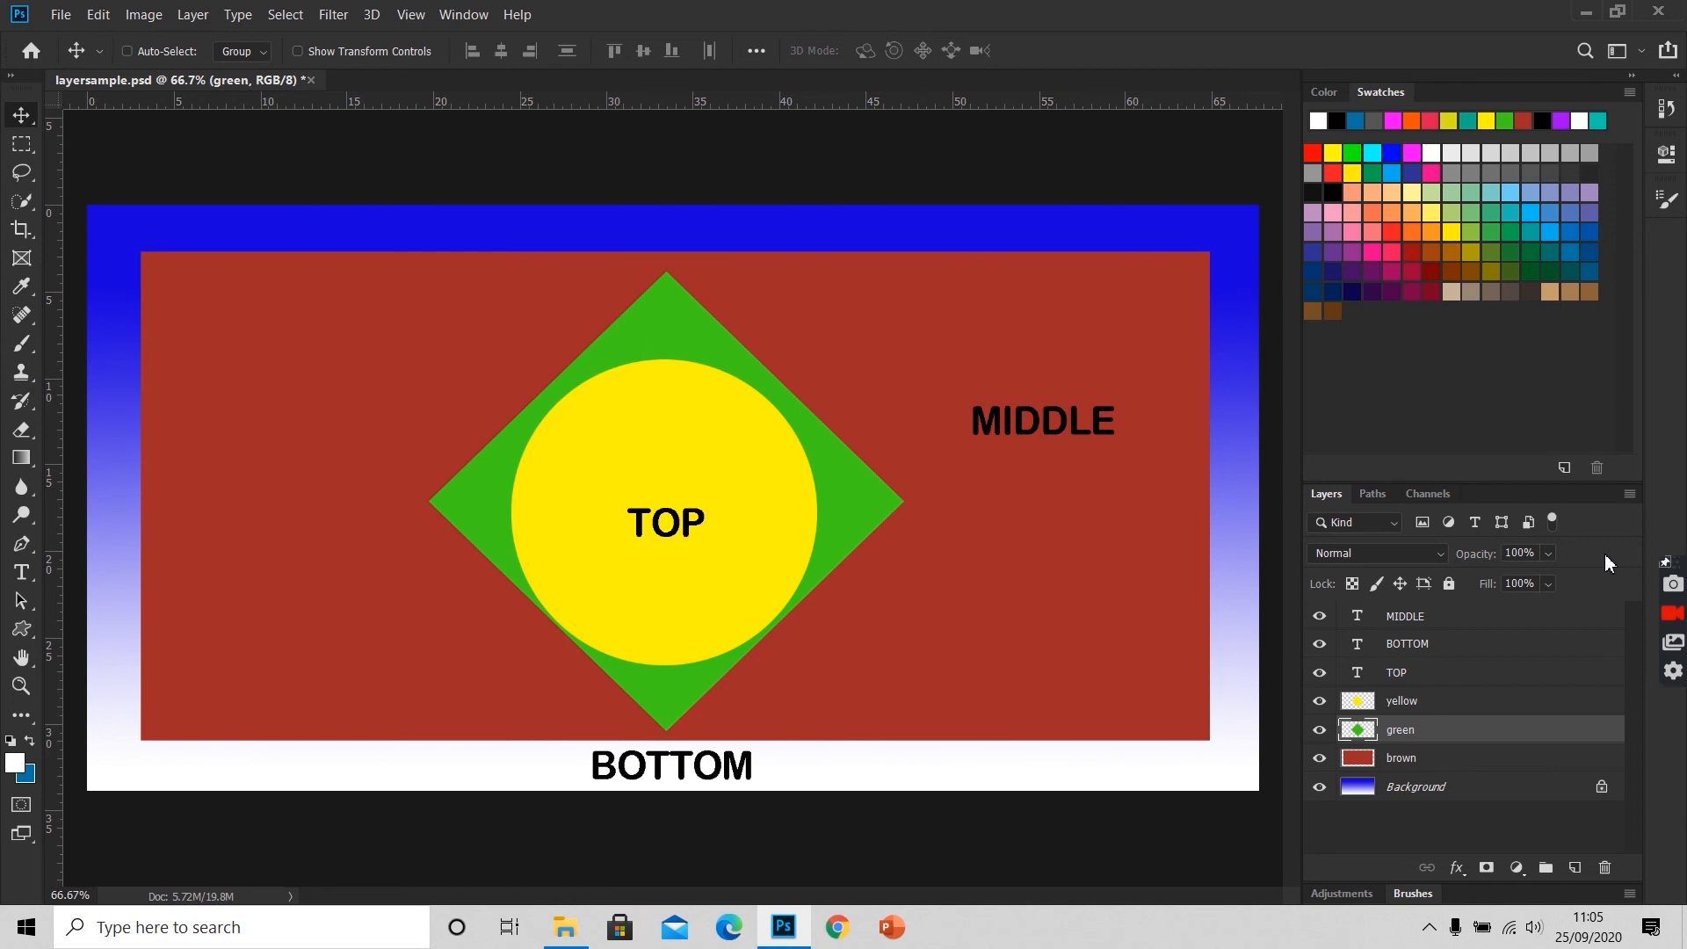
mouse_move(1646, 772)
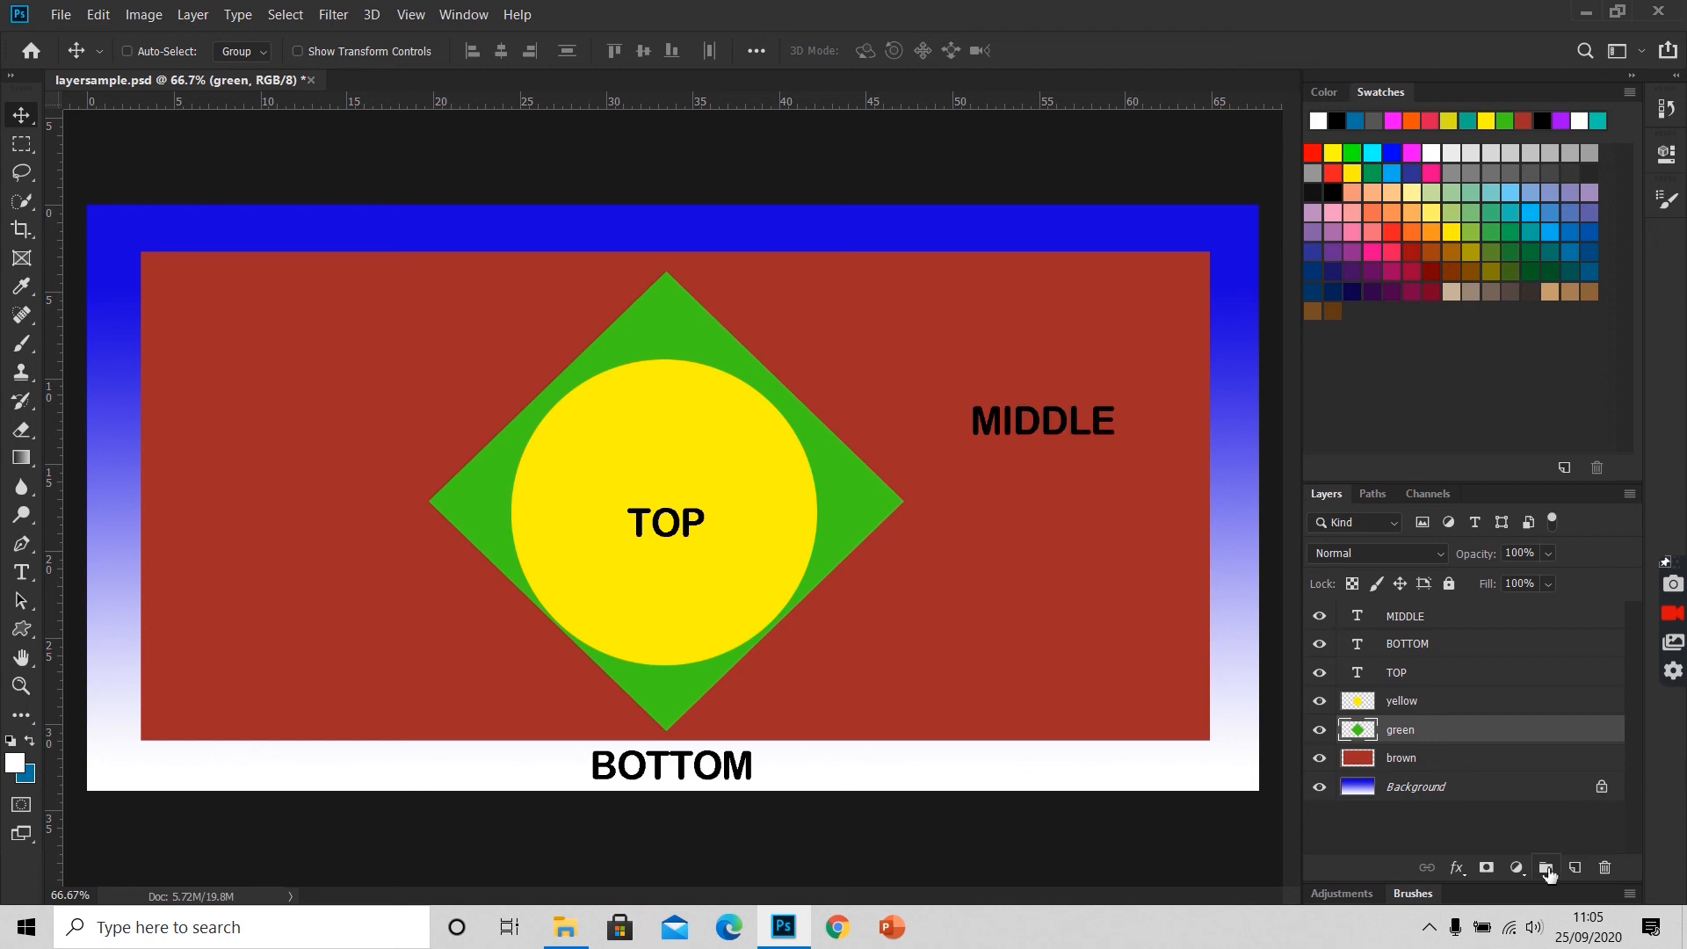
mouse_move(1547, 866)
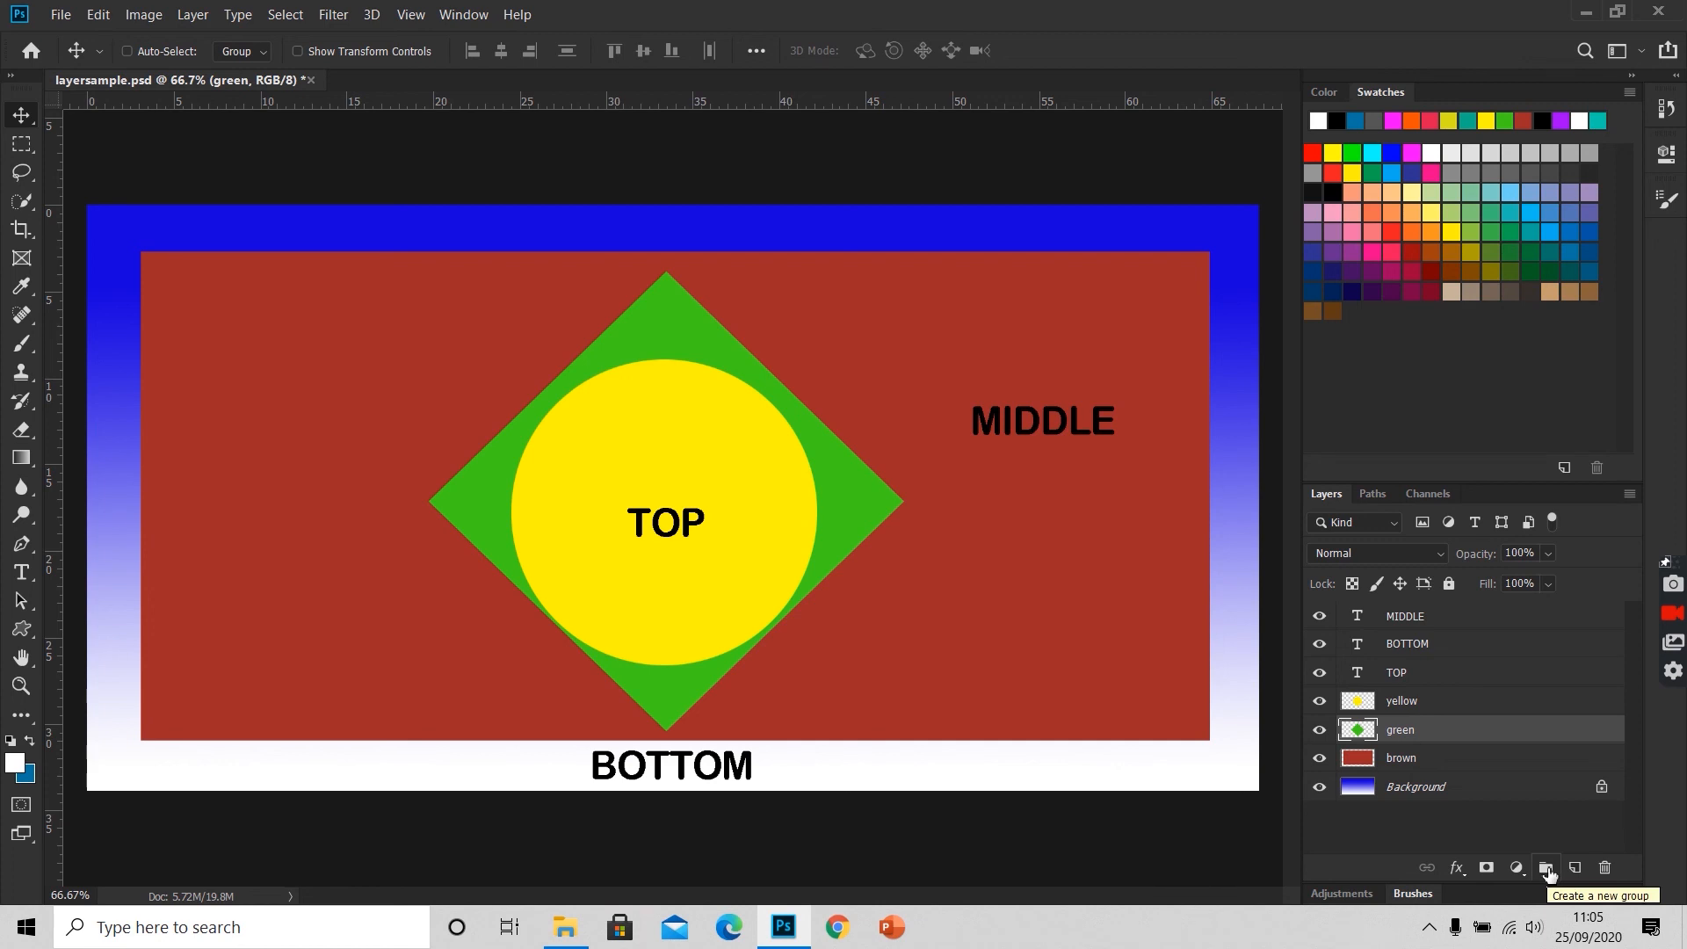
Step: Create a new layer group and rename it shapegroup
click(1545, 866)
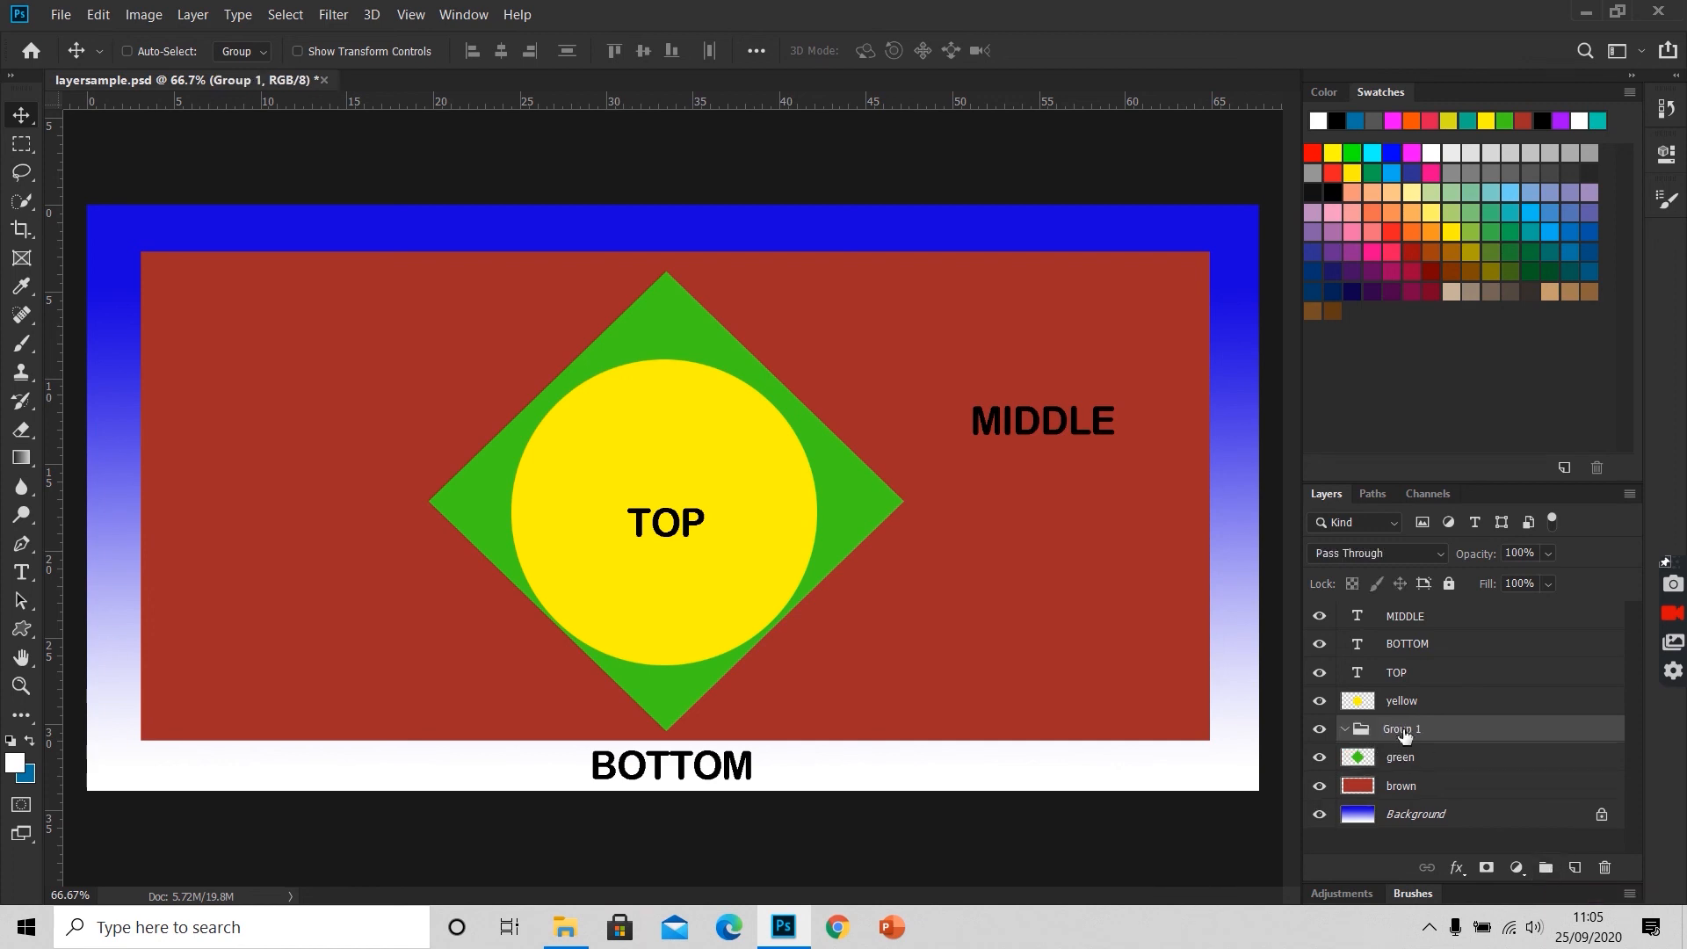
mouse_move(1403, 736)
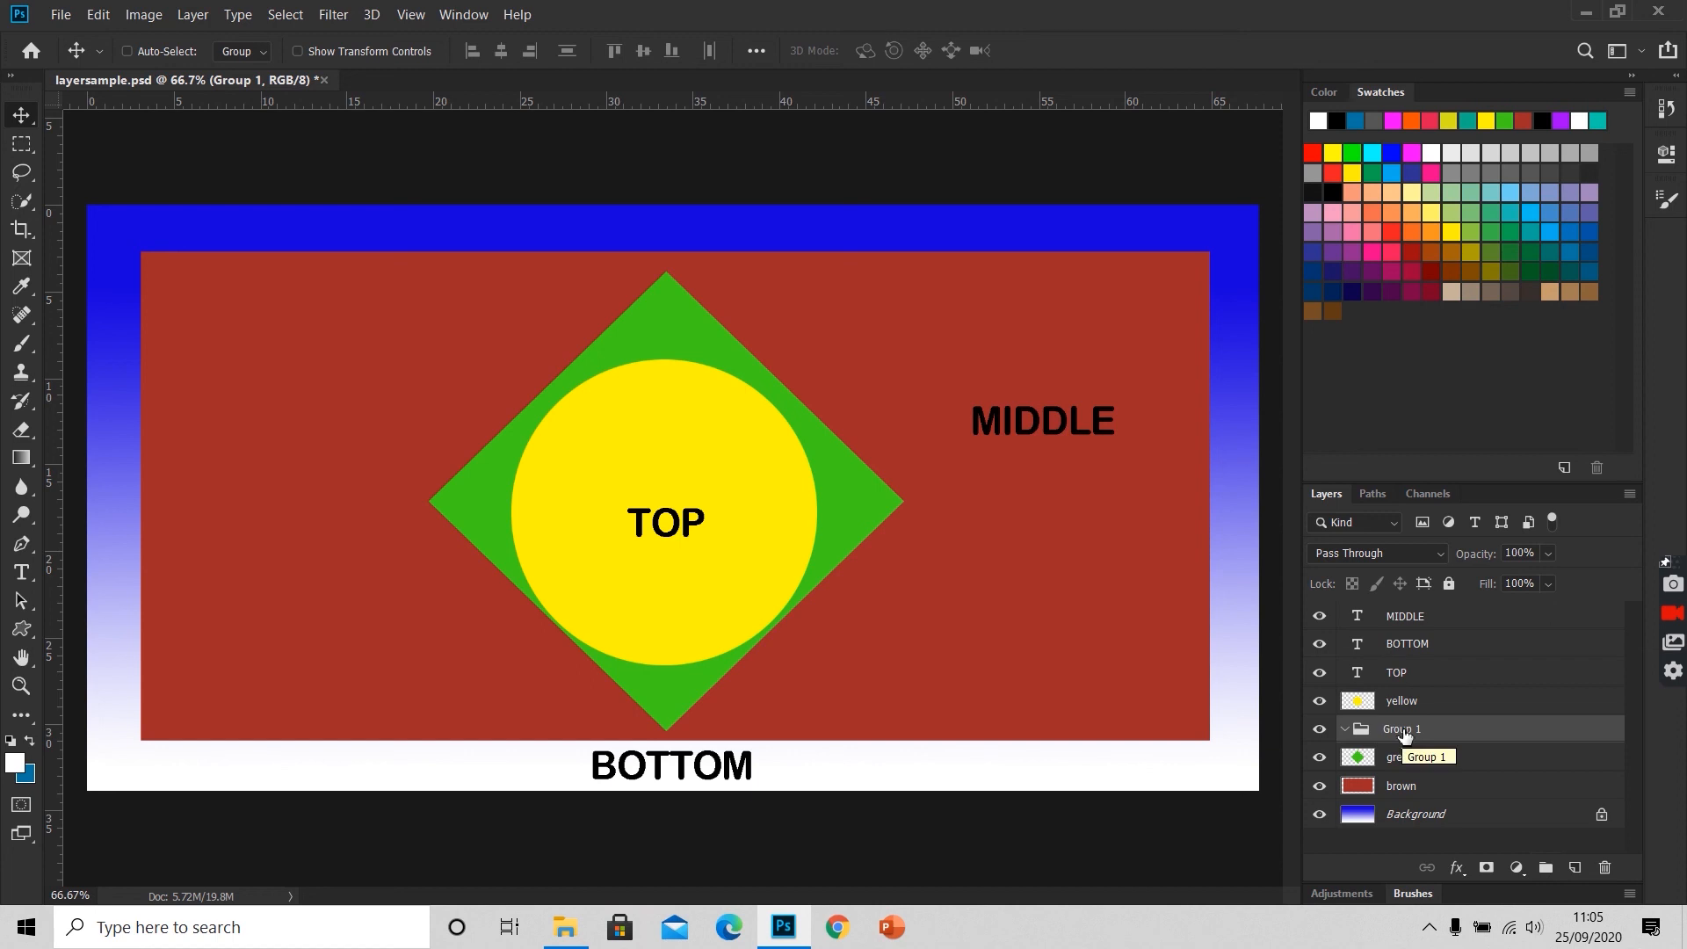
double_click(1403, 727)
text(shap)
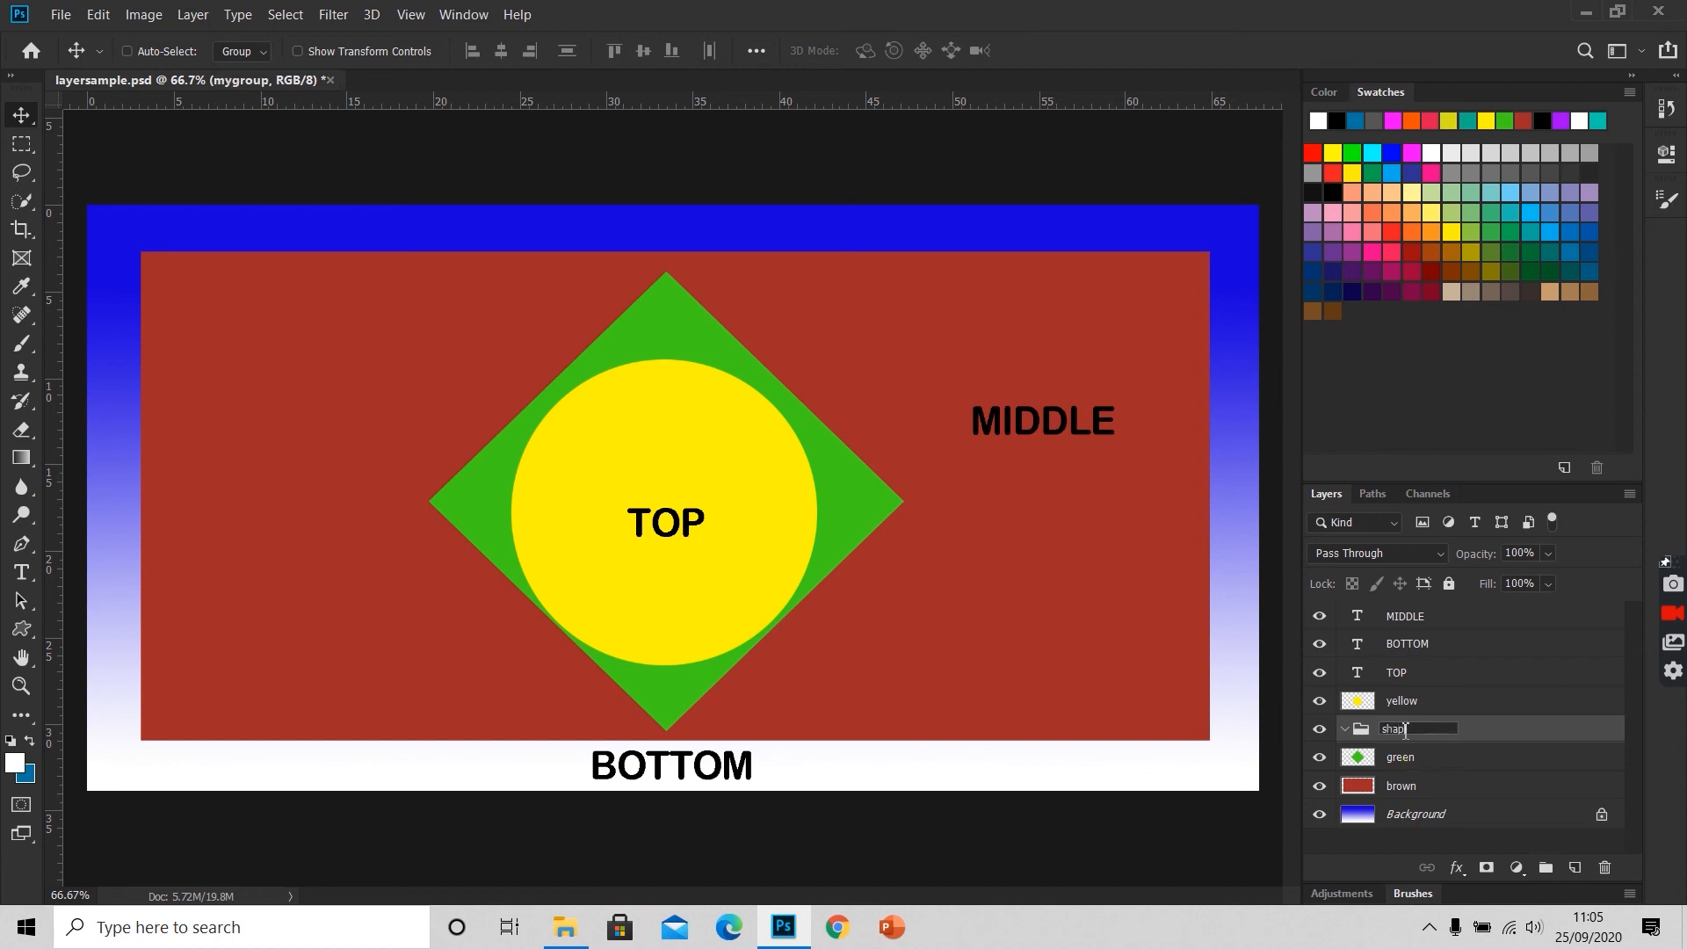
text(group)
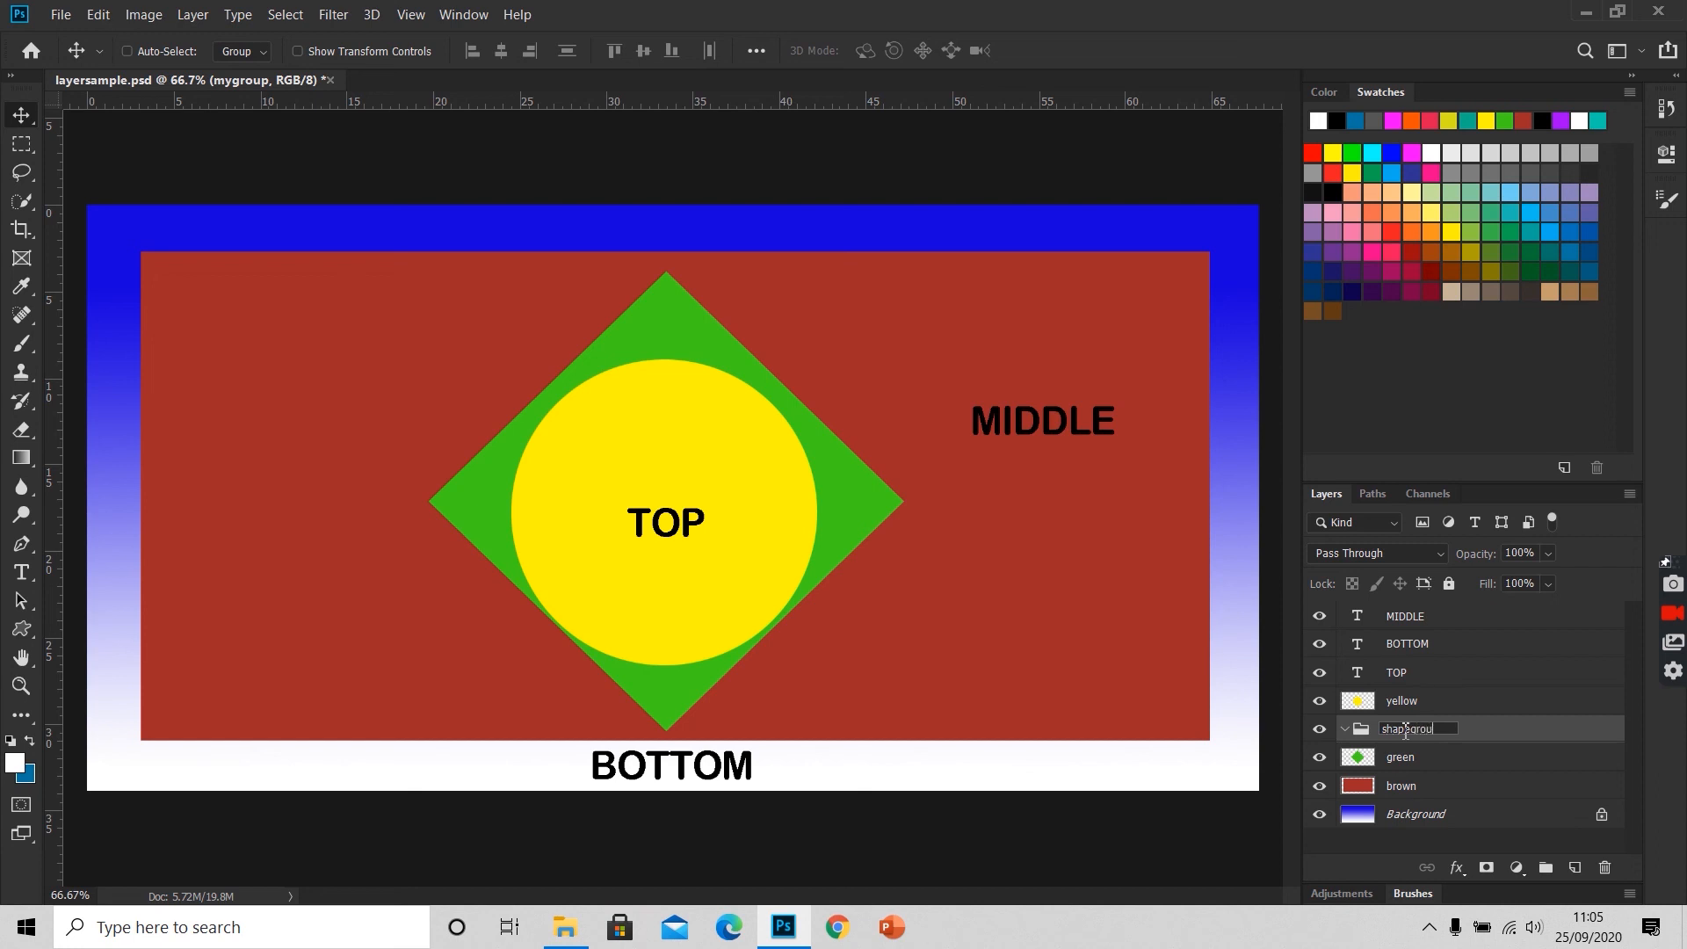
key(Return)
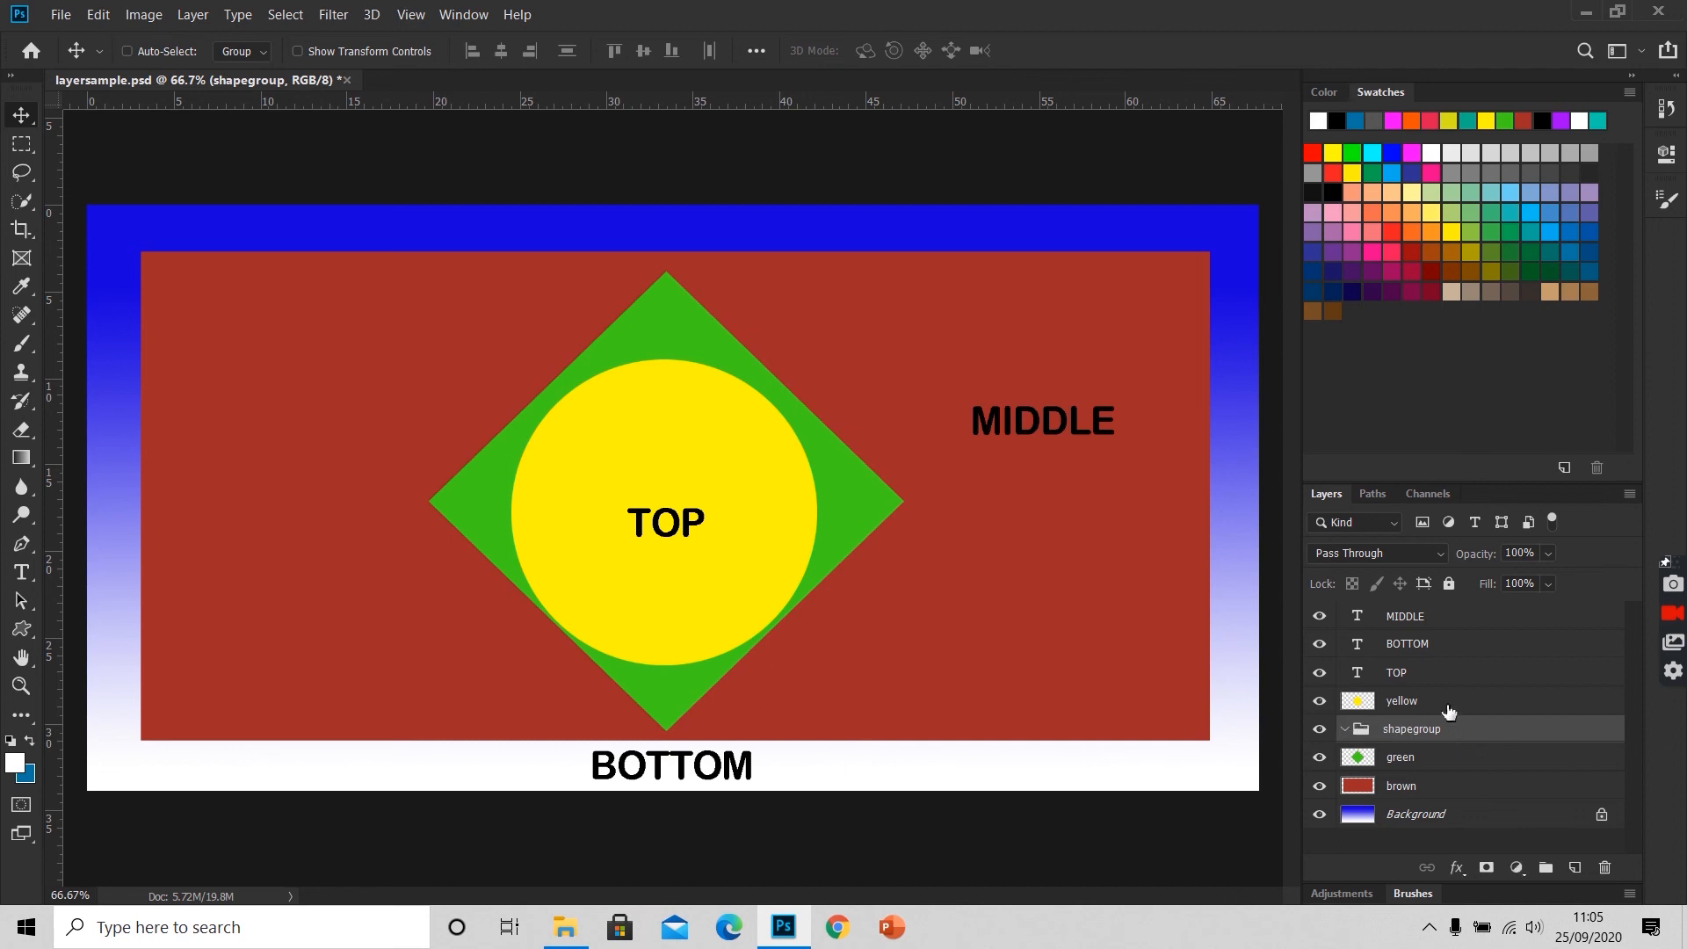
Step: Move the yellow, green and brown layers into shapegroup and collapse the folder
click(1401, 756)
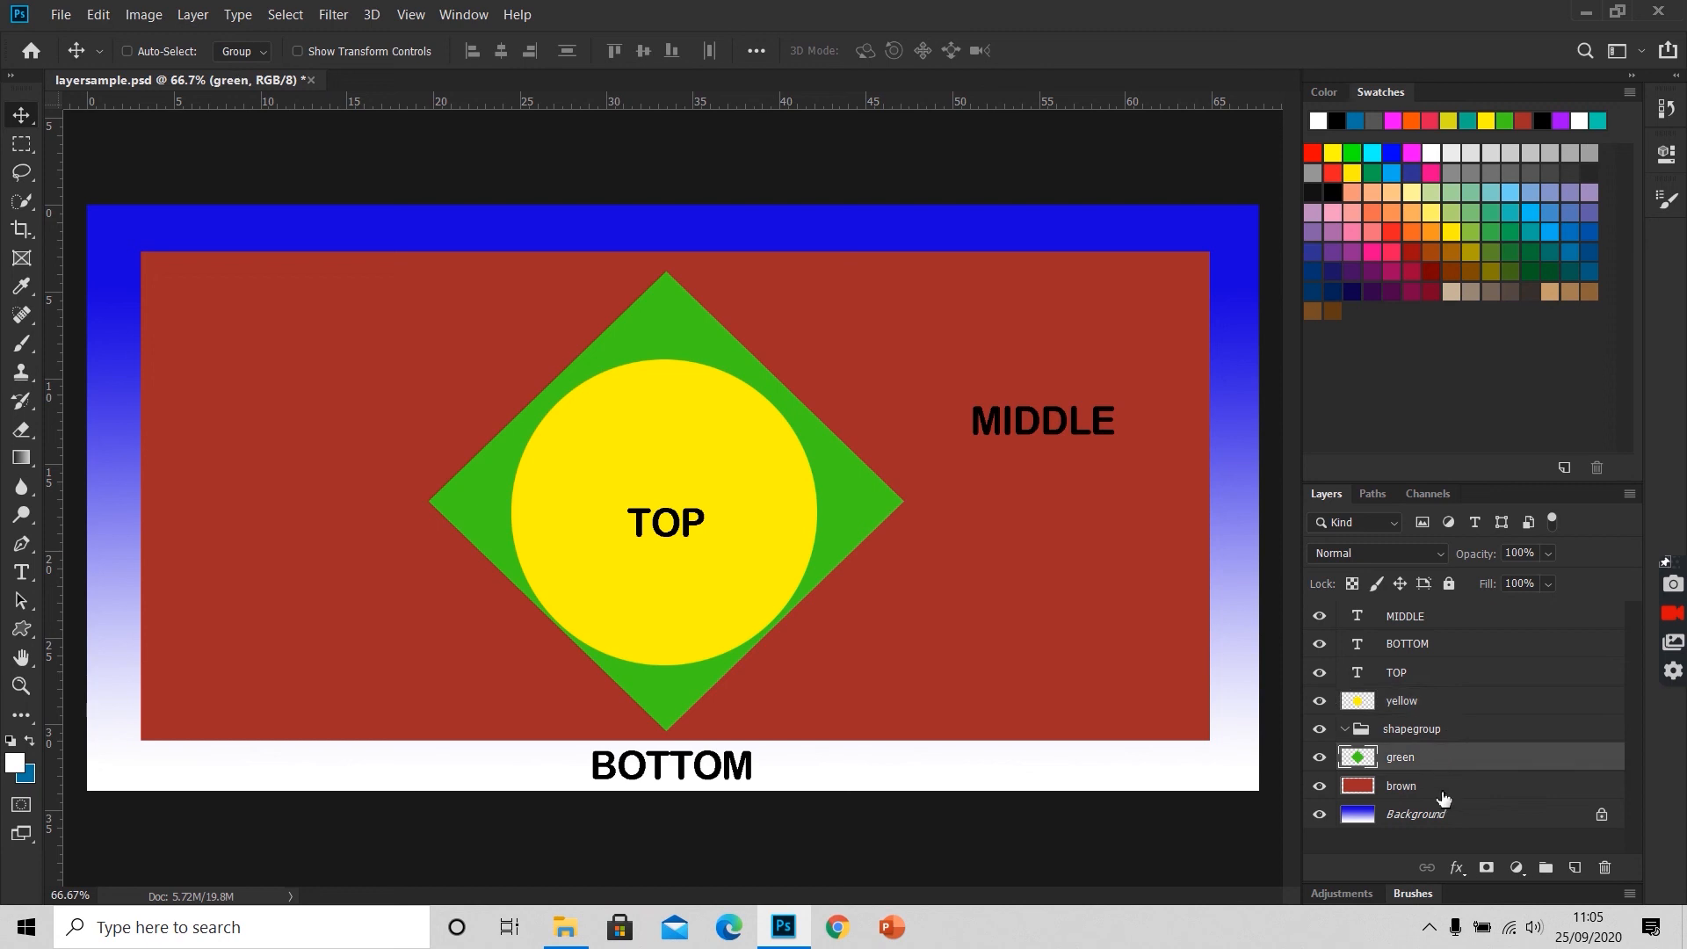
click(1401, 786)
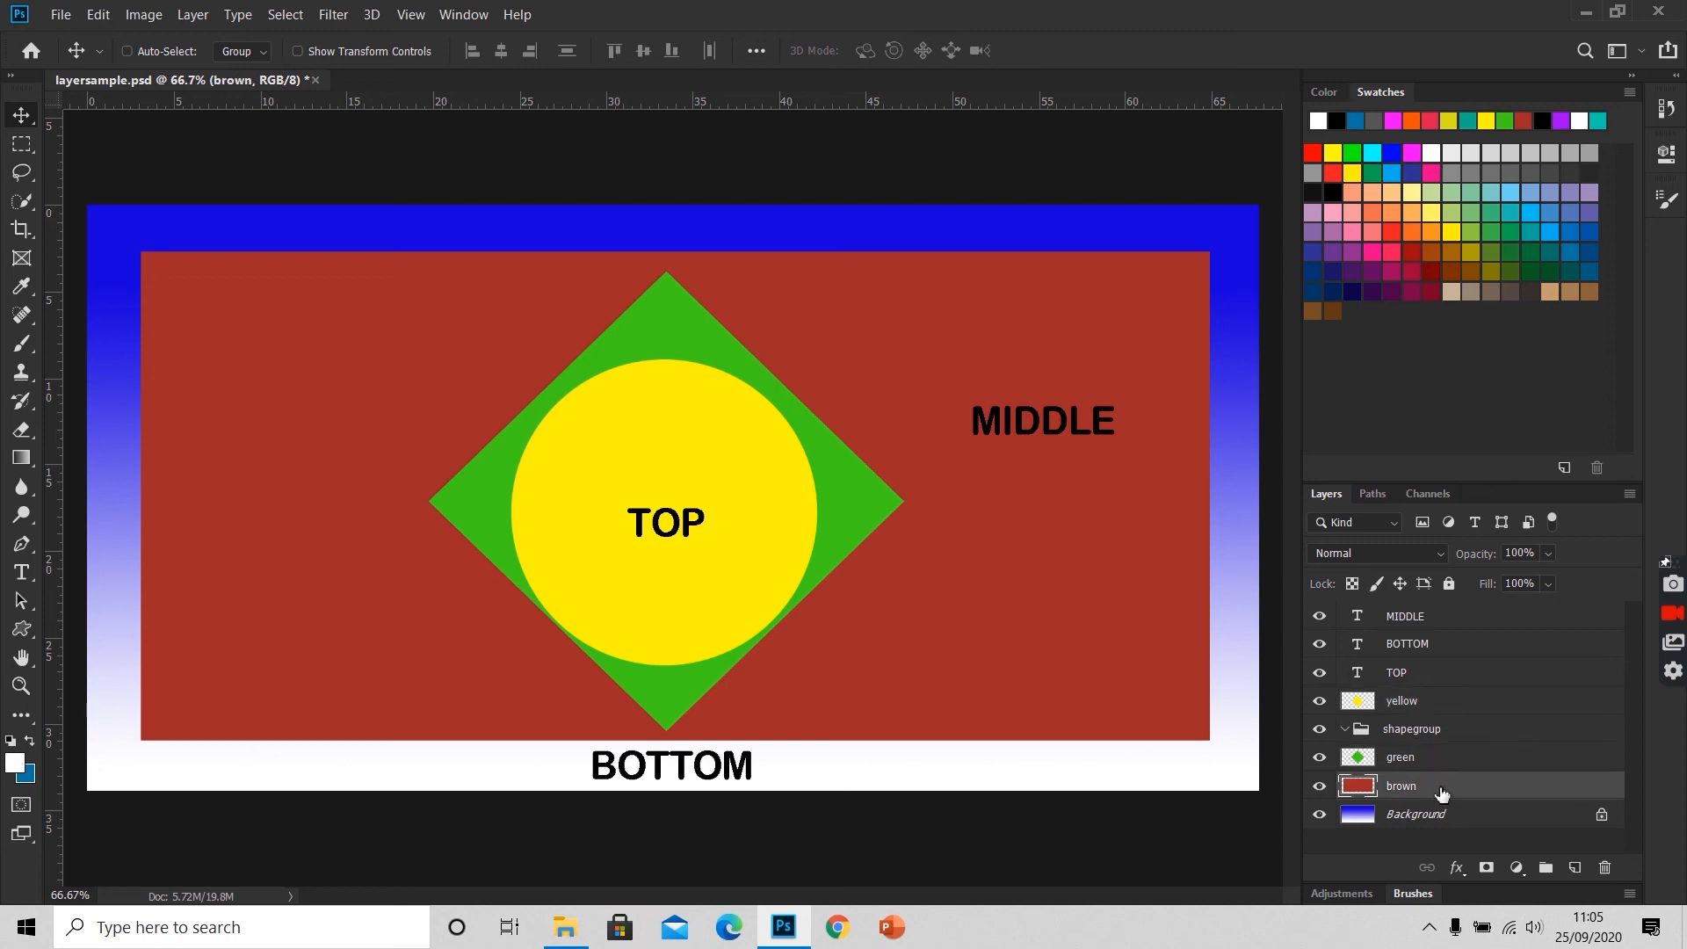
mouse_move(1422, 710)
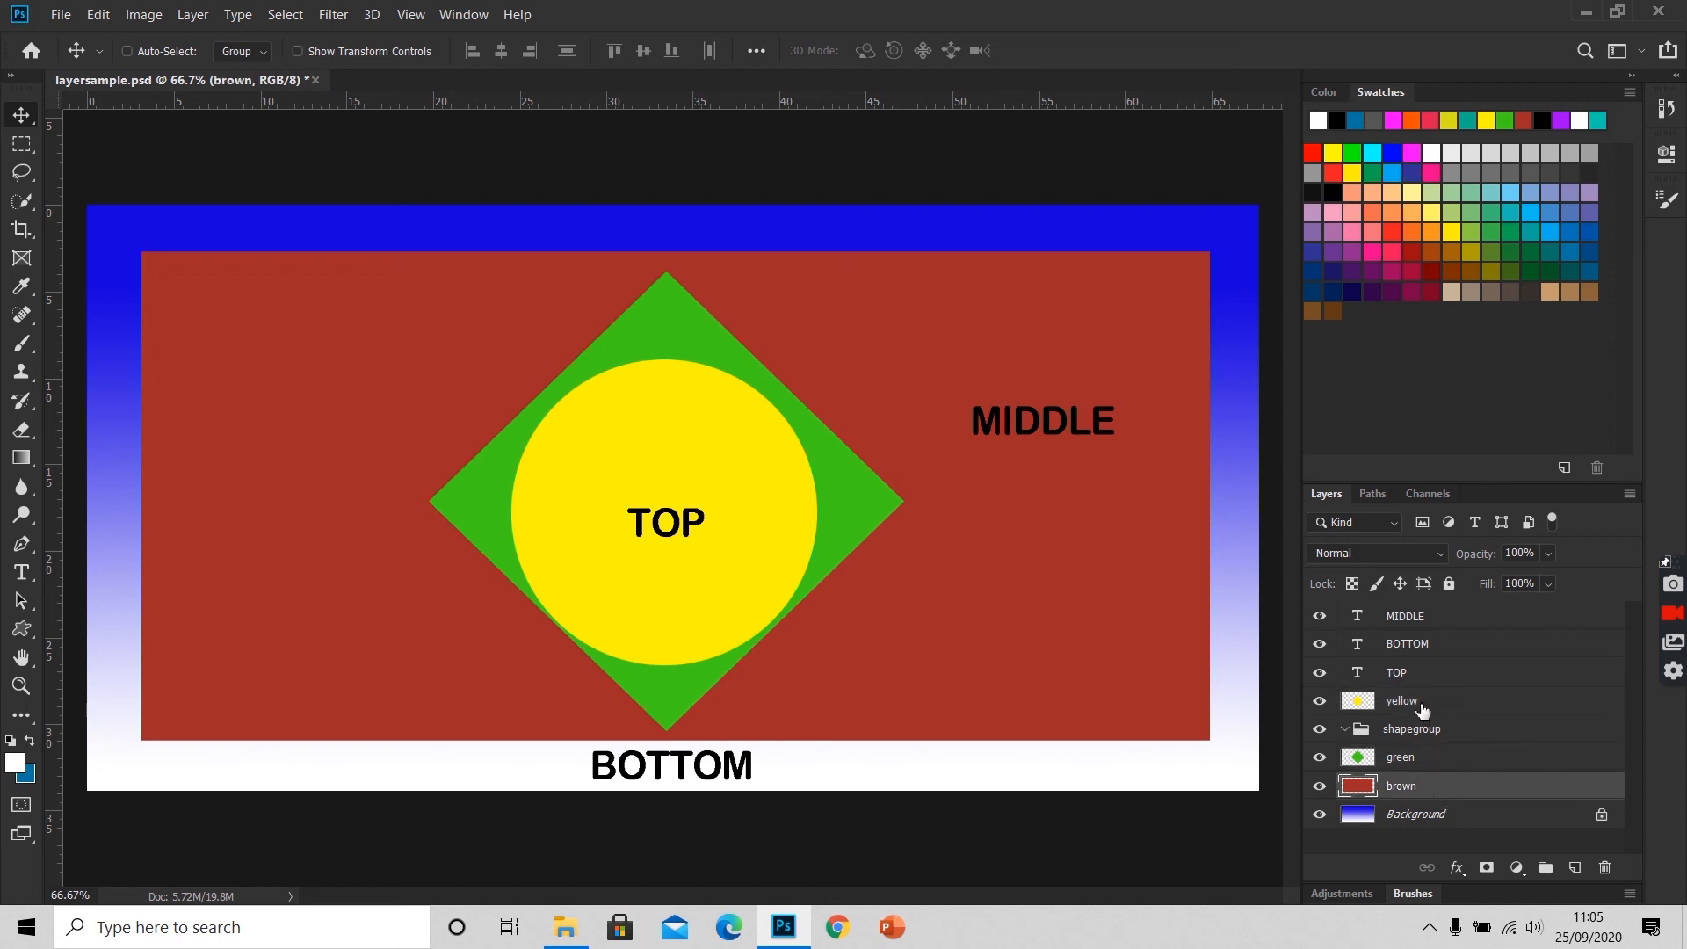
click(1402, 701)
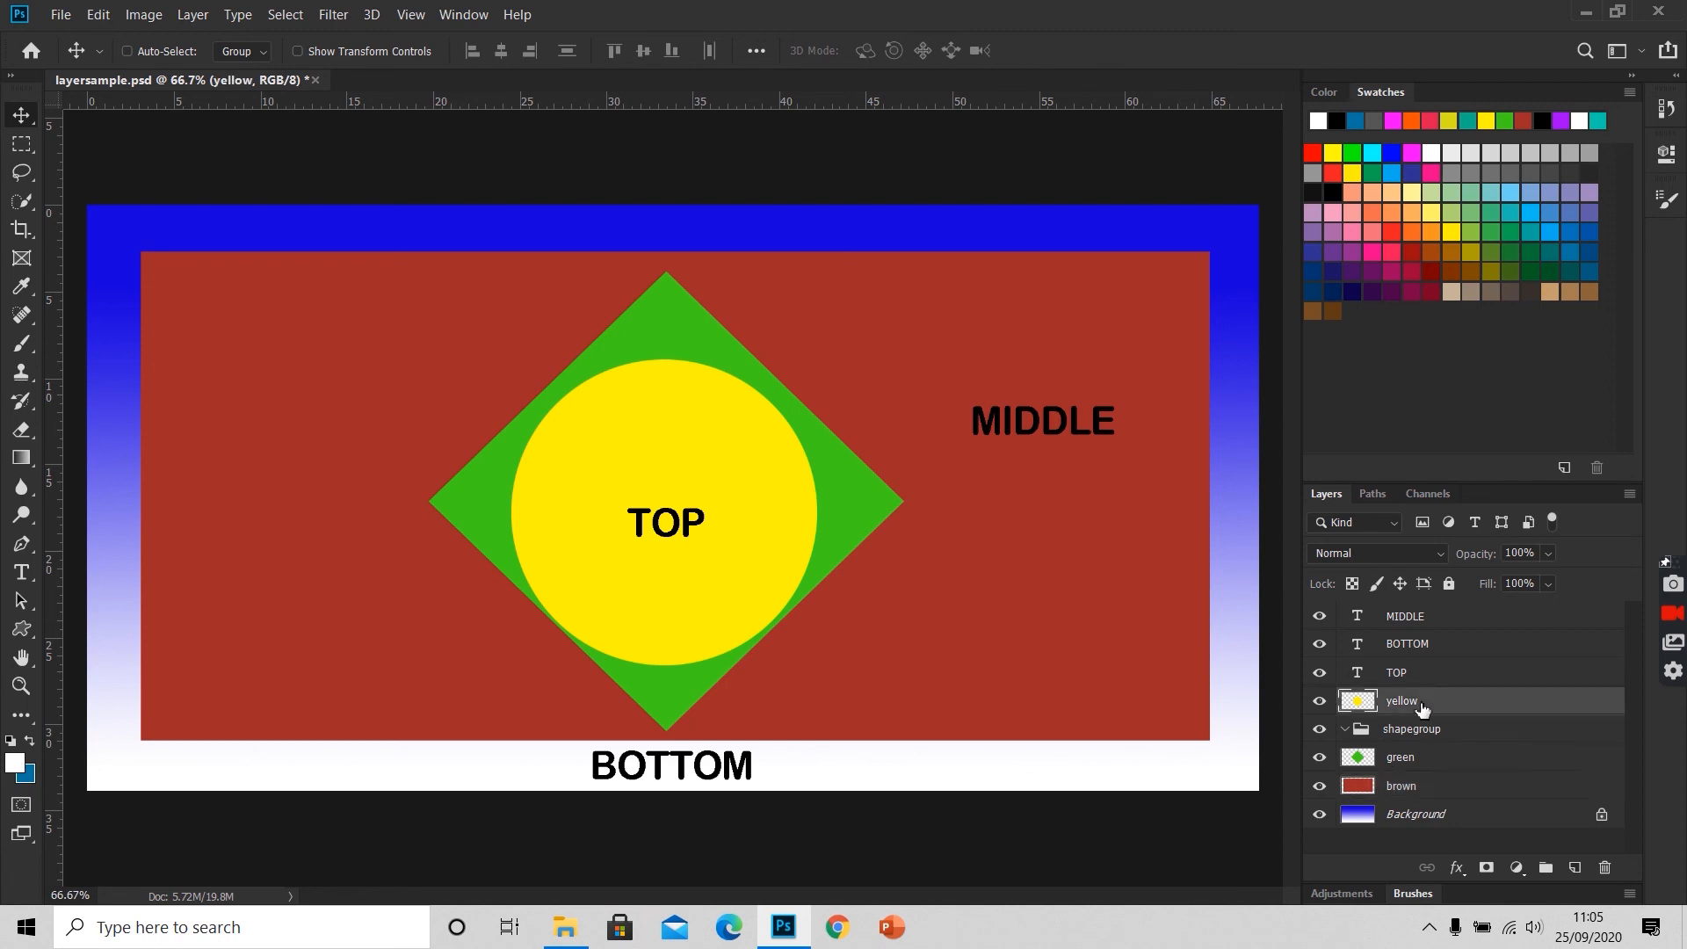
click(1401, 756)
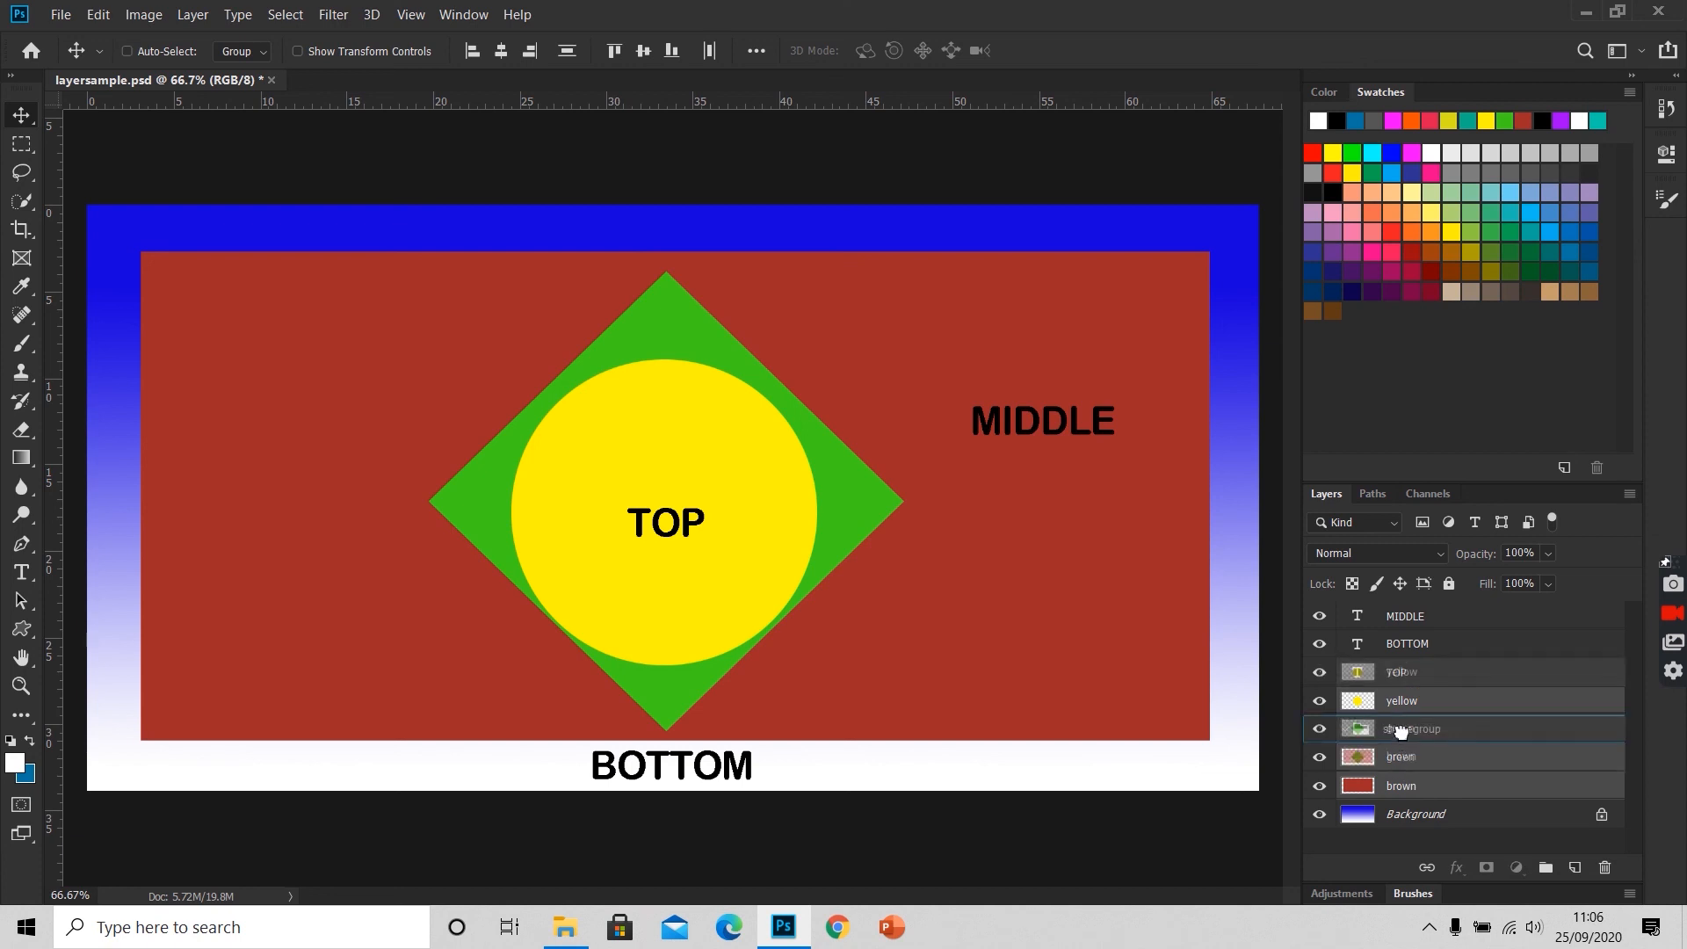
click(1344, 701)
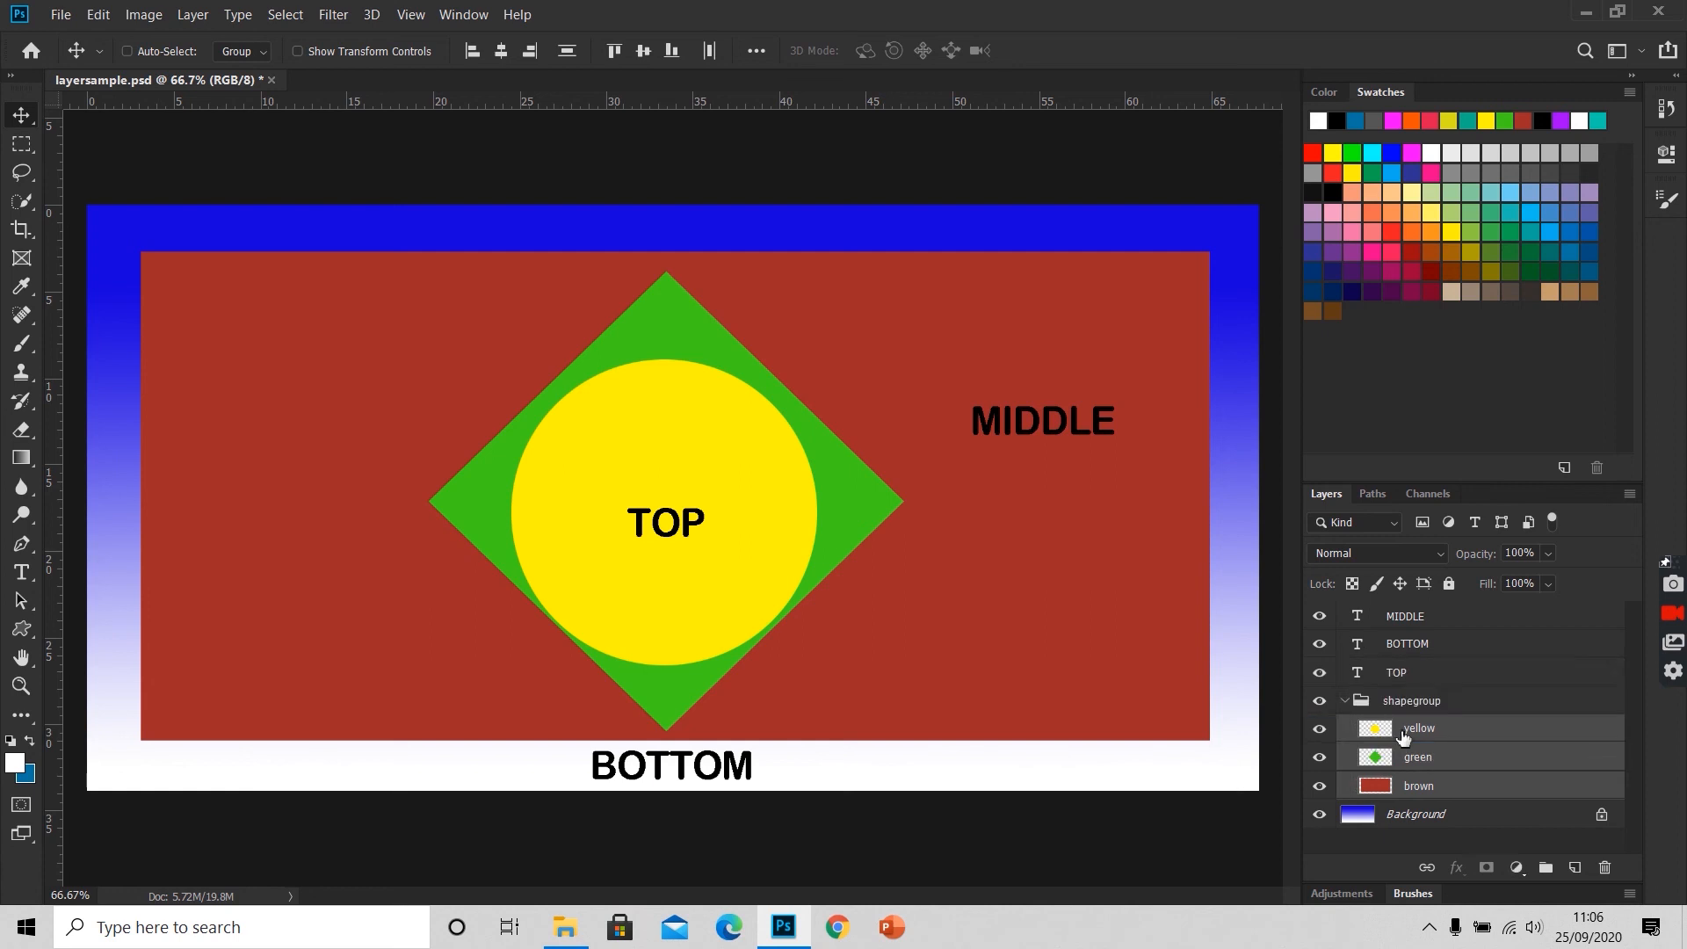
click(1345, 701)
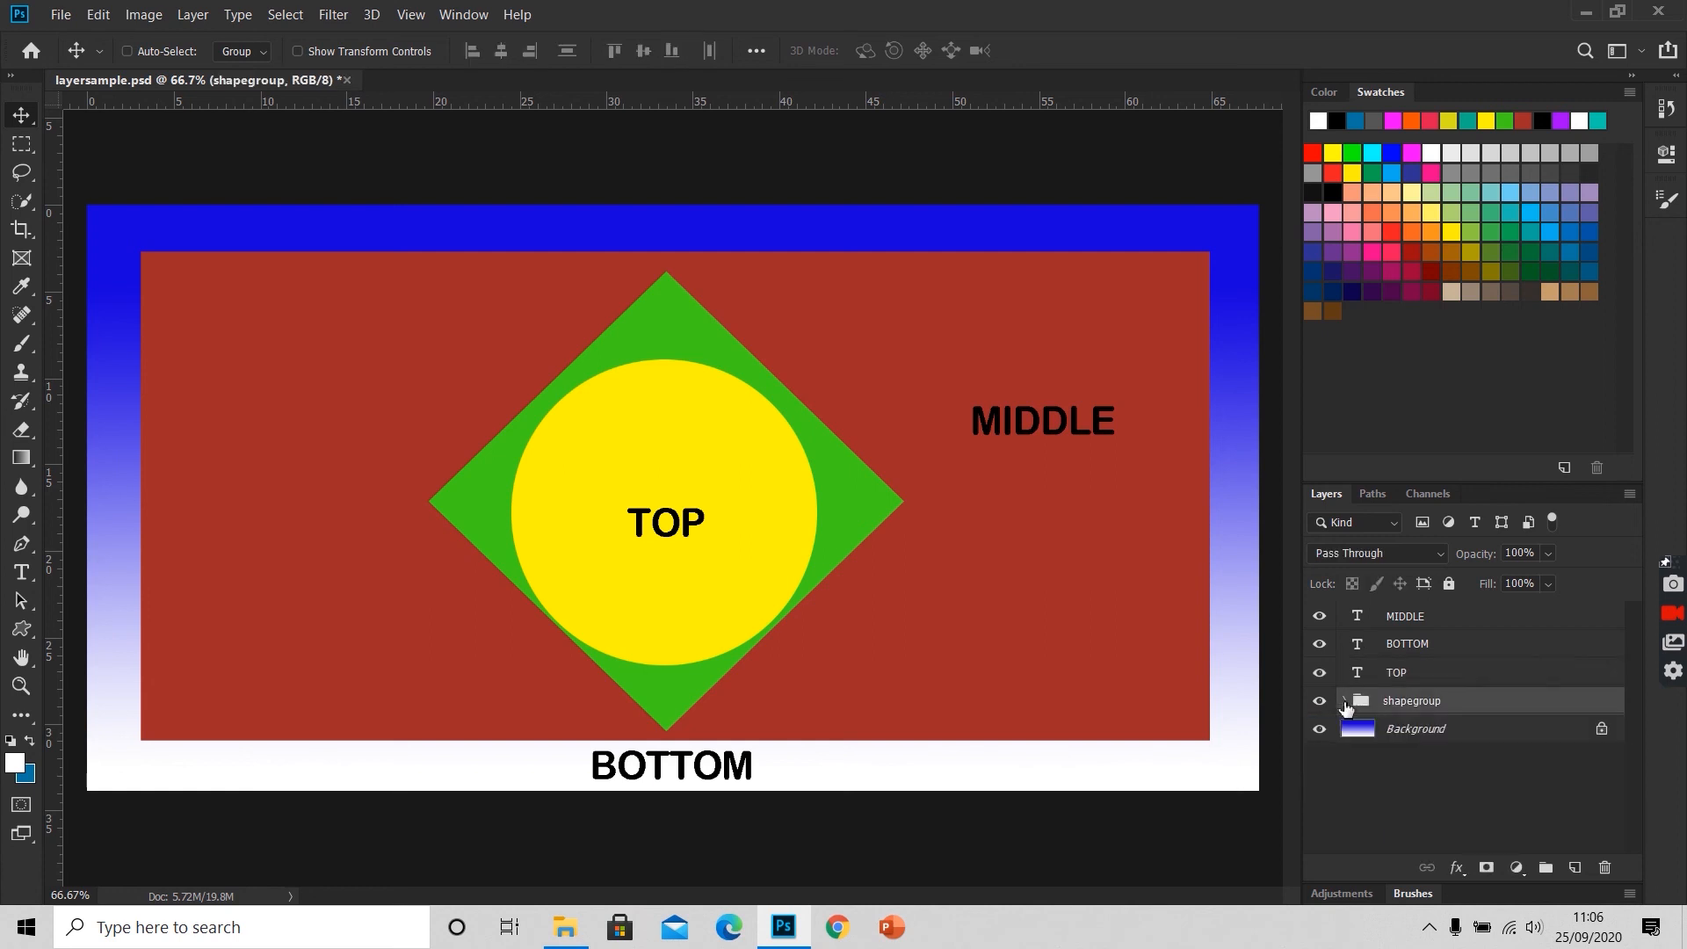
Step: Expand shapegroup, toggle its shapes hidden and visible again, and select the yellow and green layers
click(1343, 701)
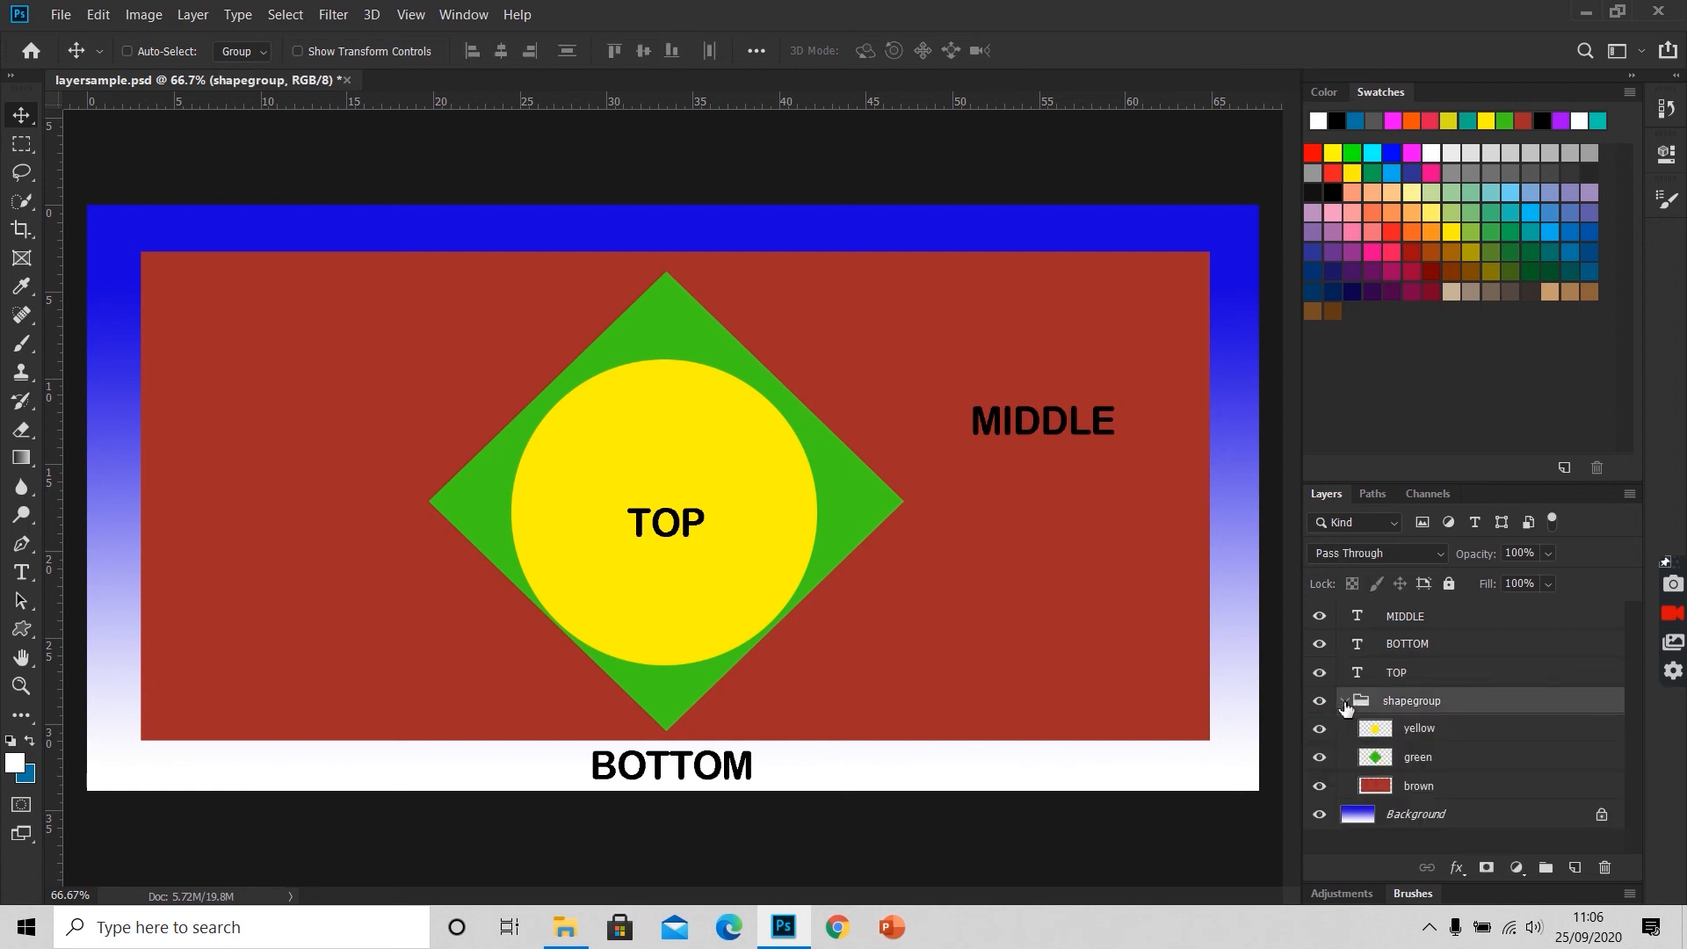
click(1344, 701)
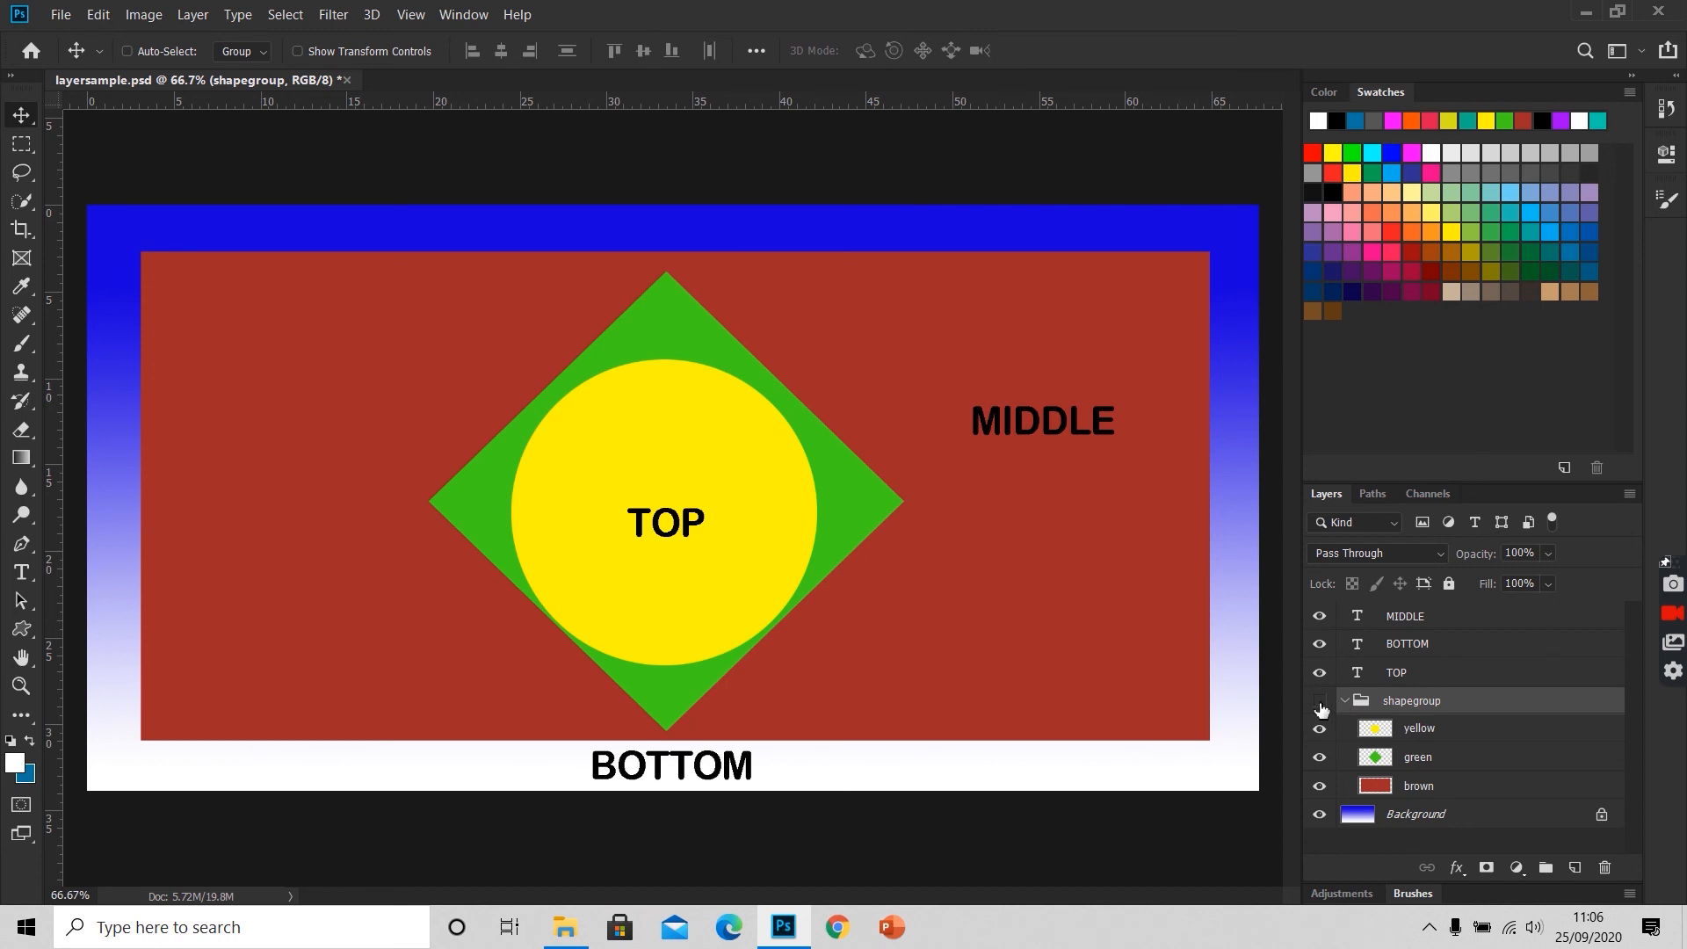
click(1320, 701)
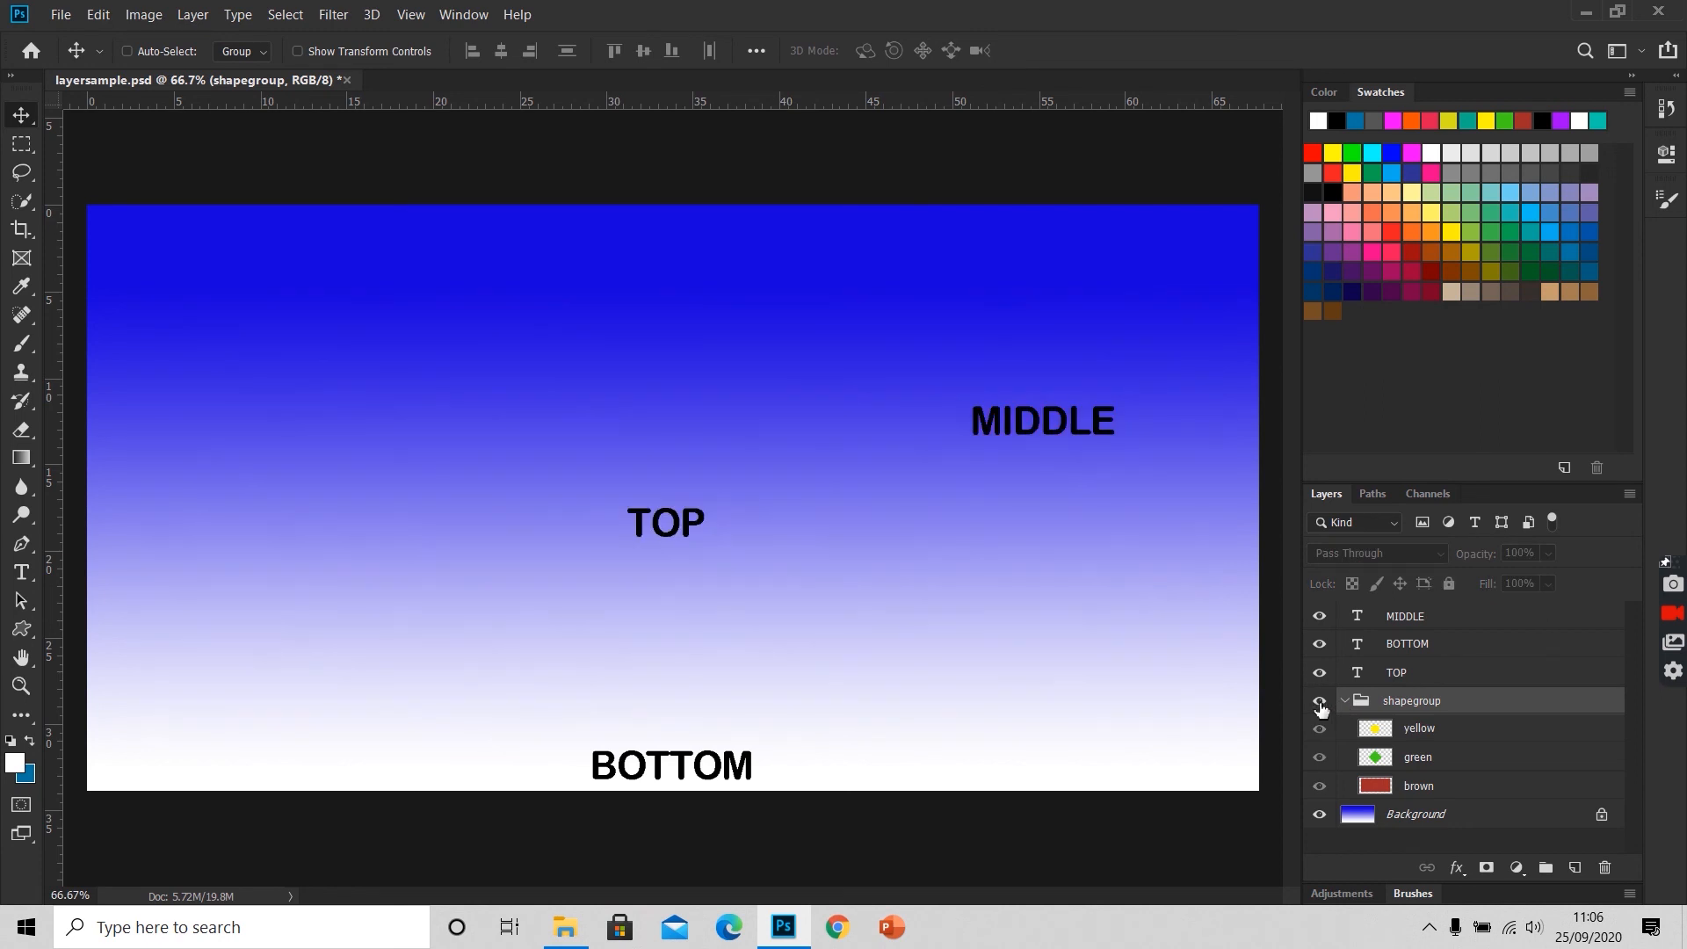
click(1319, 701)
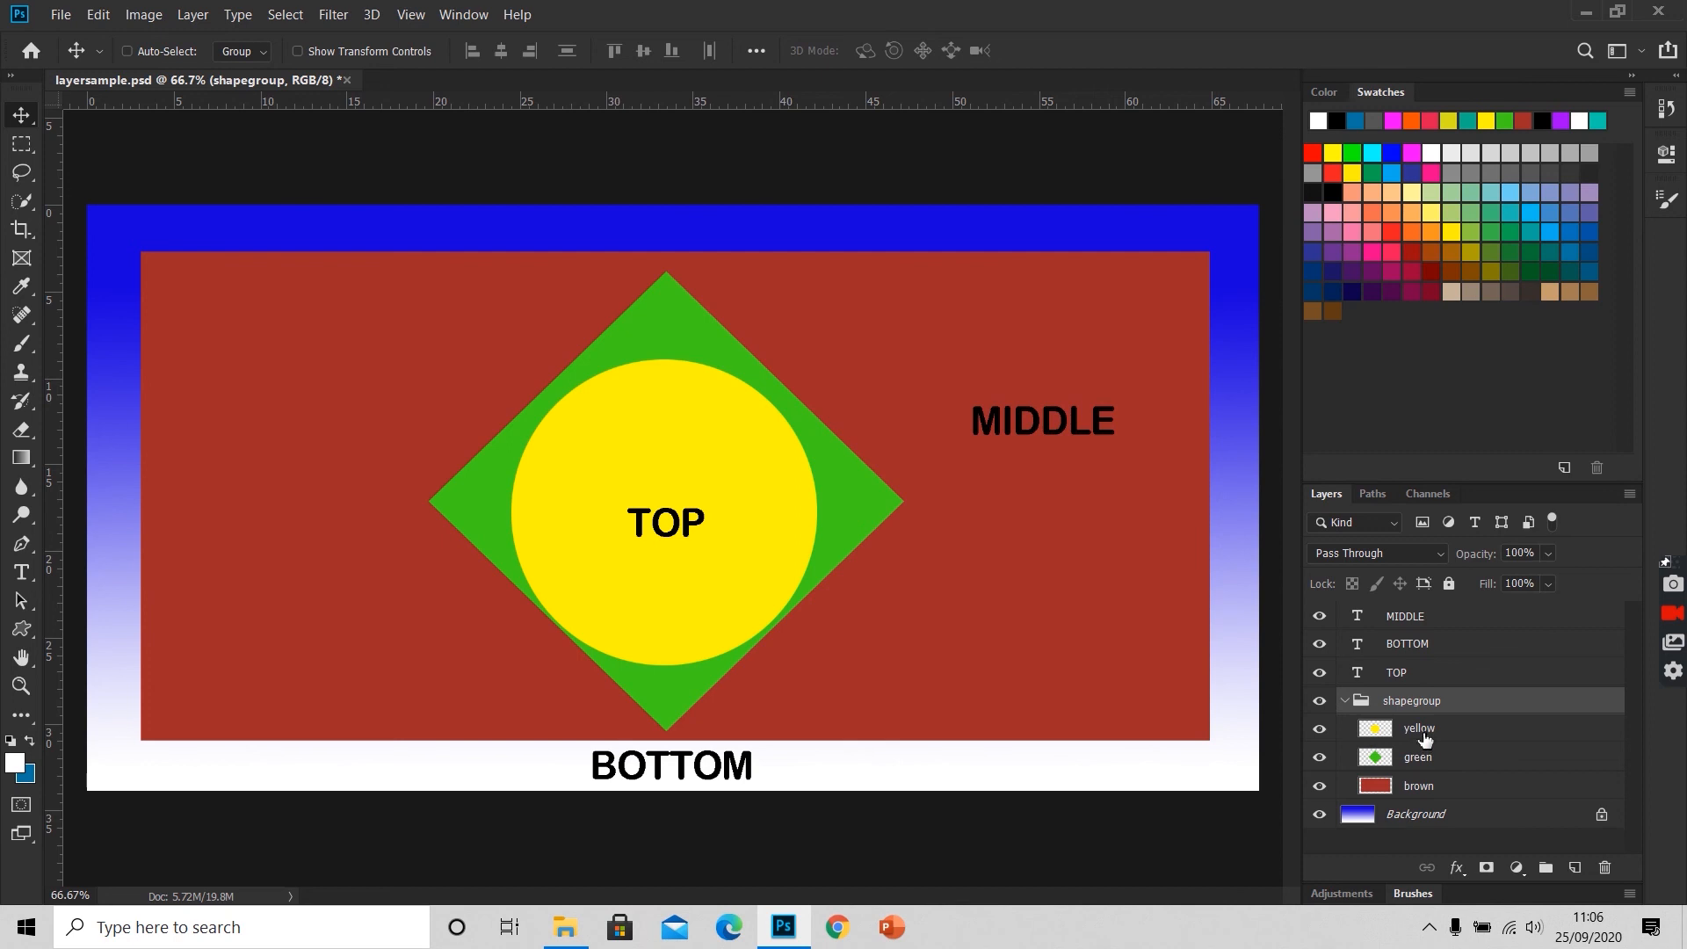
click(1418, 728)
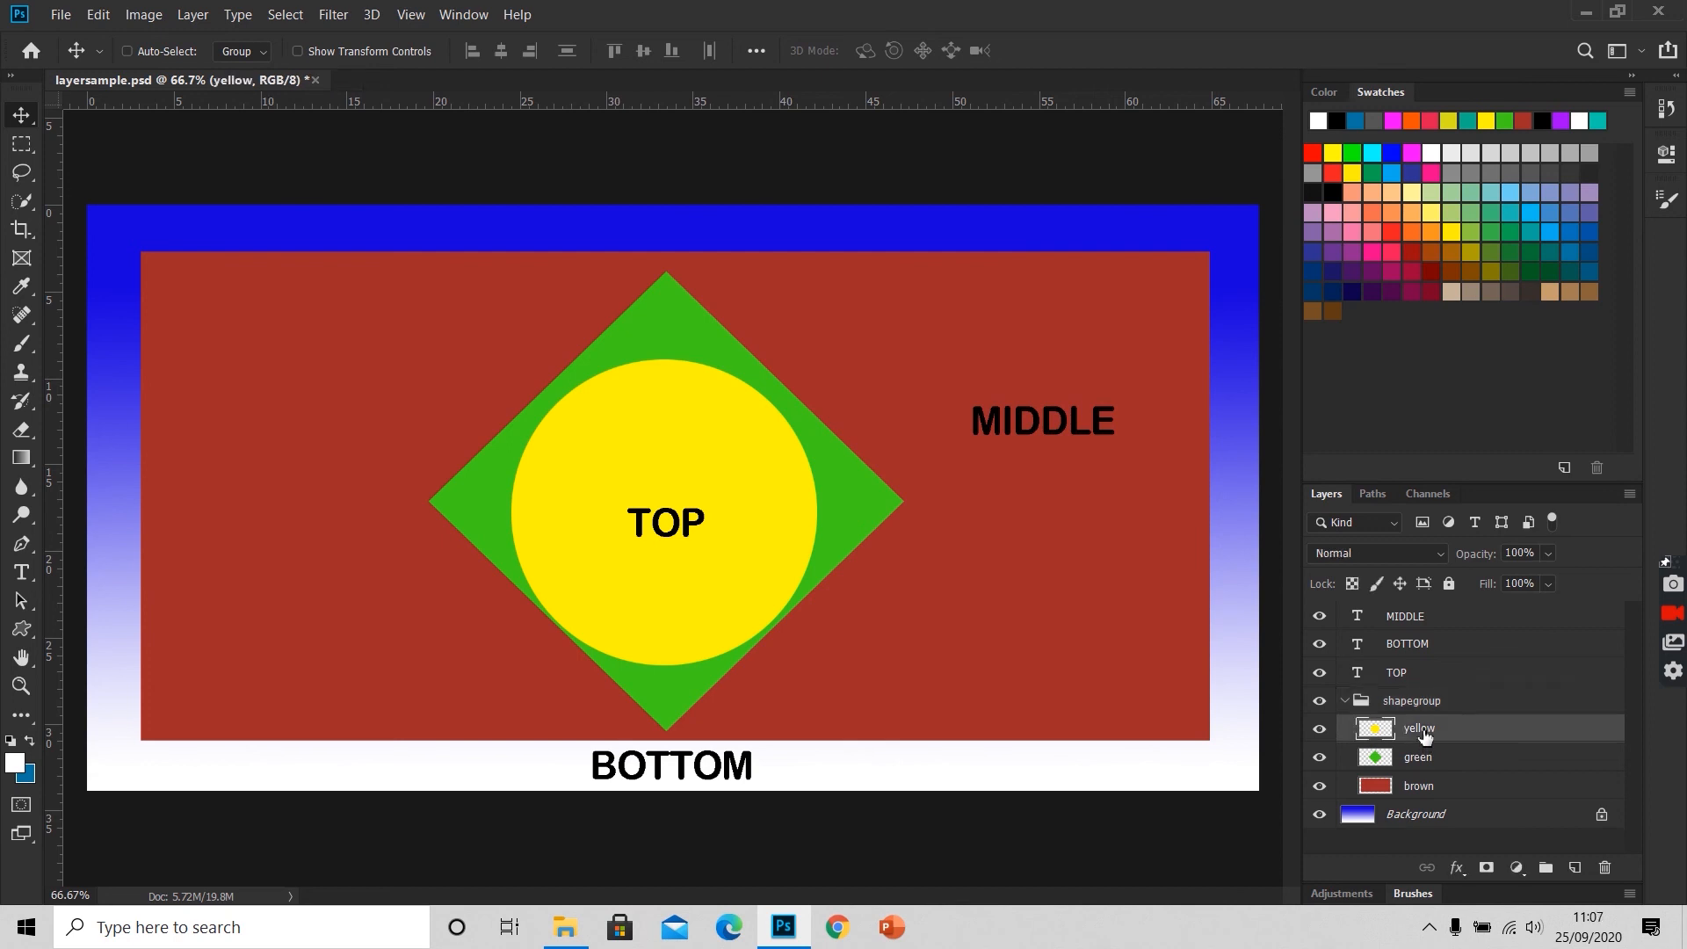
click(1418, 756)
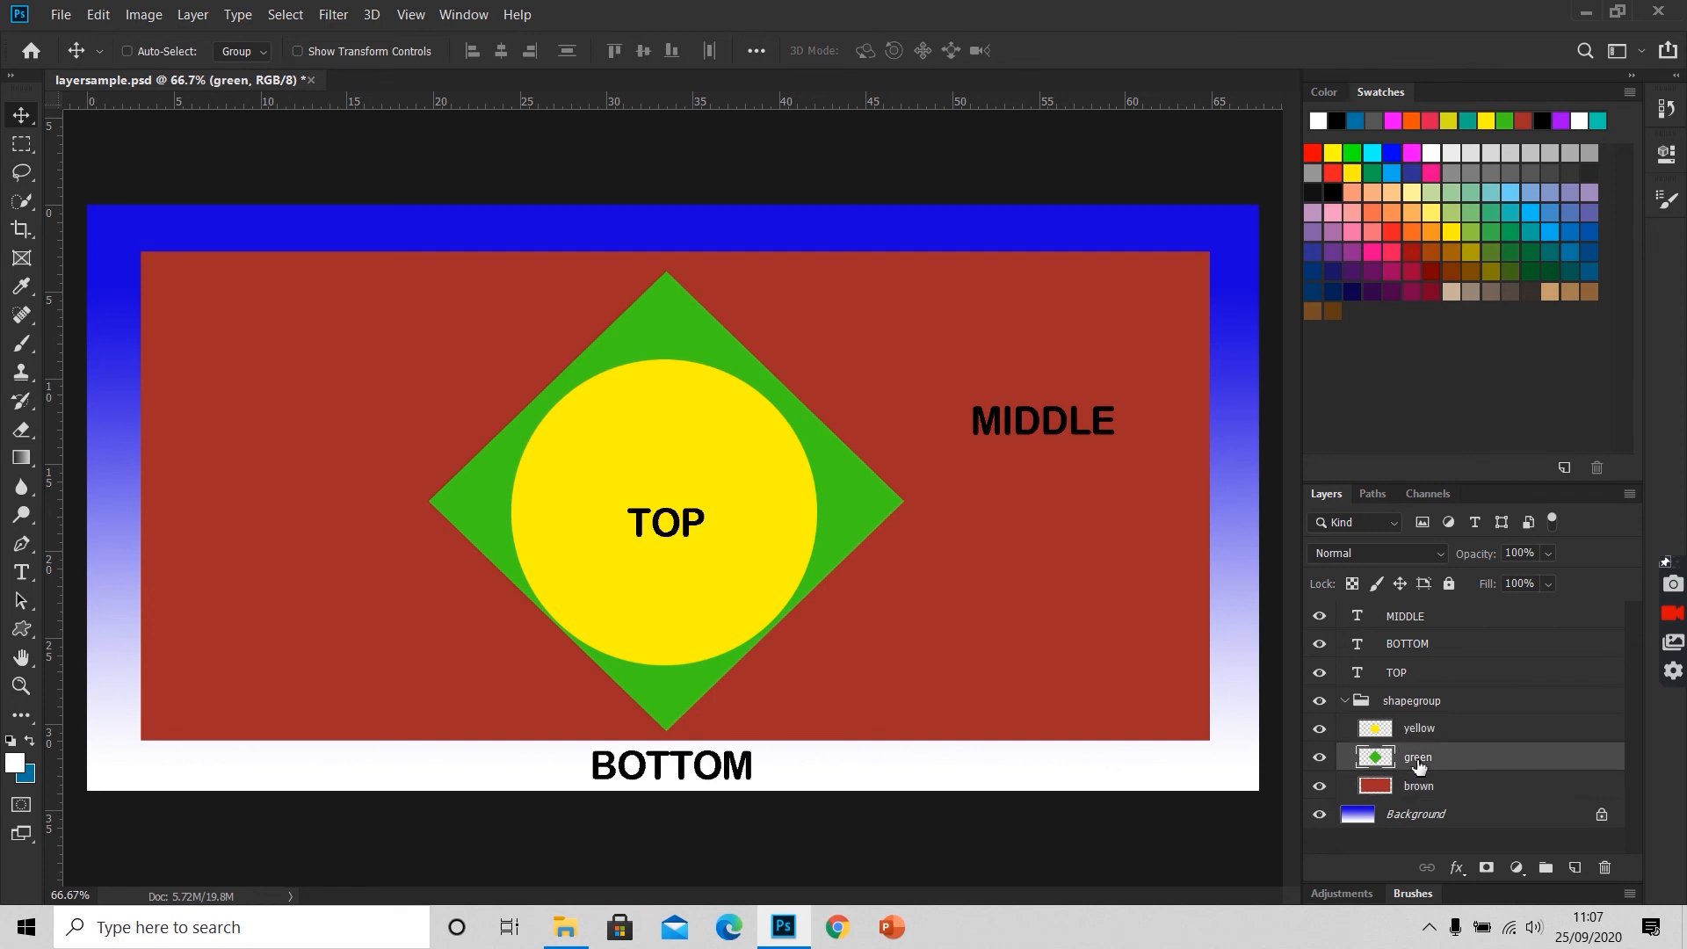
Step: Fully lock the green layer, dismiss the move warning, then unlock it again
click(1419, 728)
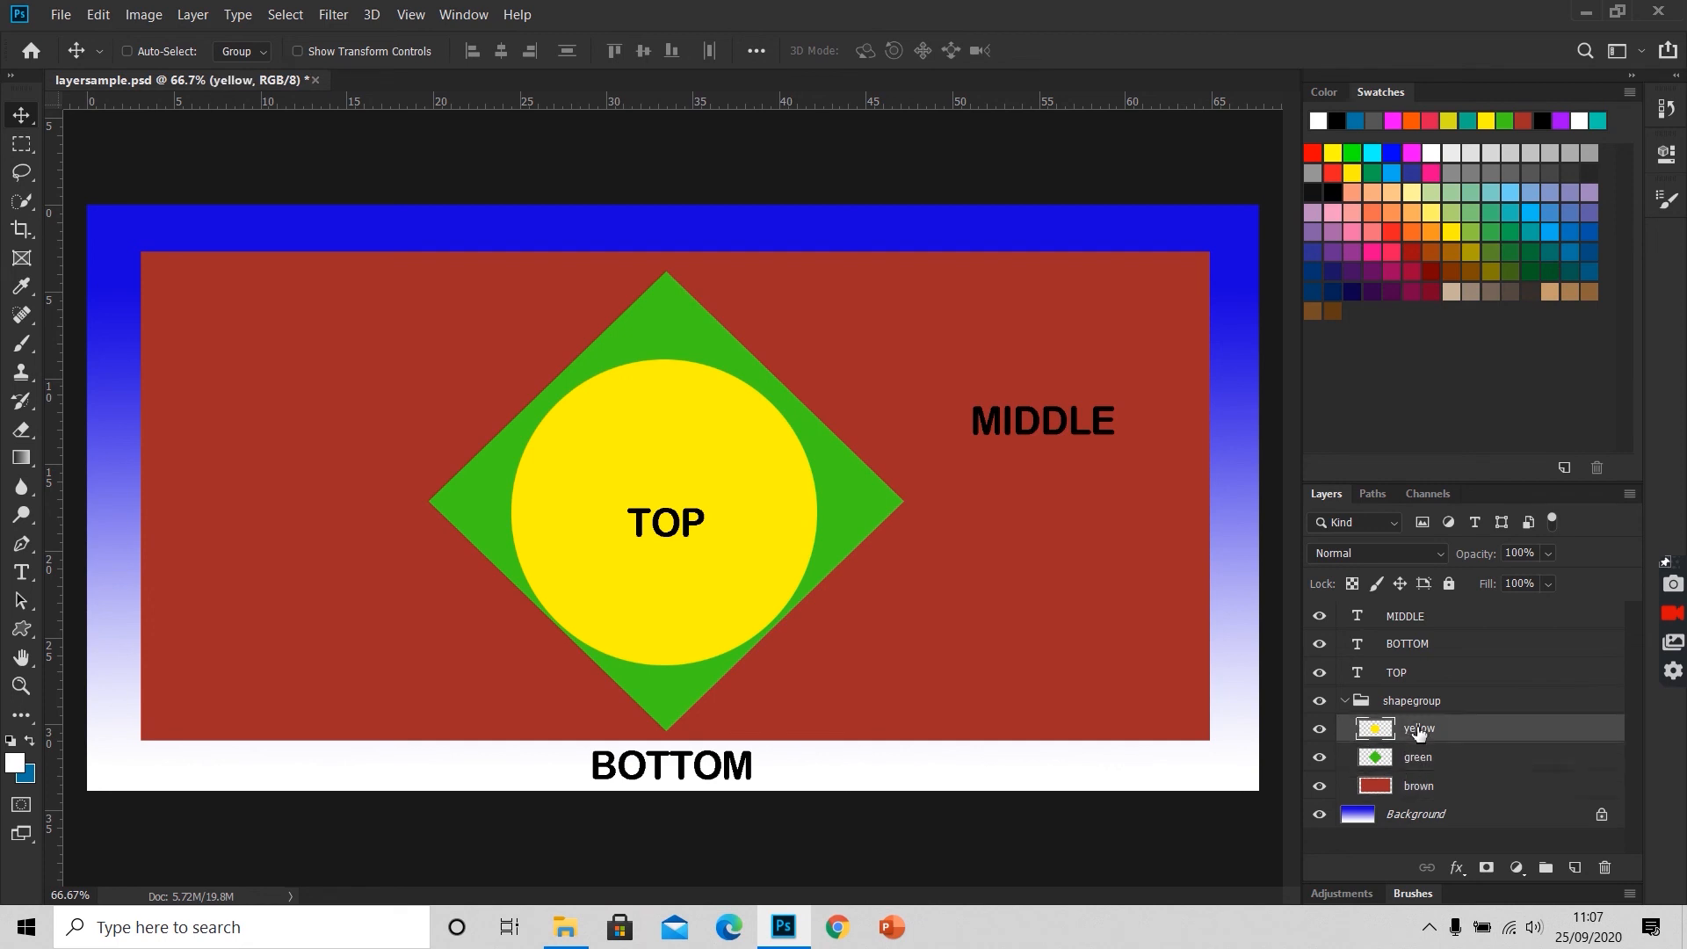
mouse_move(1418, 728)
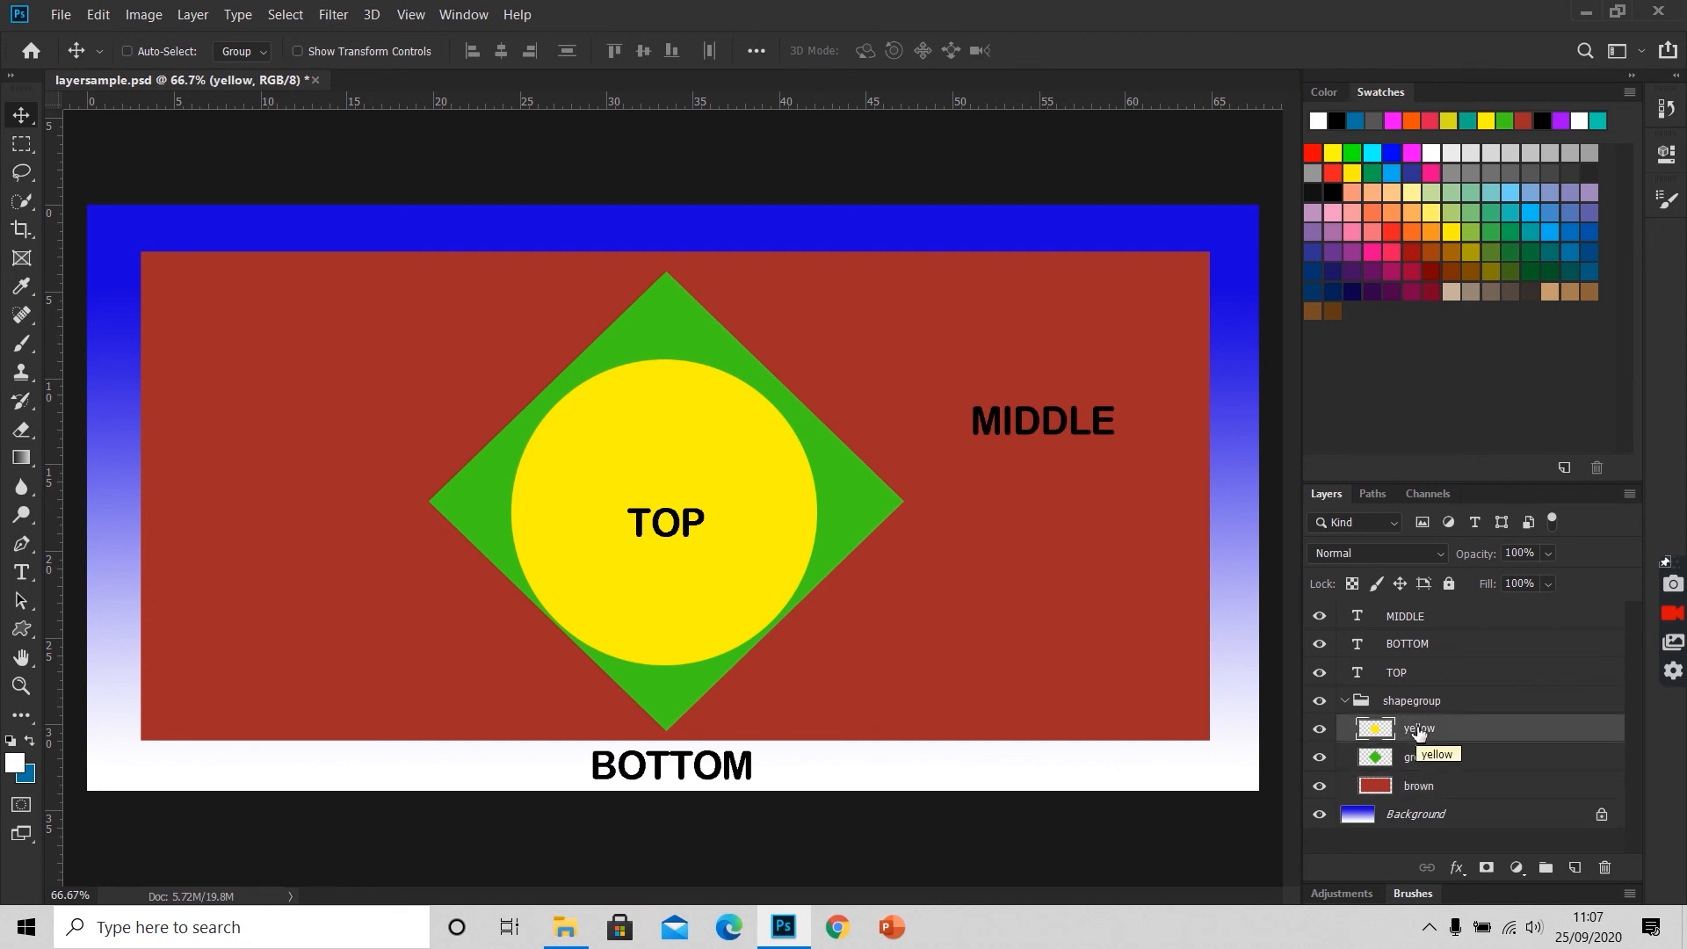
click(1419, 756)
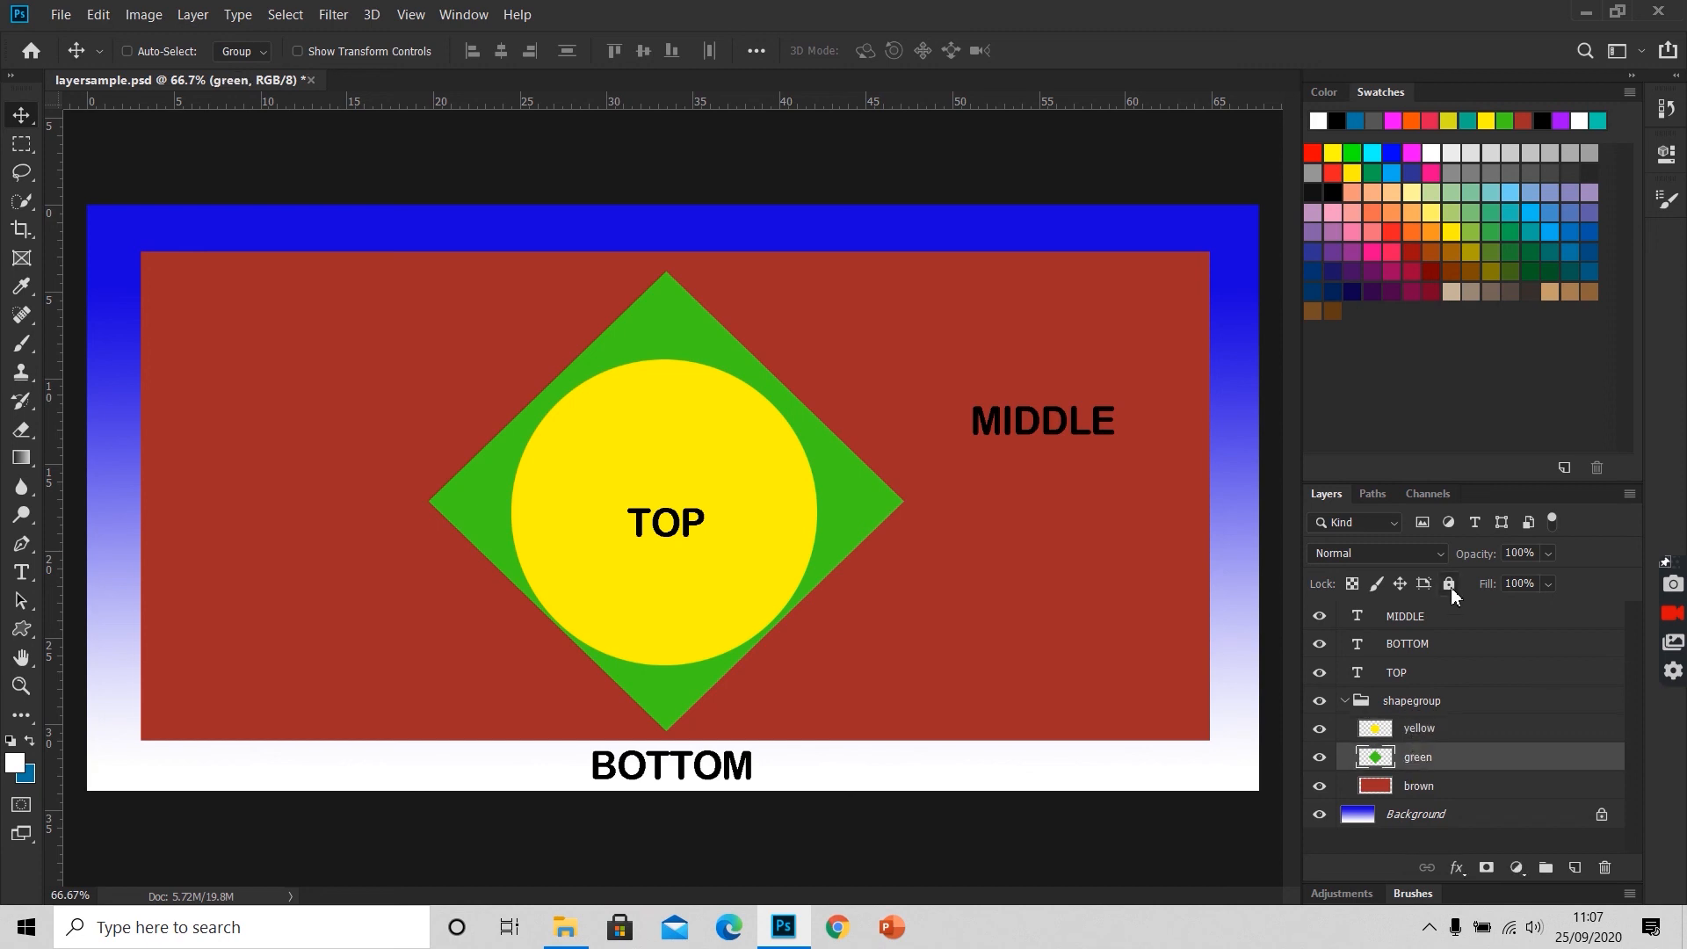
mouse_move(1450, 583)
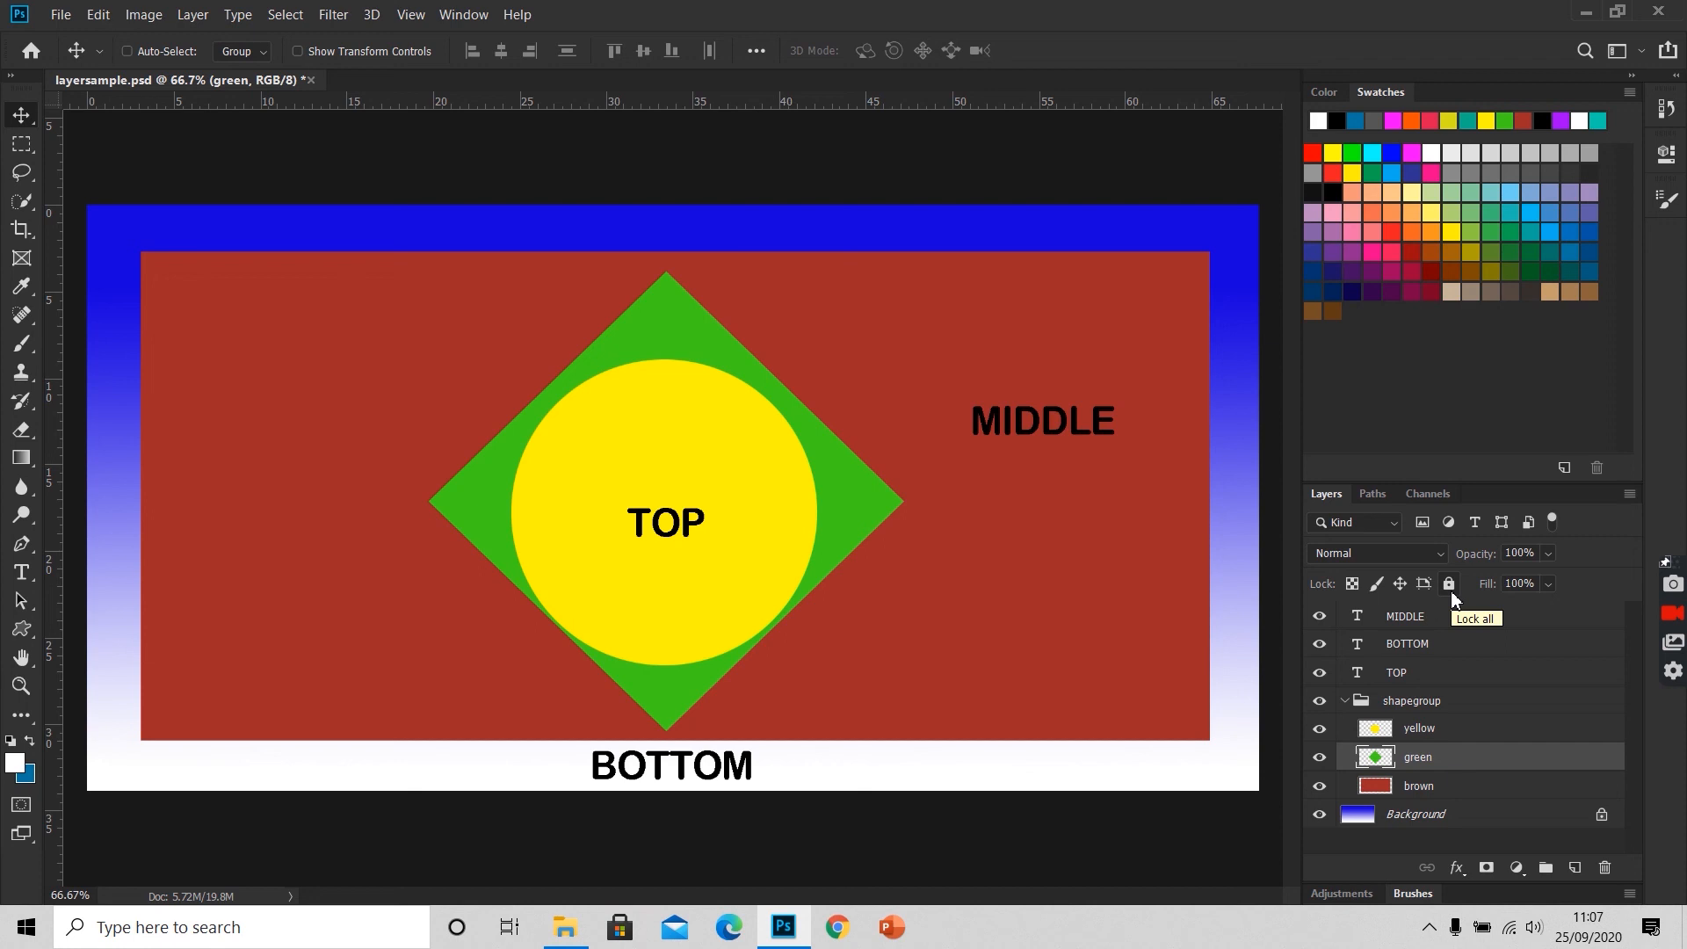
mouse_move(1451, 601)
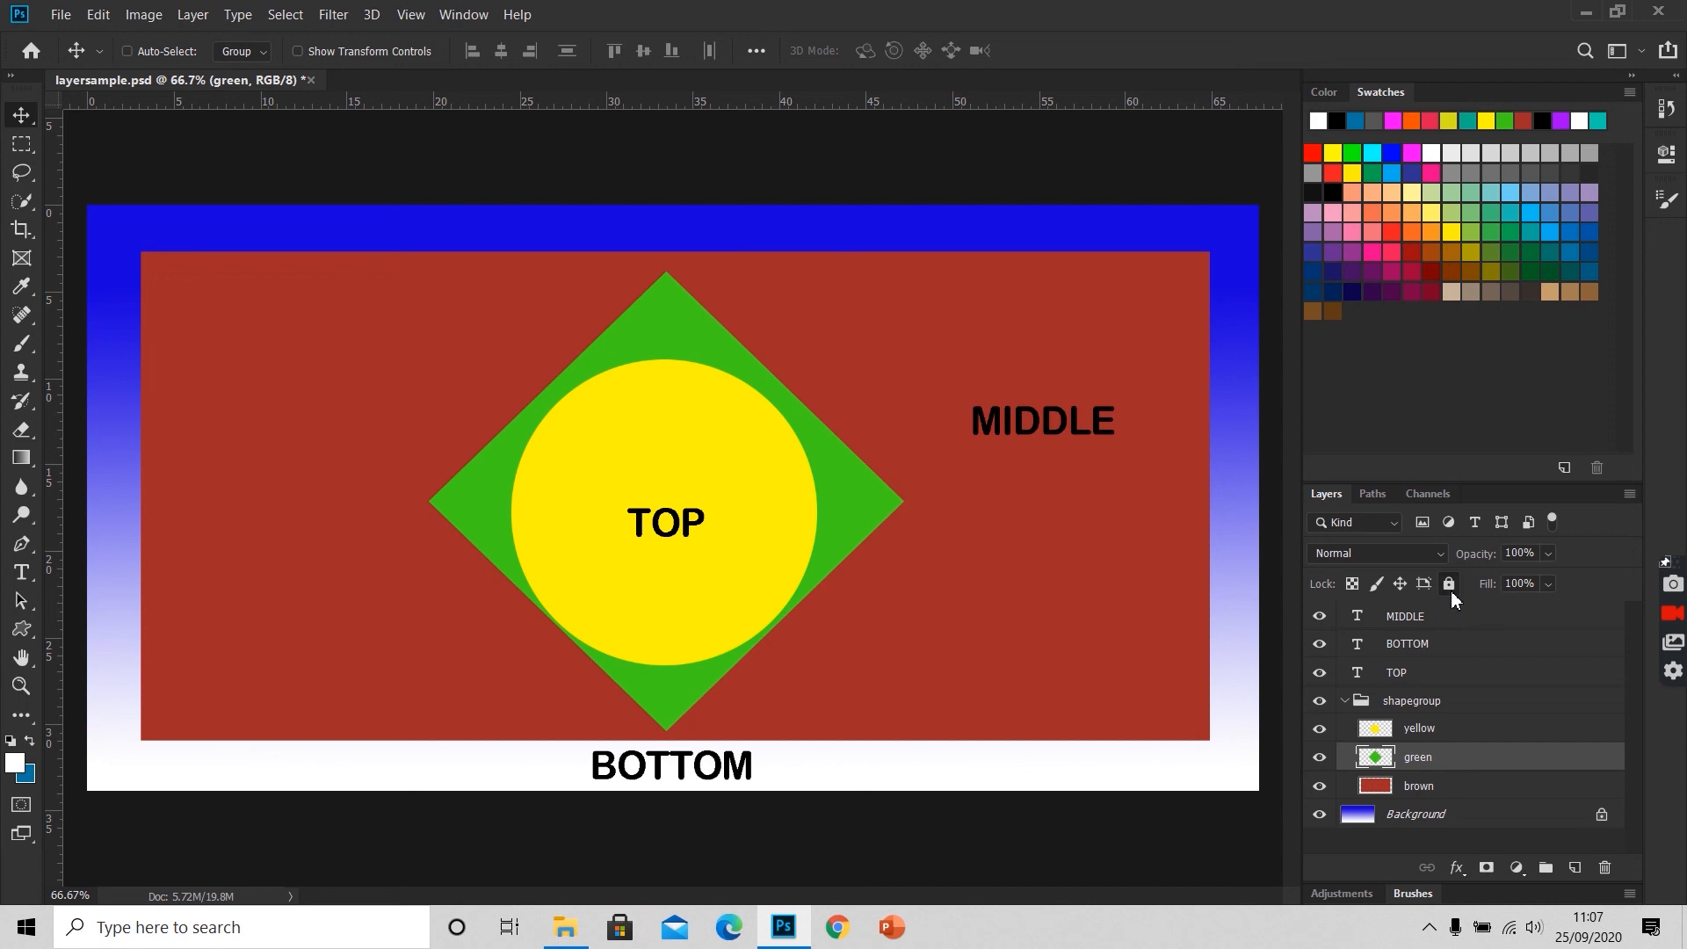
click(1448, 584)
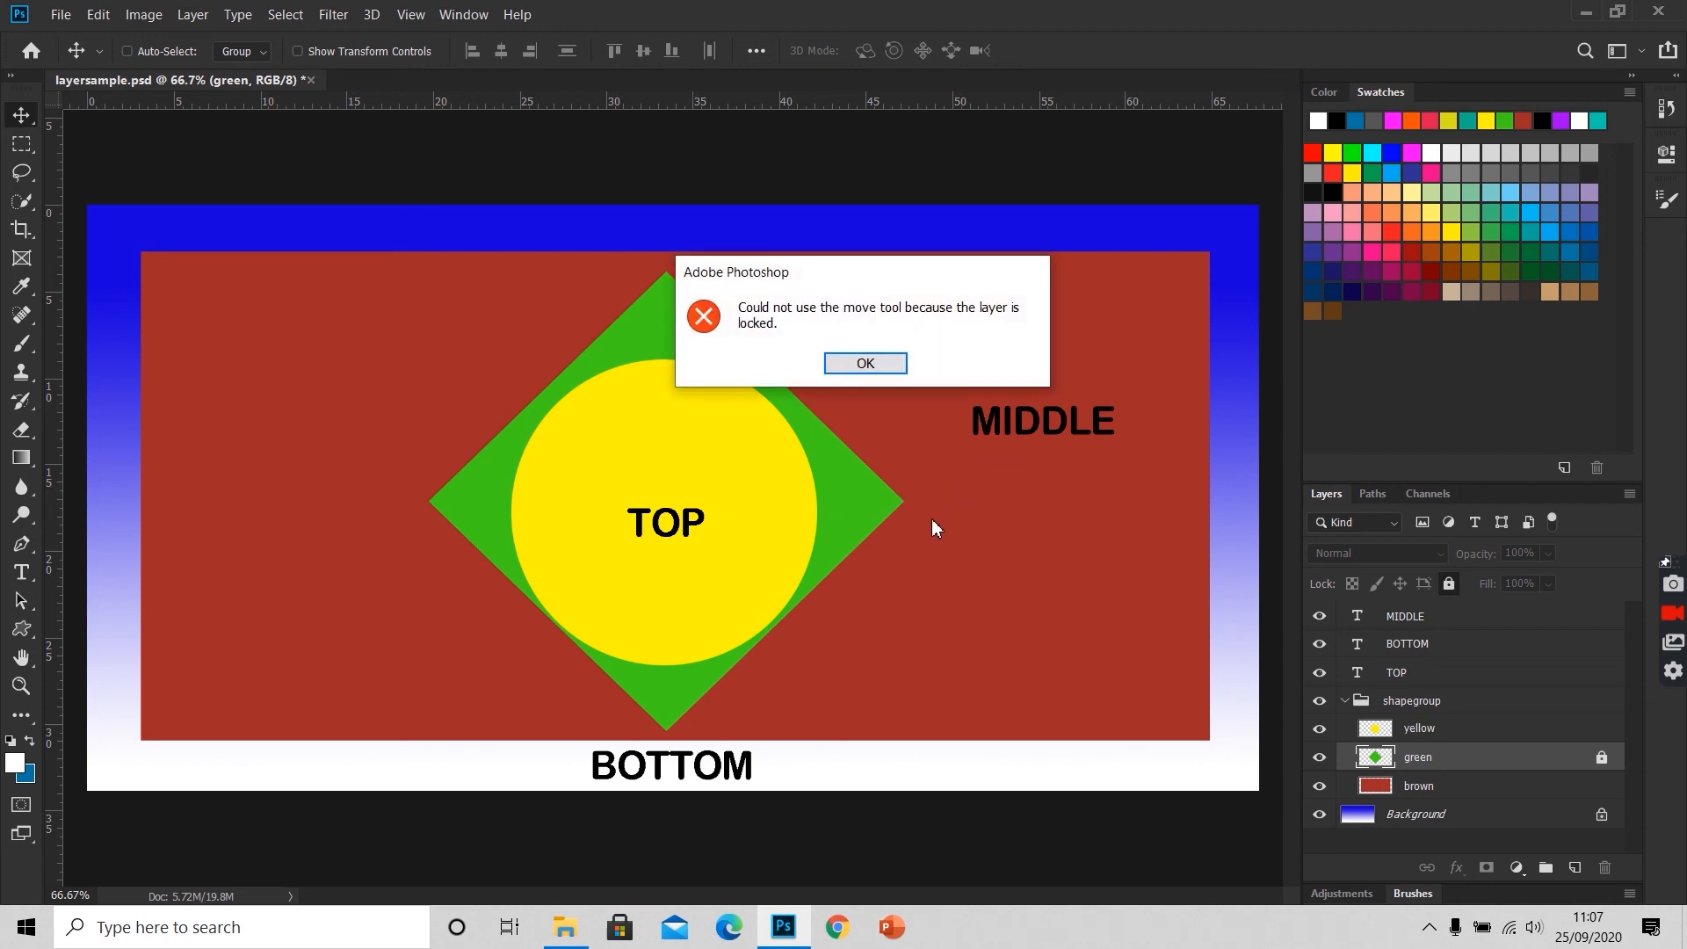
mouse_move(841, 334)
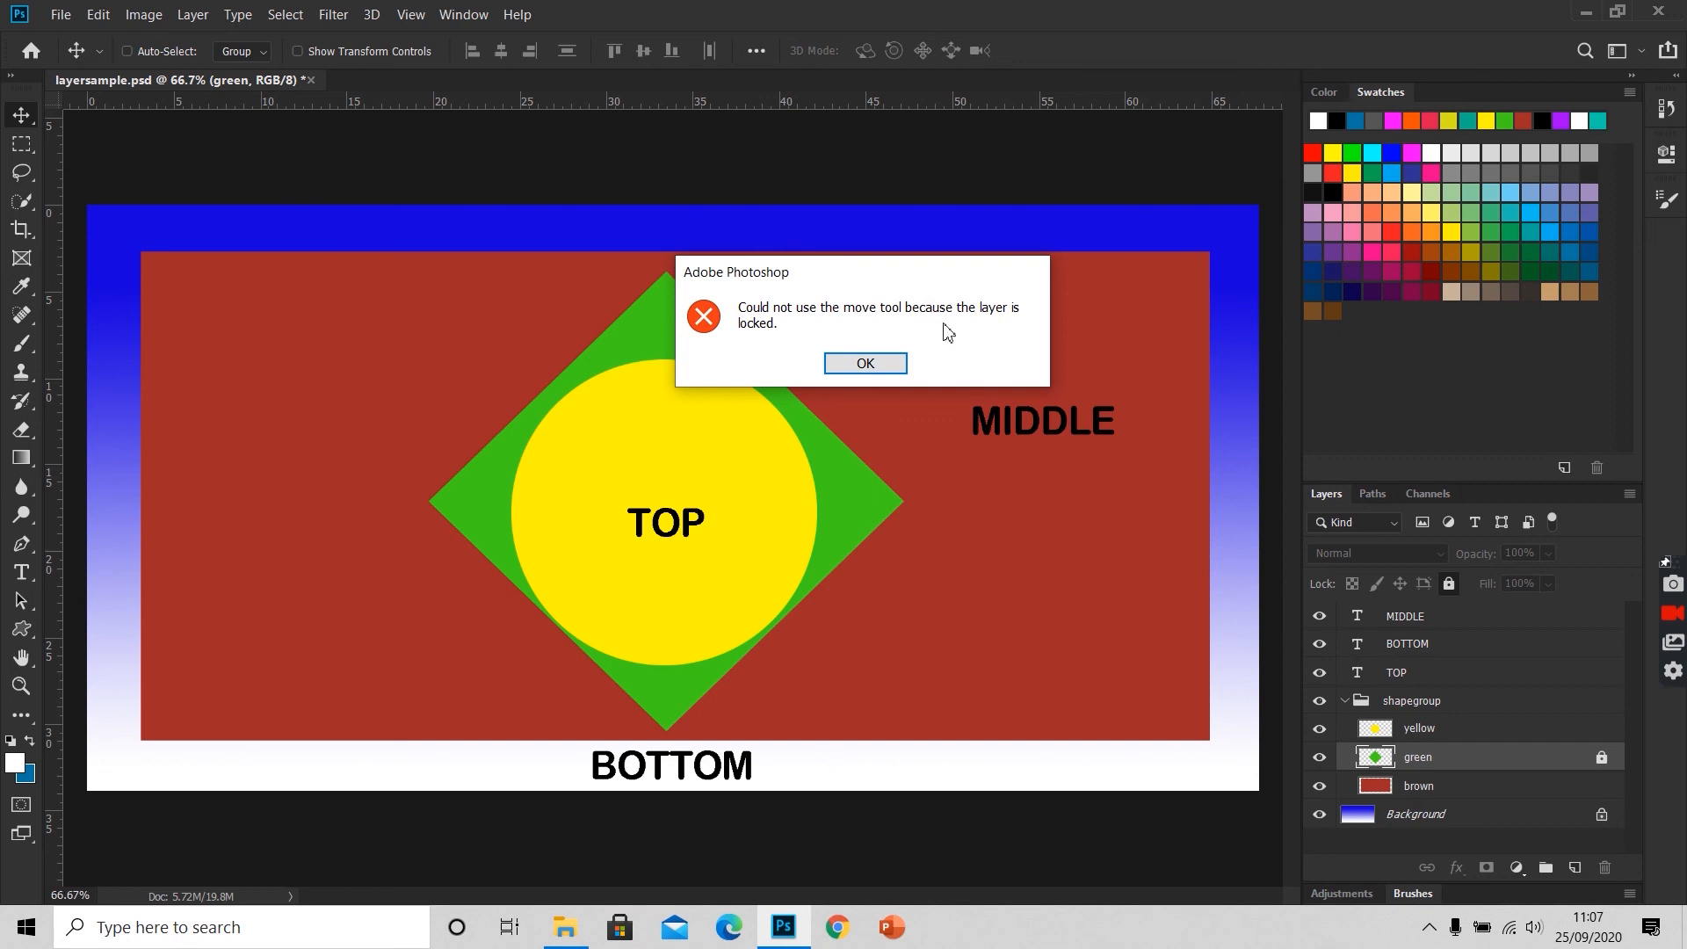
click(865, 362)
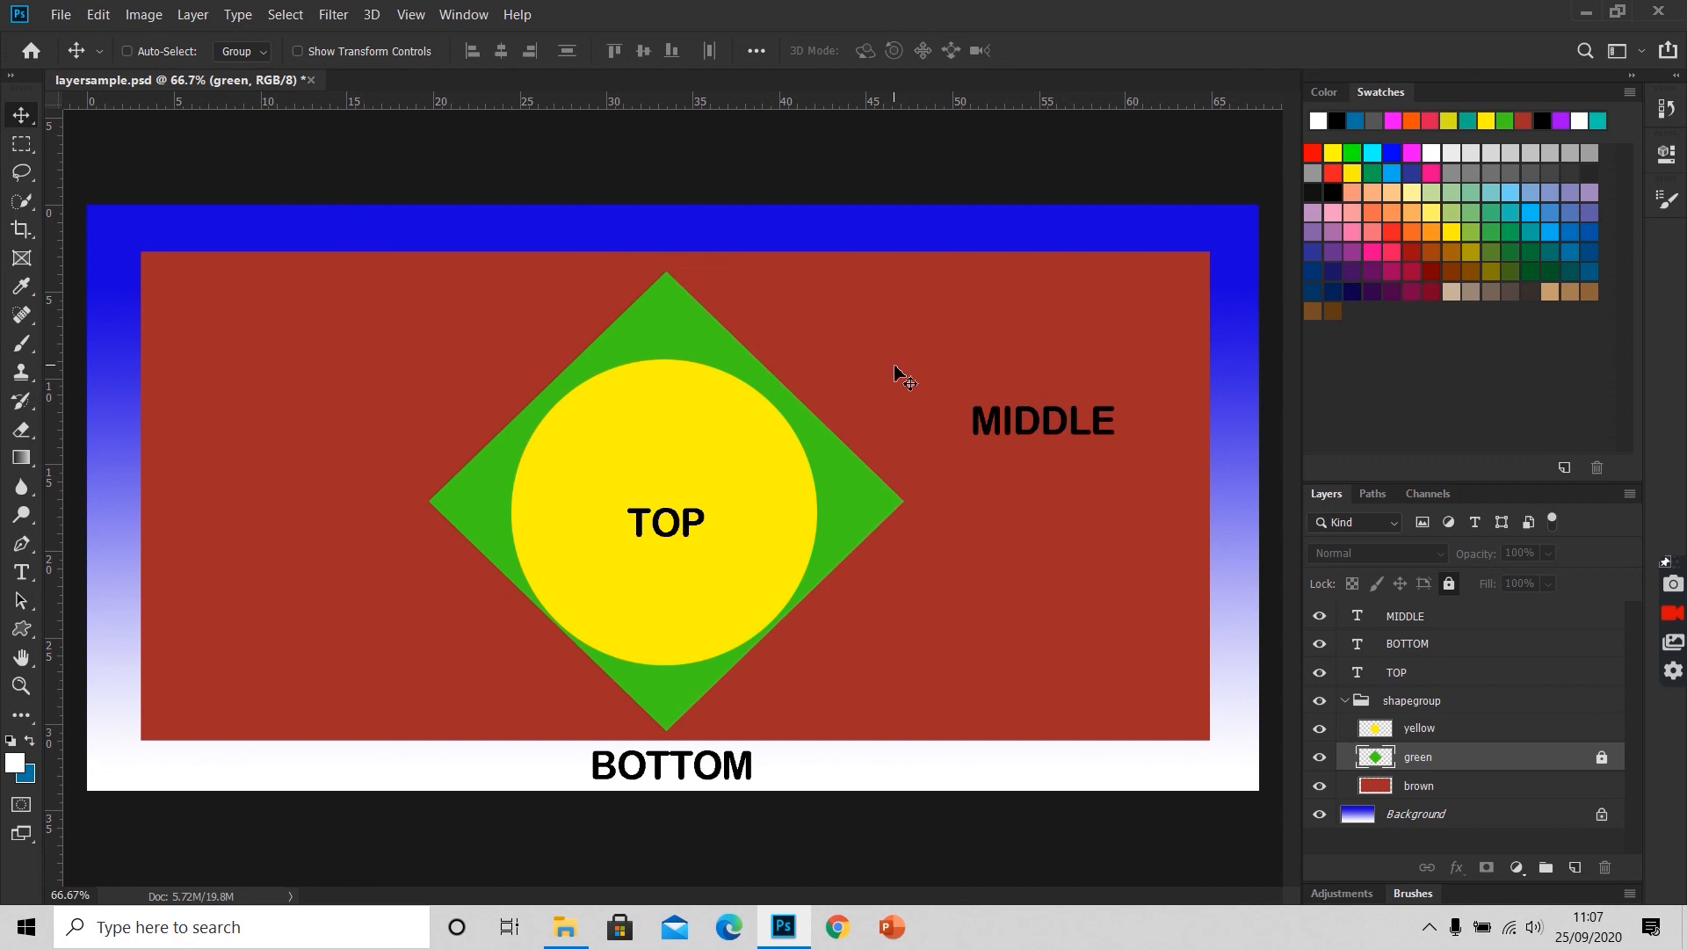
mouse_move(1603, 756)
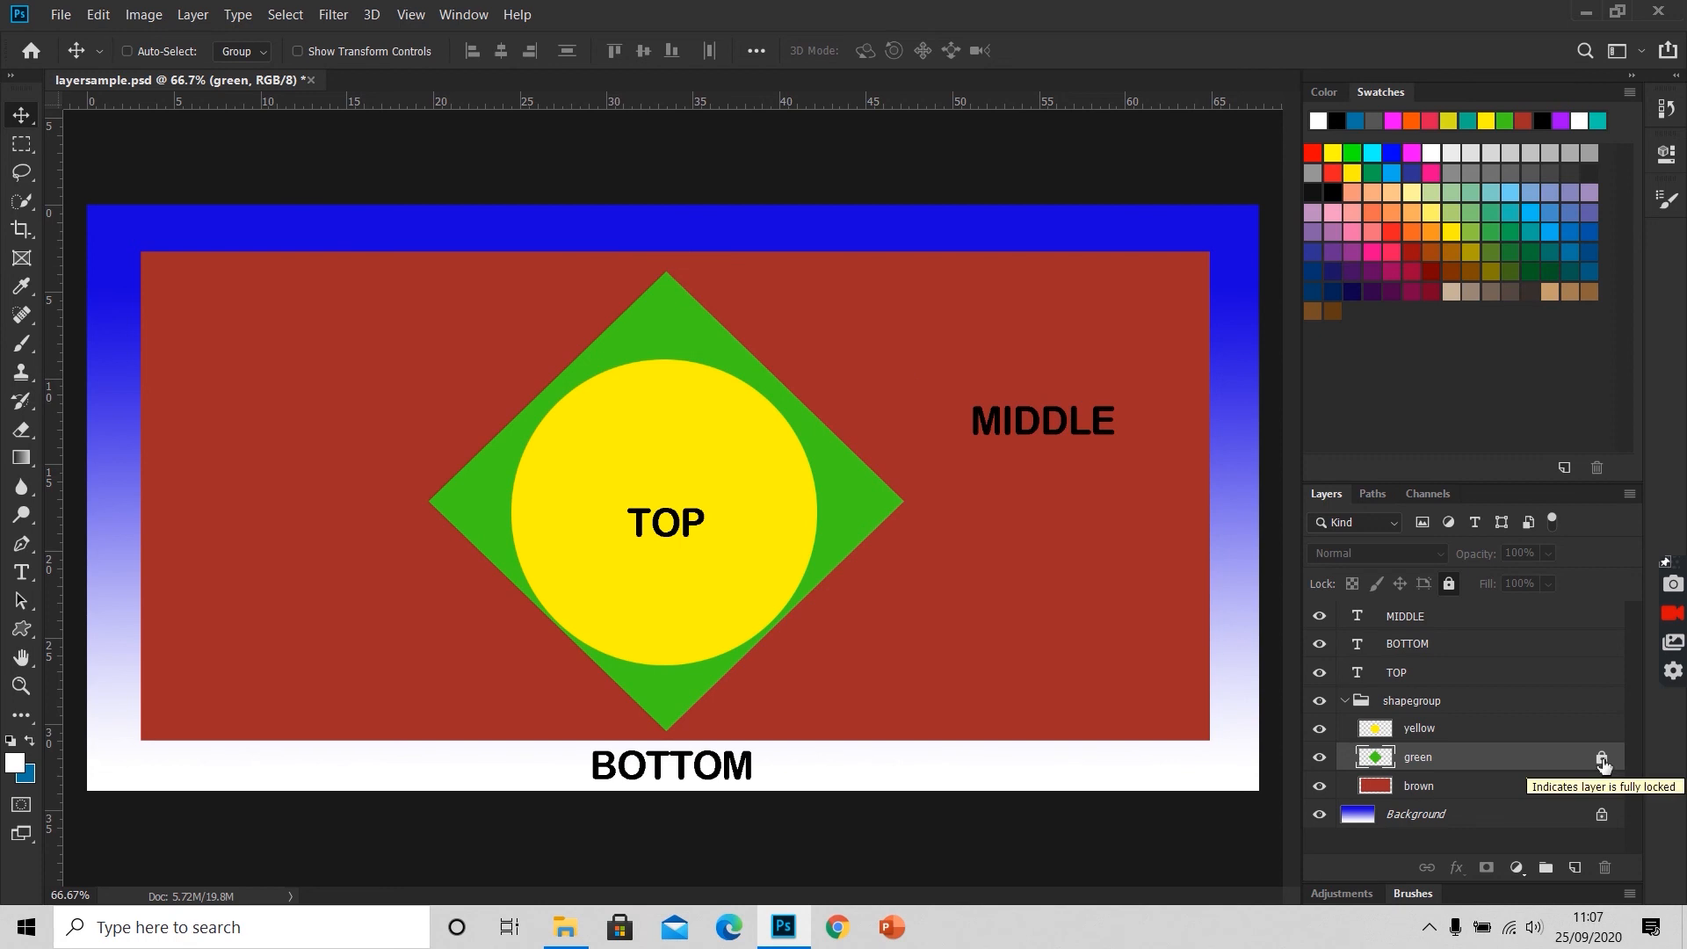
click(1603, 756)
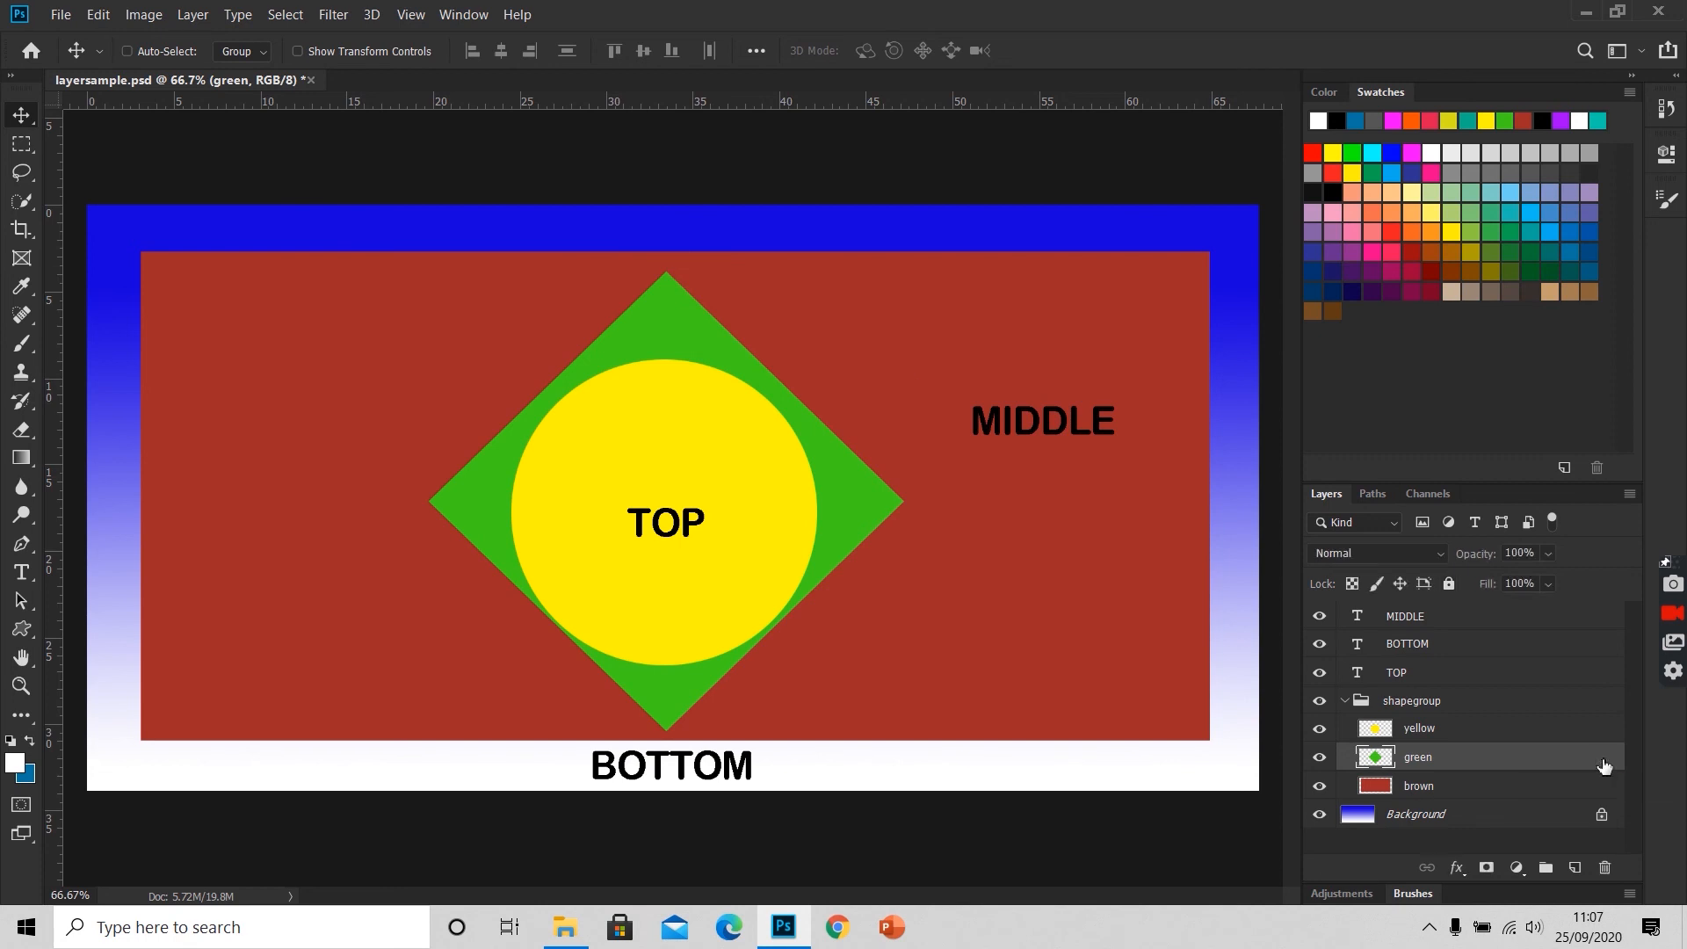